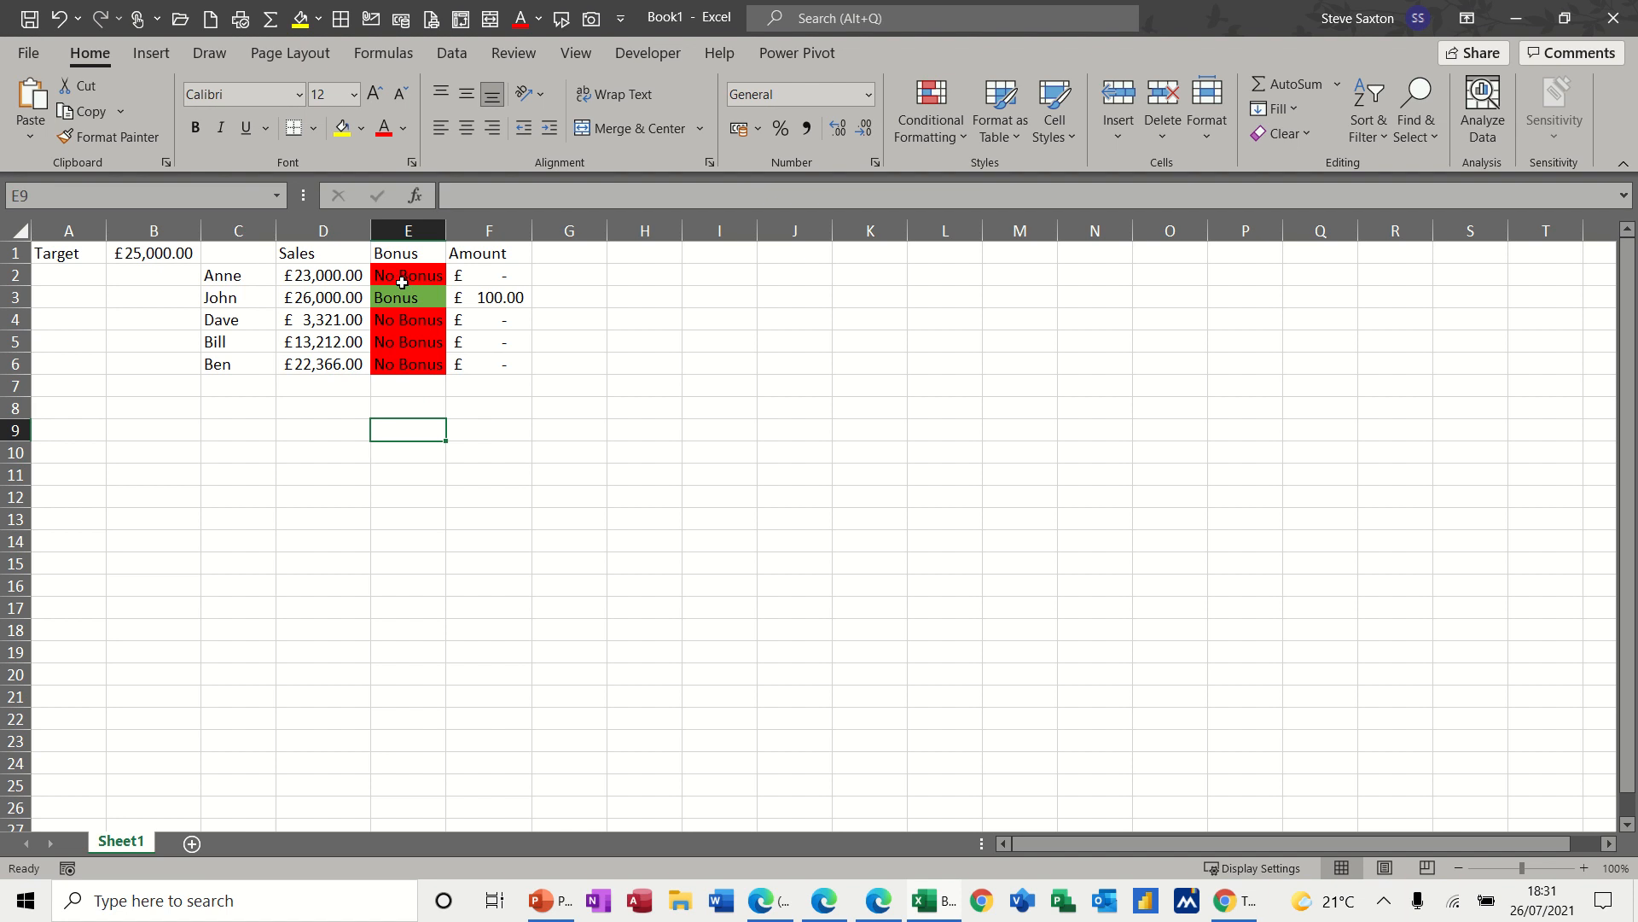
mouse_move(136, 253)
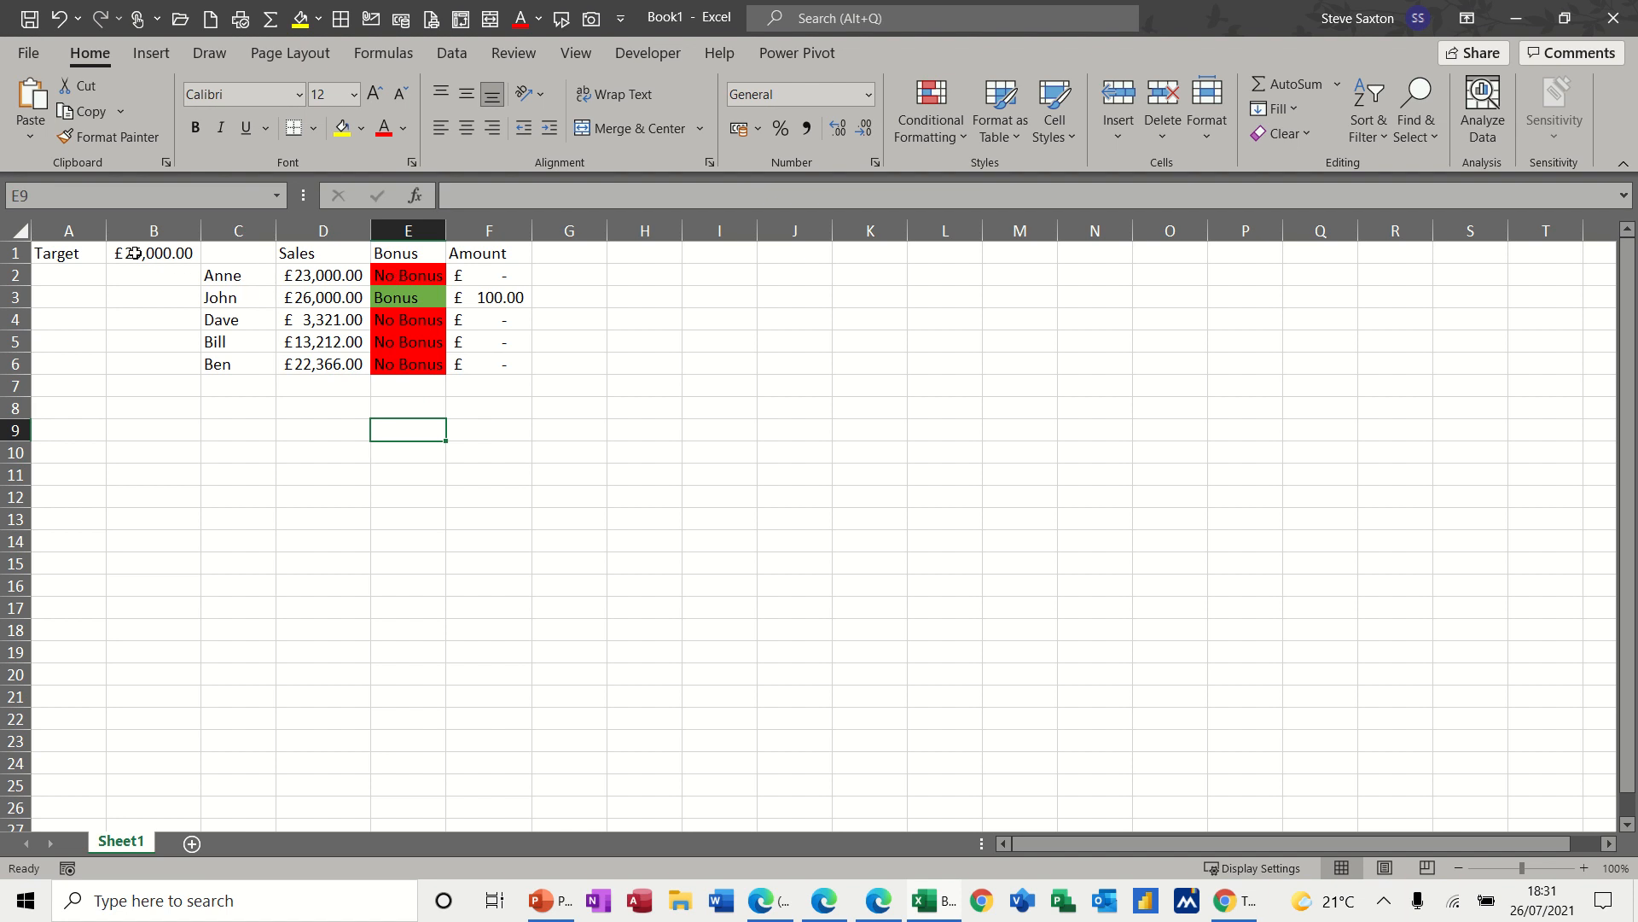
Copy the Target amount and the Sales, Bonus and Amount headings down to row 9.
left_click(153, 253)
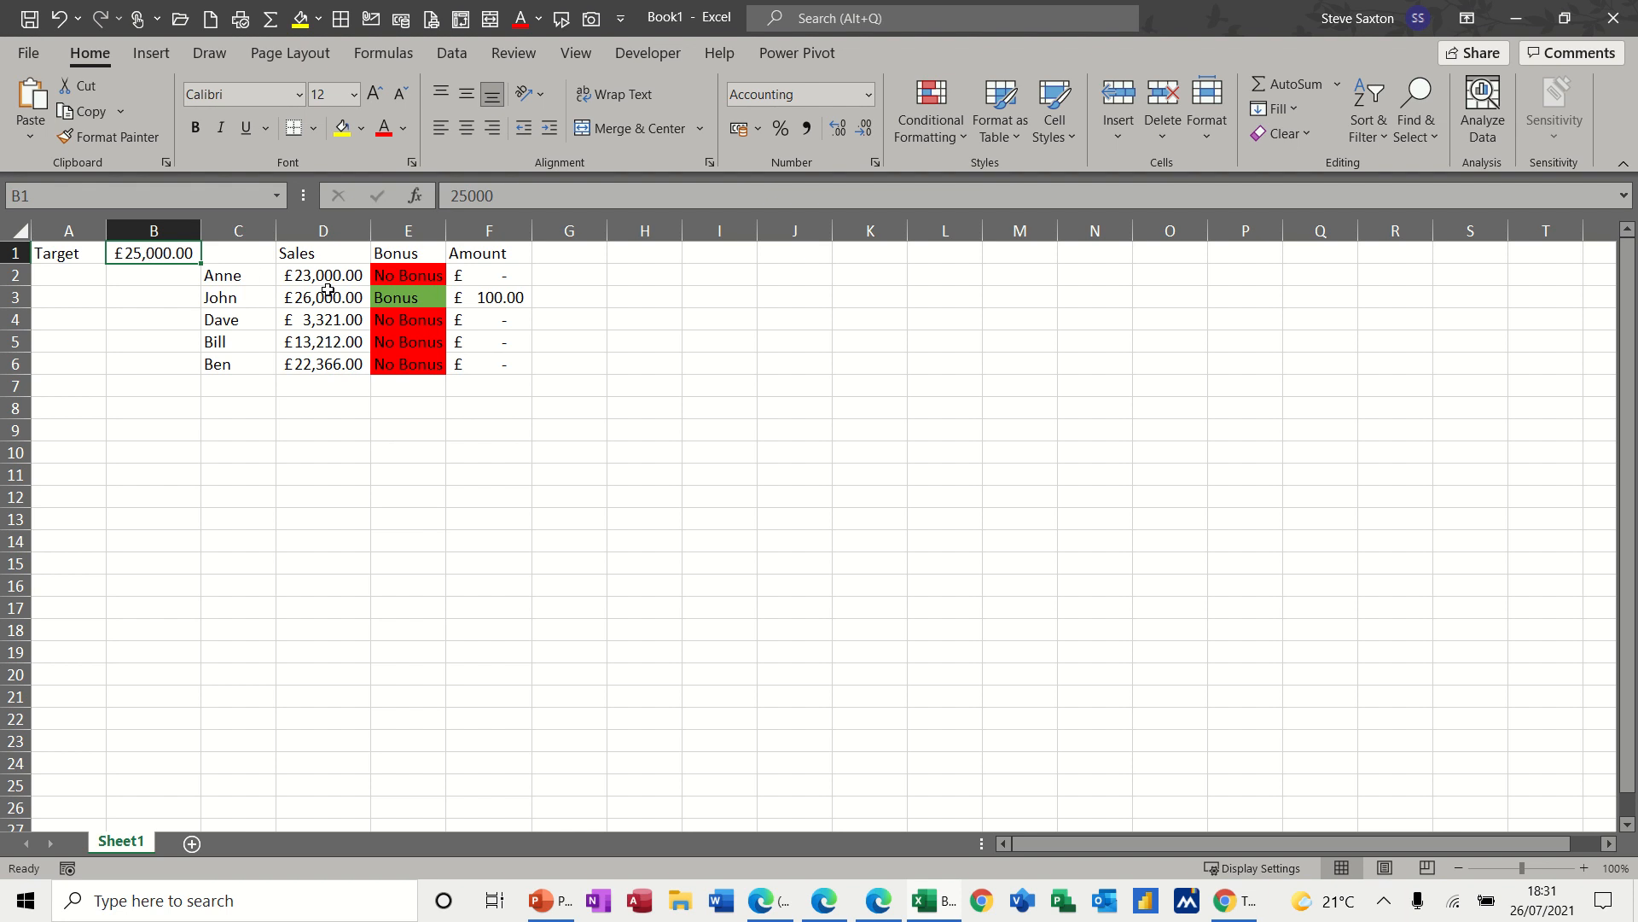
mouse_move(406, 336)
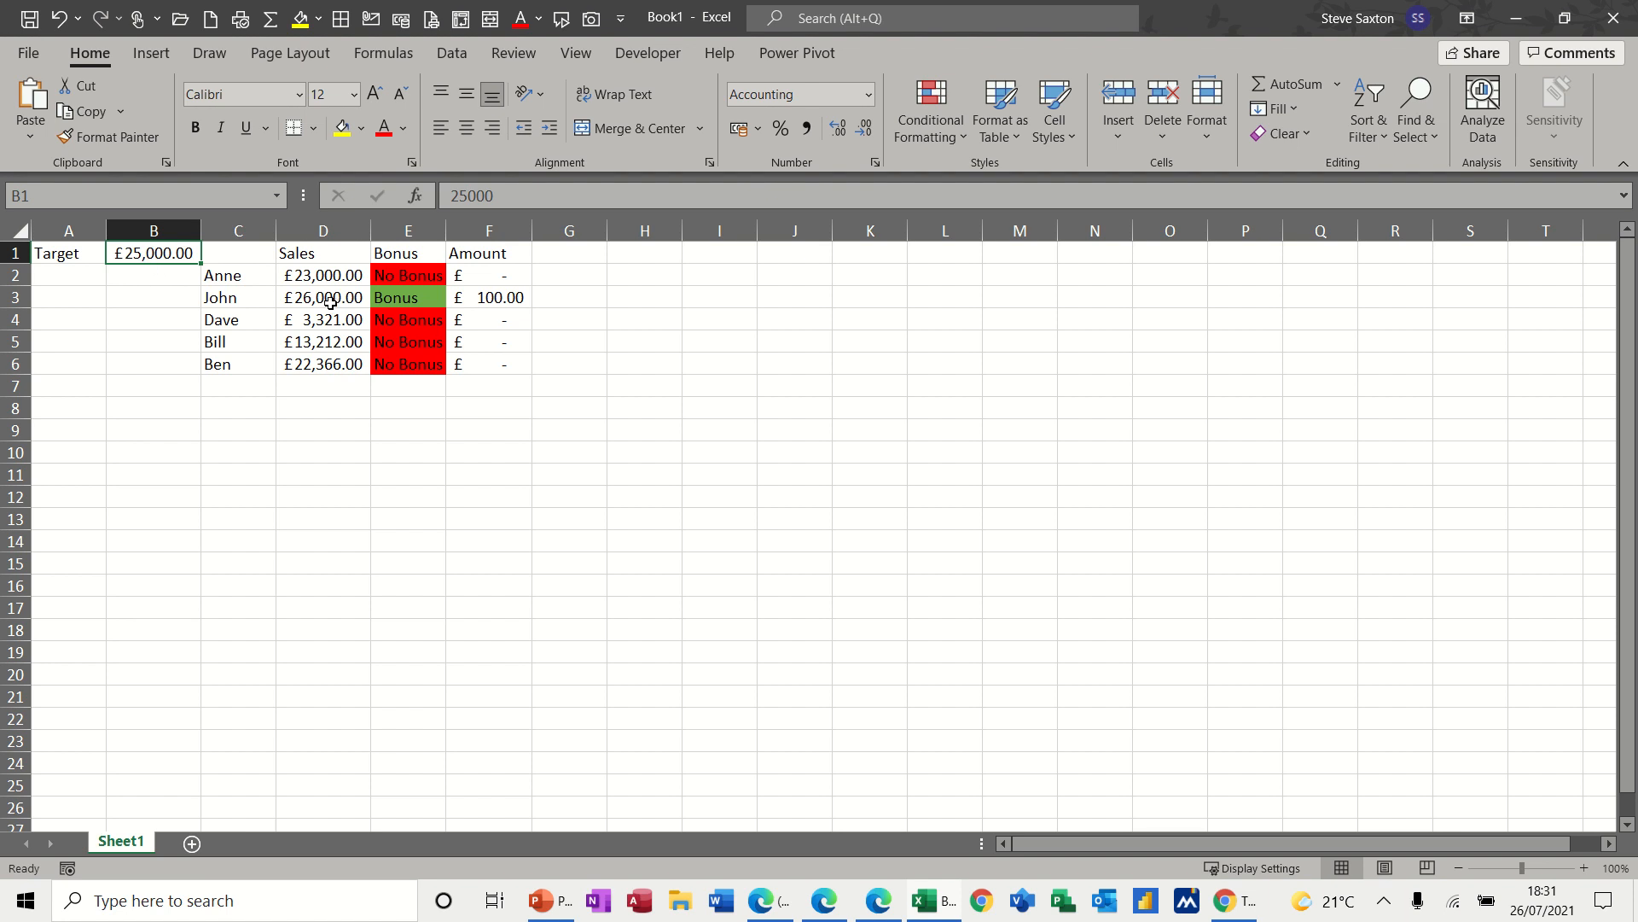
mouse_move(162, 265)
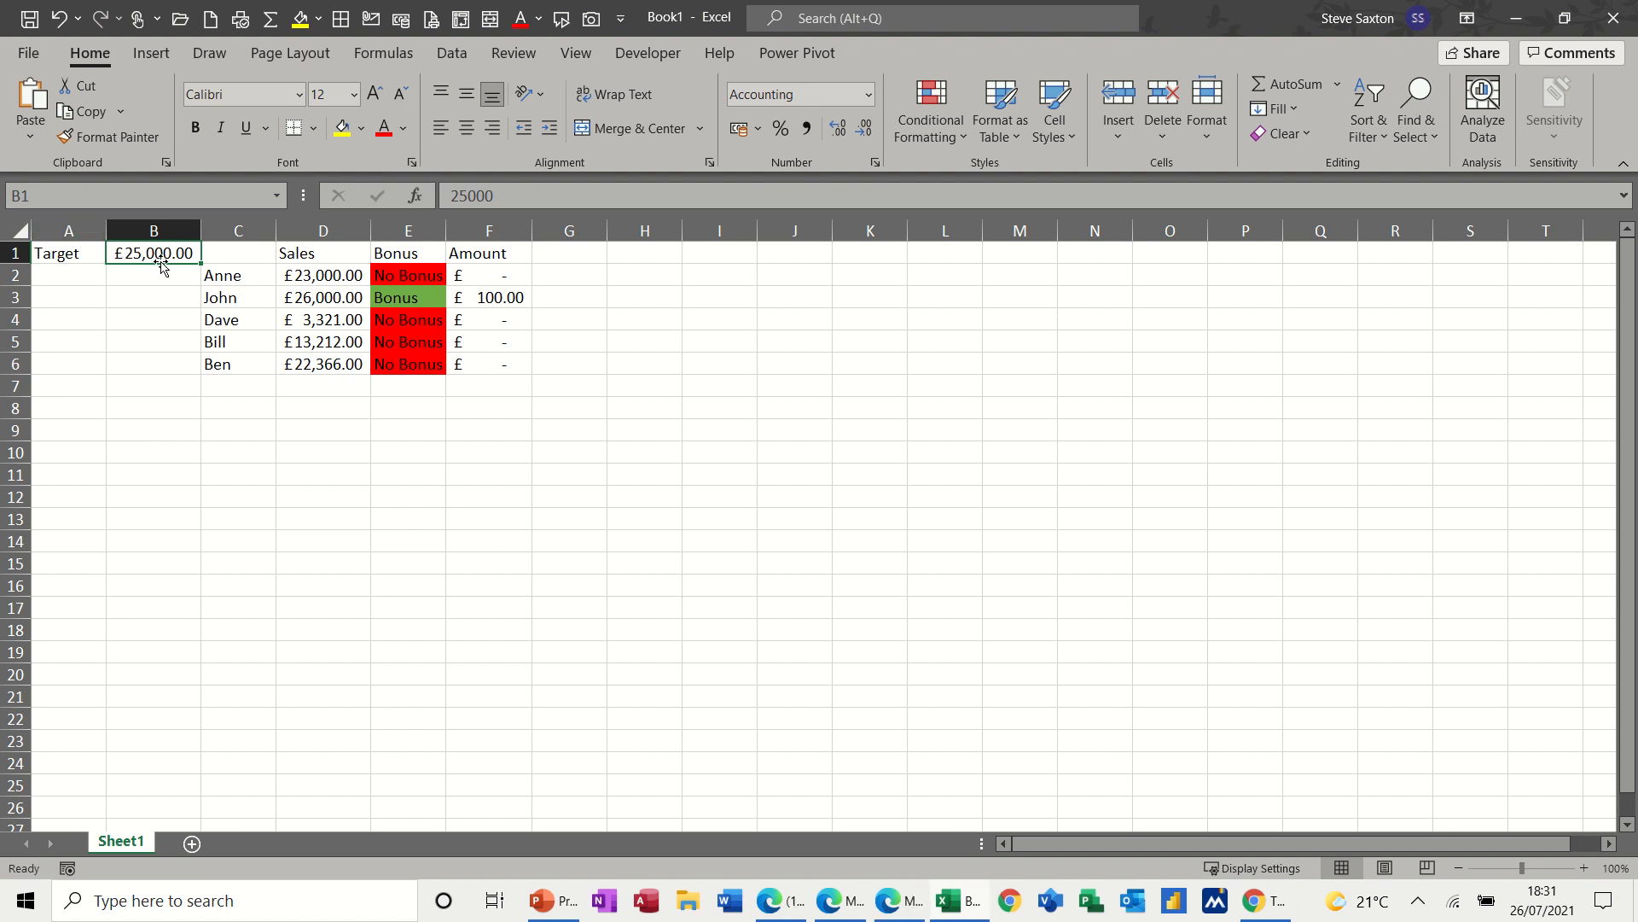
mouse_move(330, 307)
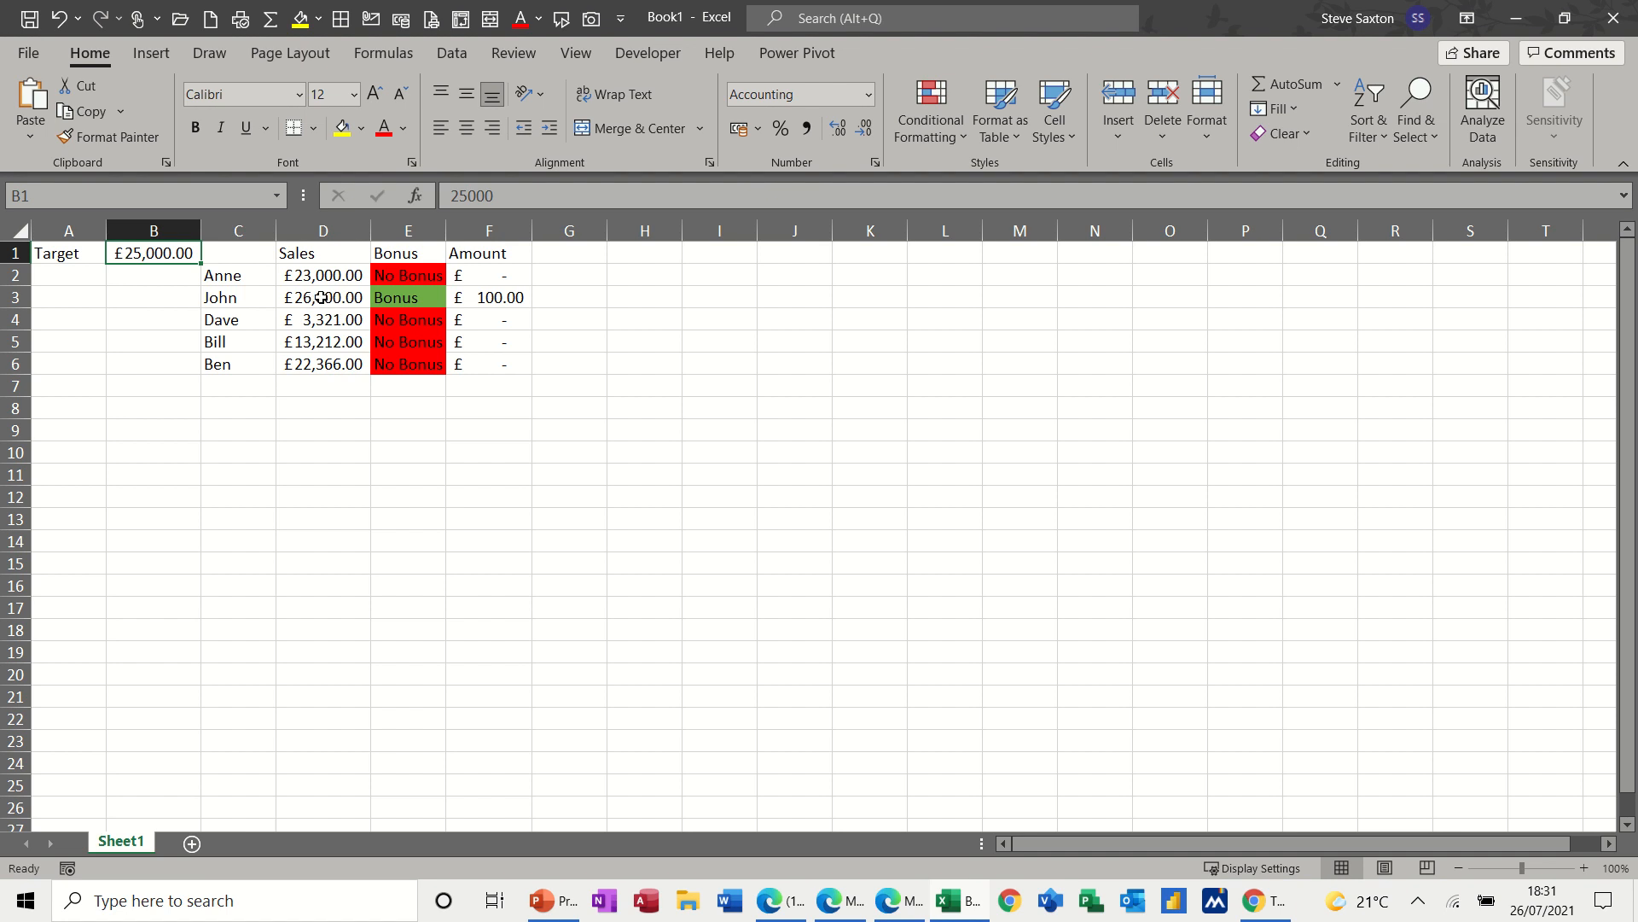
mouse_move(410, 297)
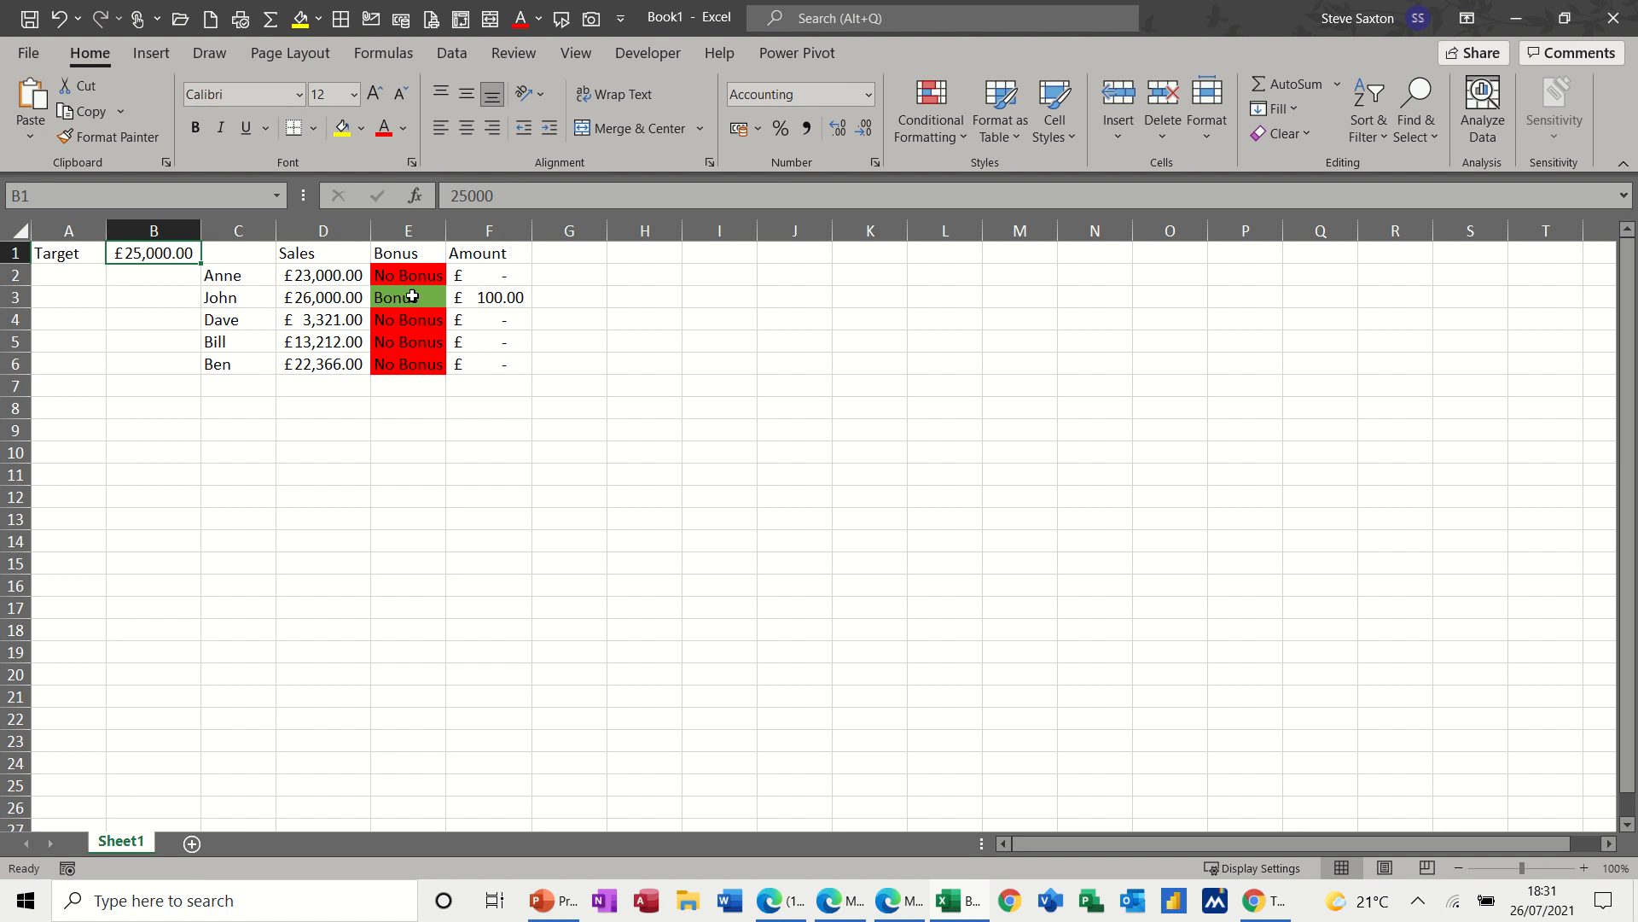
mouse_move(508, 298)
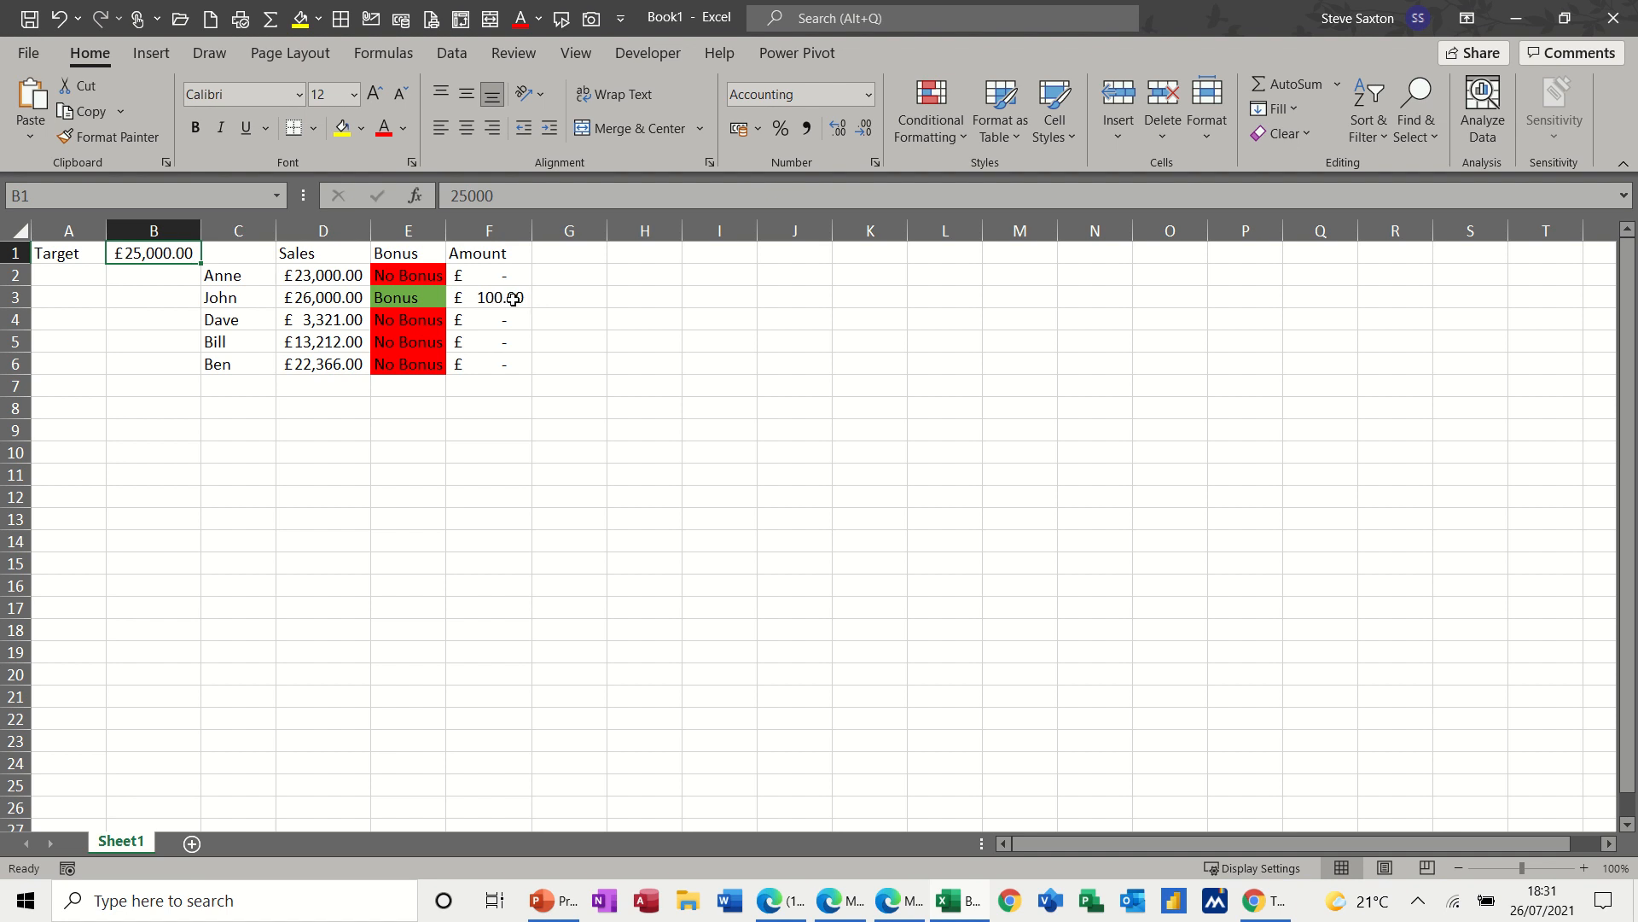
mouse_move(284, 222)
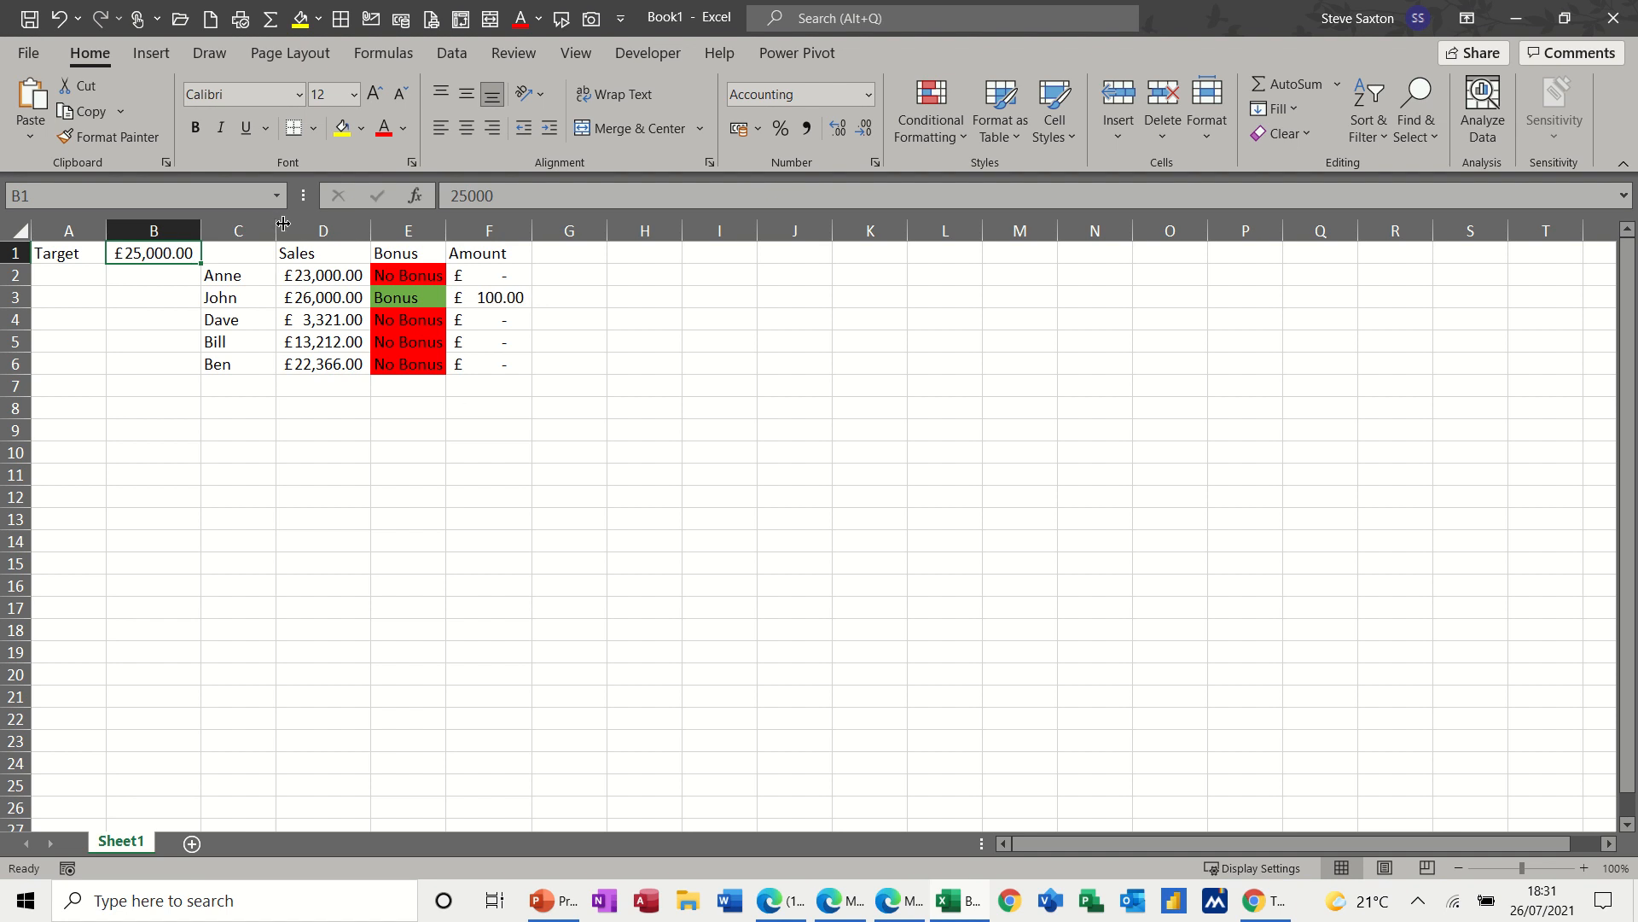
left_click_drag(322, 252, 408, 253)
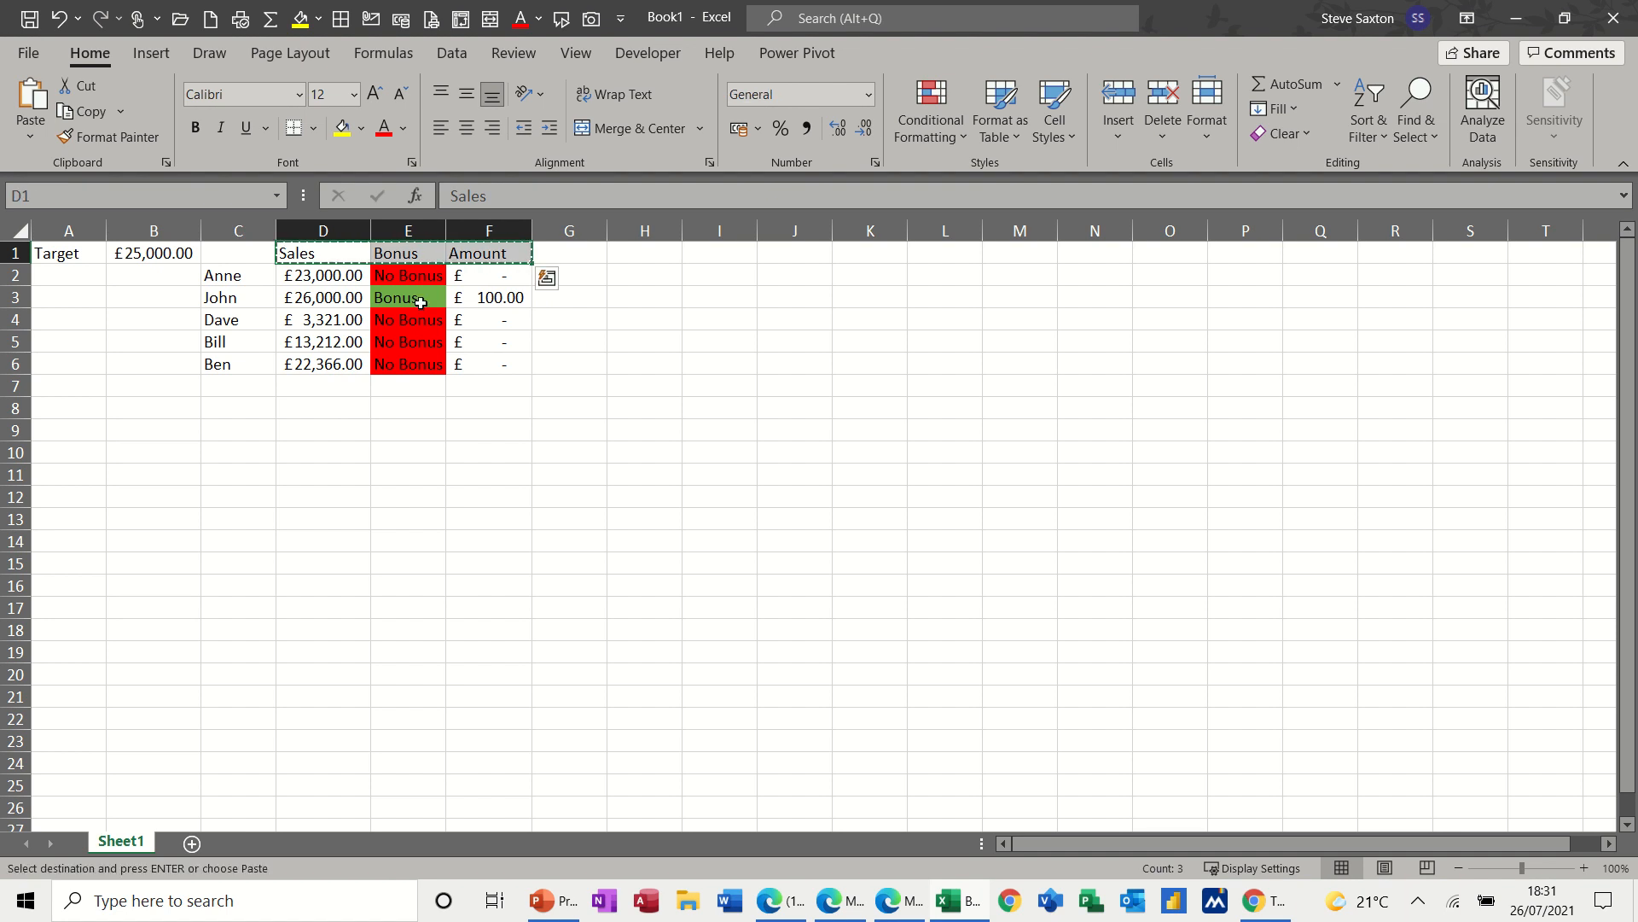
left_click(322, 429)
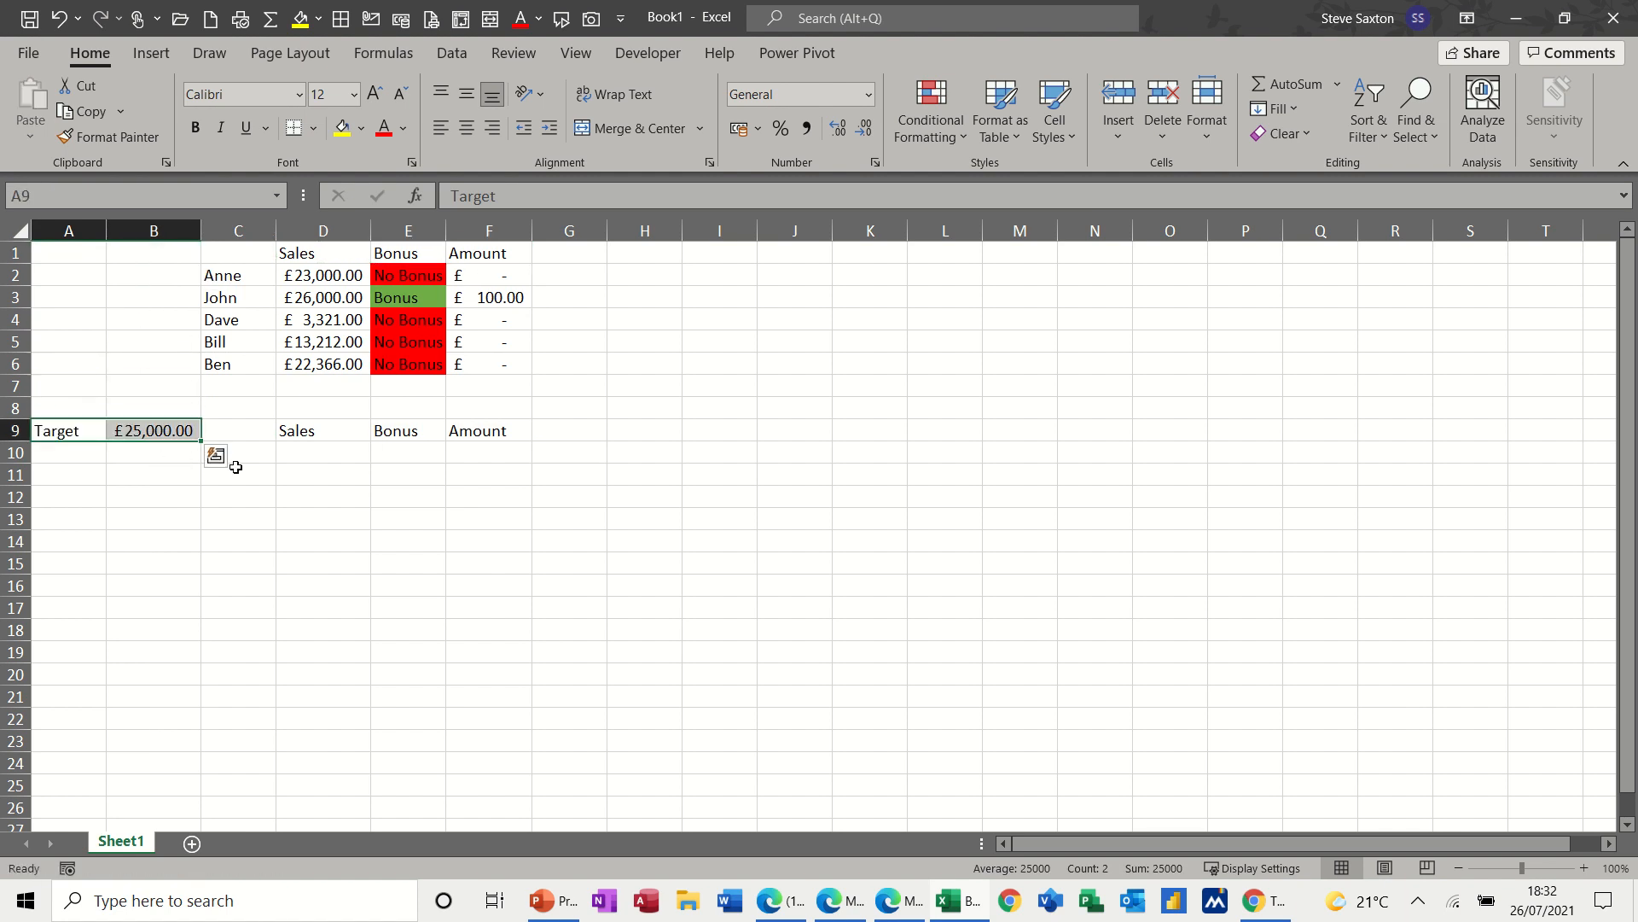
mouse_move(235, 282)
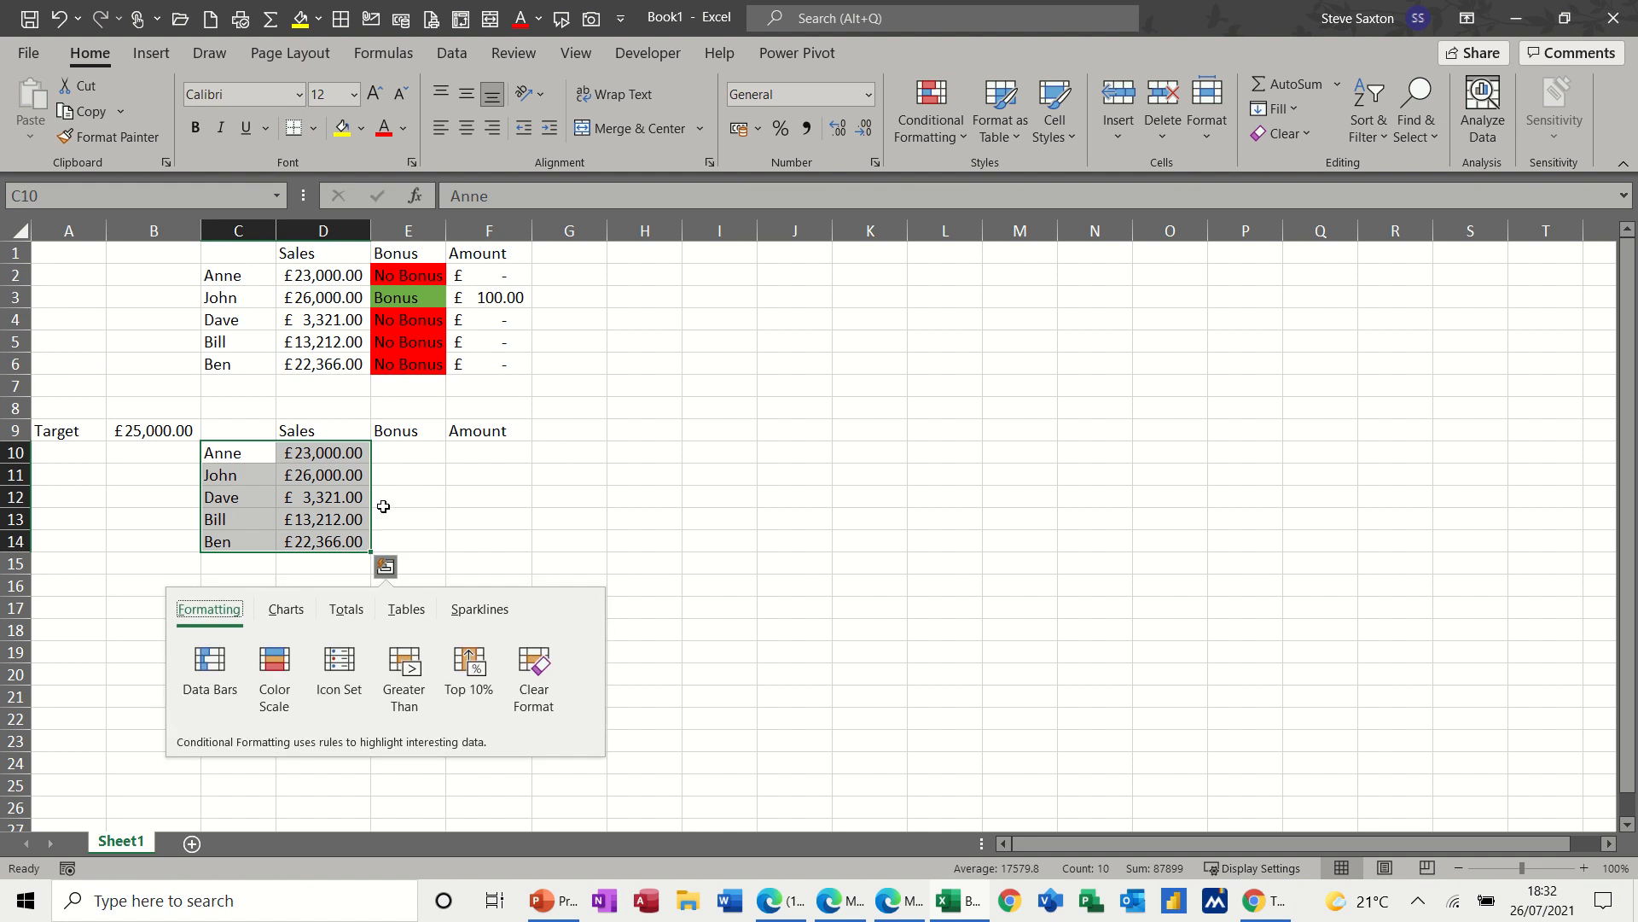
Change Dave's sales figure in D12 of the second table to £34,332.00.
left_click(323, 497)
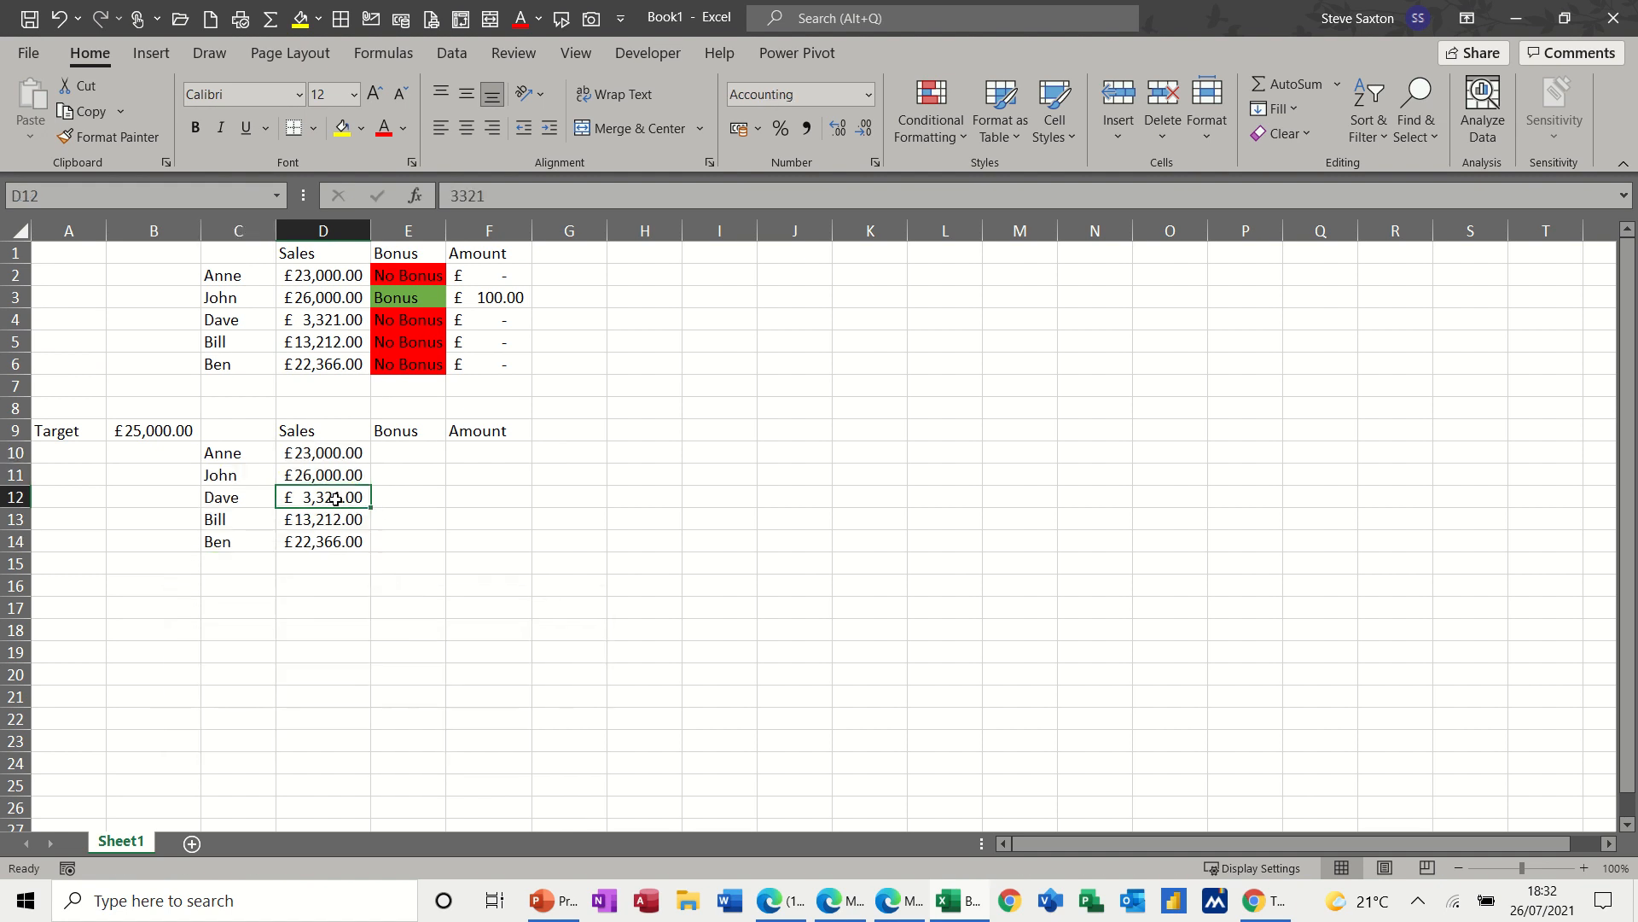
type("3433")
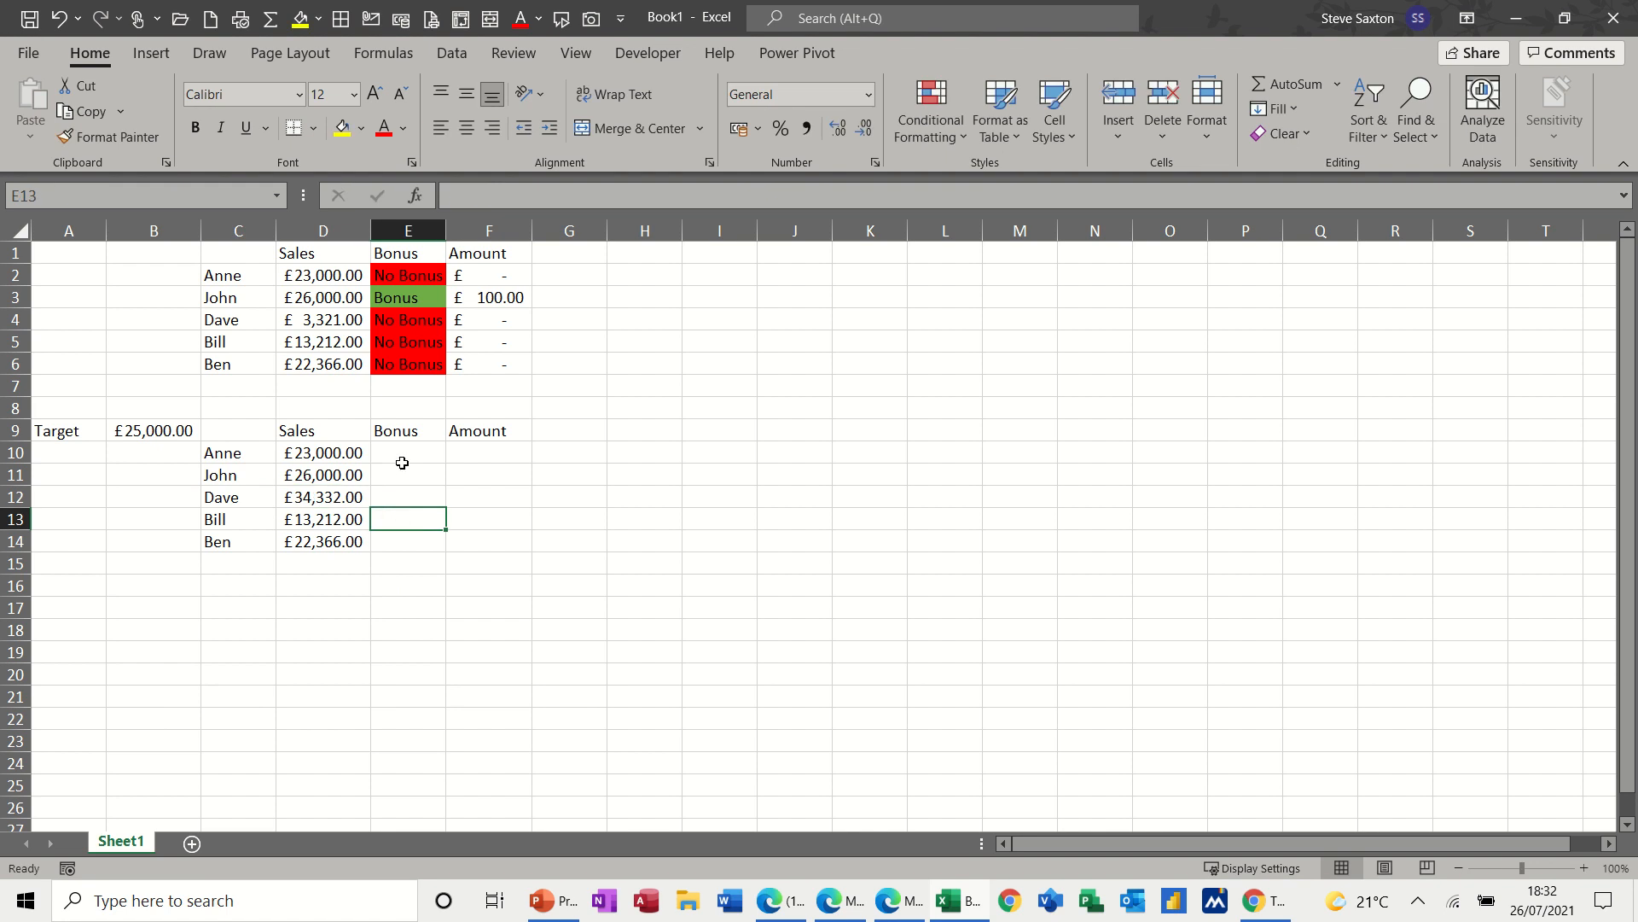
left_click(408, 452)
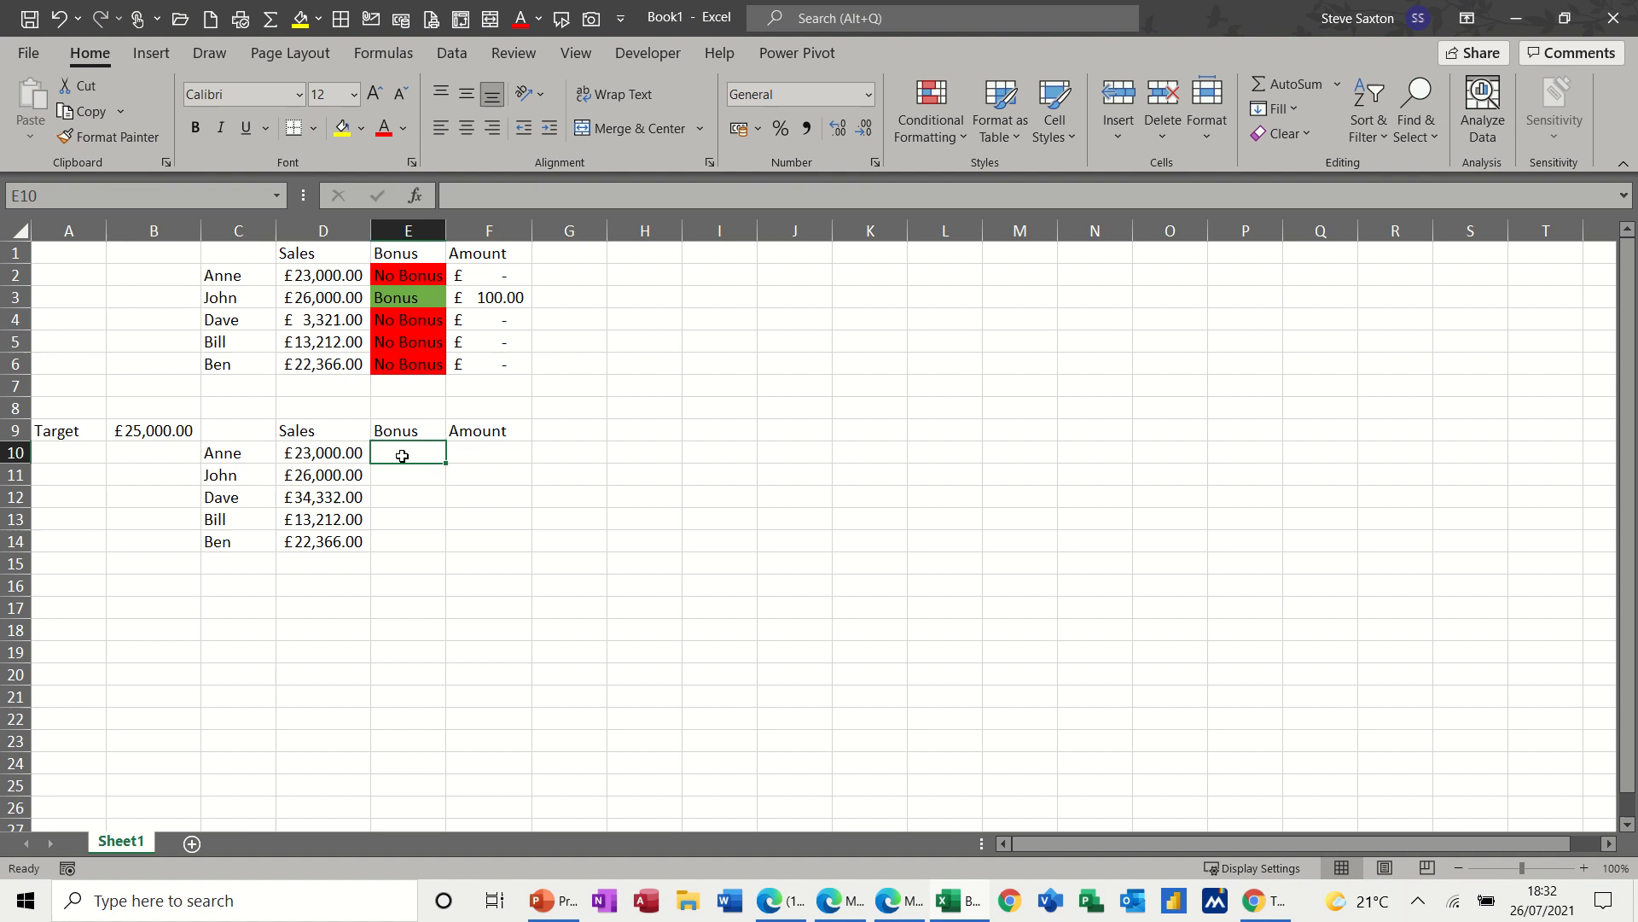
Start E10's formula as =IF(D10>=B9, testing Anne's sales against the target.
type("=if")
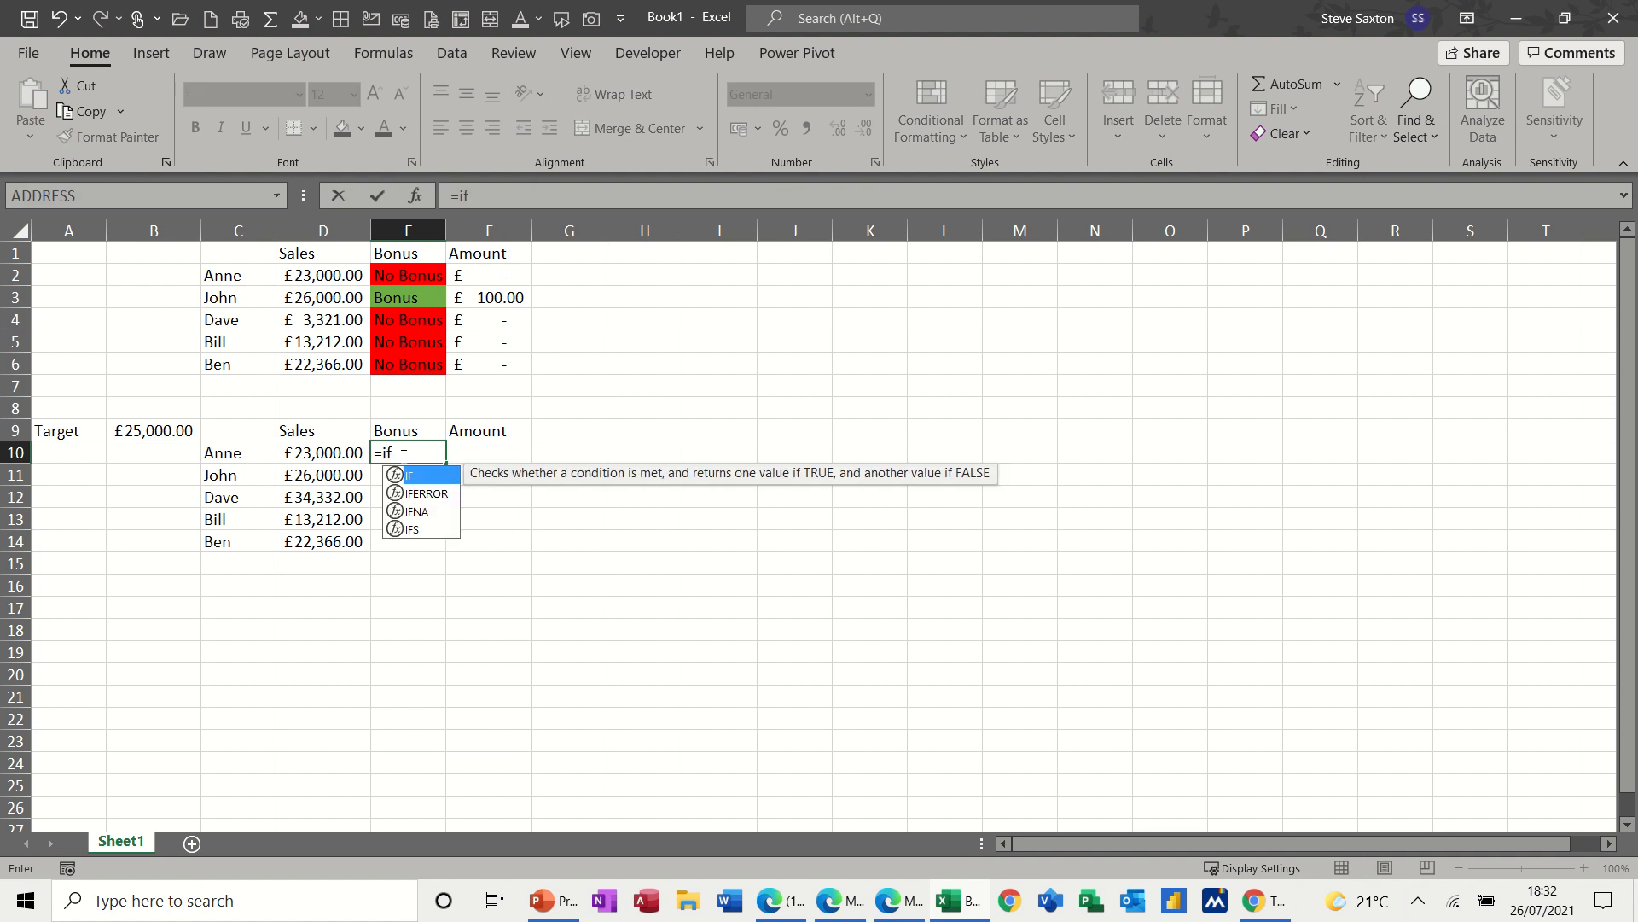
type("(")
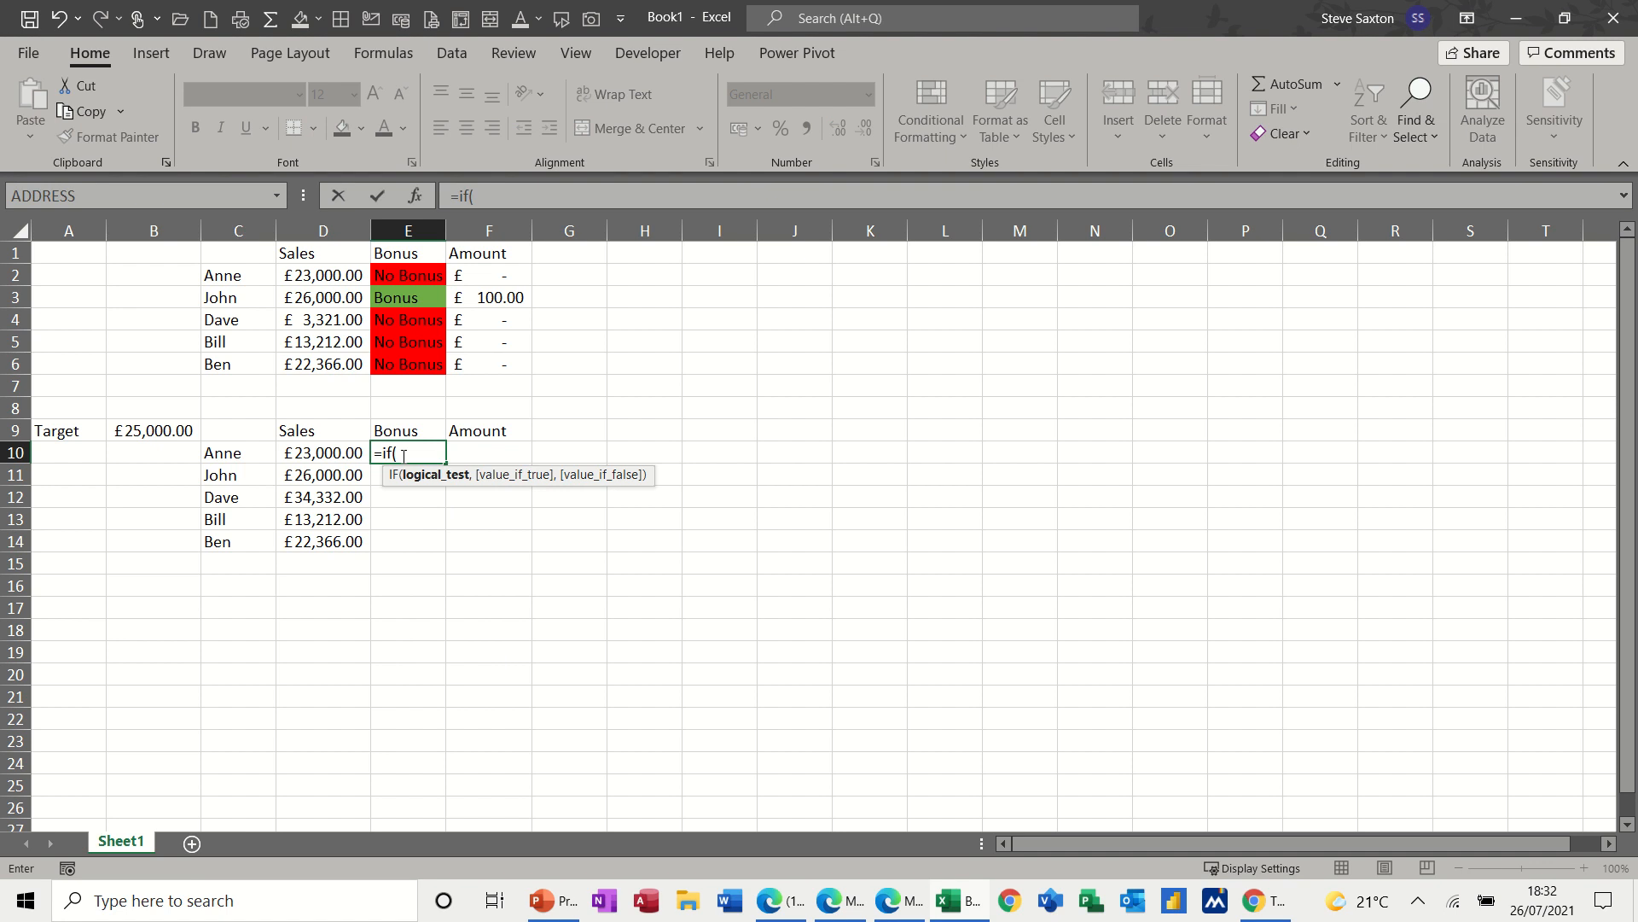
mouse_move(448, 501)
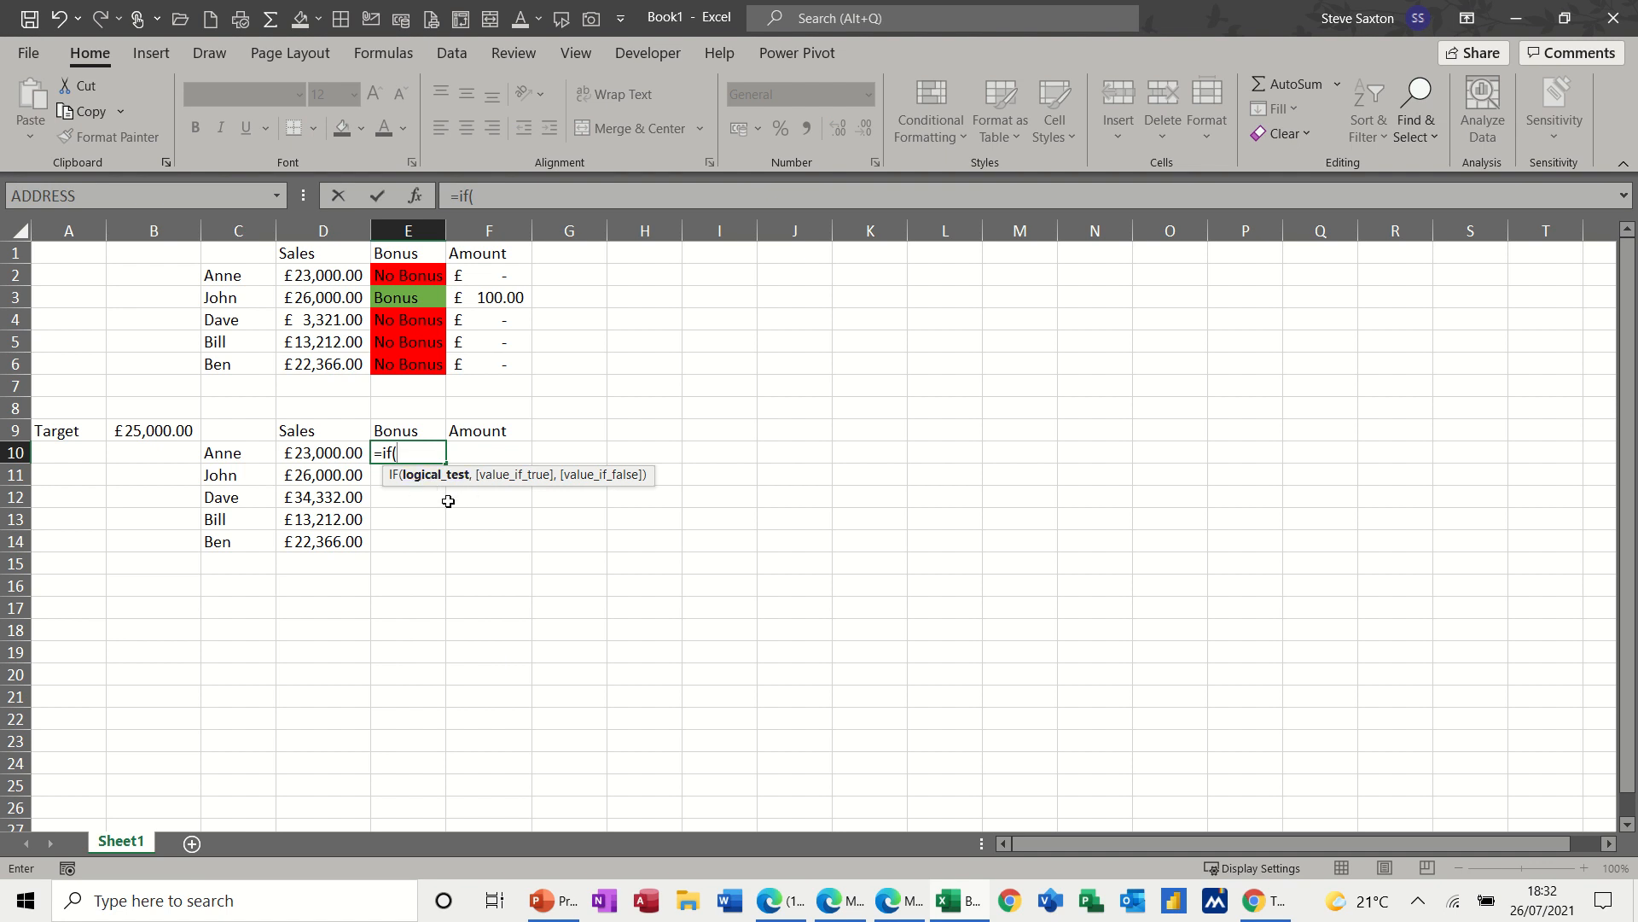
mouse_move(484, 506)
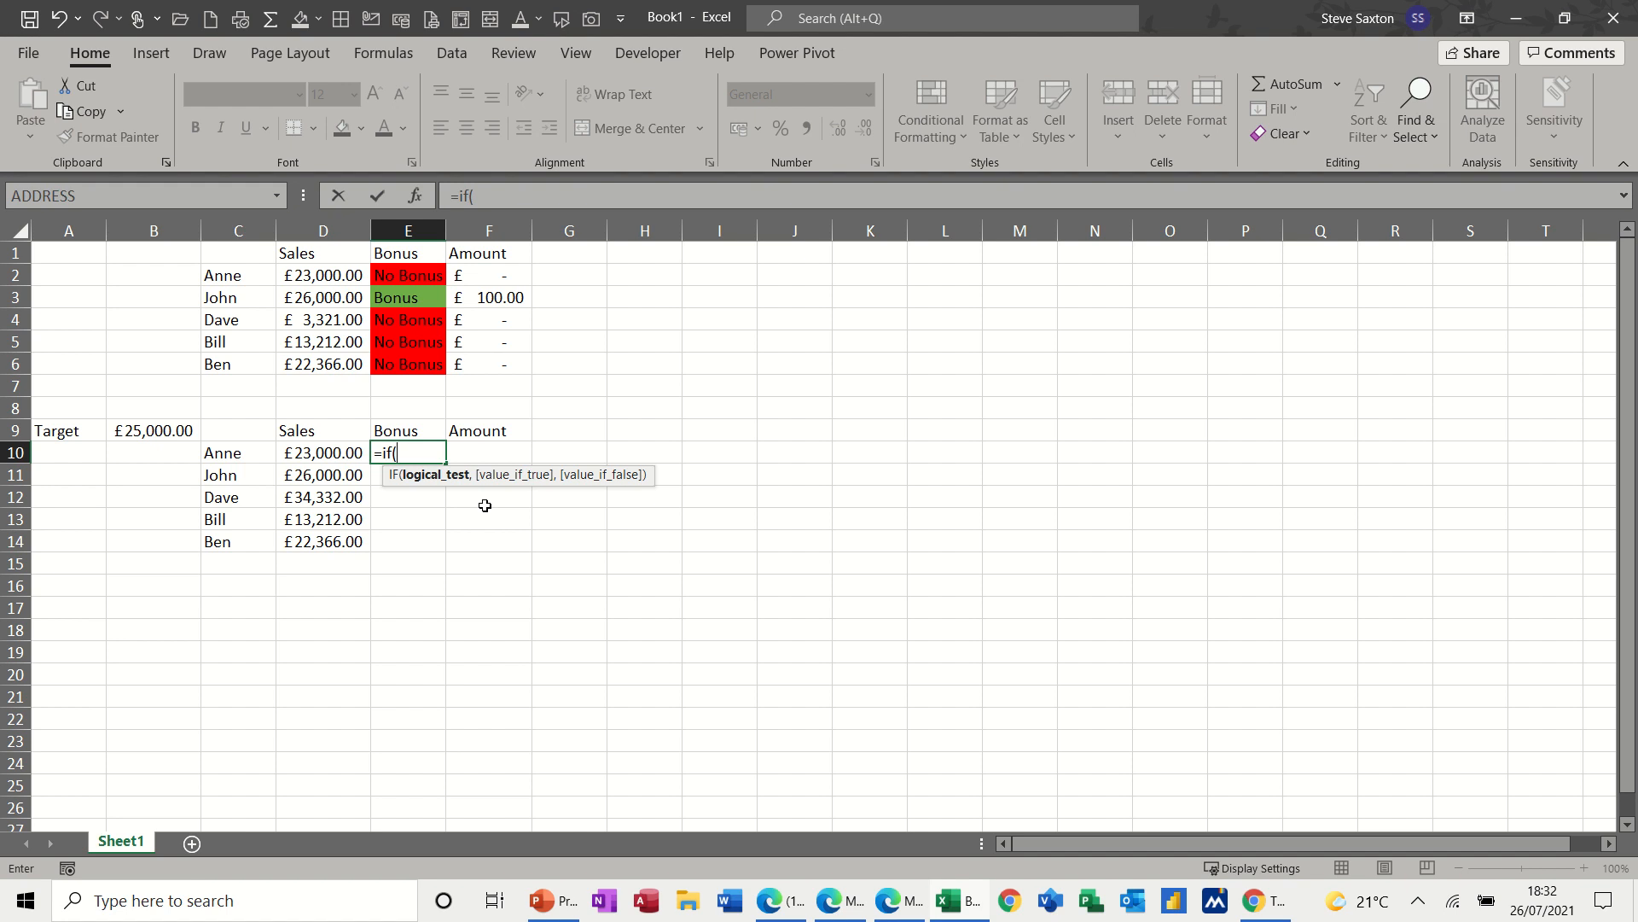
mouse_move(416, 489)
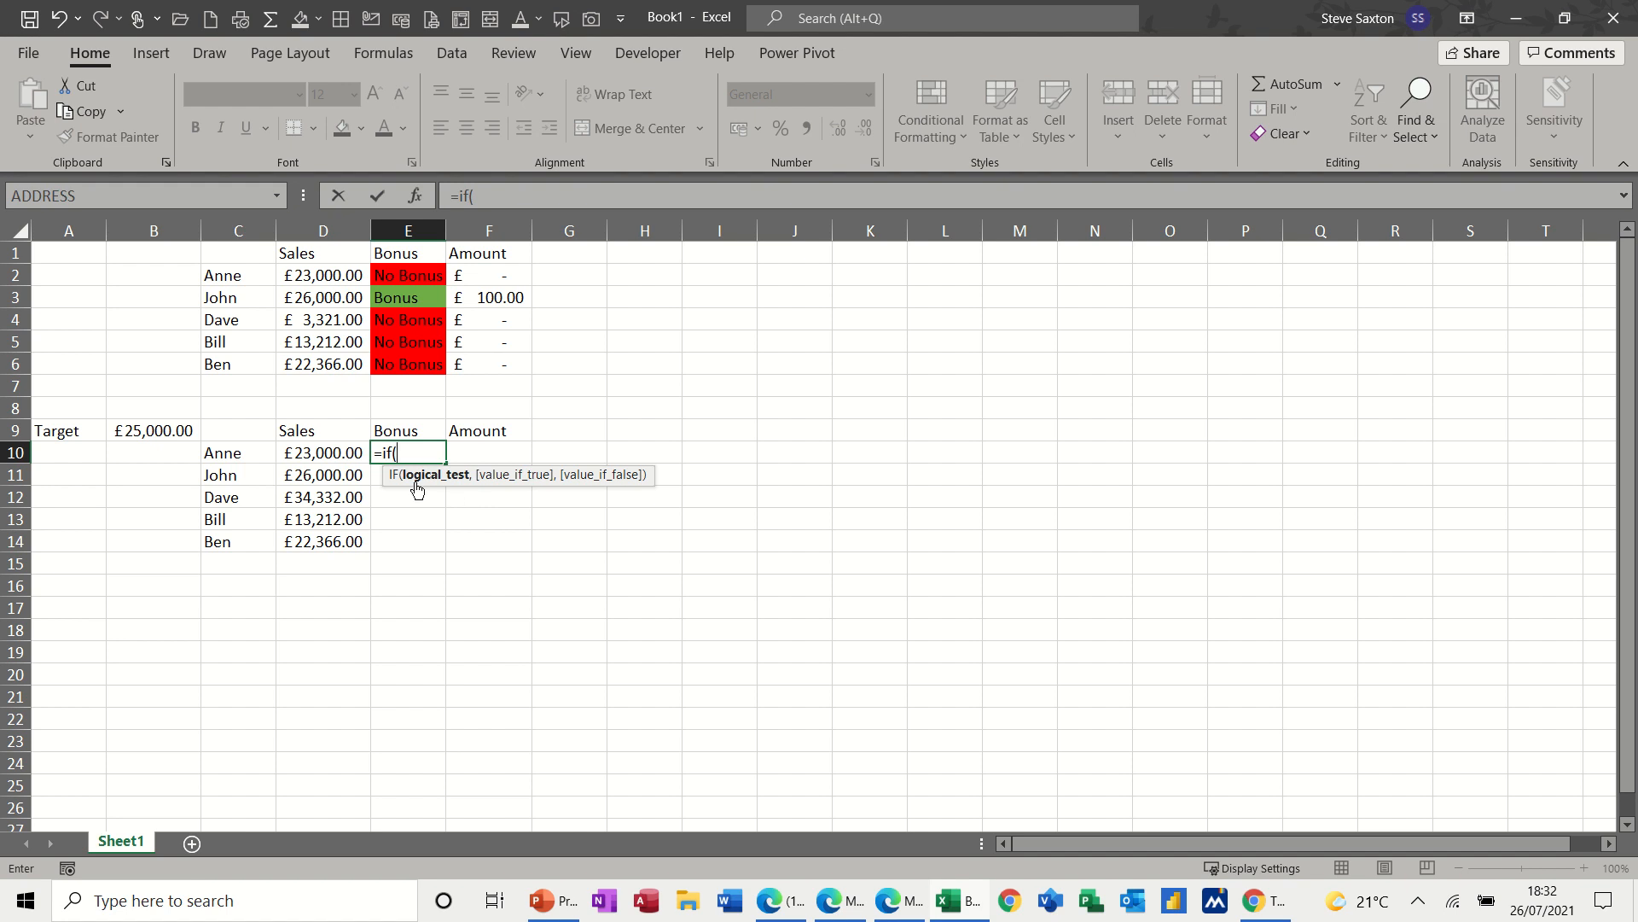
left_click(322, 452)
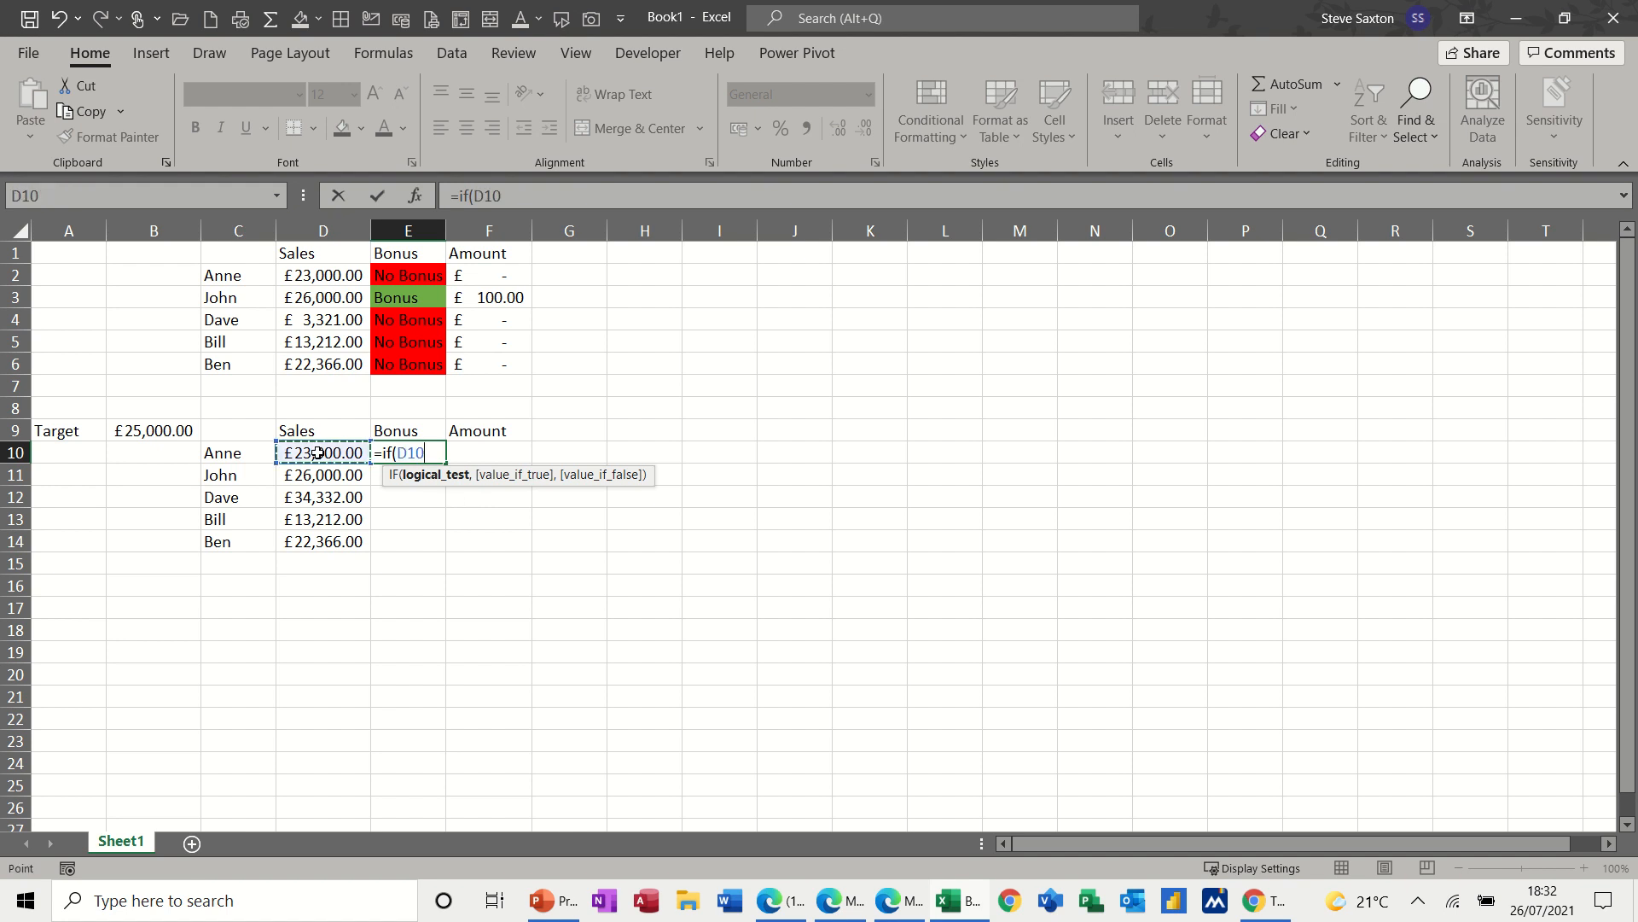
type(">")
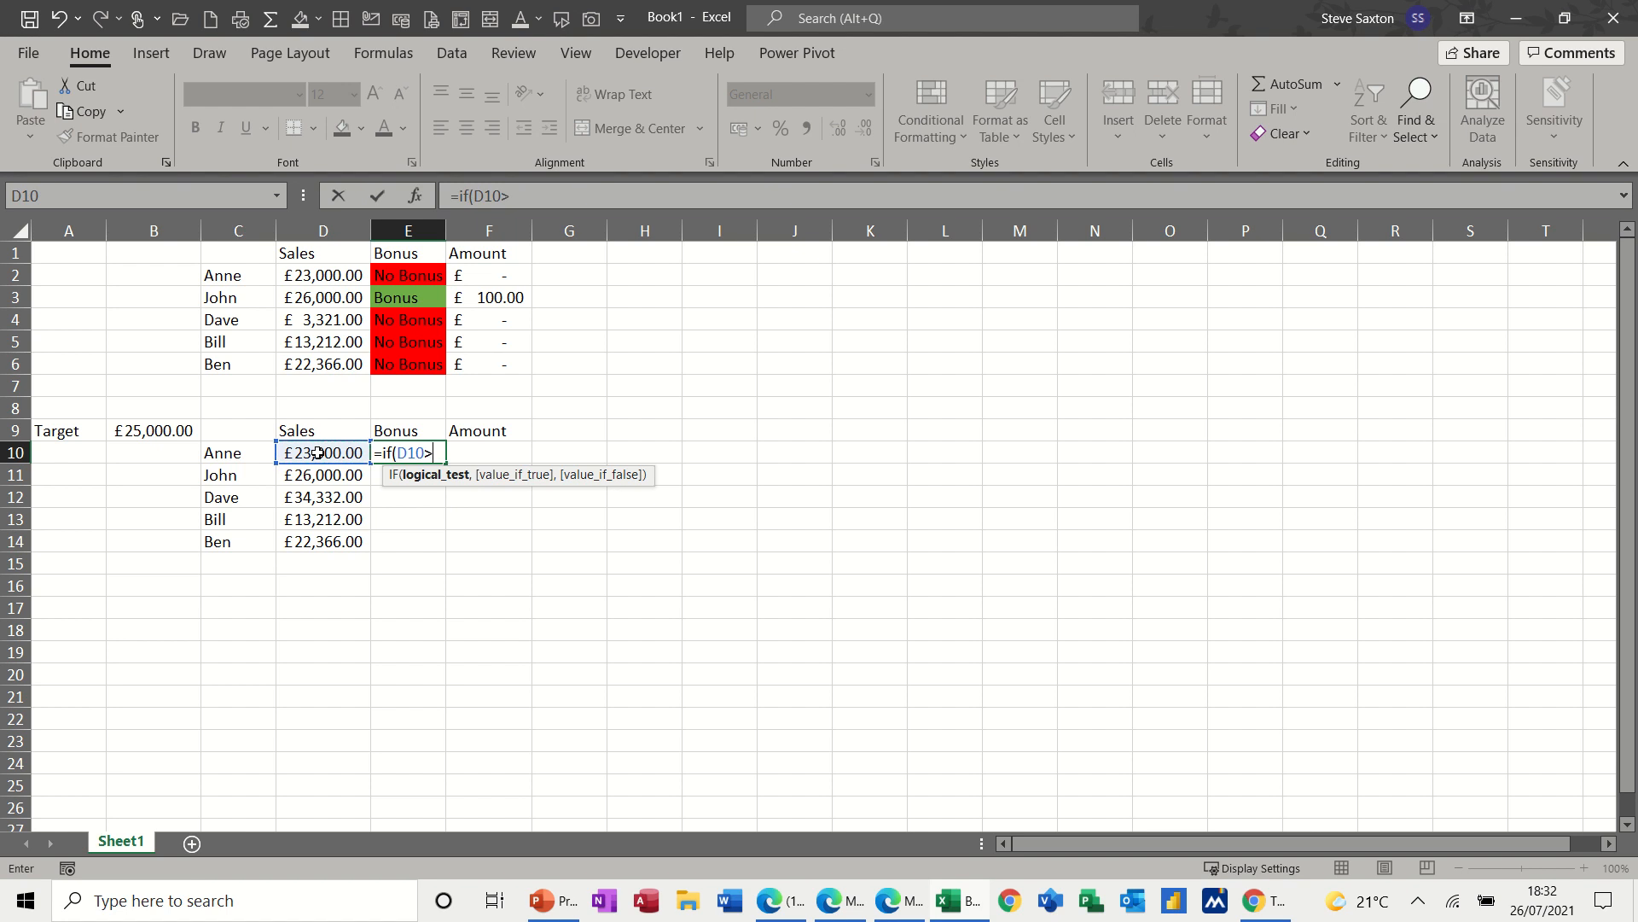
type("=")
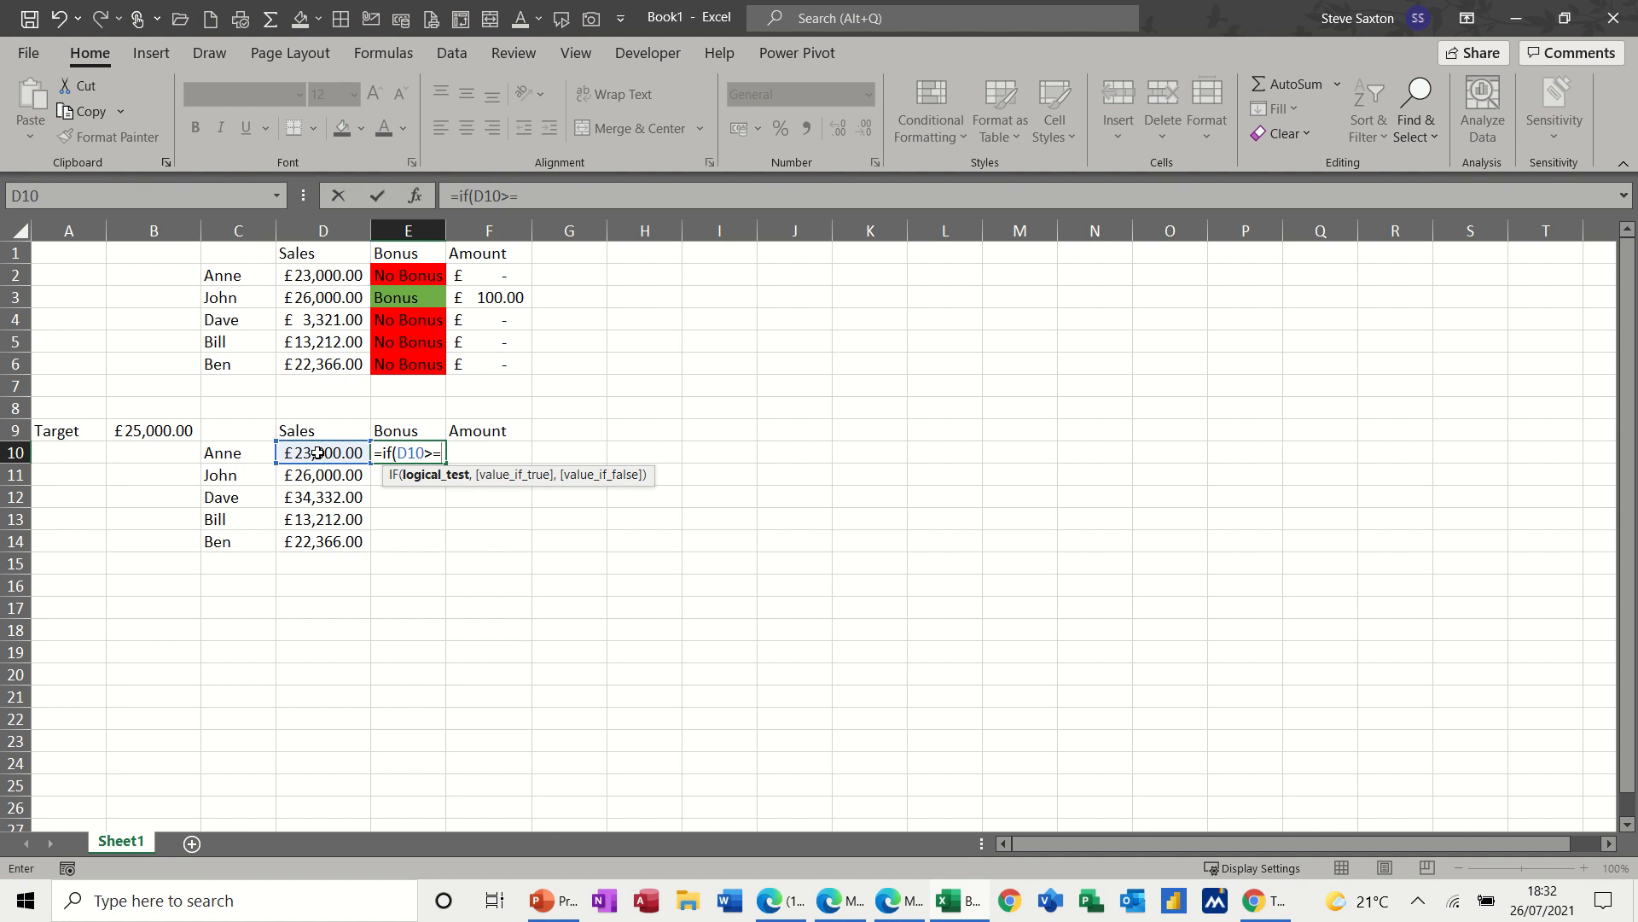
left_click(154, 430)
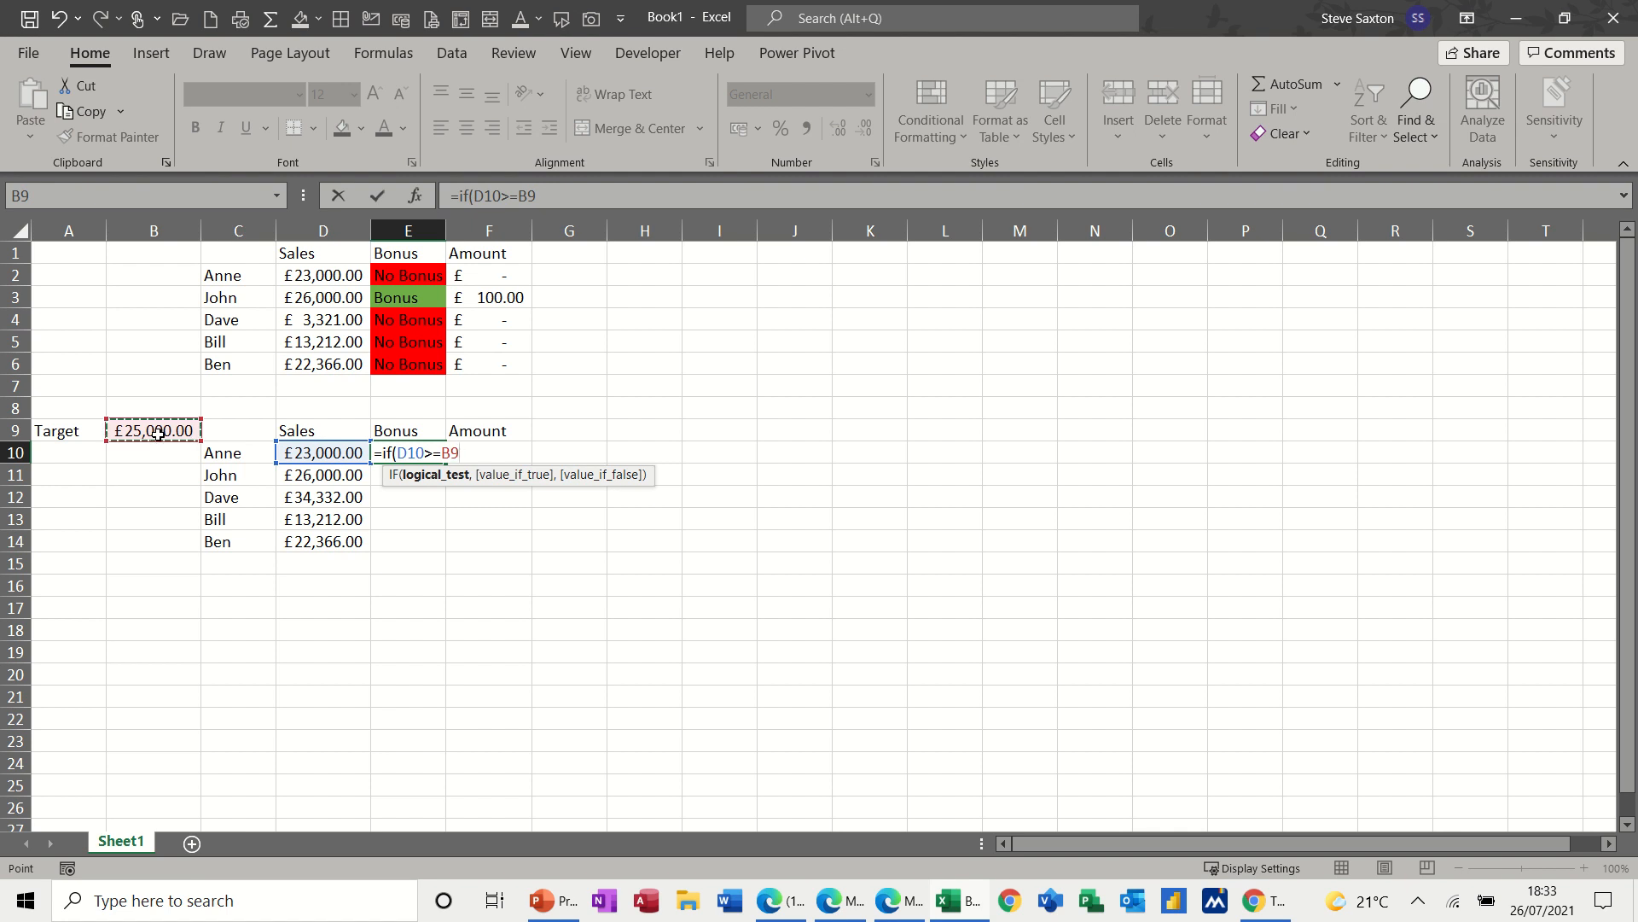
type(",")
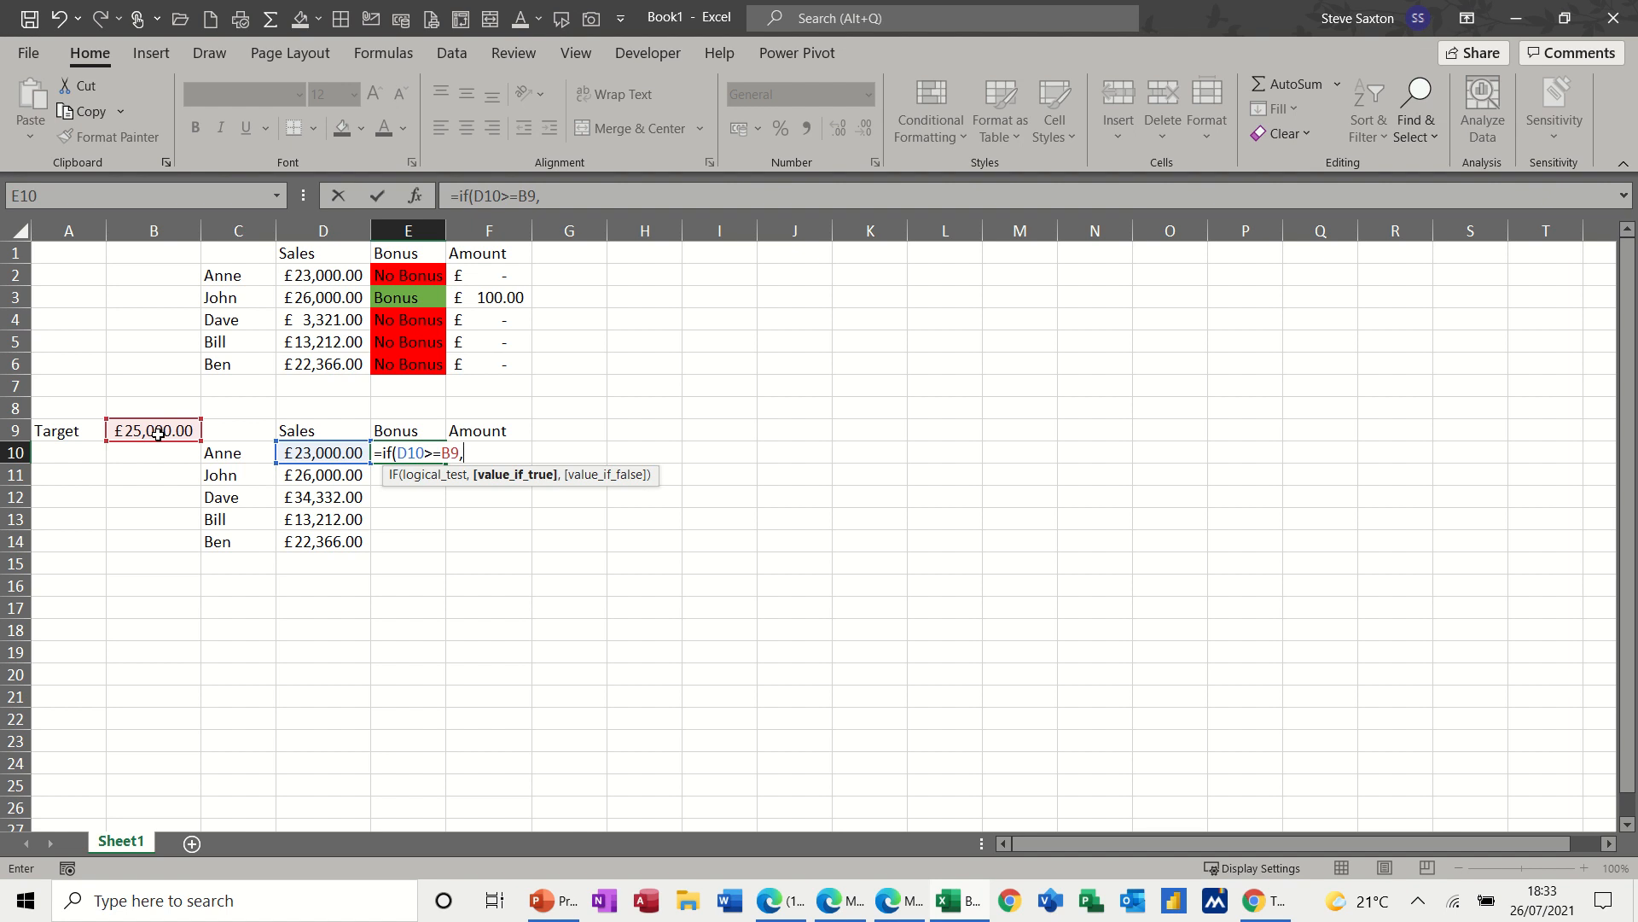
Complete E10 as =IF(D10>=B9,"Bonus","No Bonus").
type("\"")
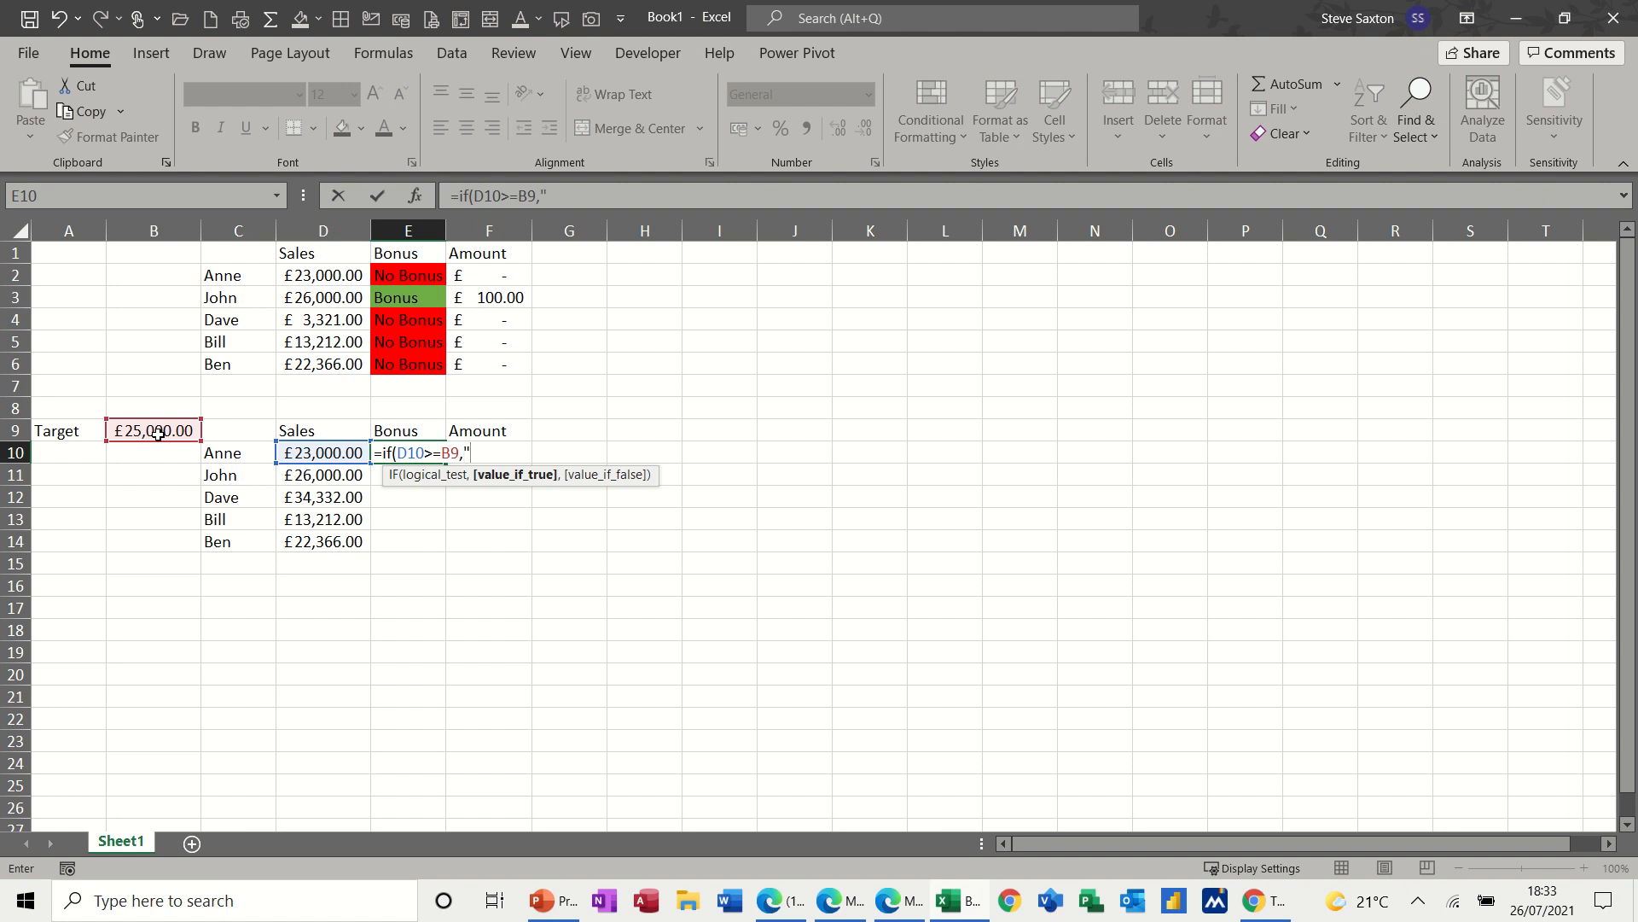
type("Bonu")
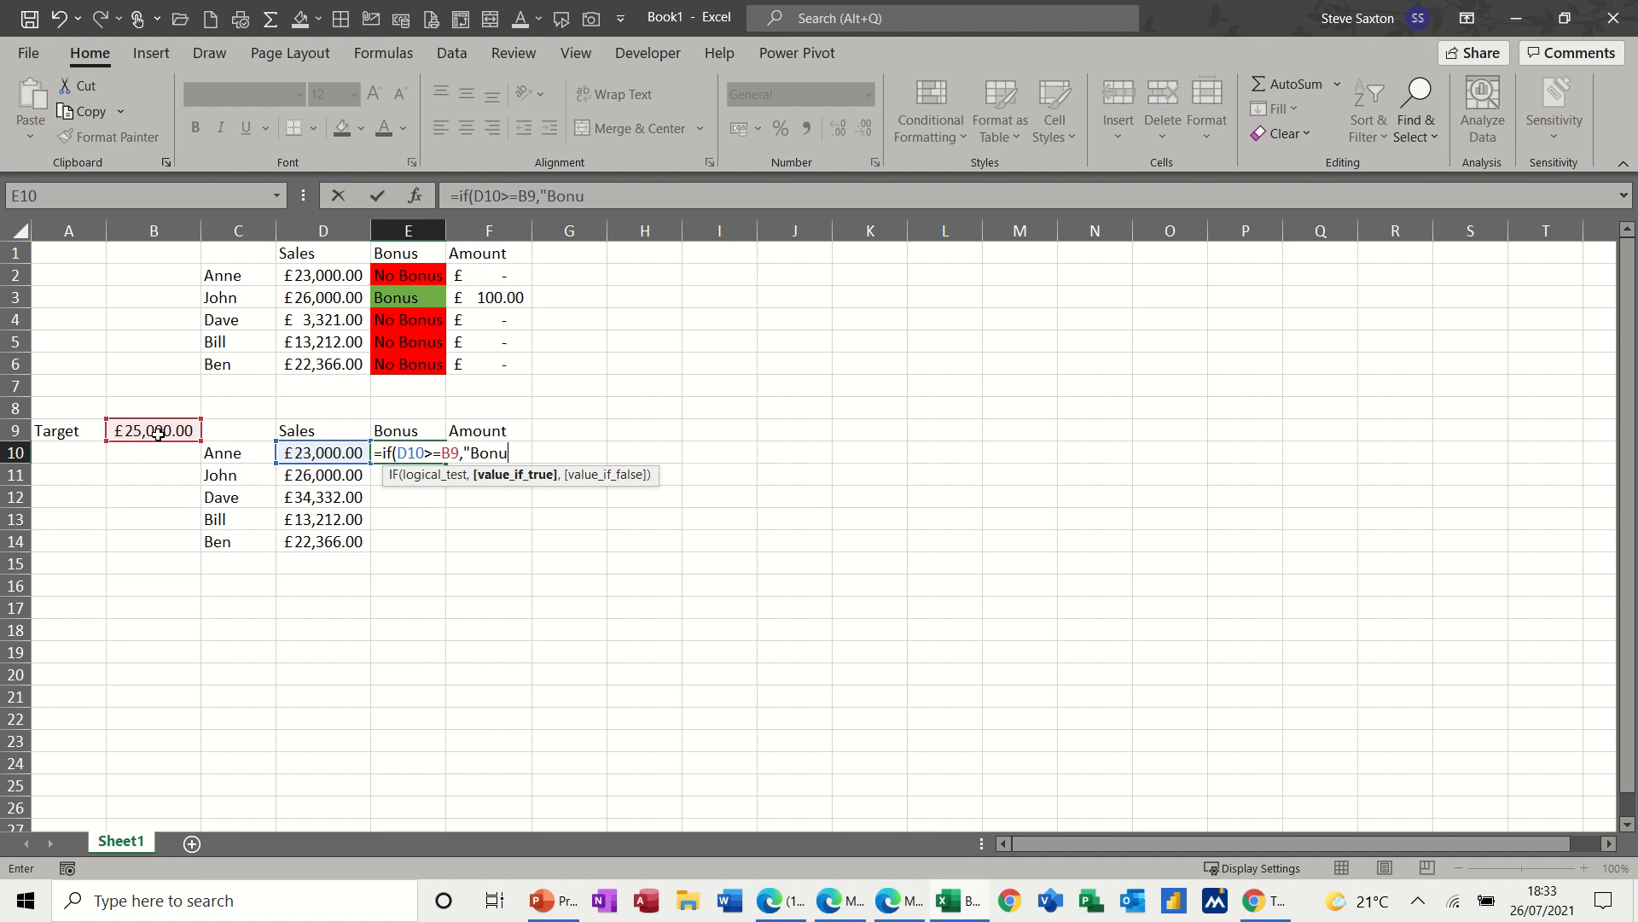
type("s\"")
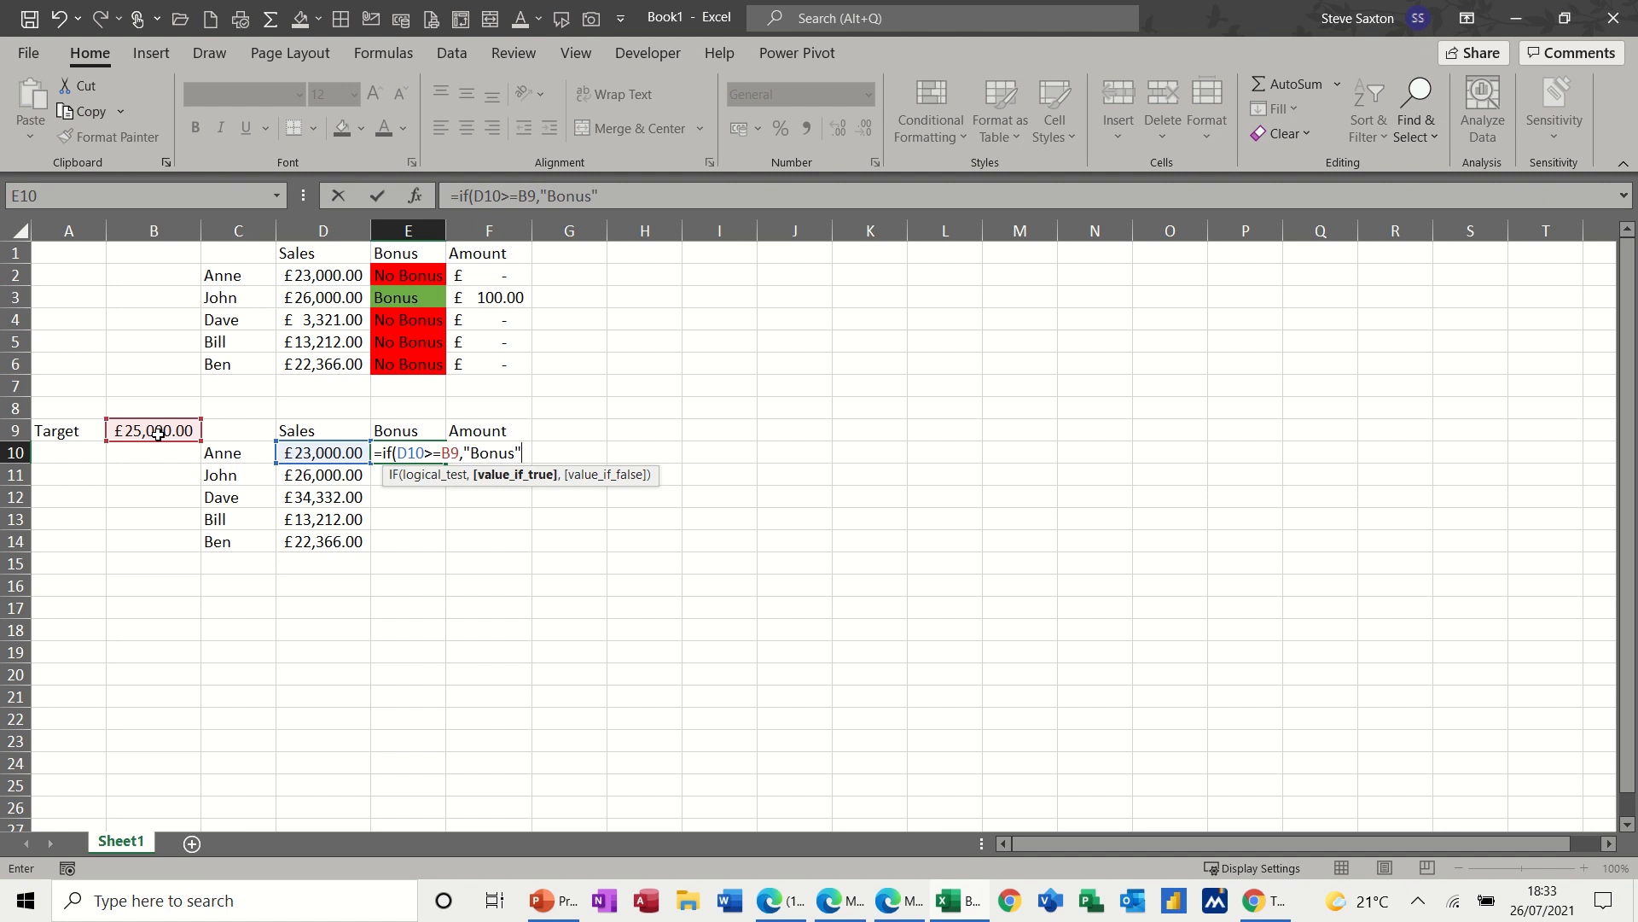
type(",\"")
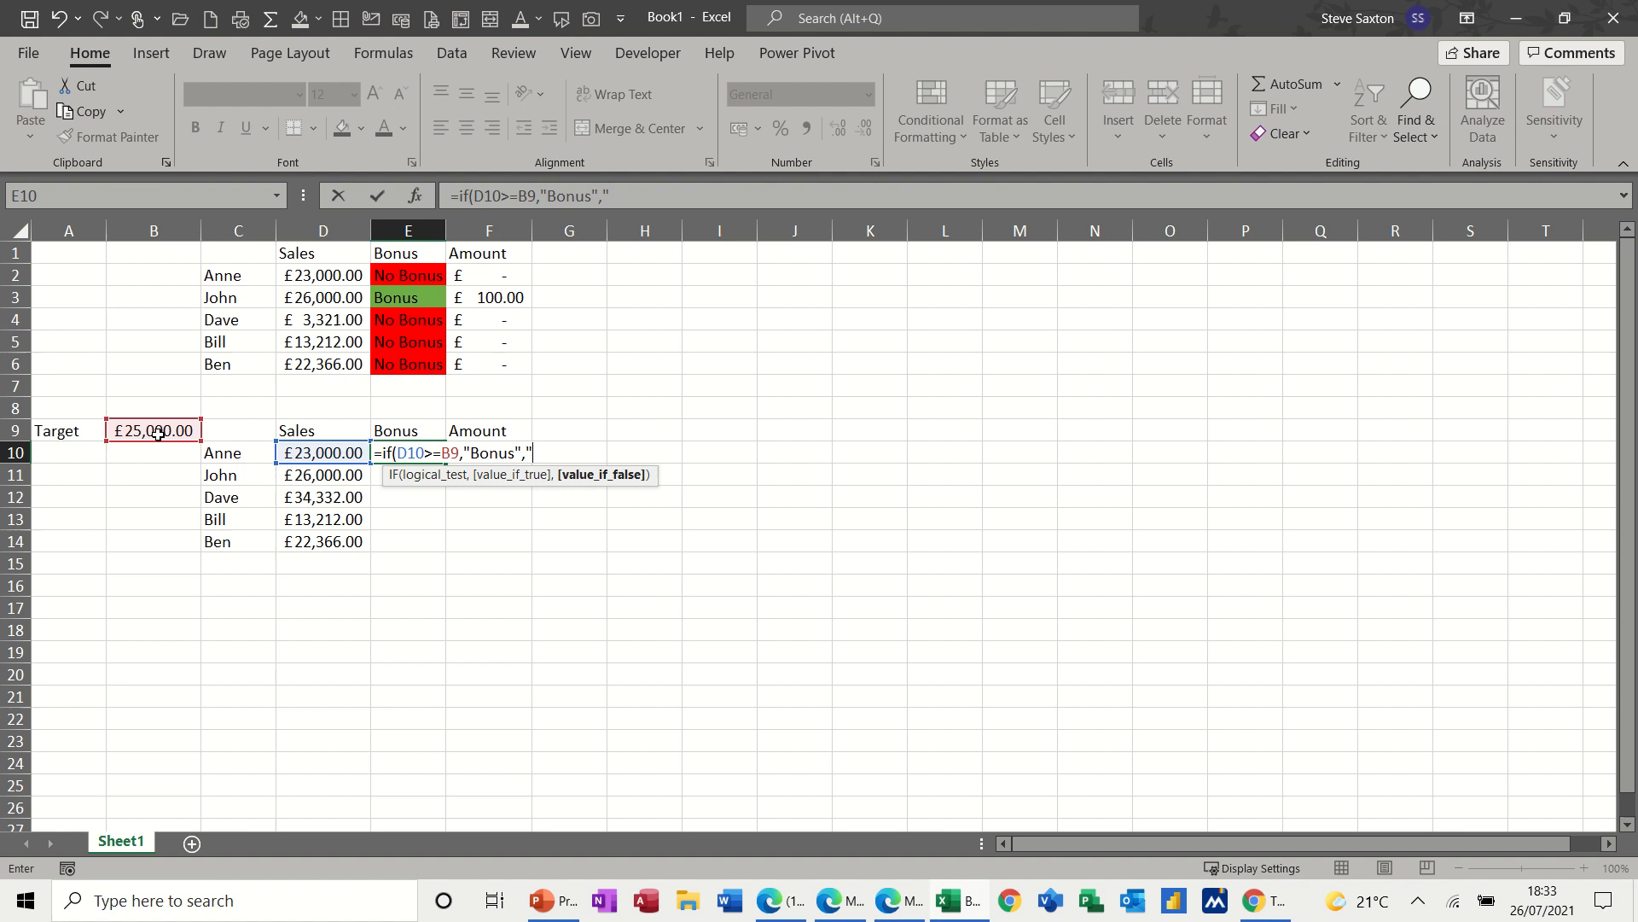
type("No Bo")
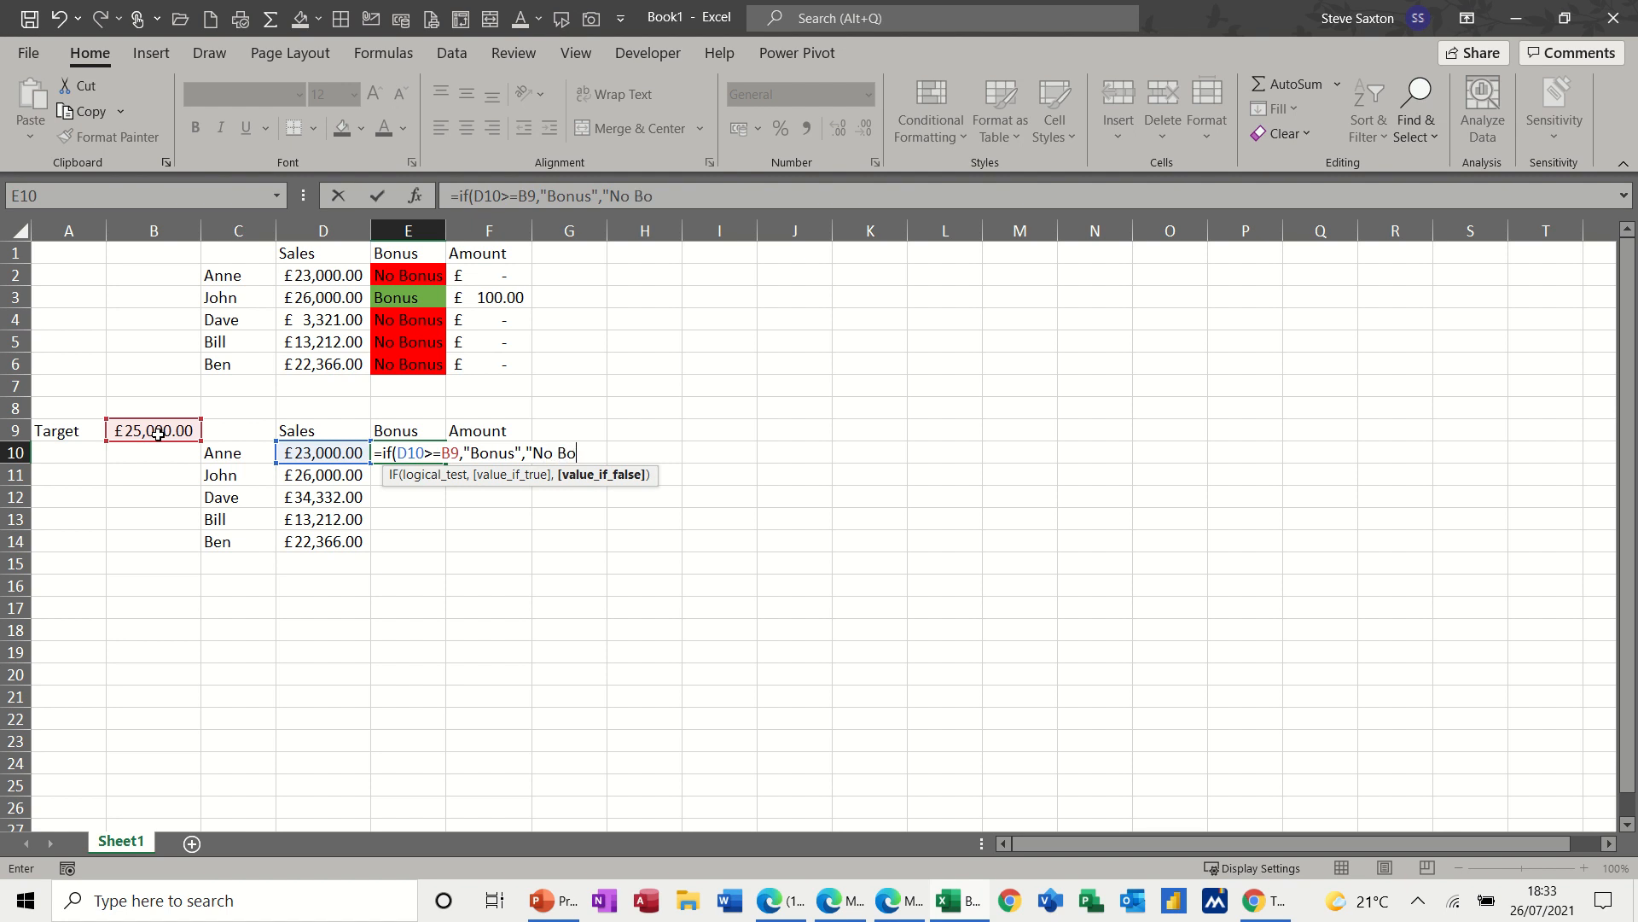
type("nus\")")
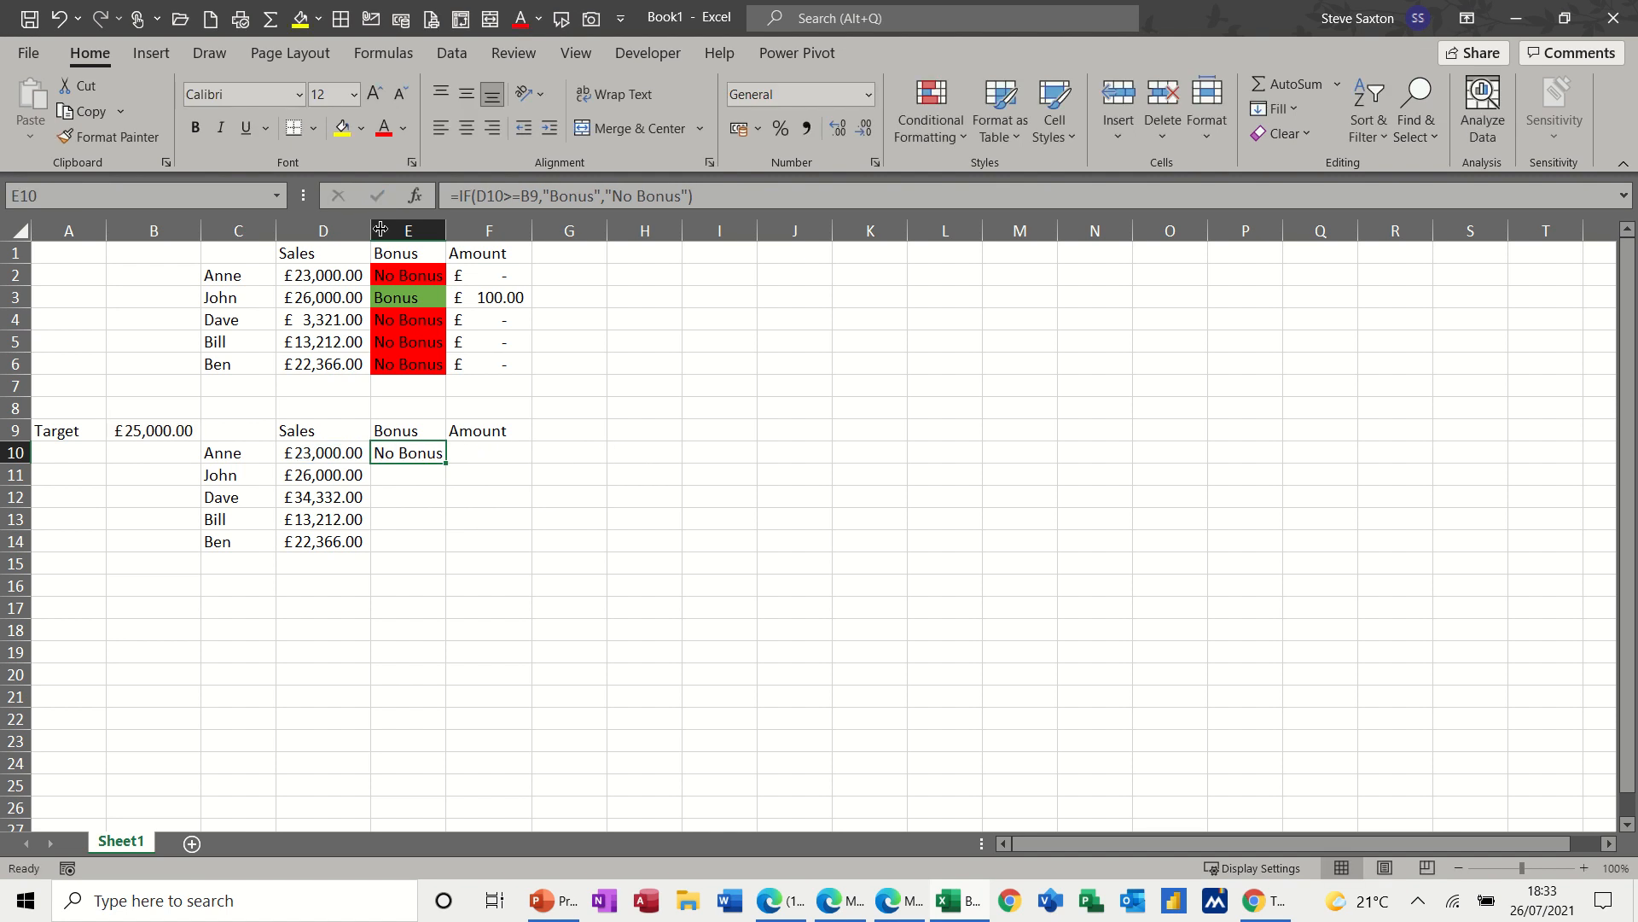
mouse_move(339, 463)
type("2")
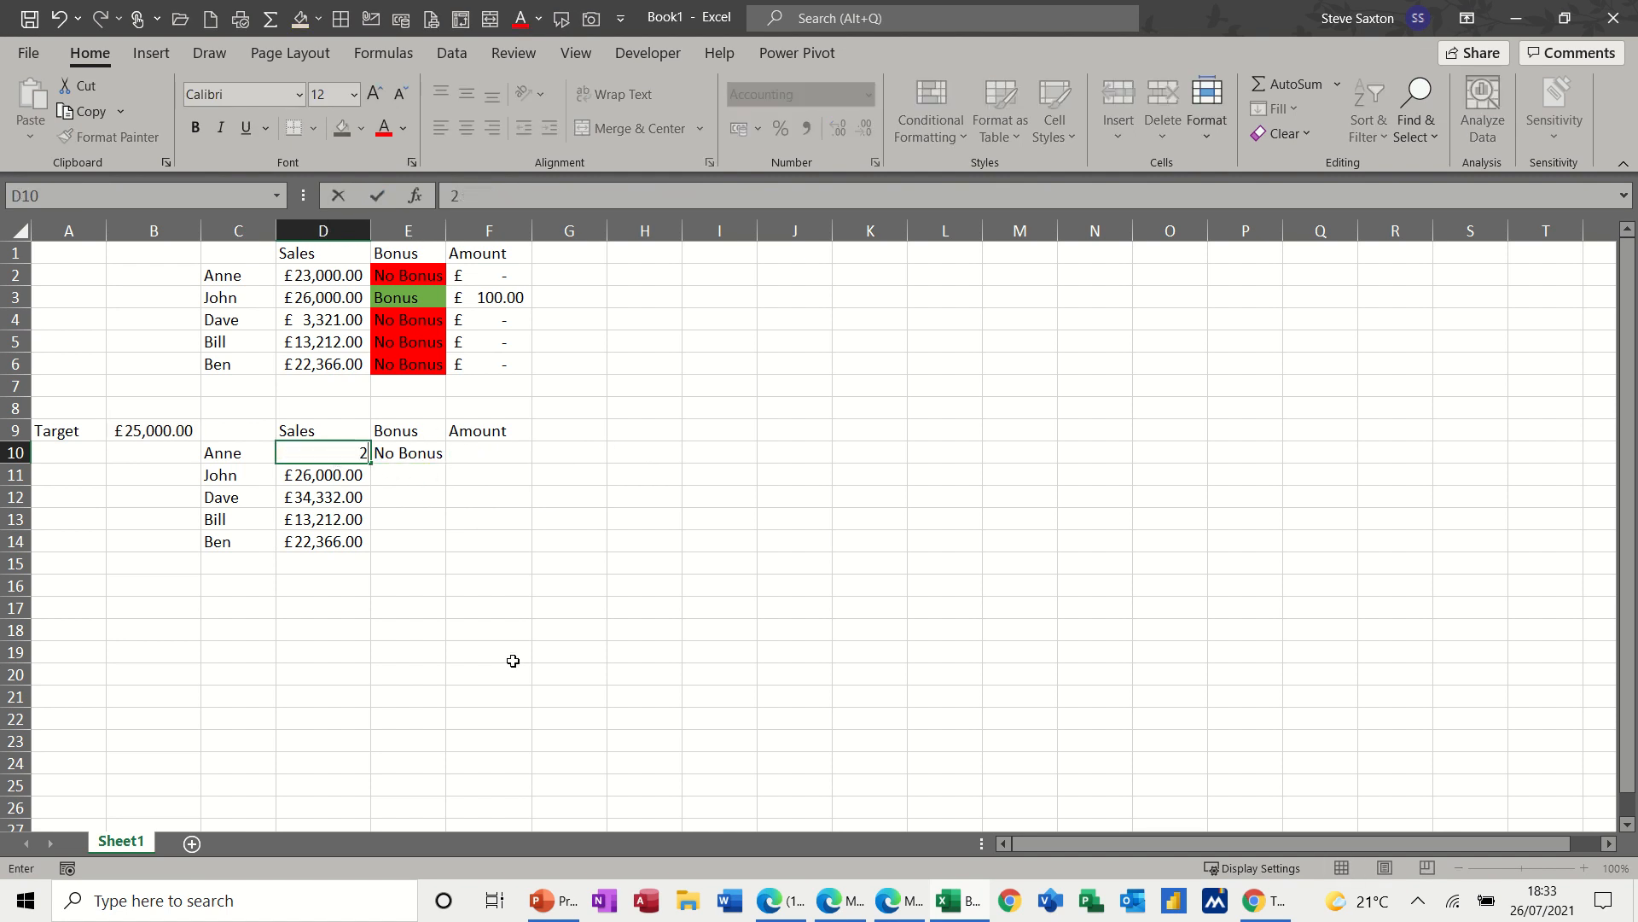
Set Anne's sales to £26,000, fill the Bonus formula down to E14, and inspect references.
type("6000")
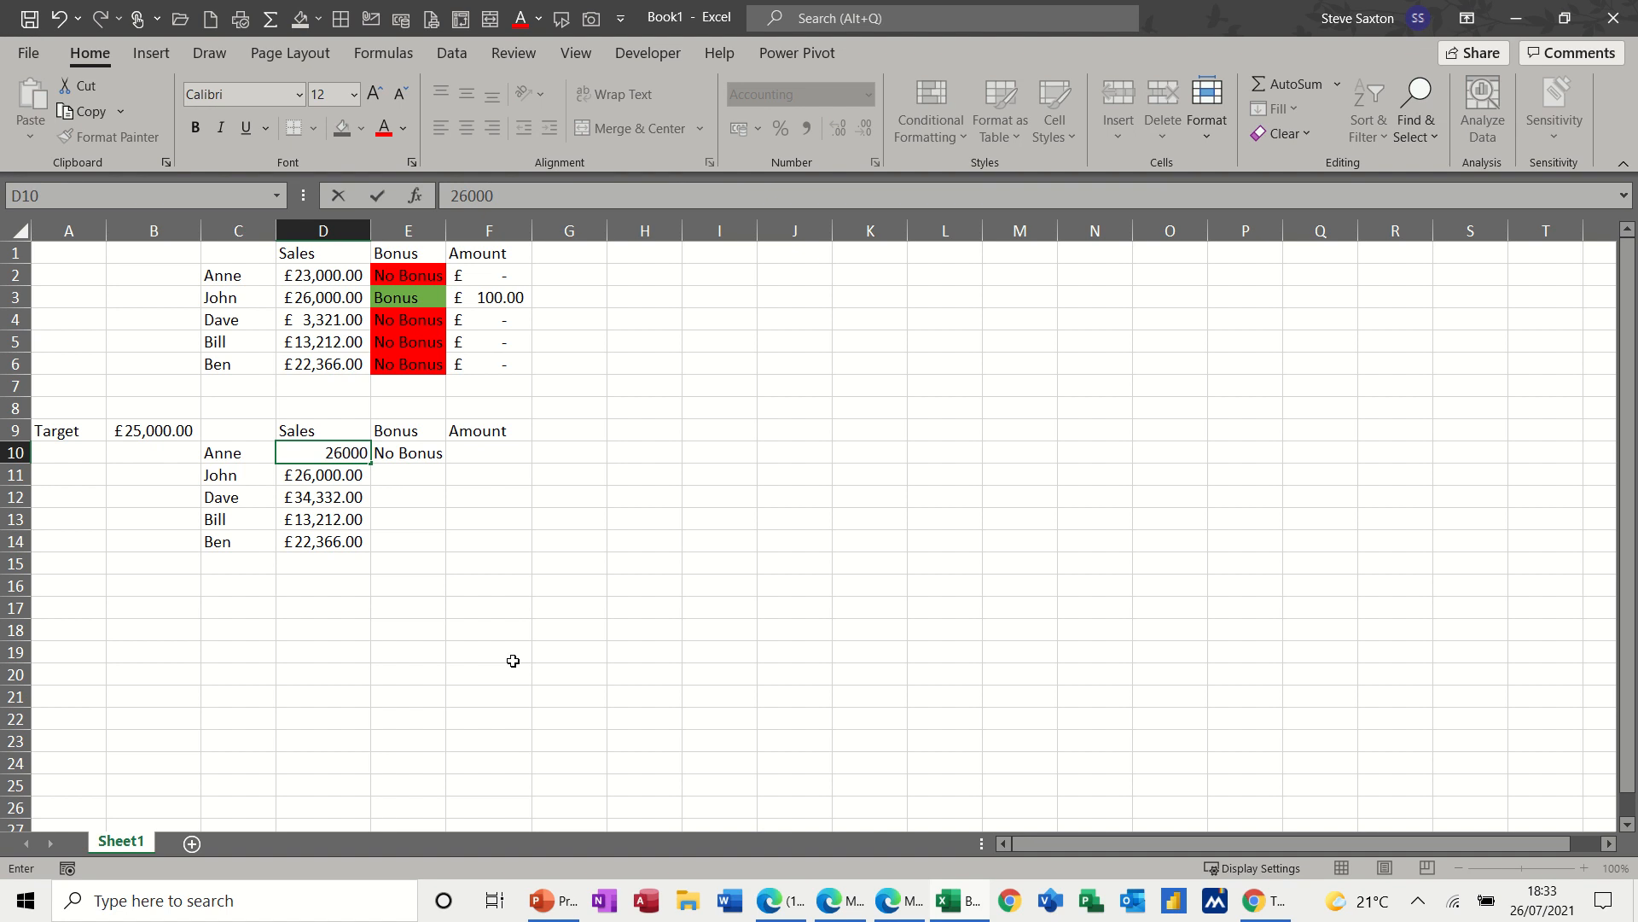
key("Return")
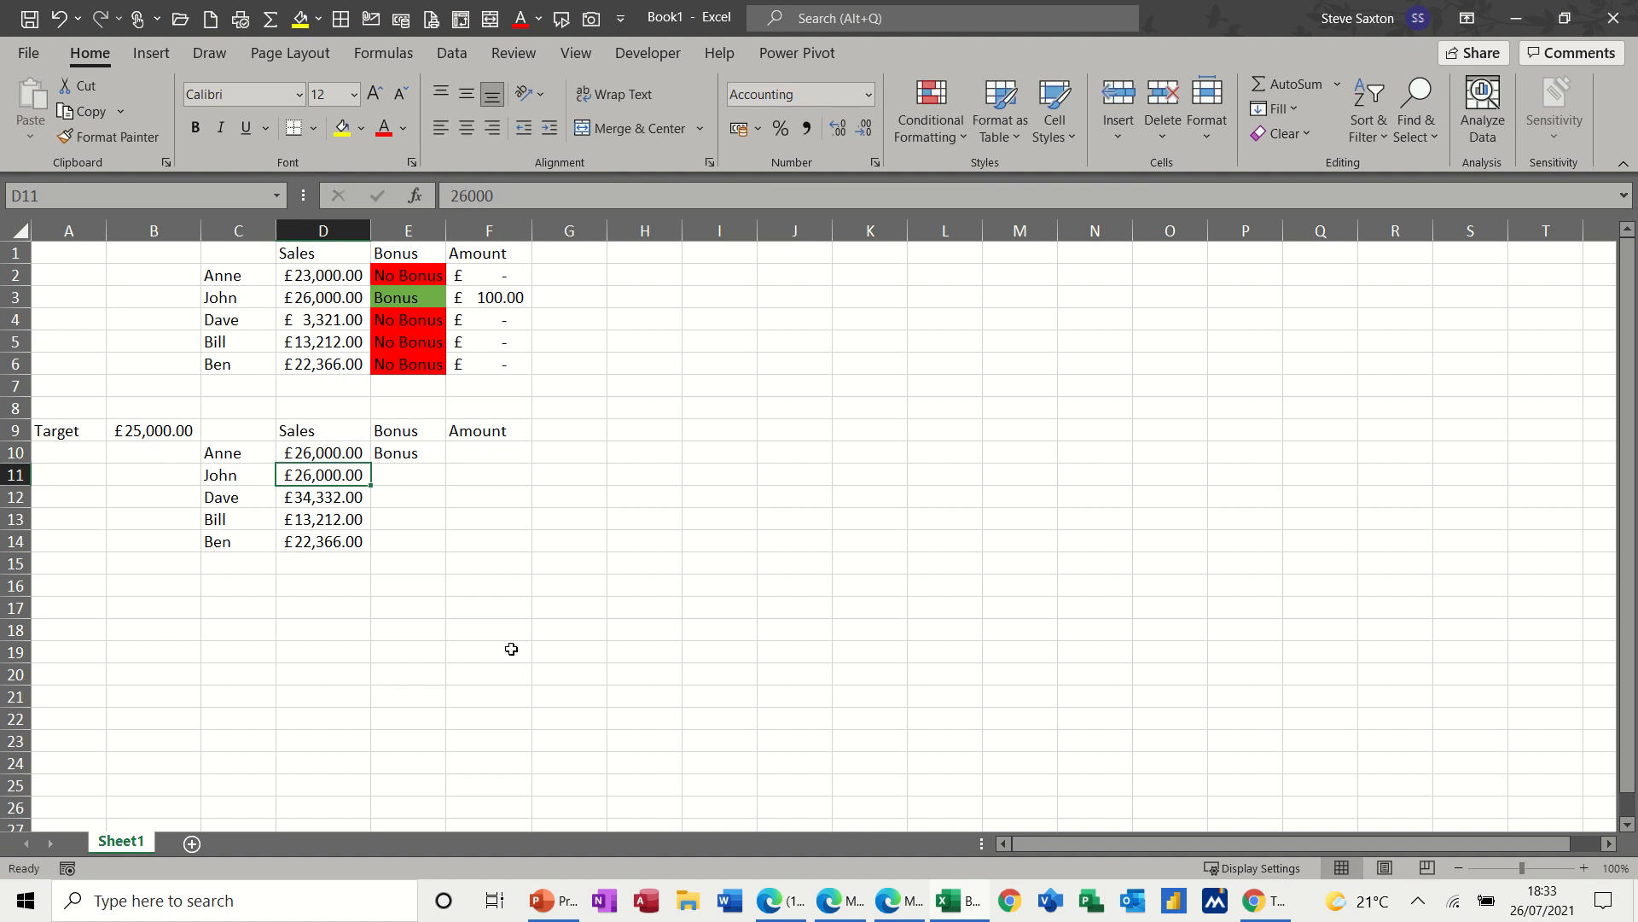
left_click(406, 452)
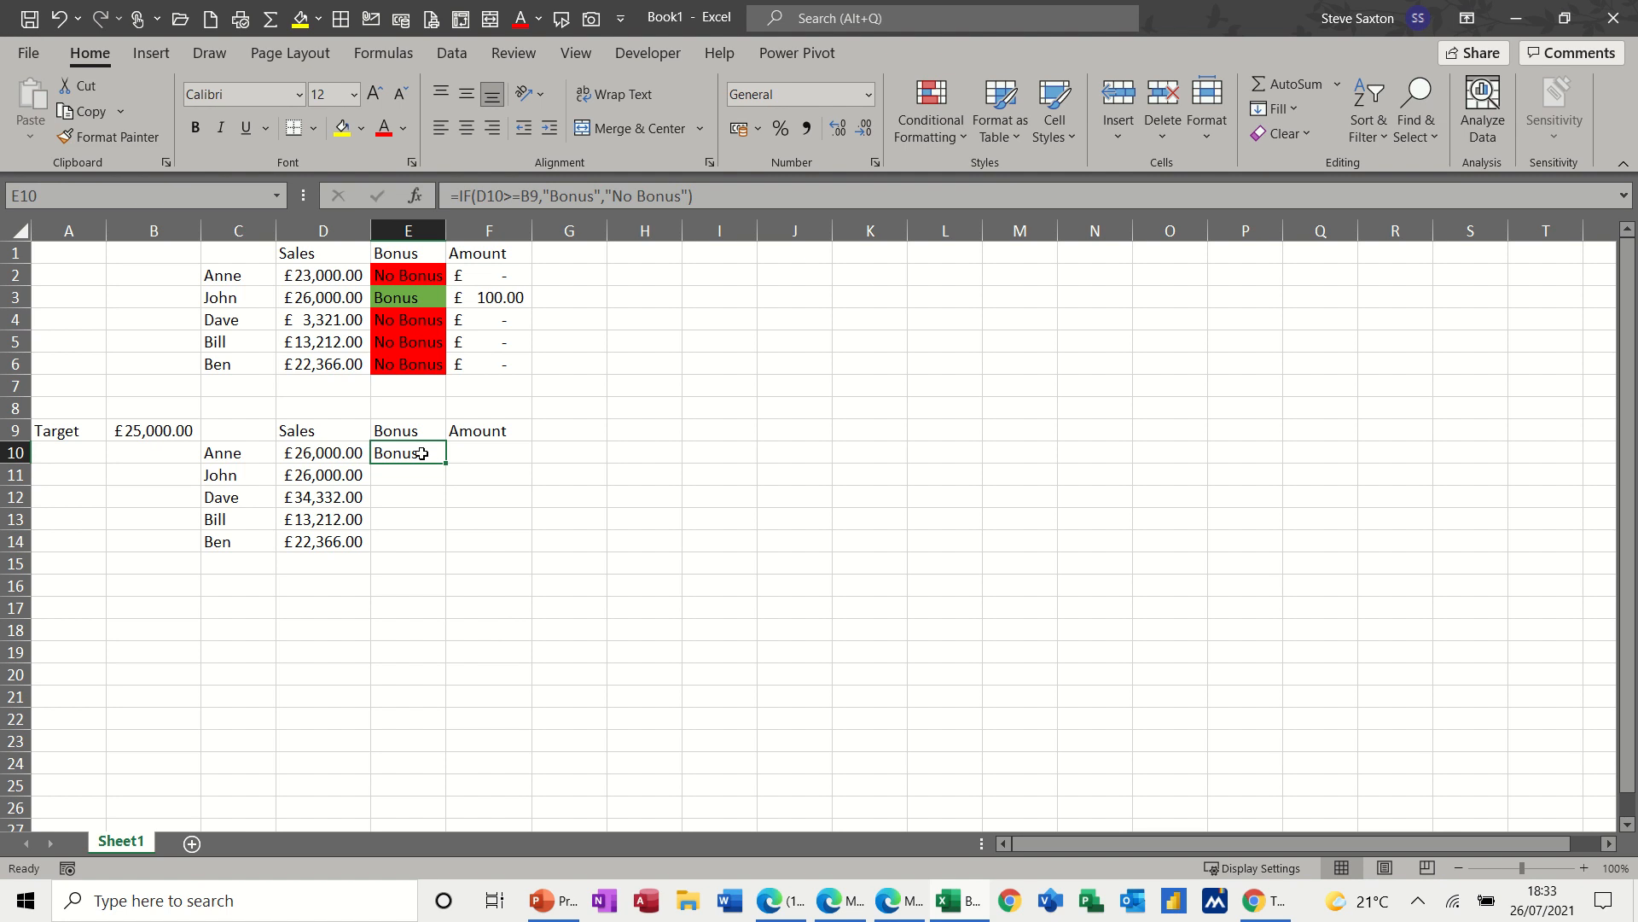
mouse_move(495, 387)
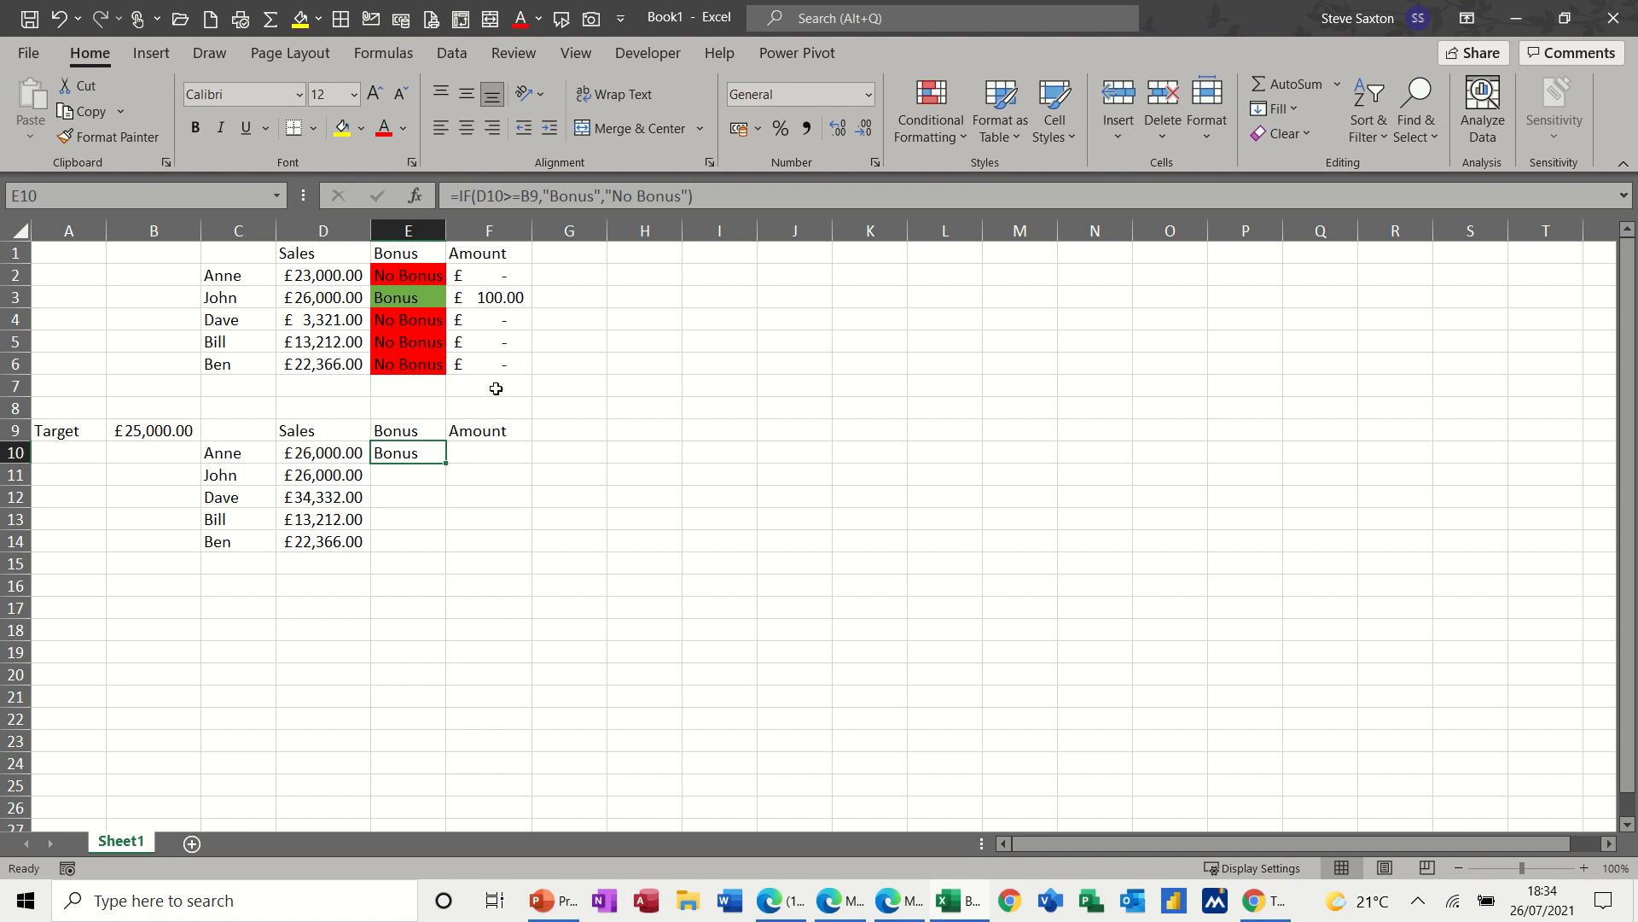
mouse_move(450, 465)
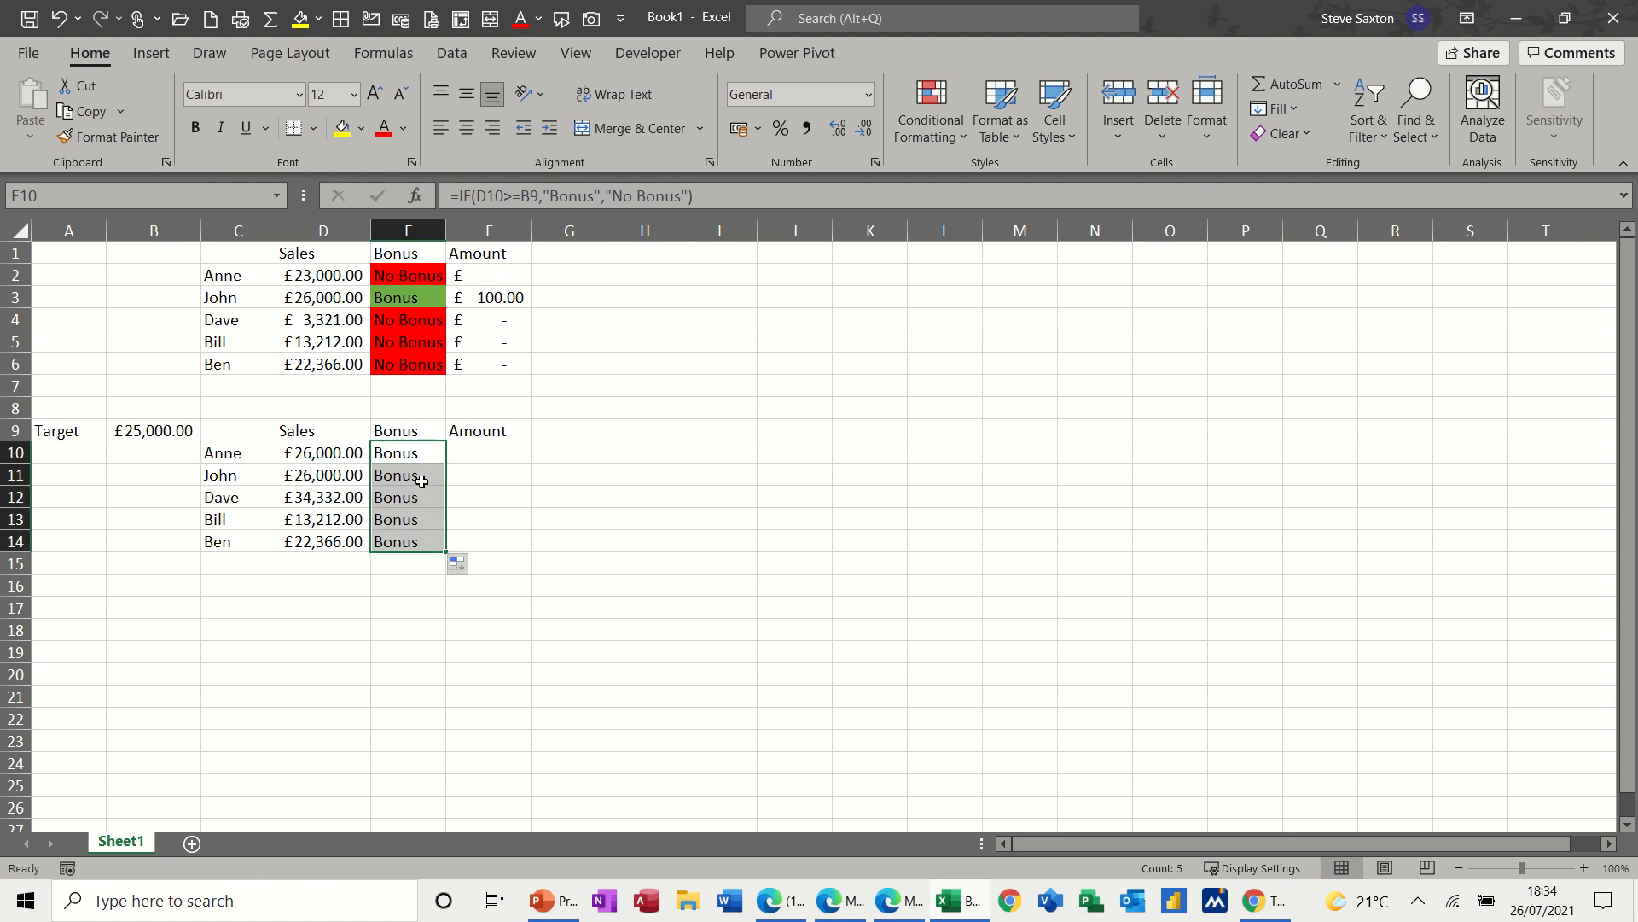
mouse_move(402, 489)
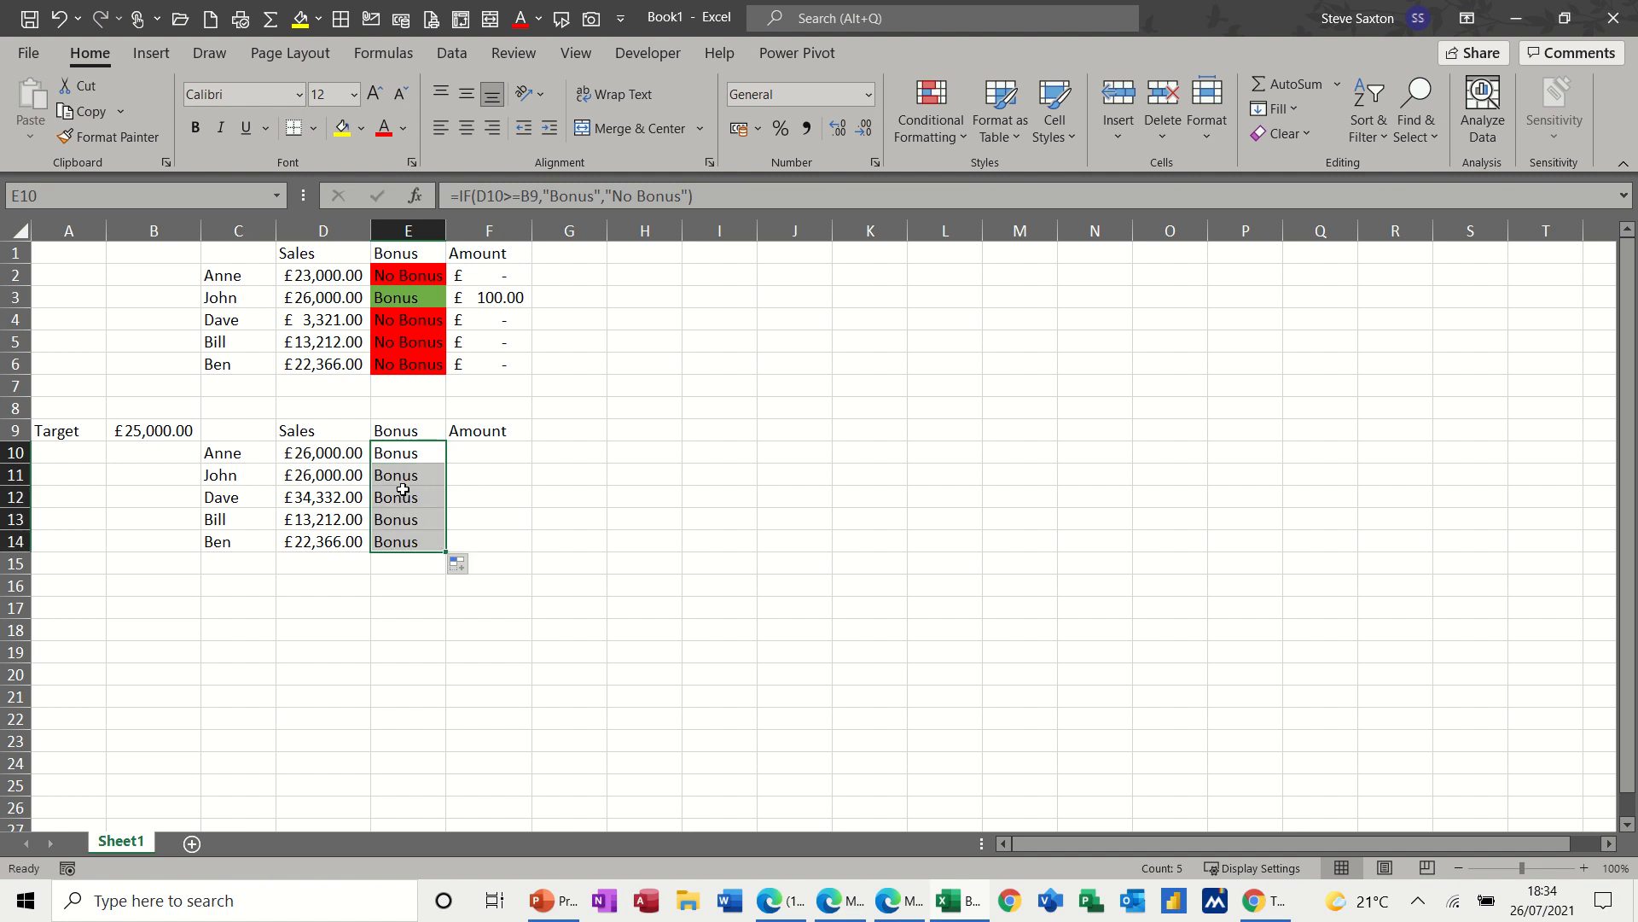
left_click(408, 475)
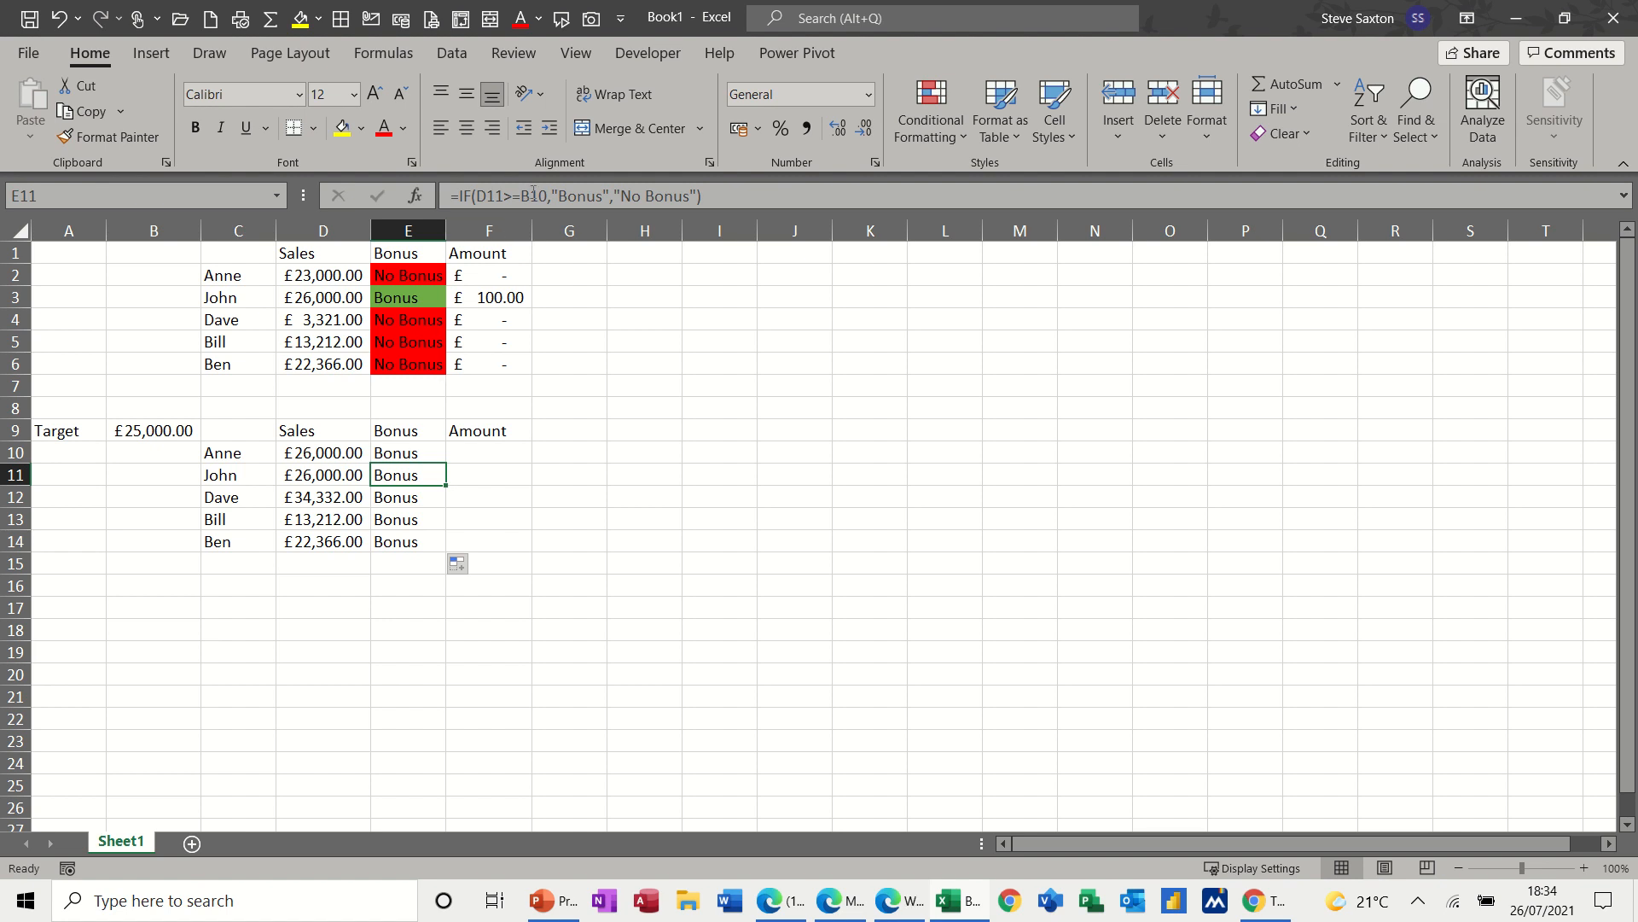
left_click(152, 452)
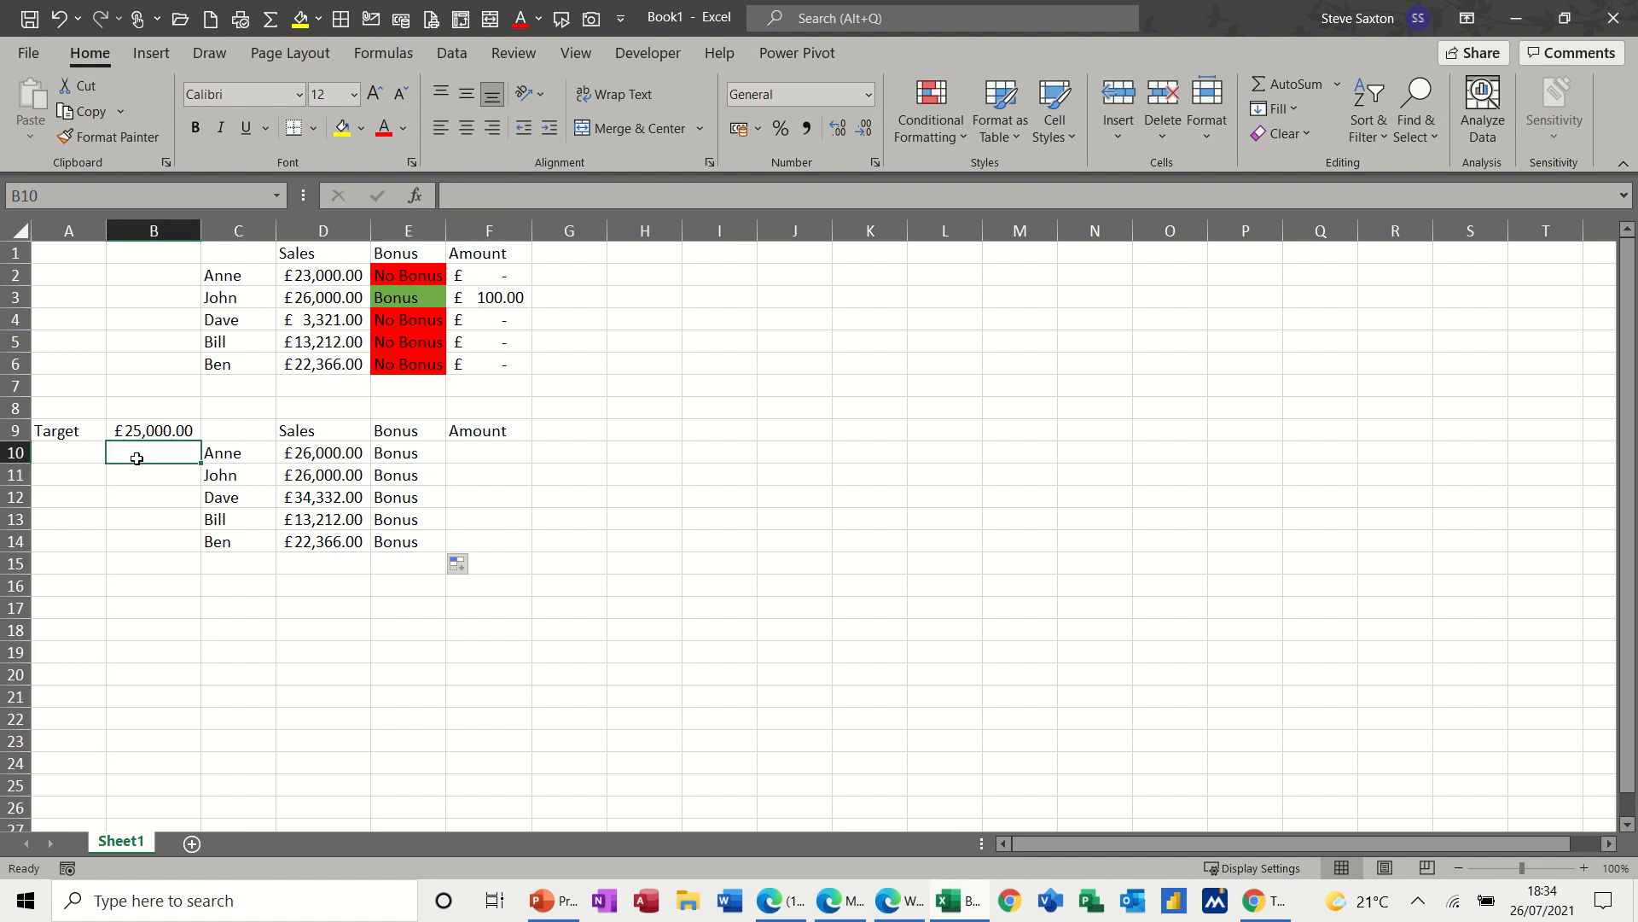
Make the target reference in the Bonus formula absolute as $B$9.
left_click(408, 452)
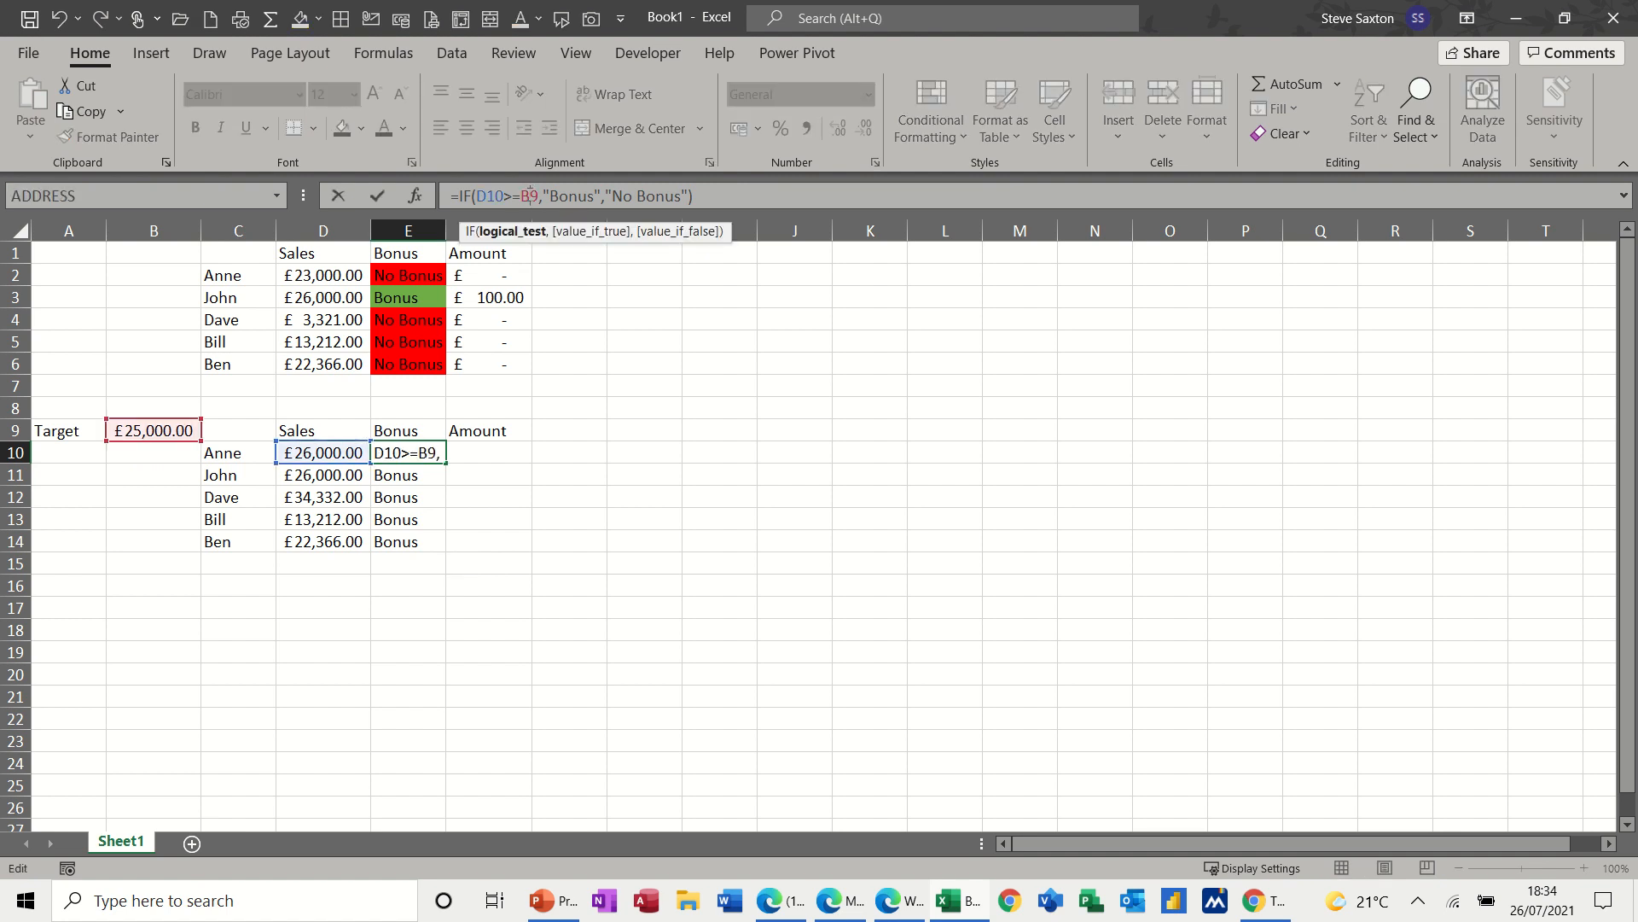
key("f4")
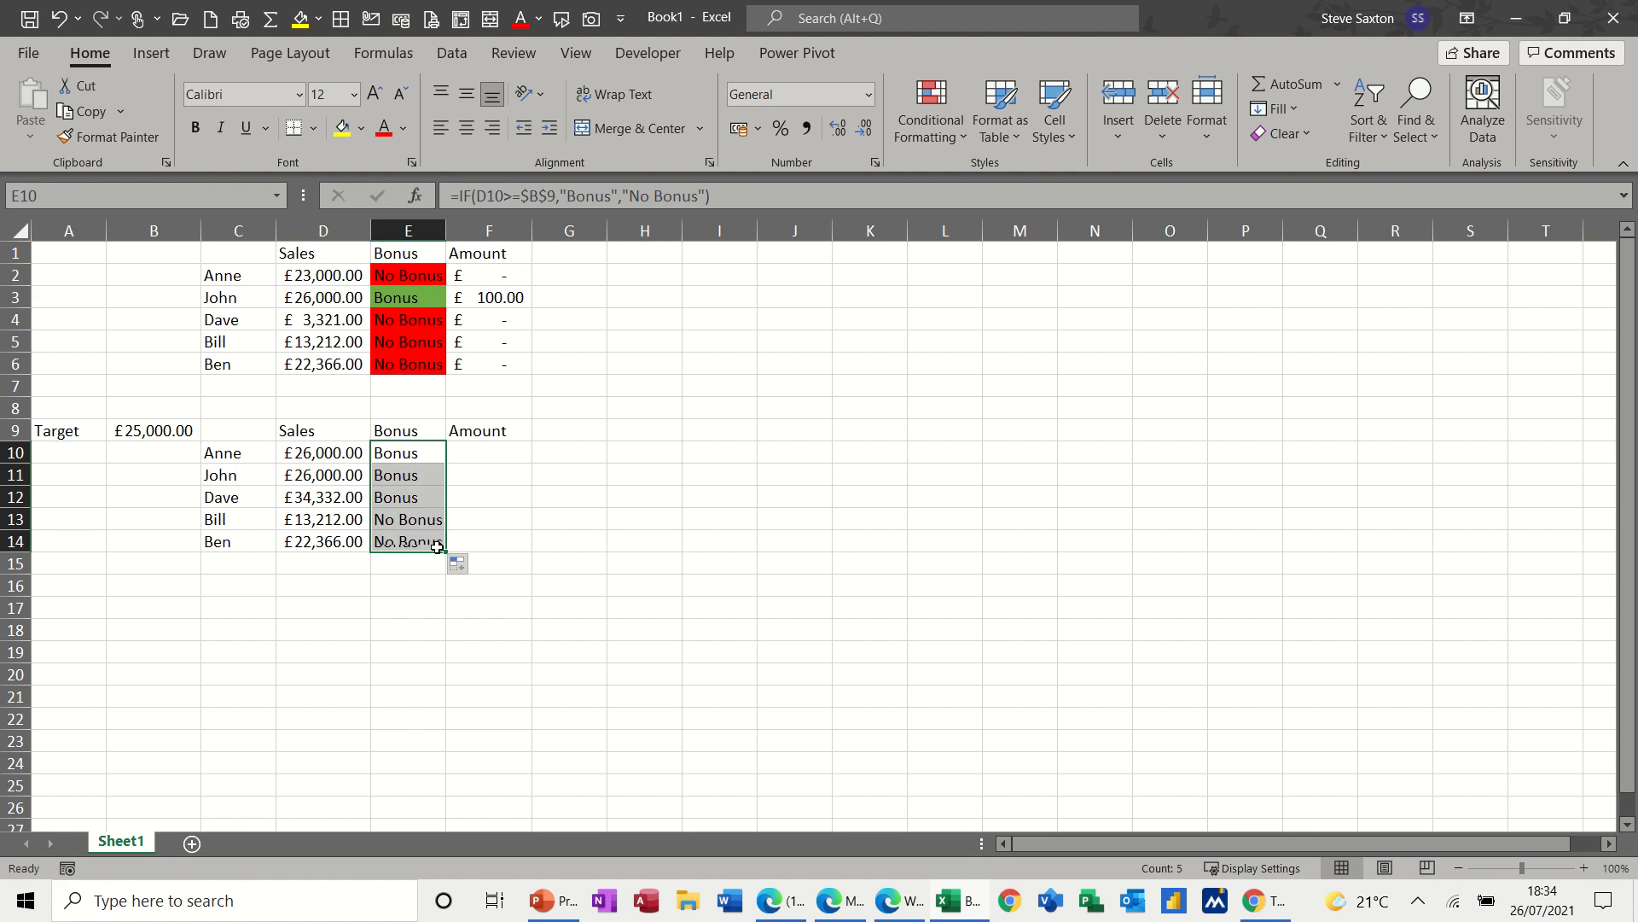
mouse_move(555, 562)
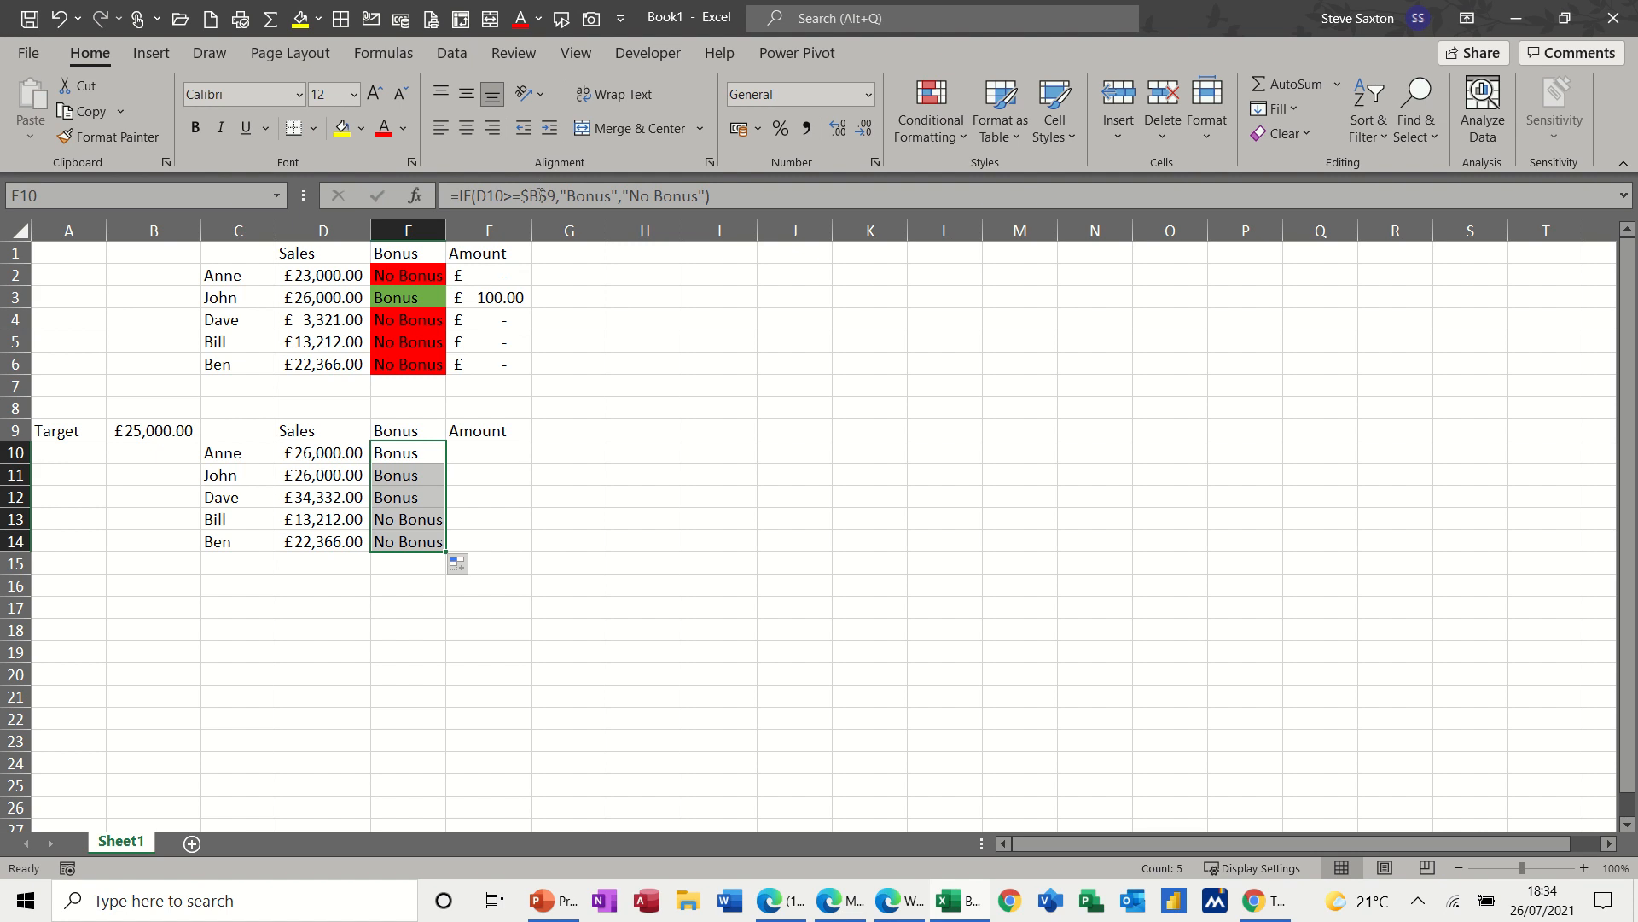
mouse_move(146, 434)
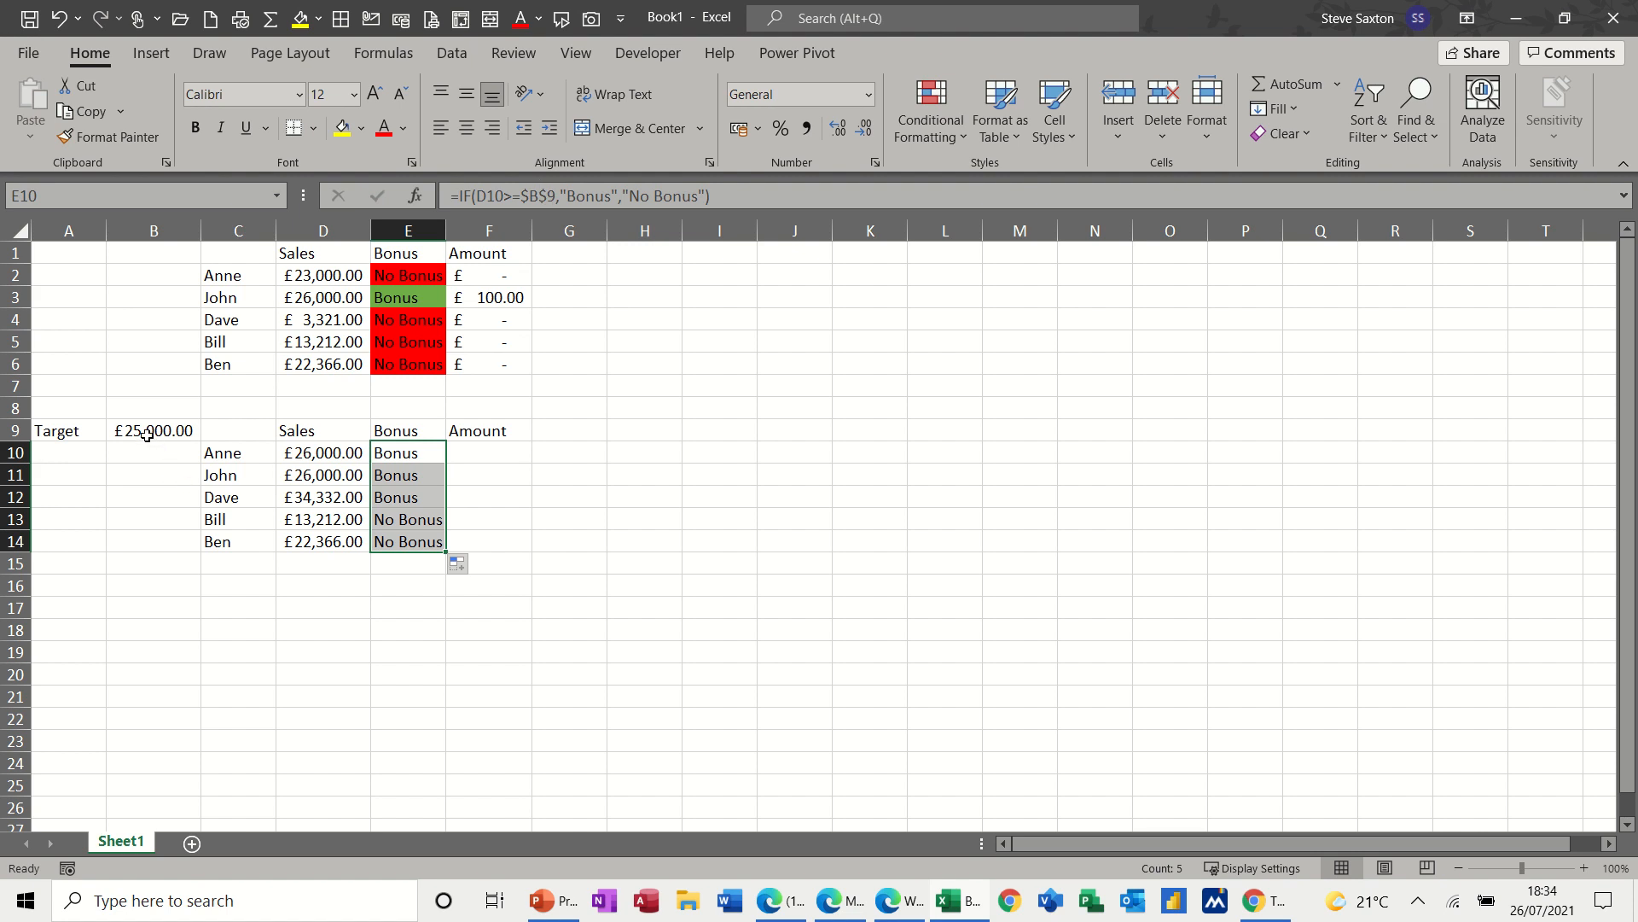
Type the name 'target' for the £25,000 cell B9 in the Name Box.
left_click(154, 429)
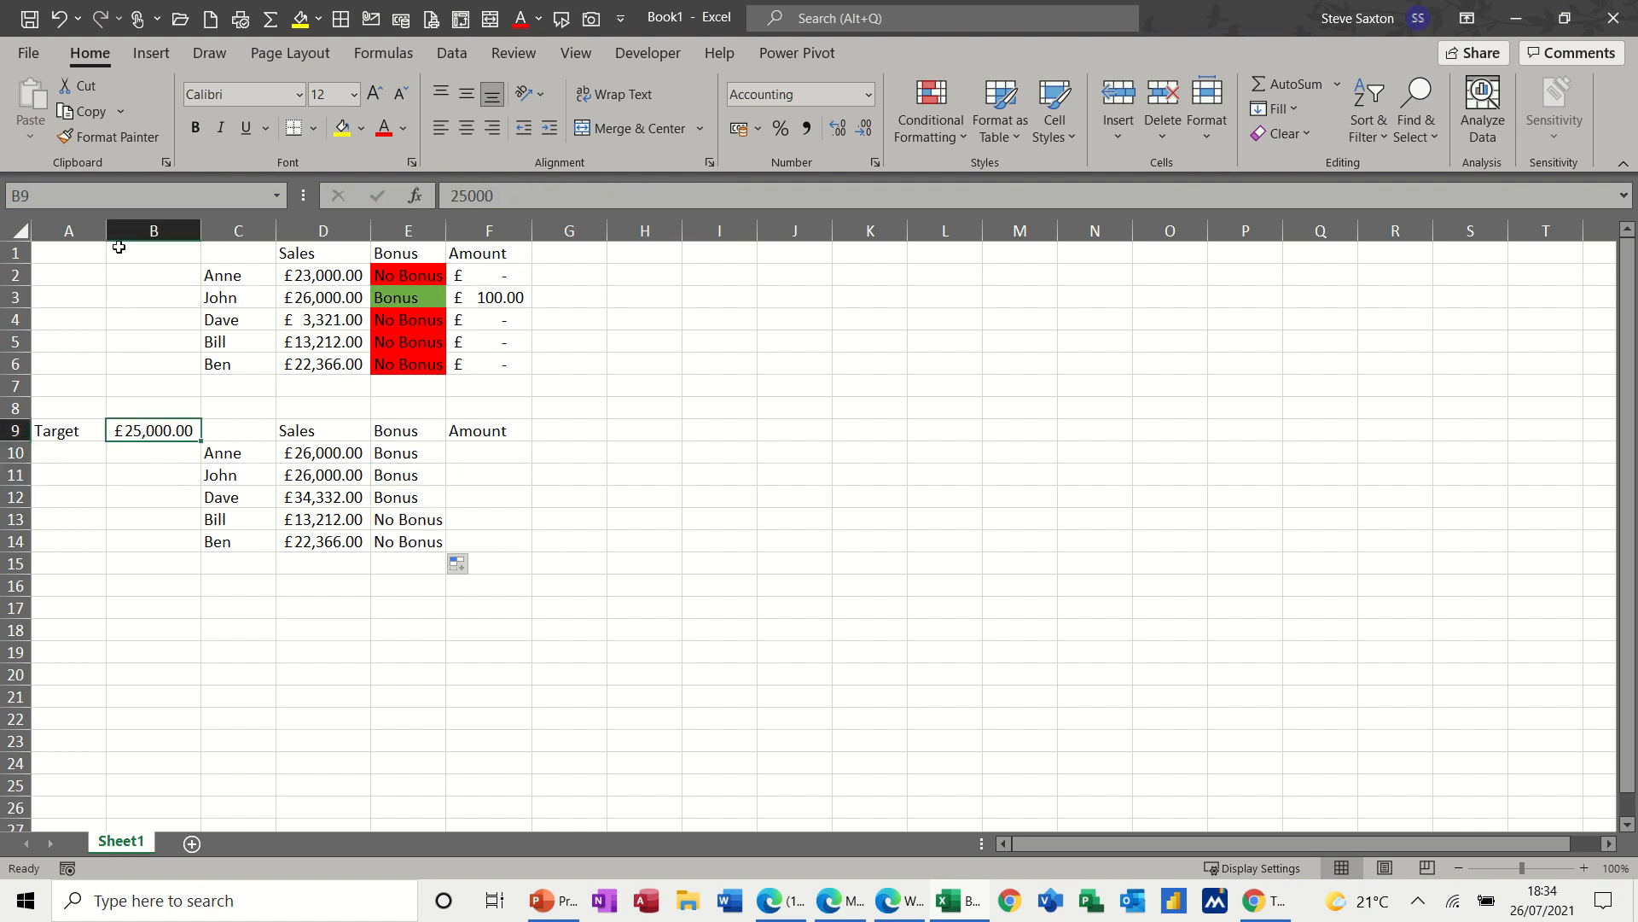
left_click(146, 195)
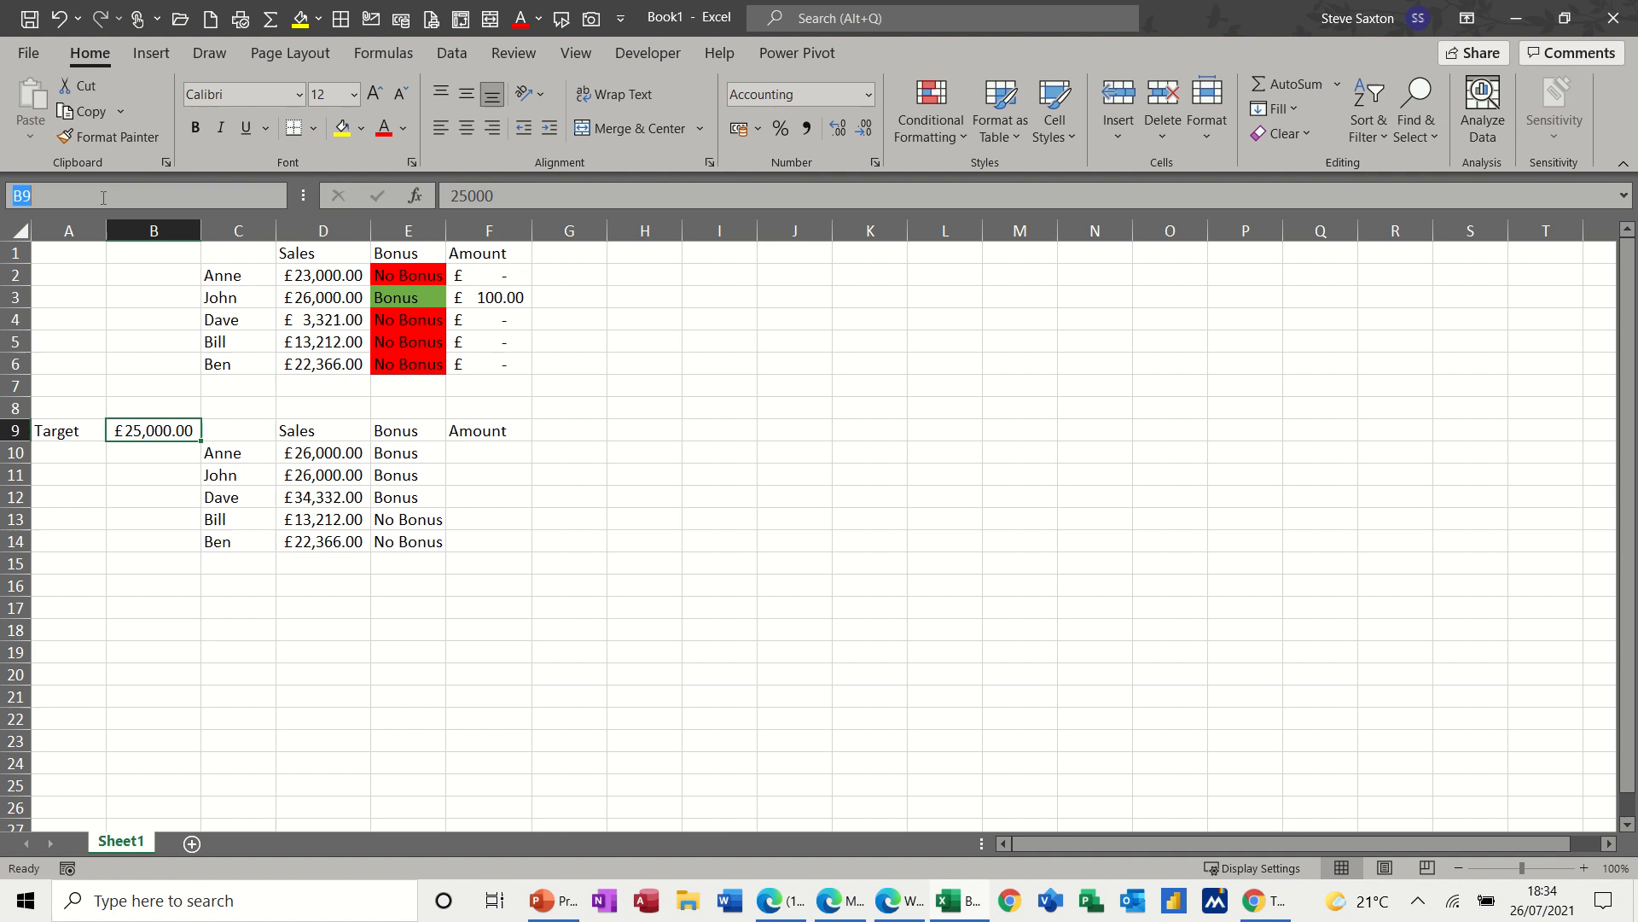
type("tar")
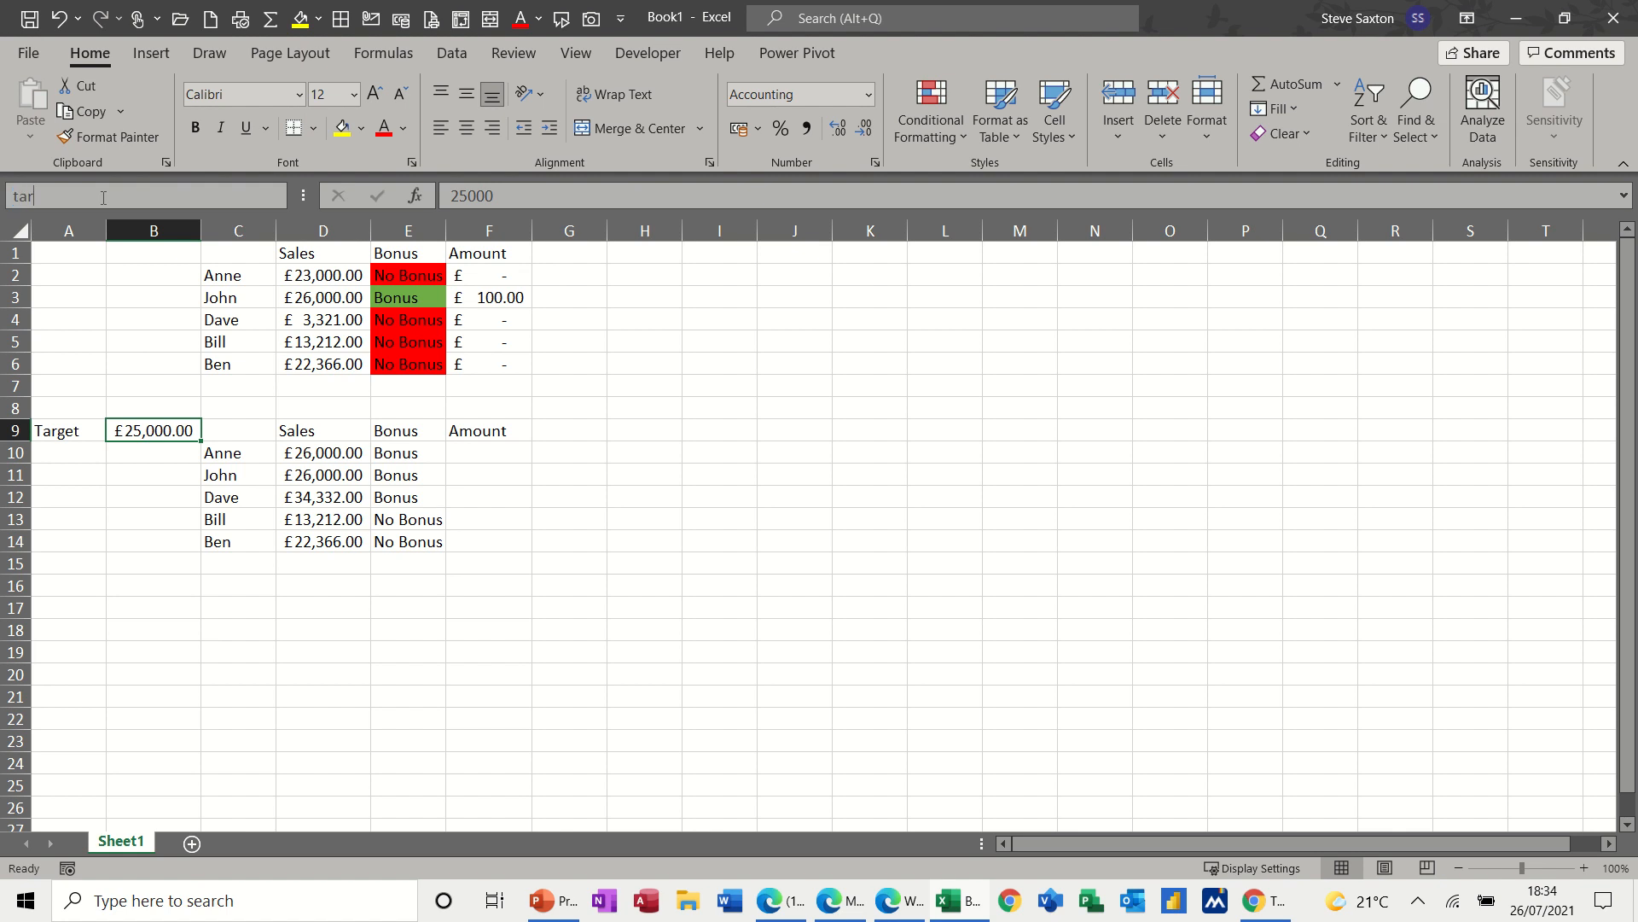
type("ge")
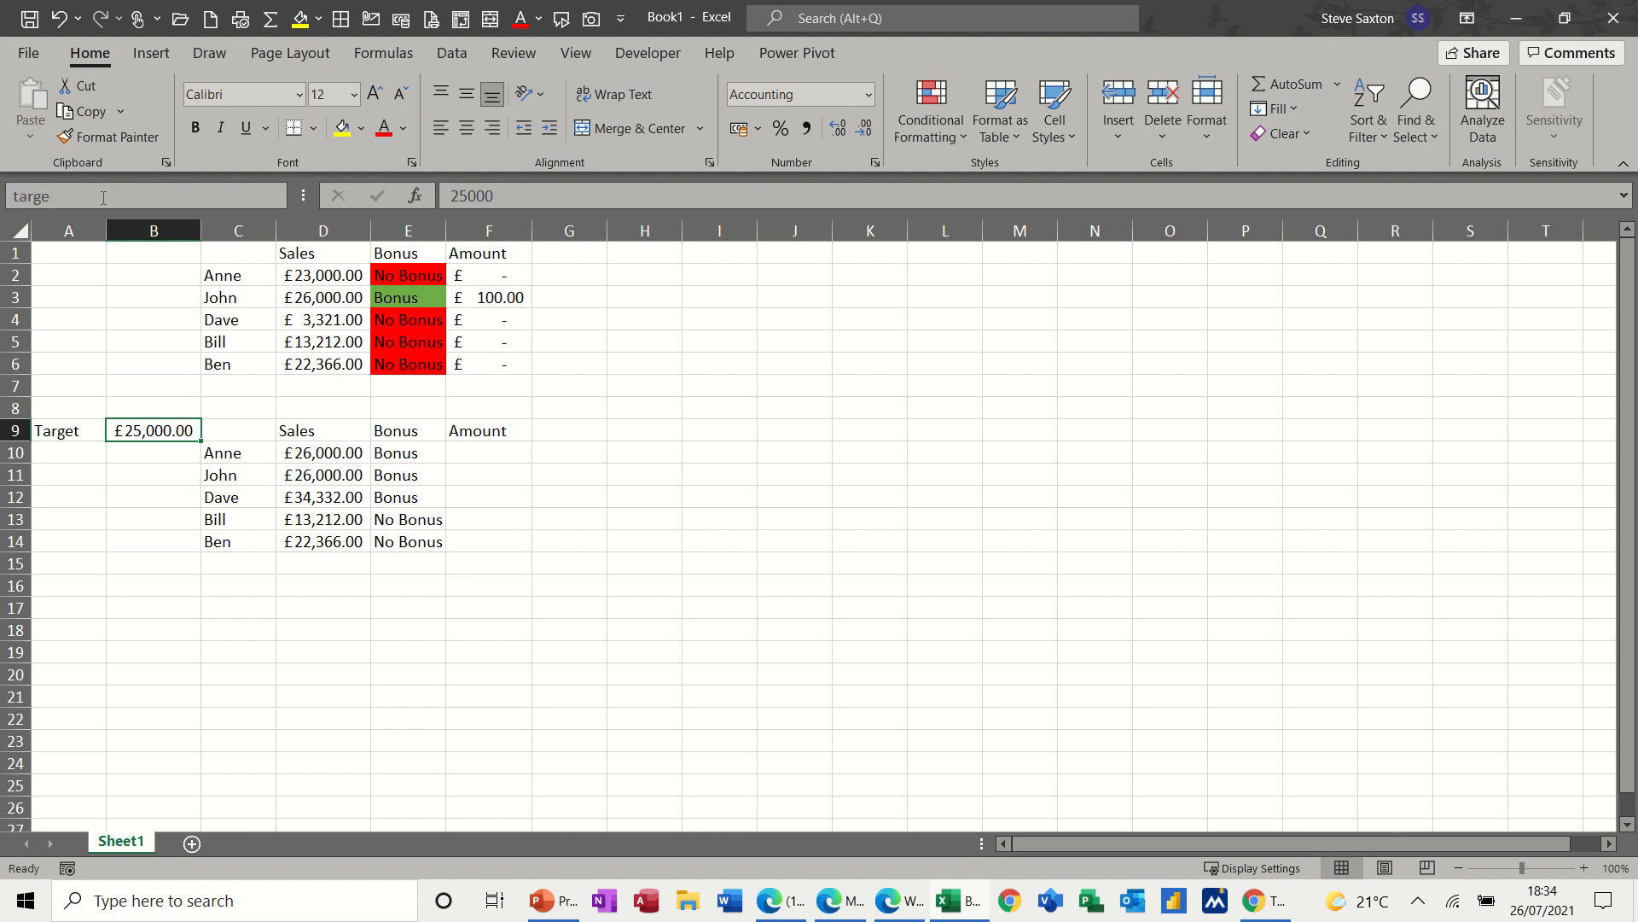
type("t")
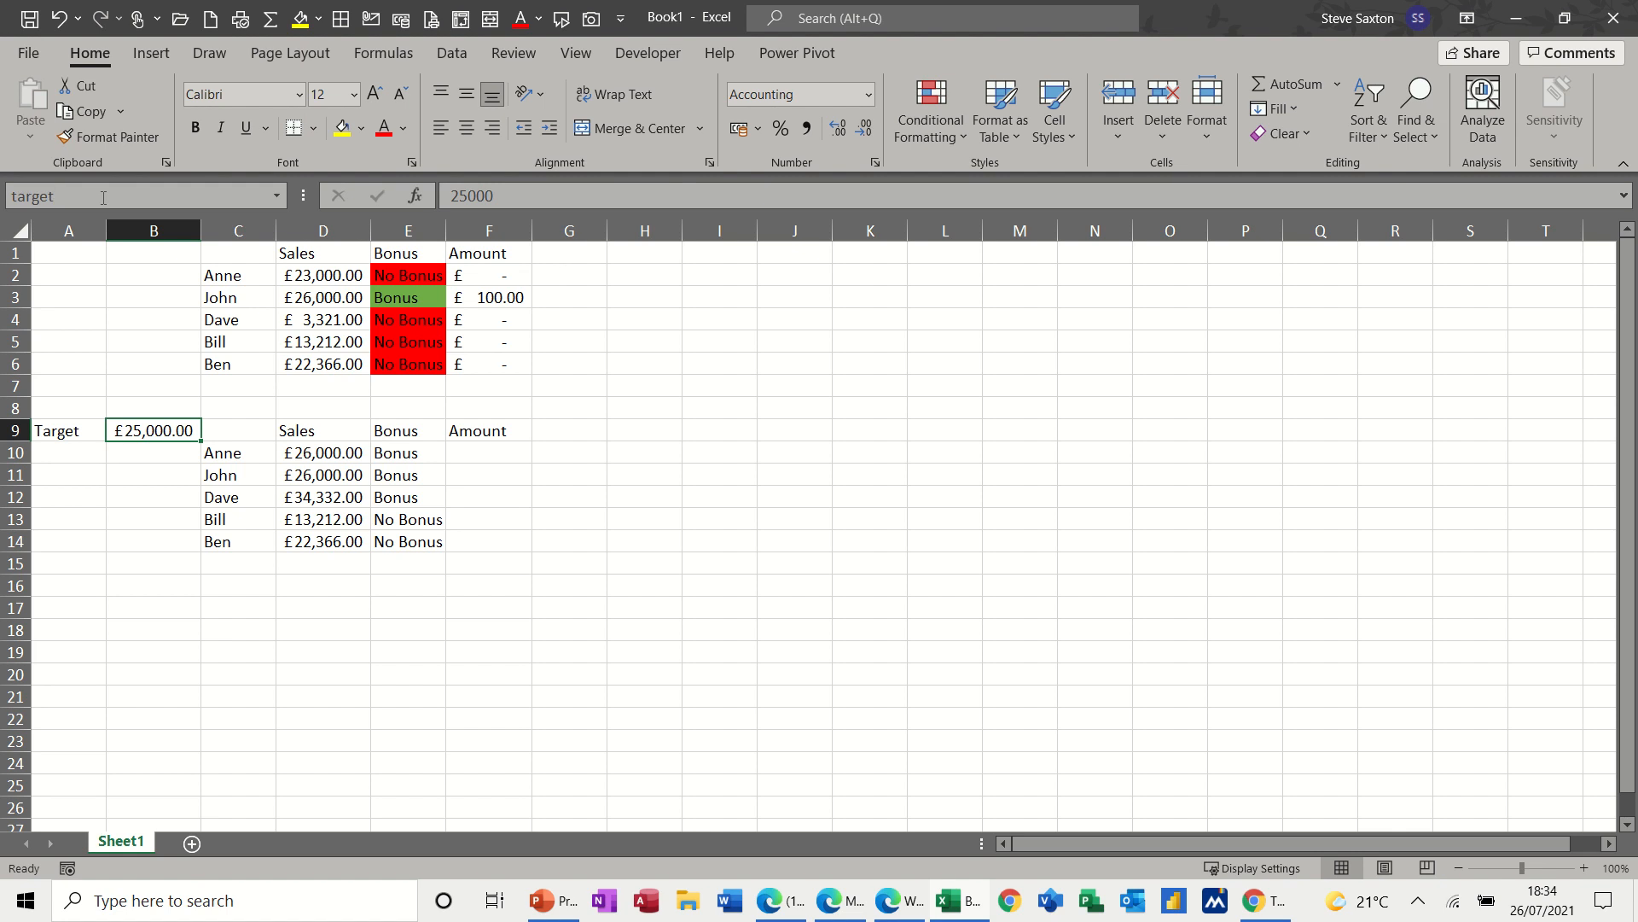
mouse_move(386, 442)
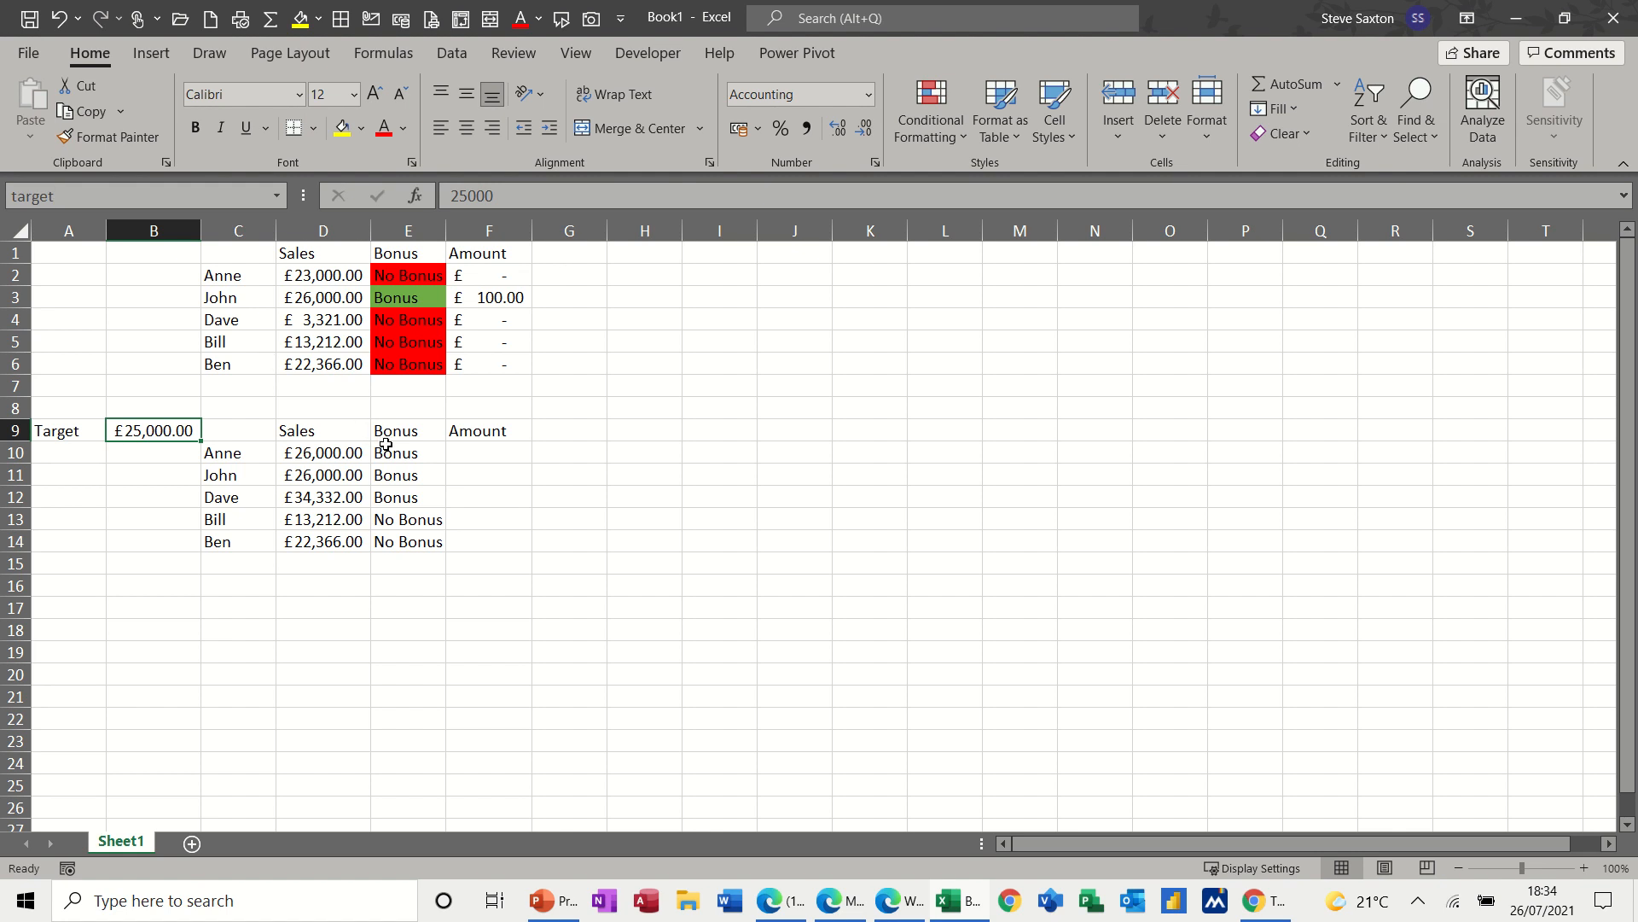
Replace $B$9 with 'target' in the Bonus formulas and check E14, E12 and E10.
left_click(407, 452)
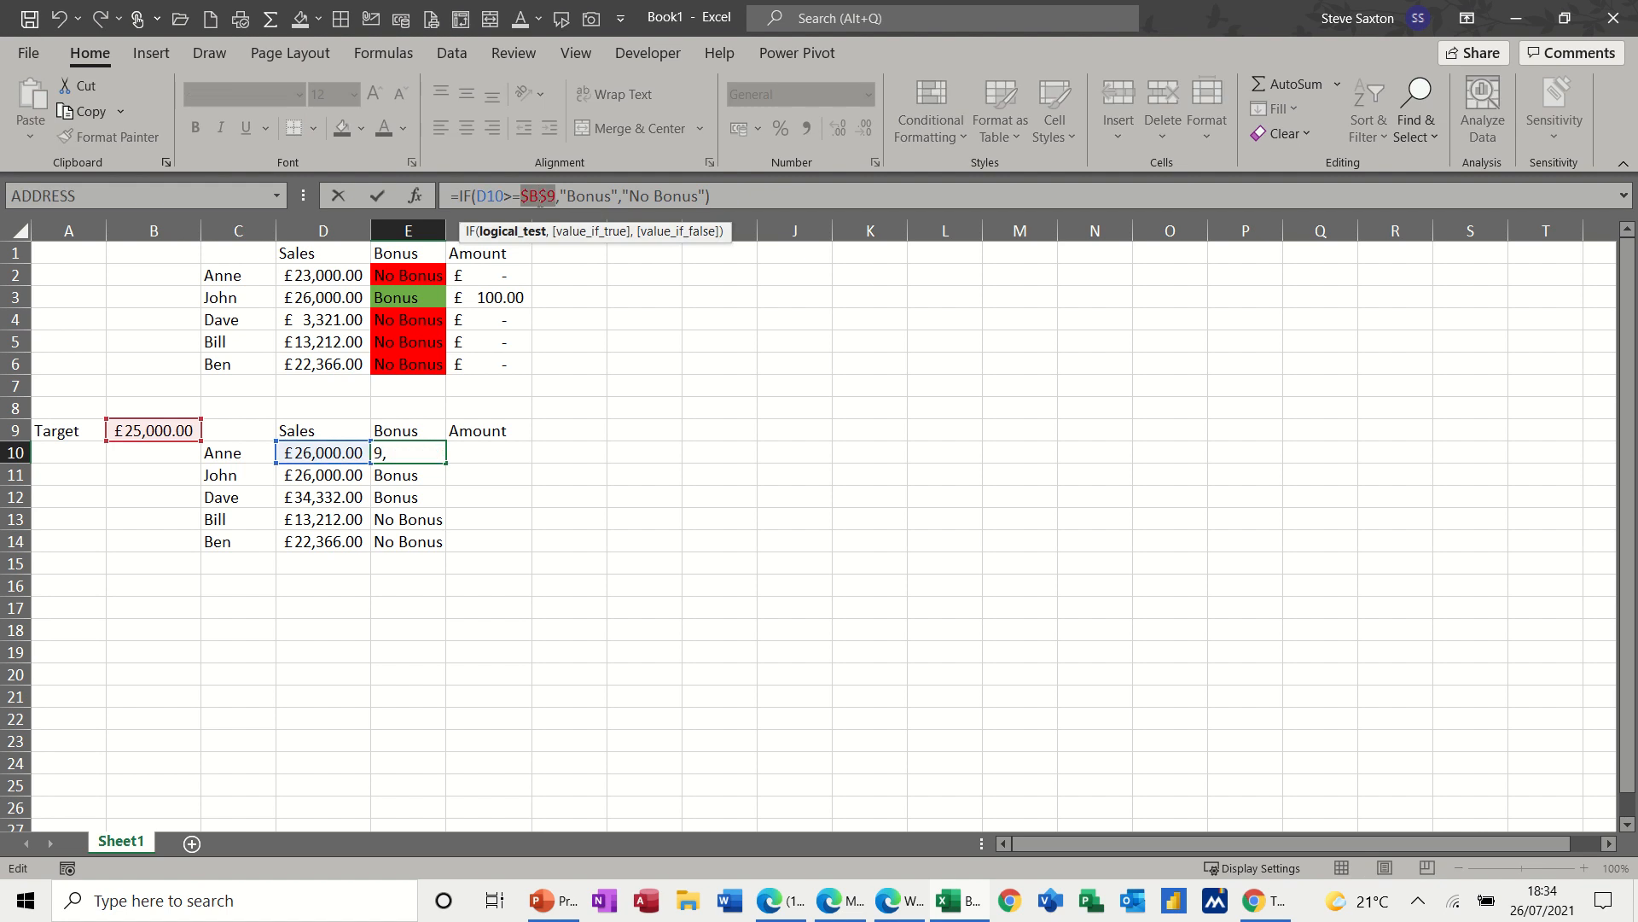
type("target")
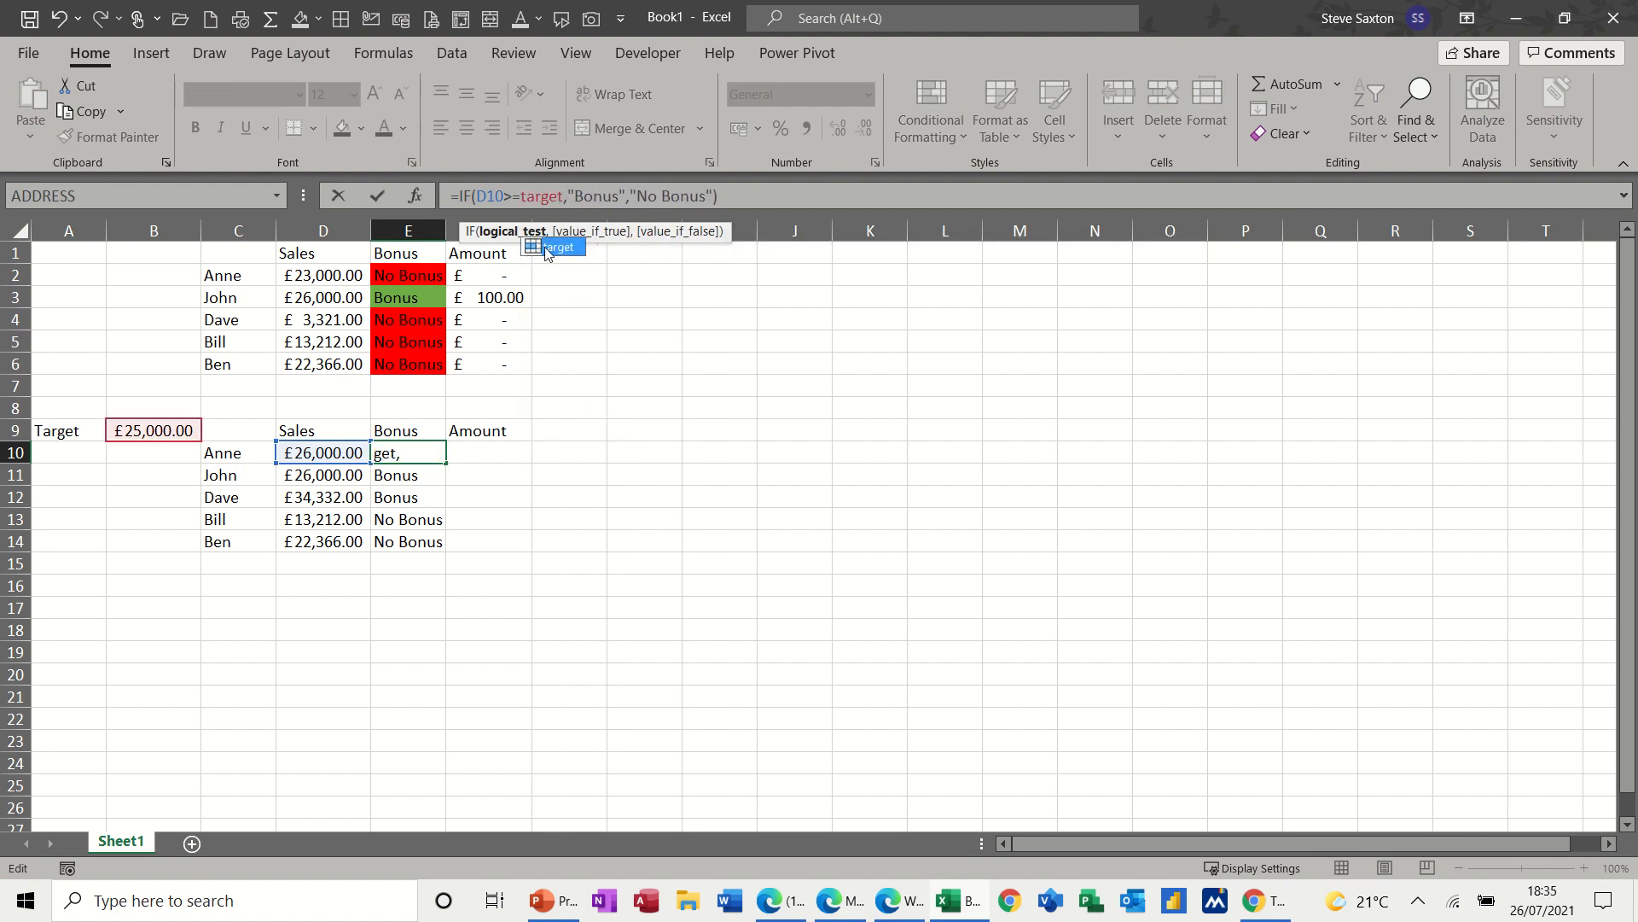
mouse_move(508, 238)
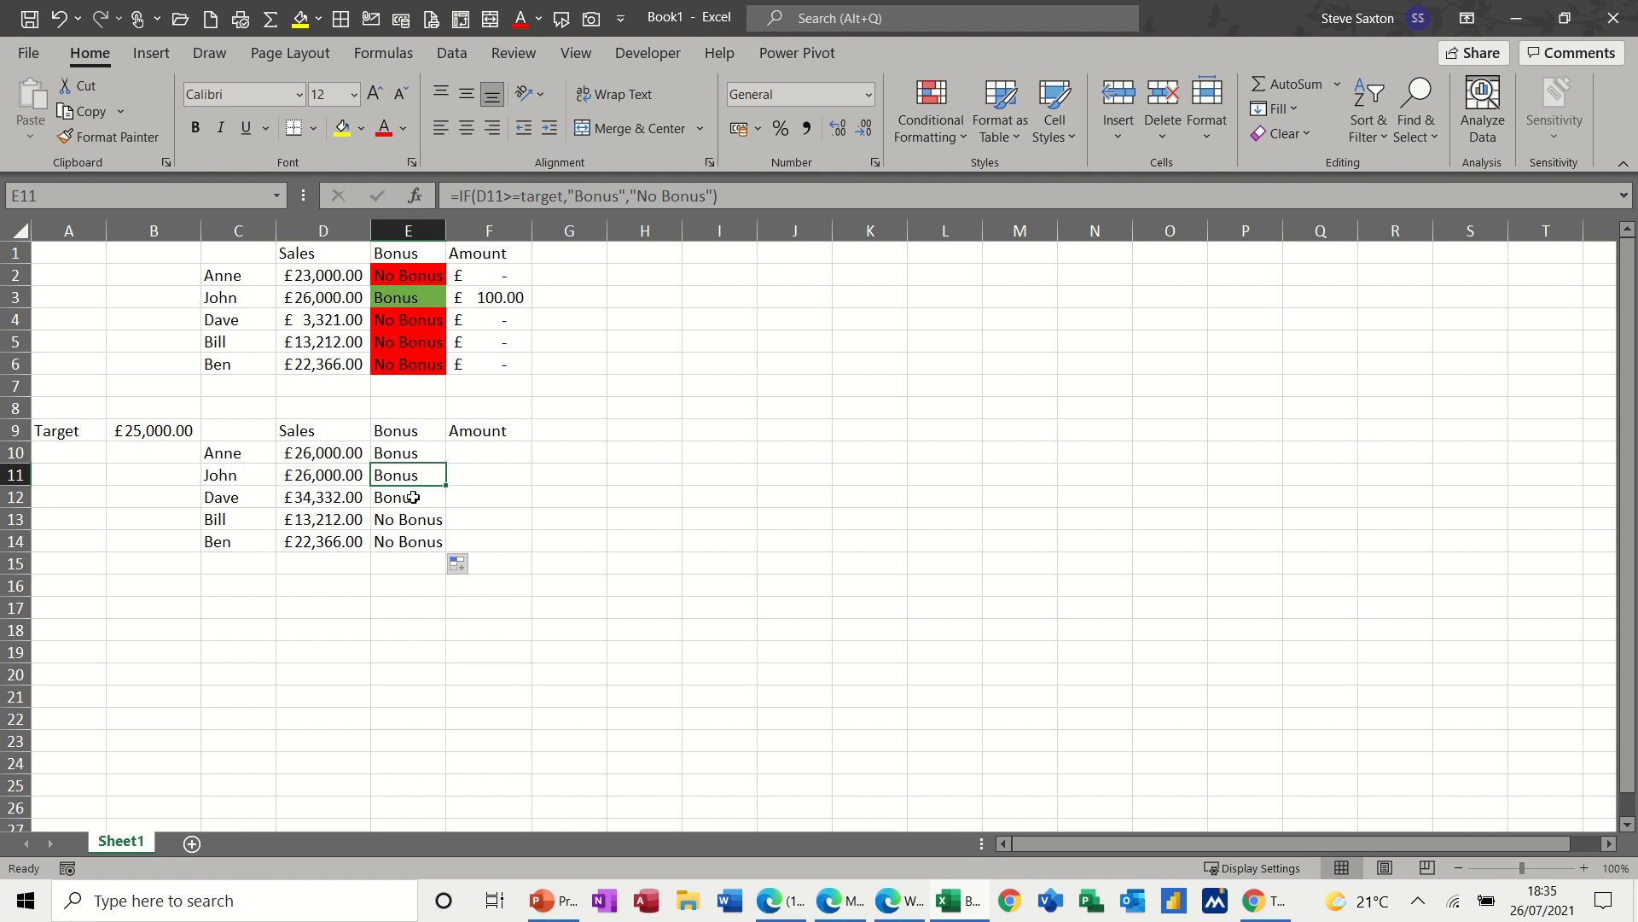
left_click(408, 518)
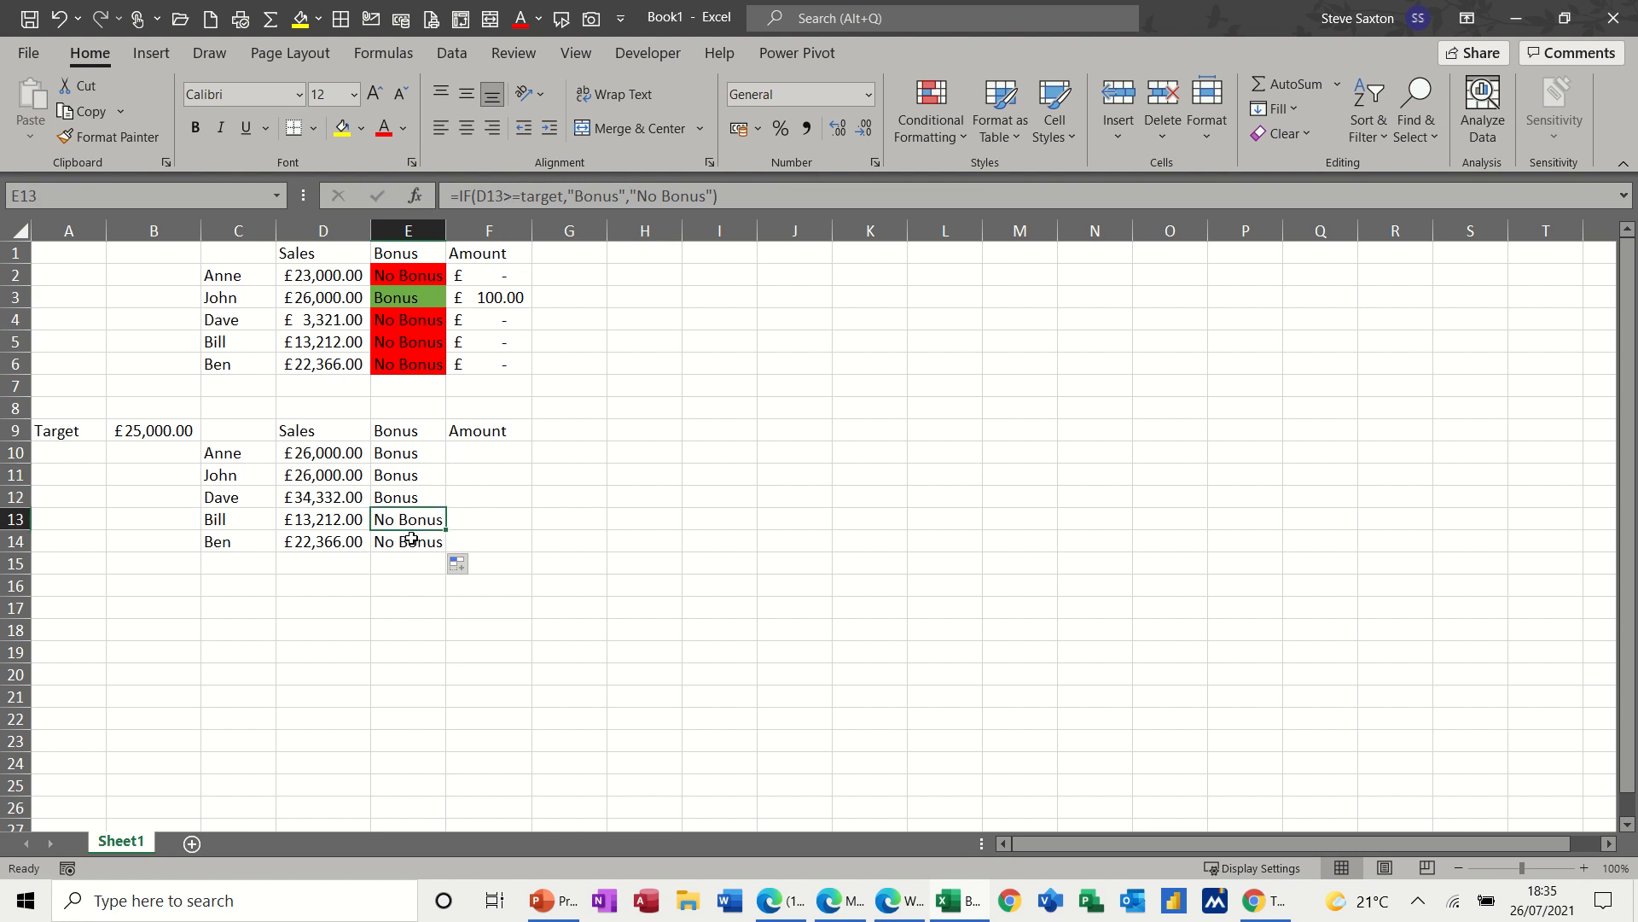
left_click(408, 541)
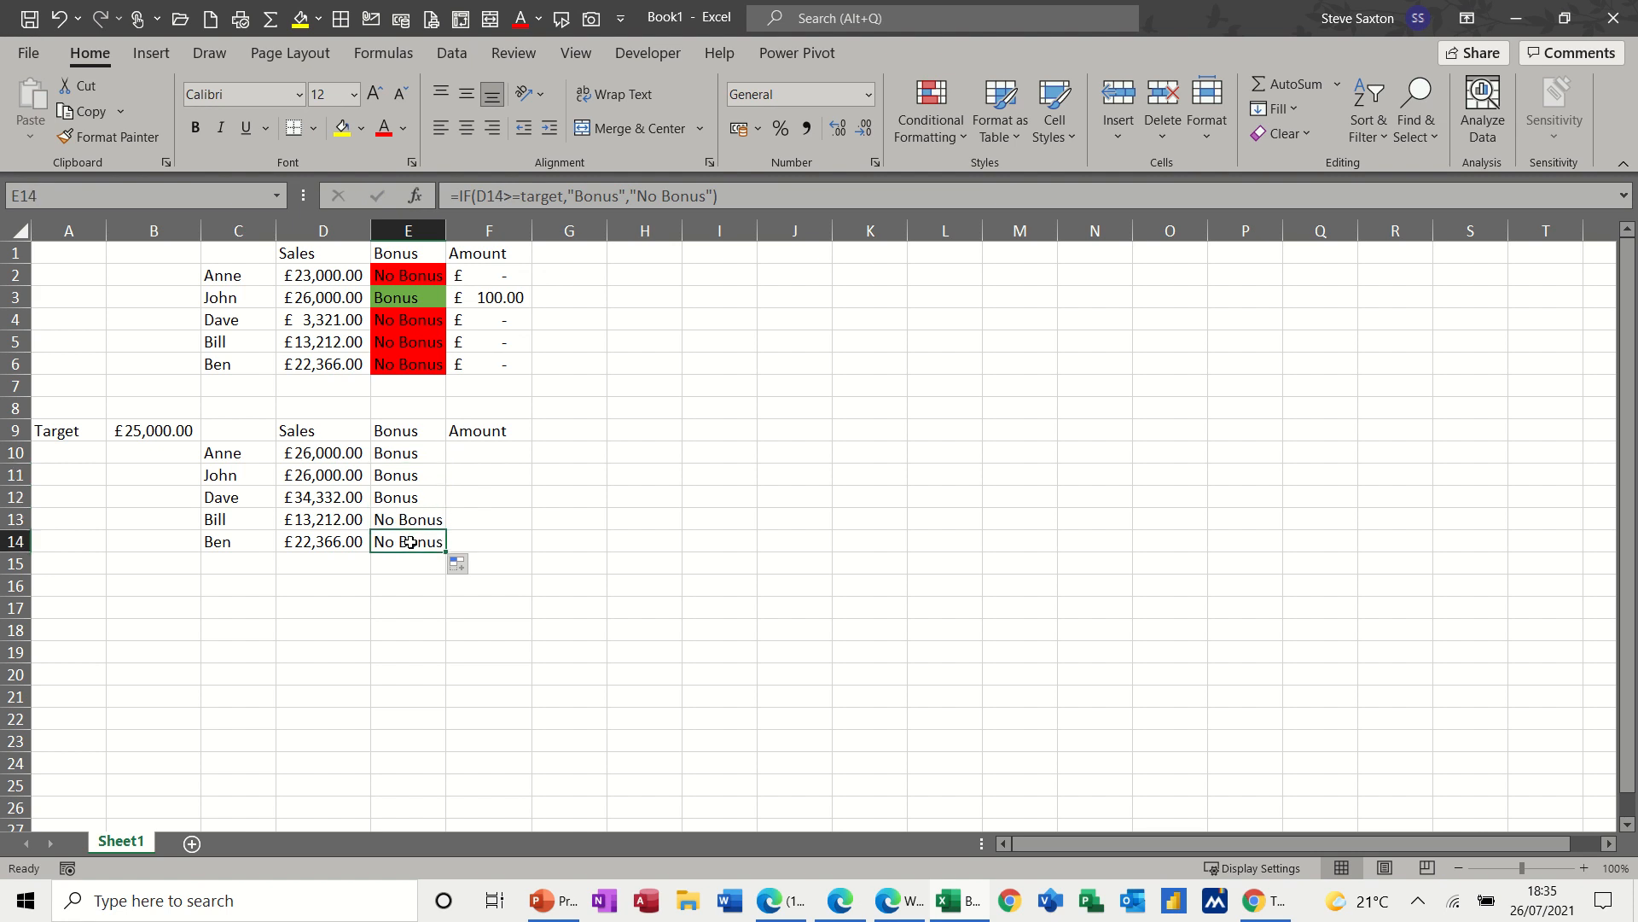
left_click(408, 497)
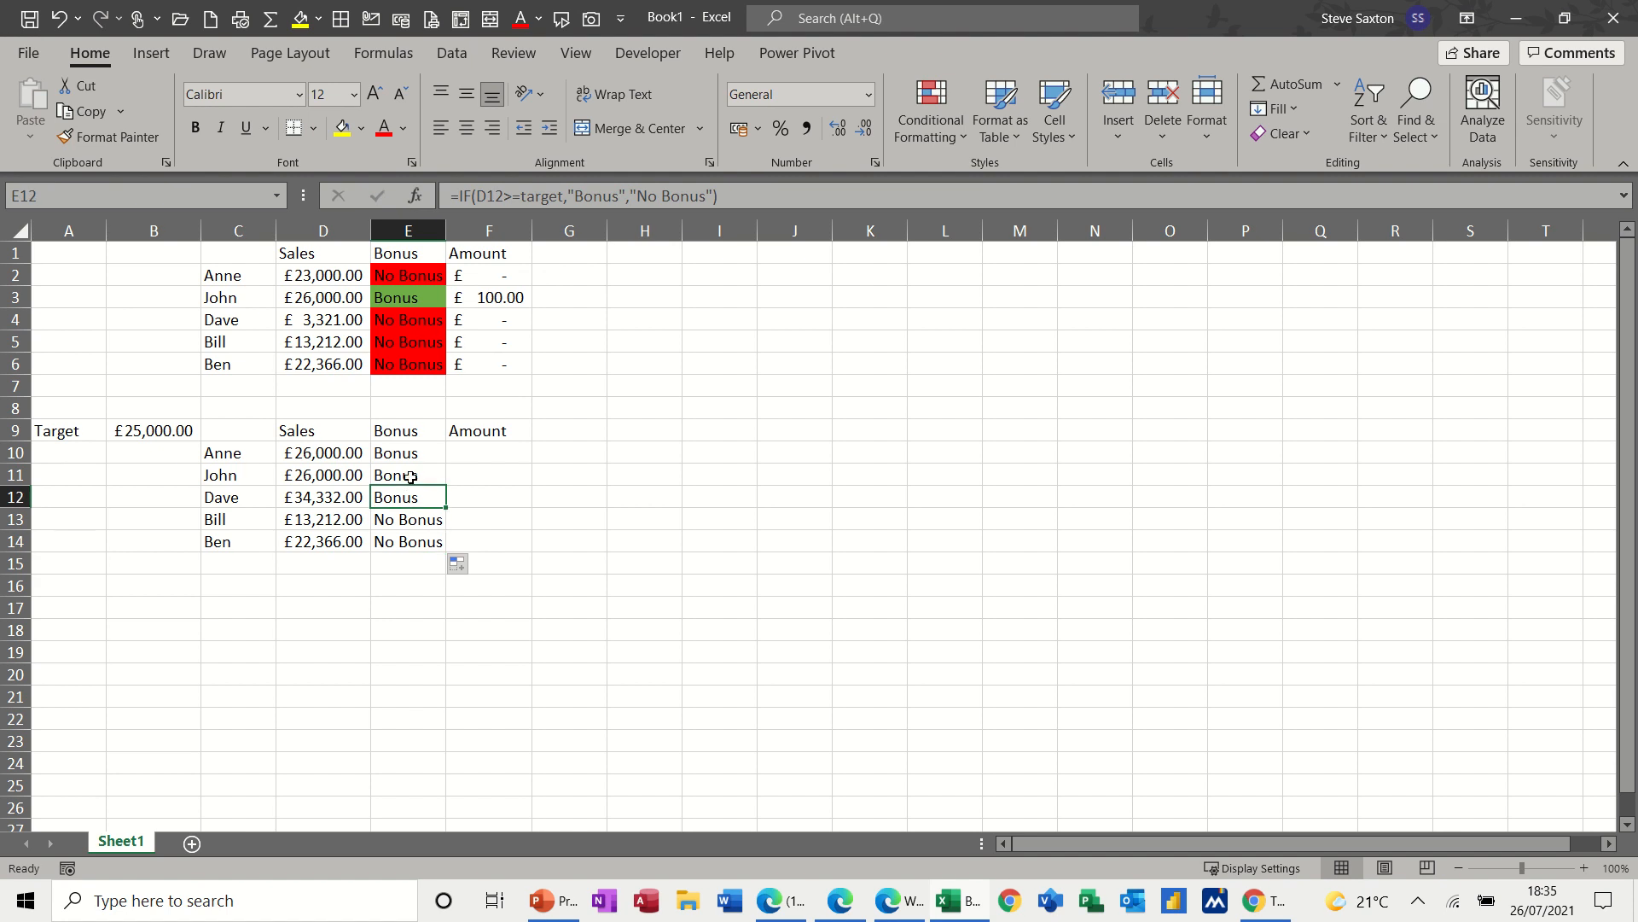
left_click(408, 453)
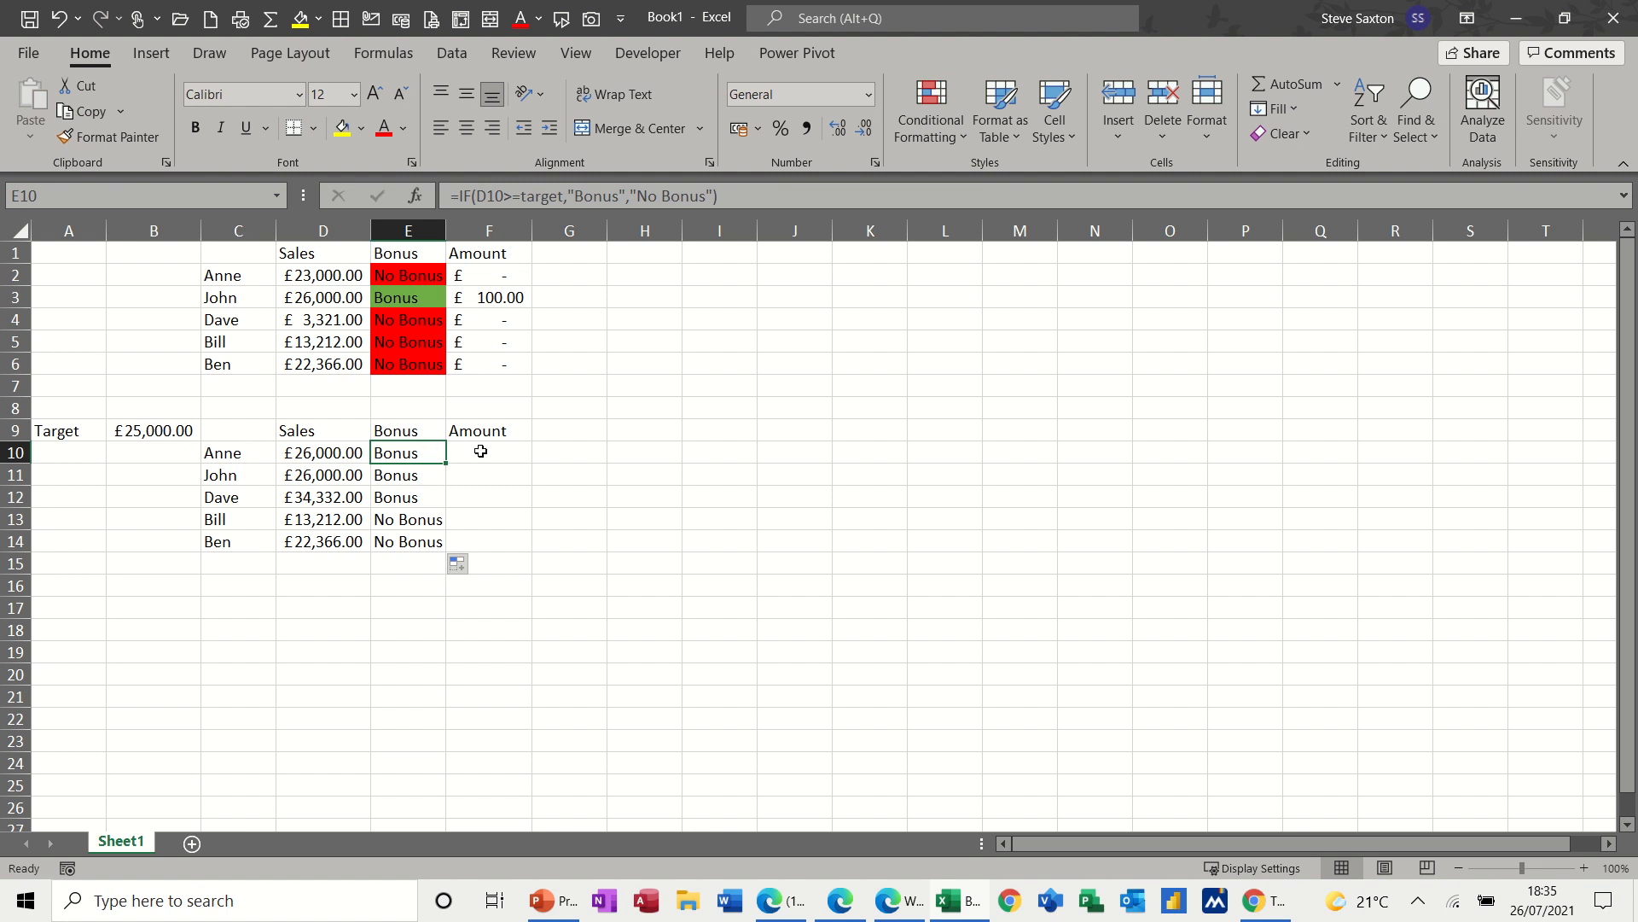
Start Anne's Amount formula in F10 as =IF(E10="Bonus",.
left_click(487, 452)
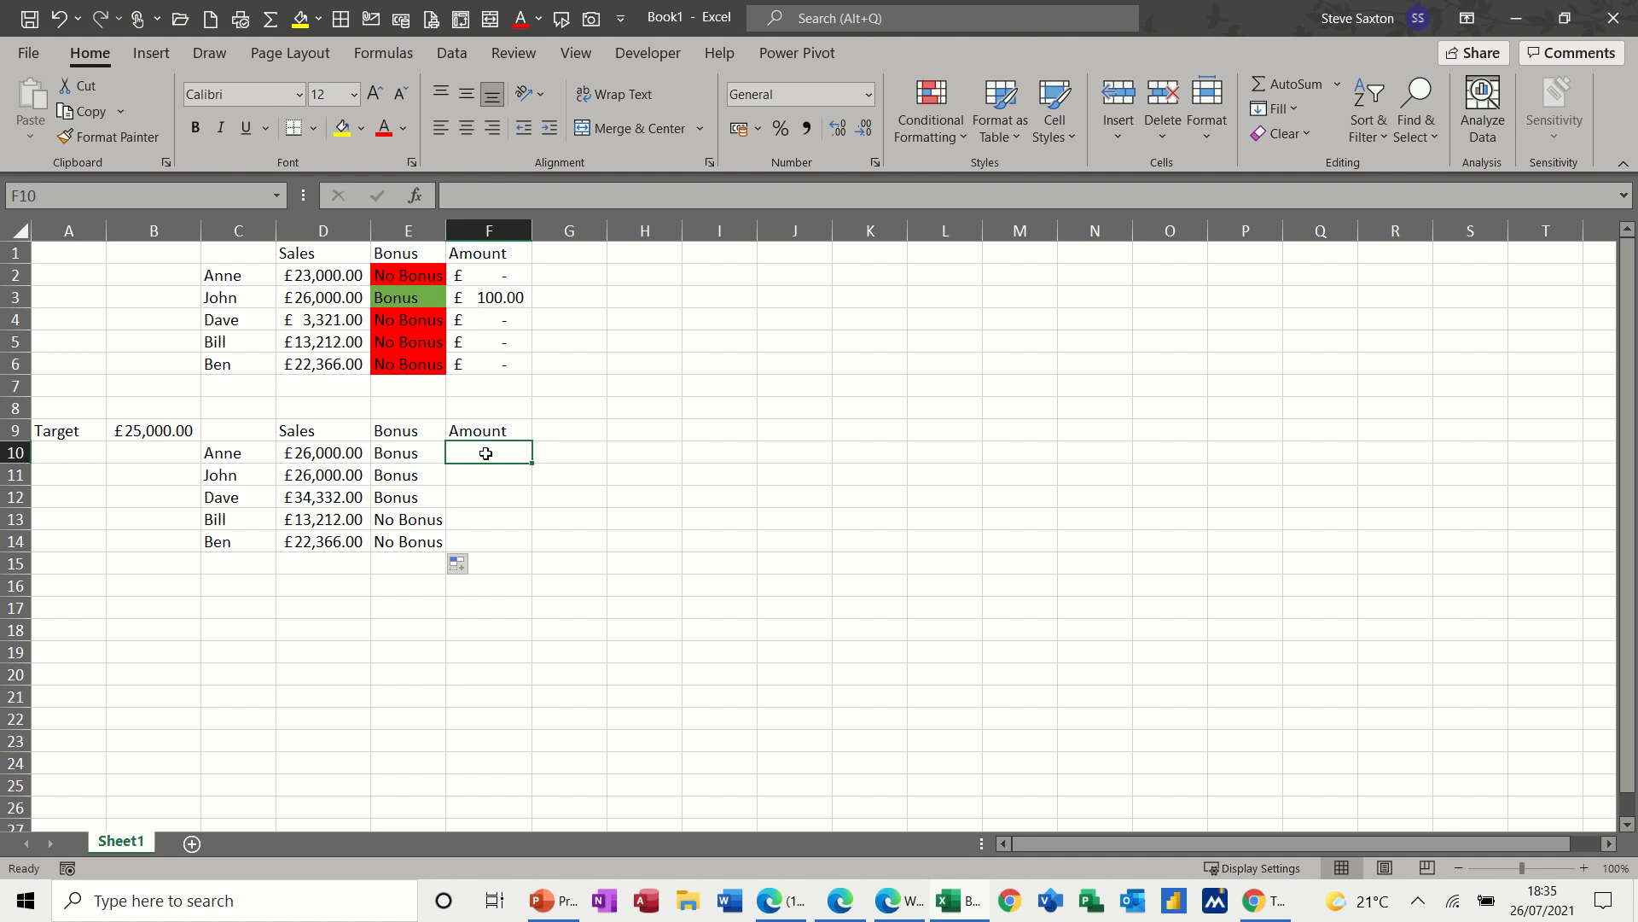
type("=")
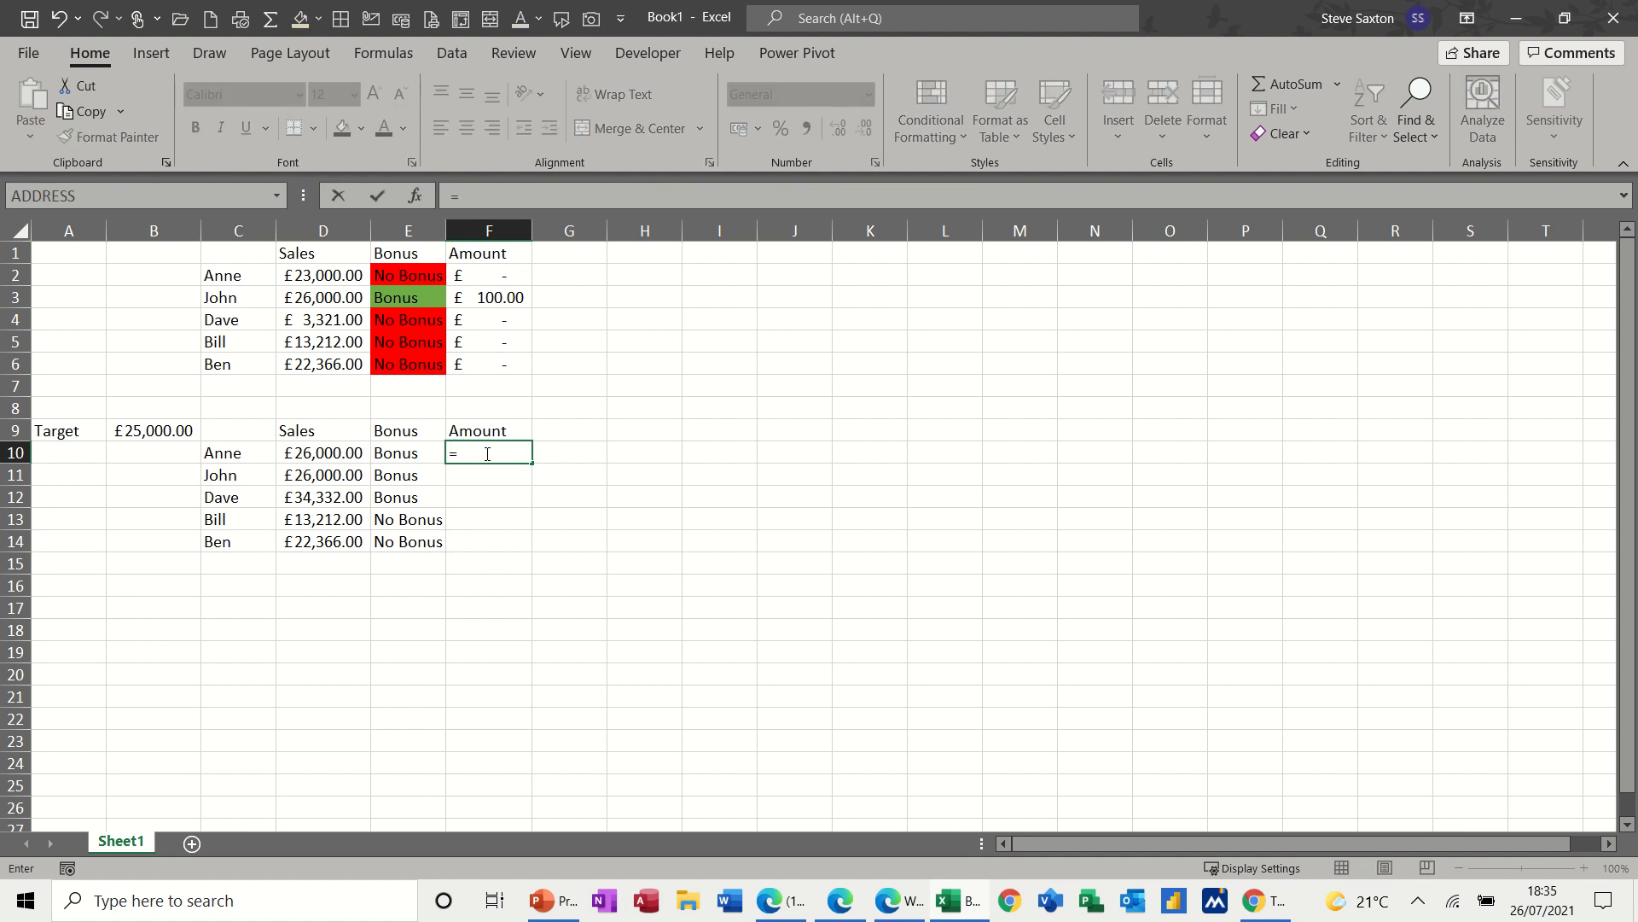
type("if(")
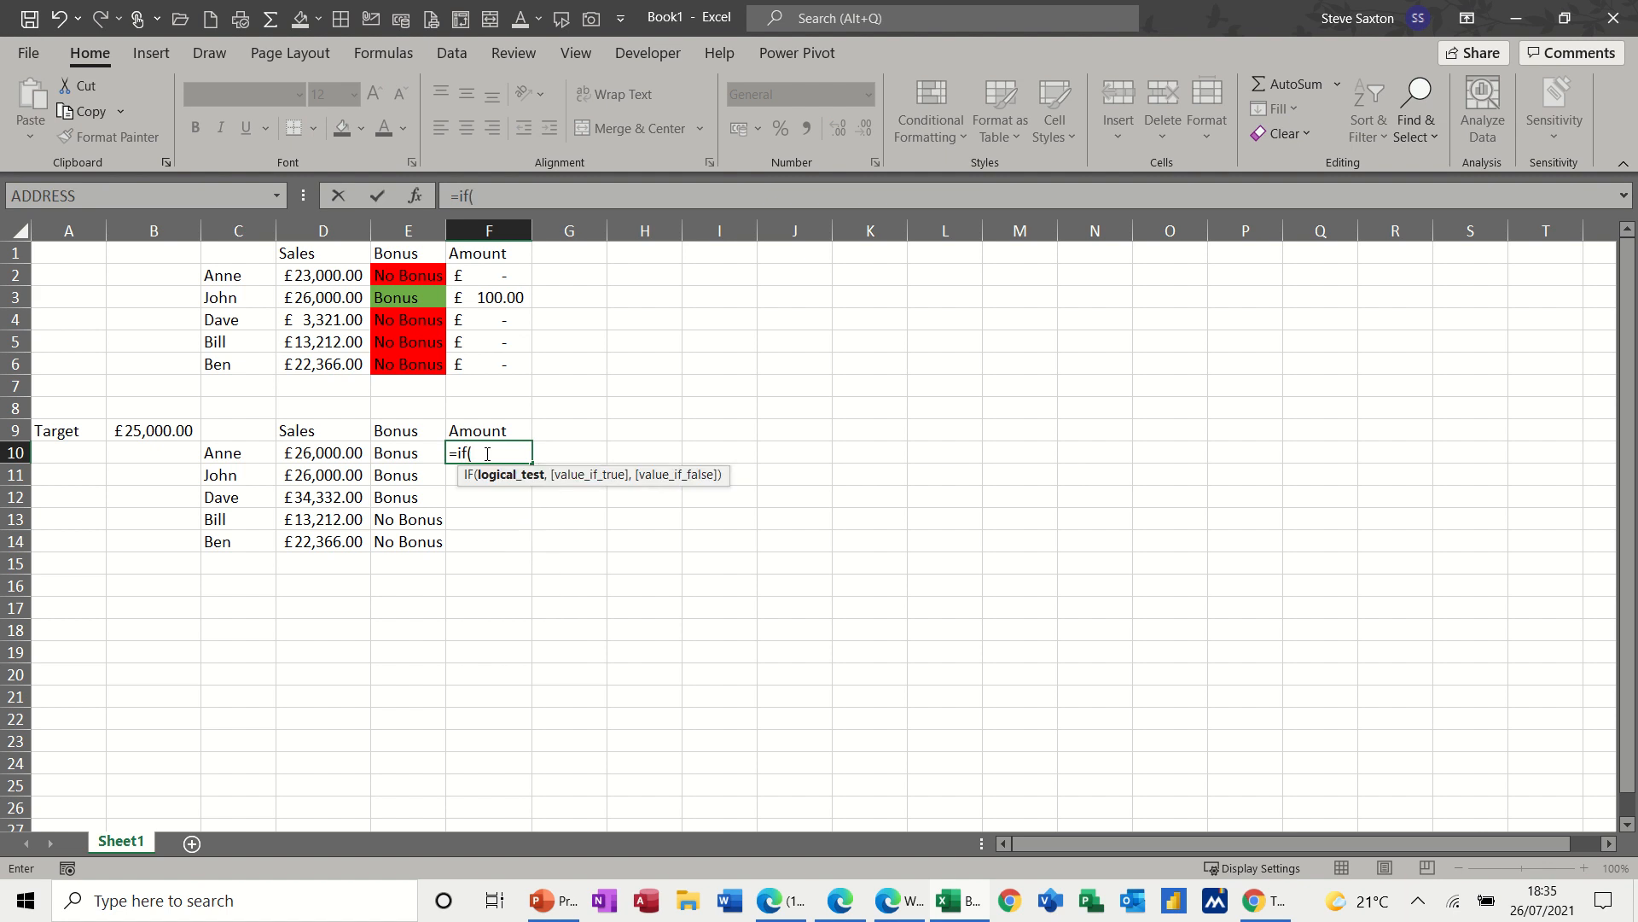
left_click(406, 453)
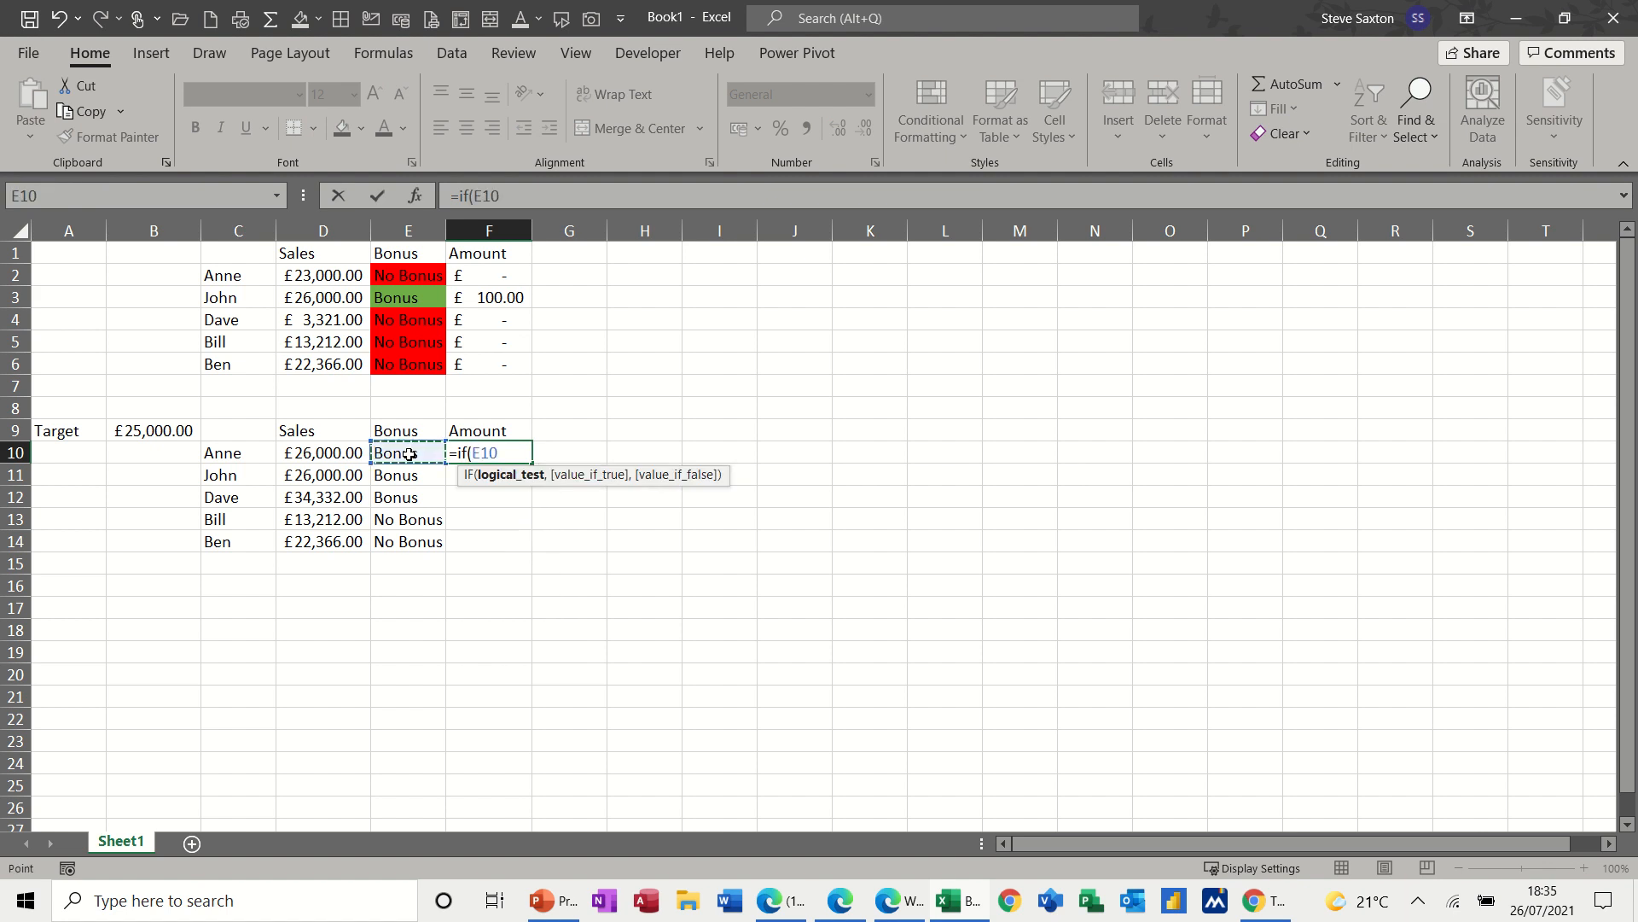
type("=")
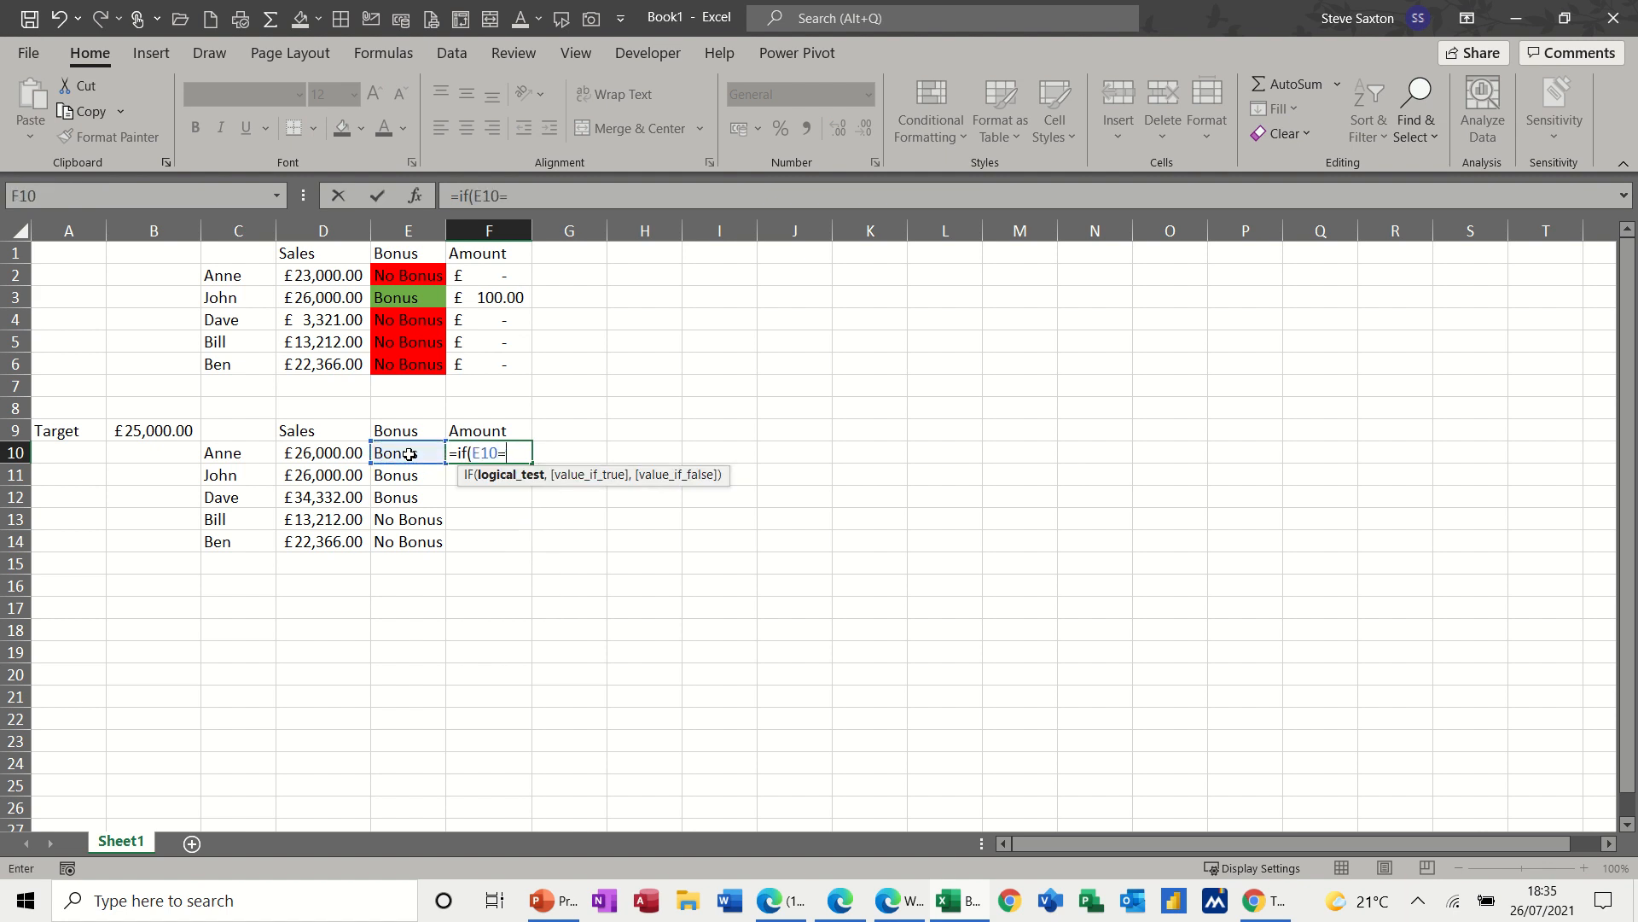
type("\"")
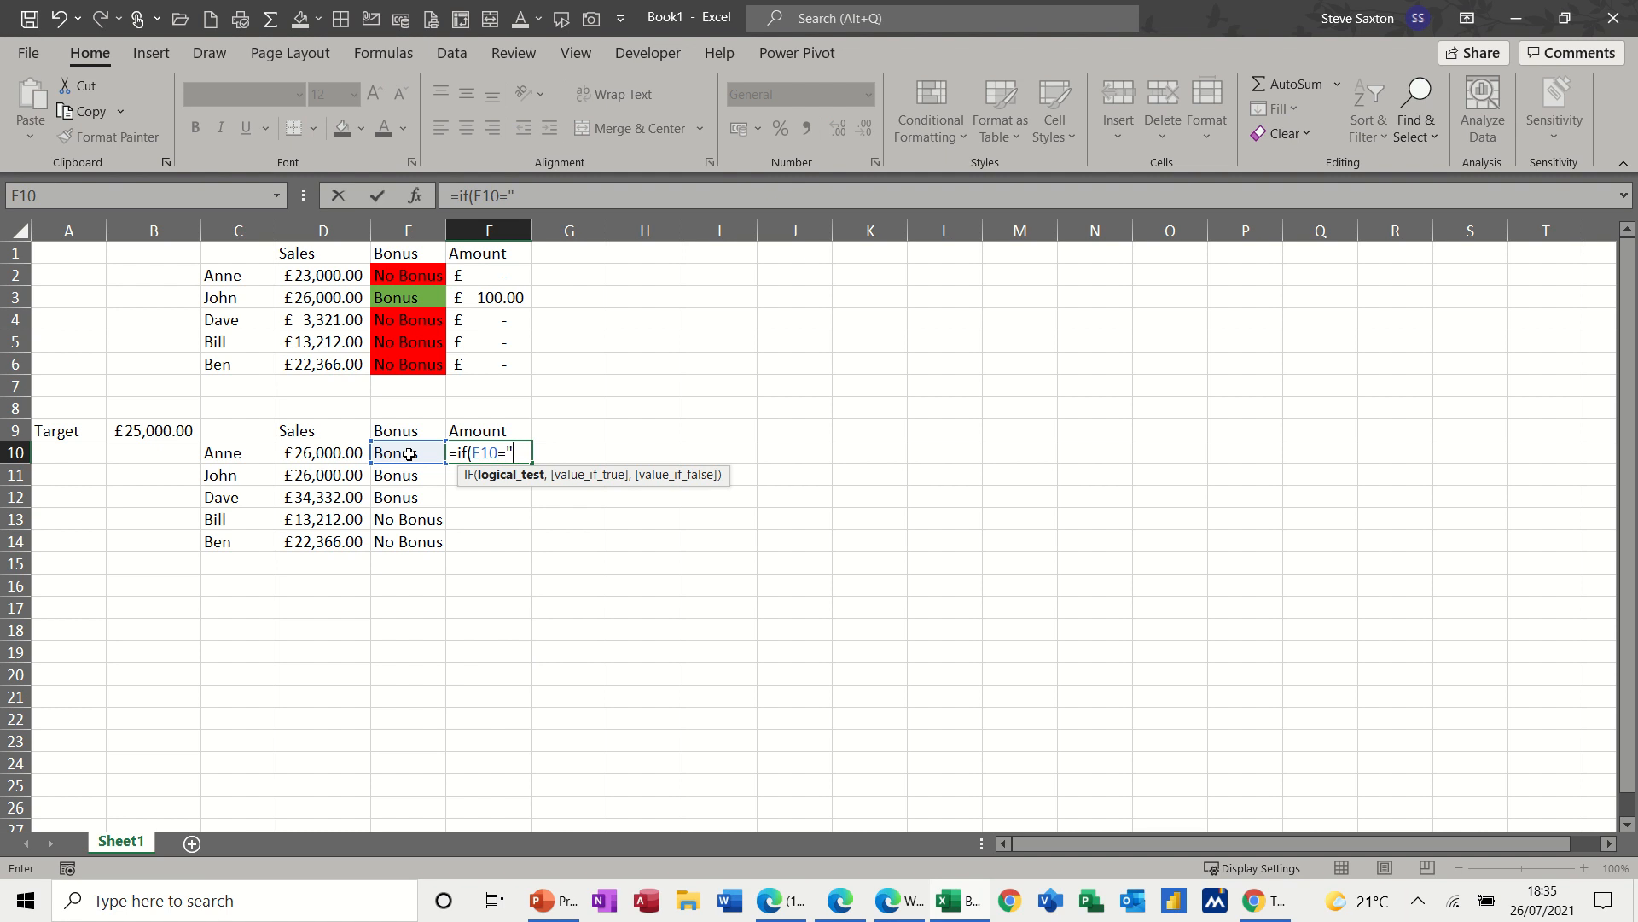
type("Bonu")
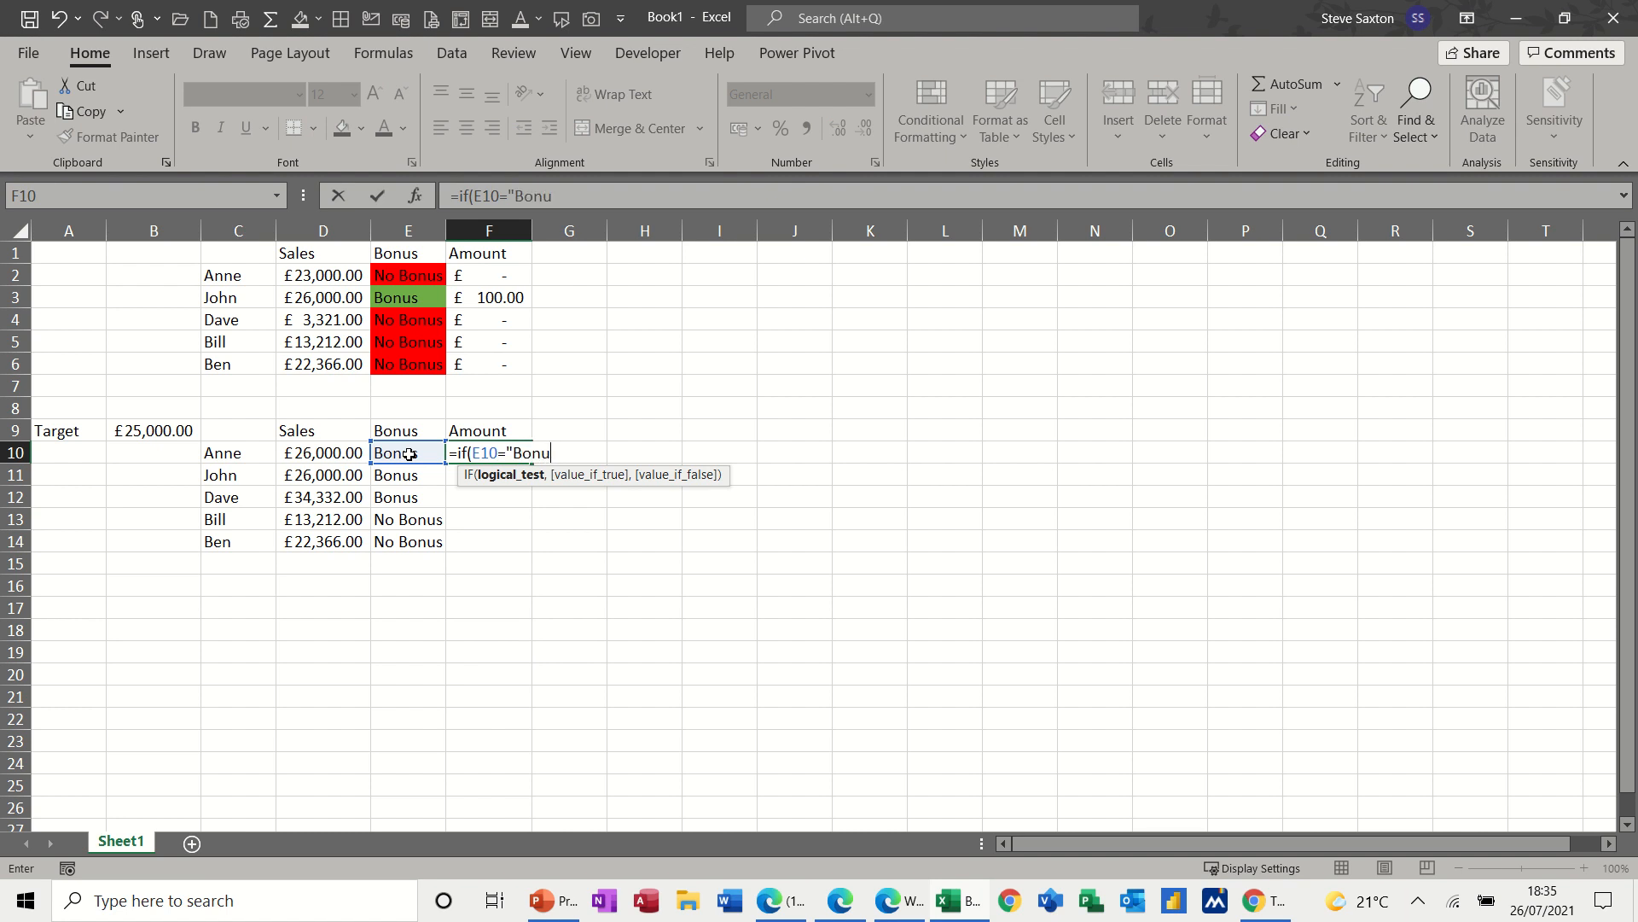
type("s\"")
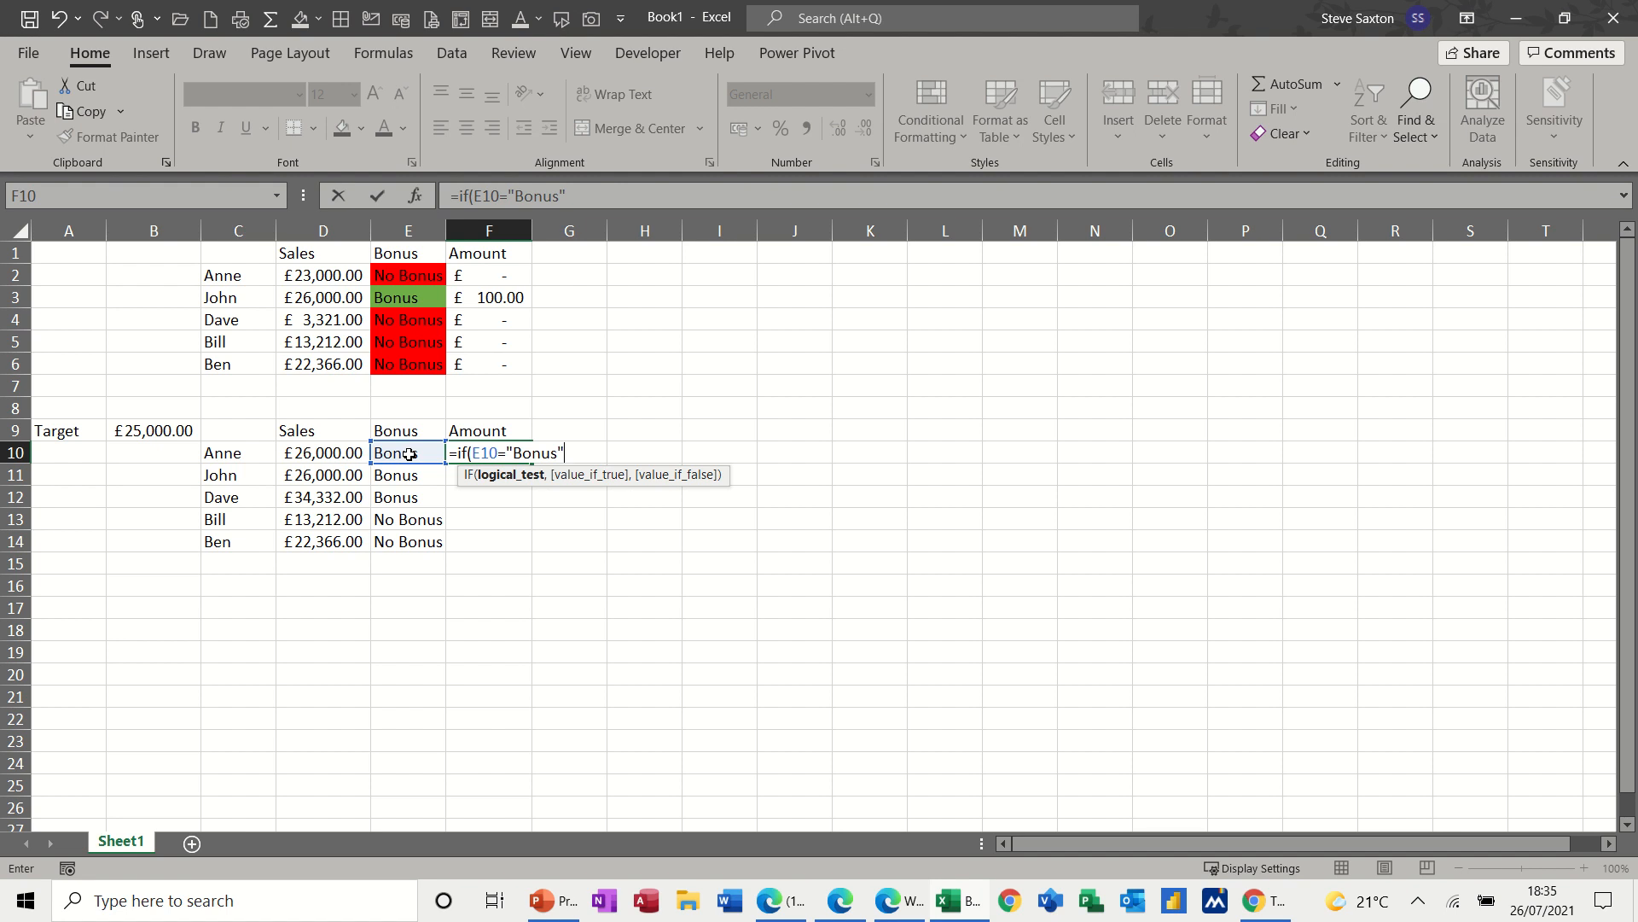
type(",")
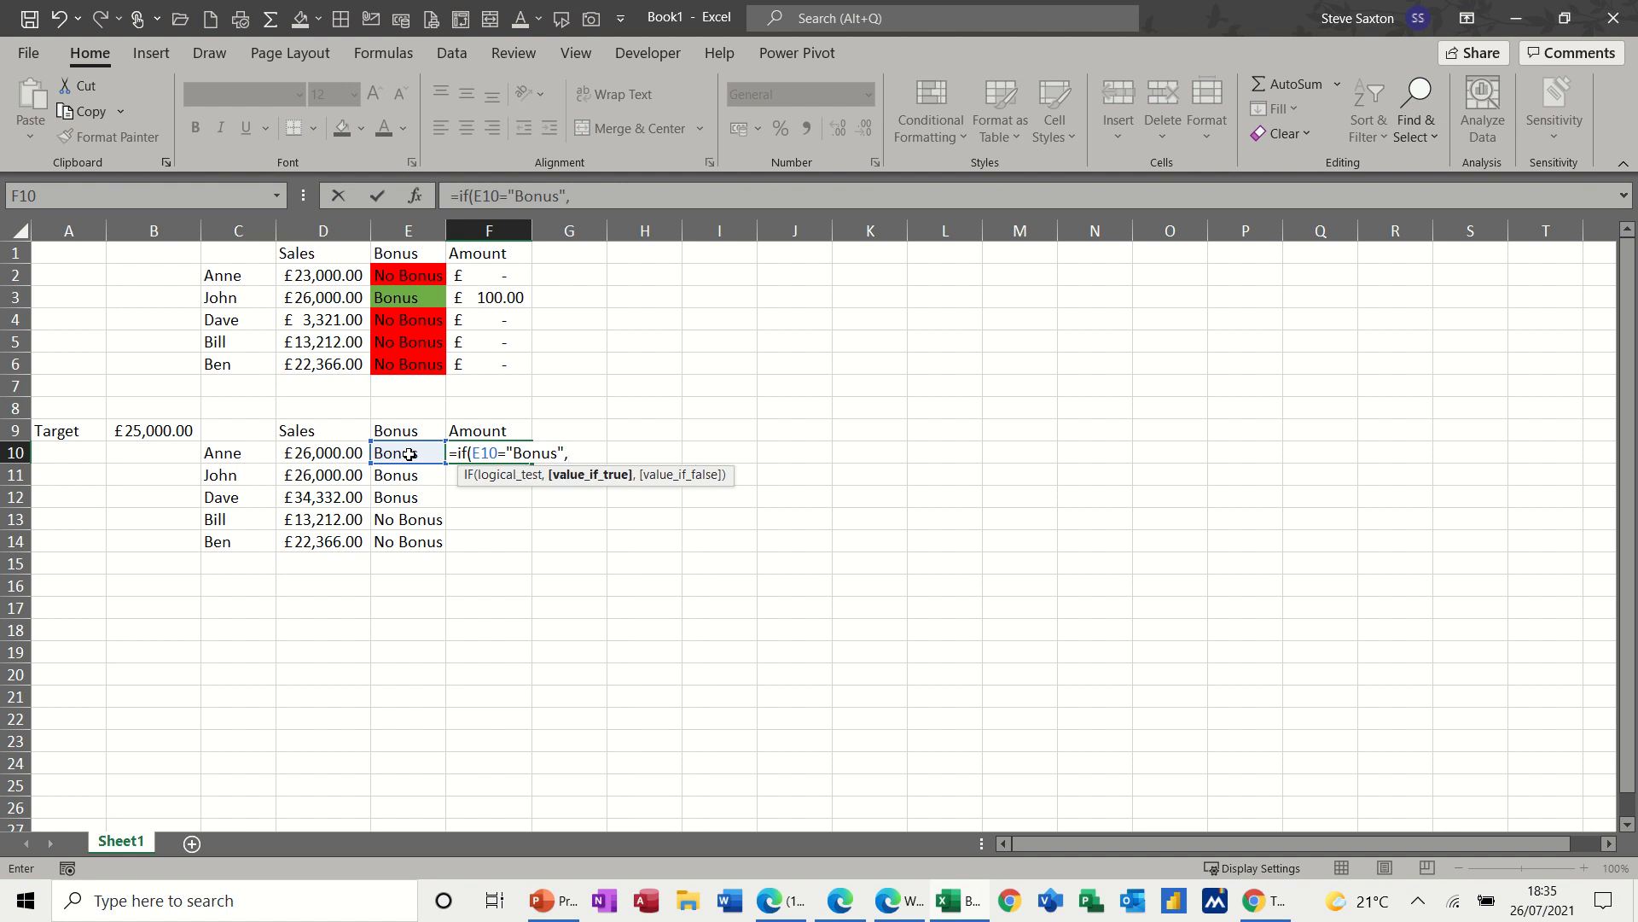
Finish F10's formula to pay (D10-target)*10%, otherwise 0.
type("(")
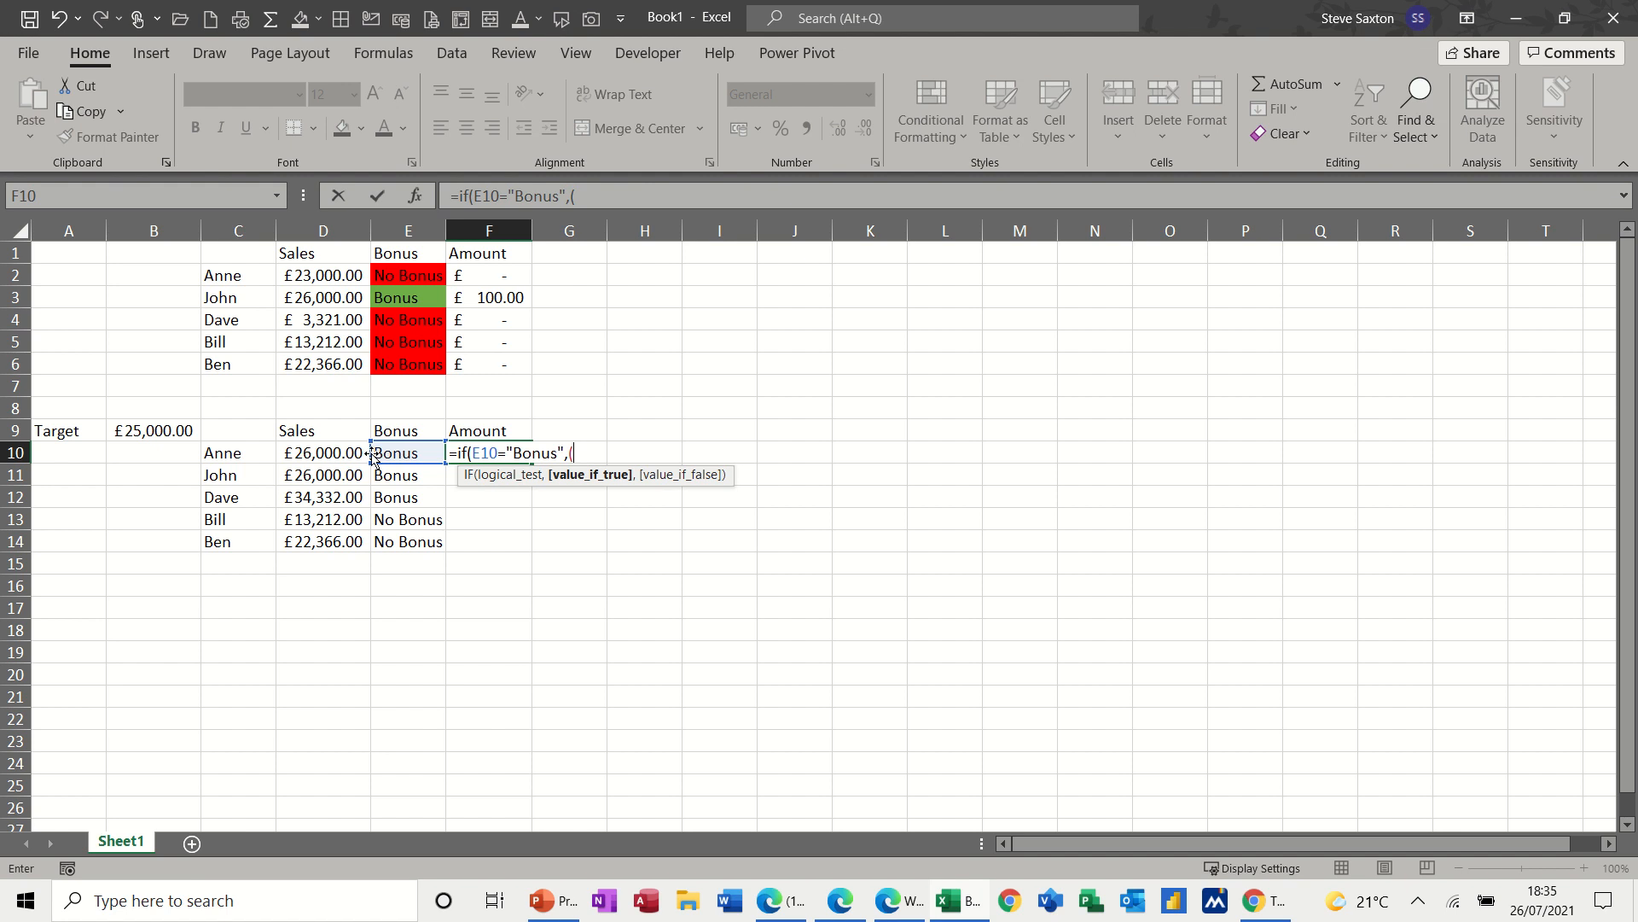
left_click(322, 452)
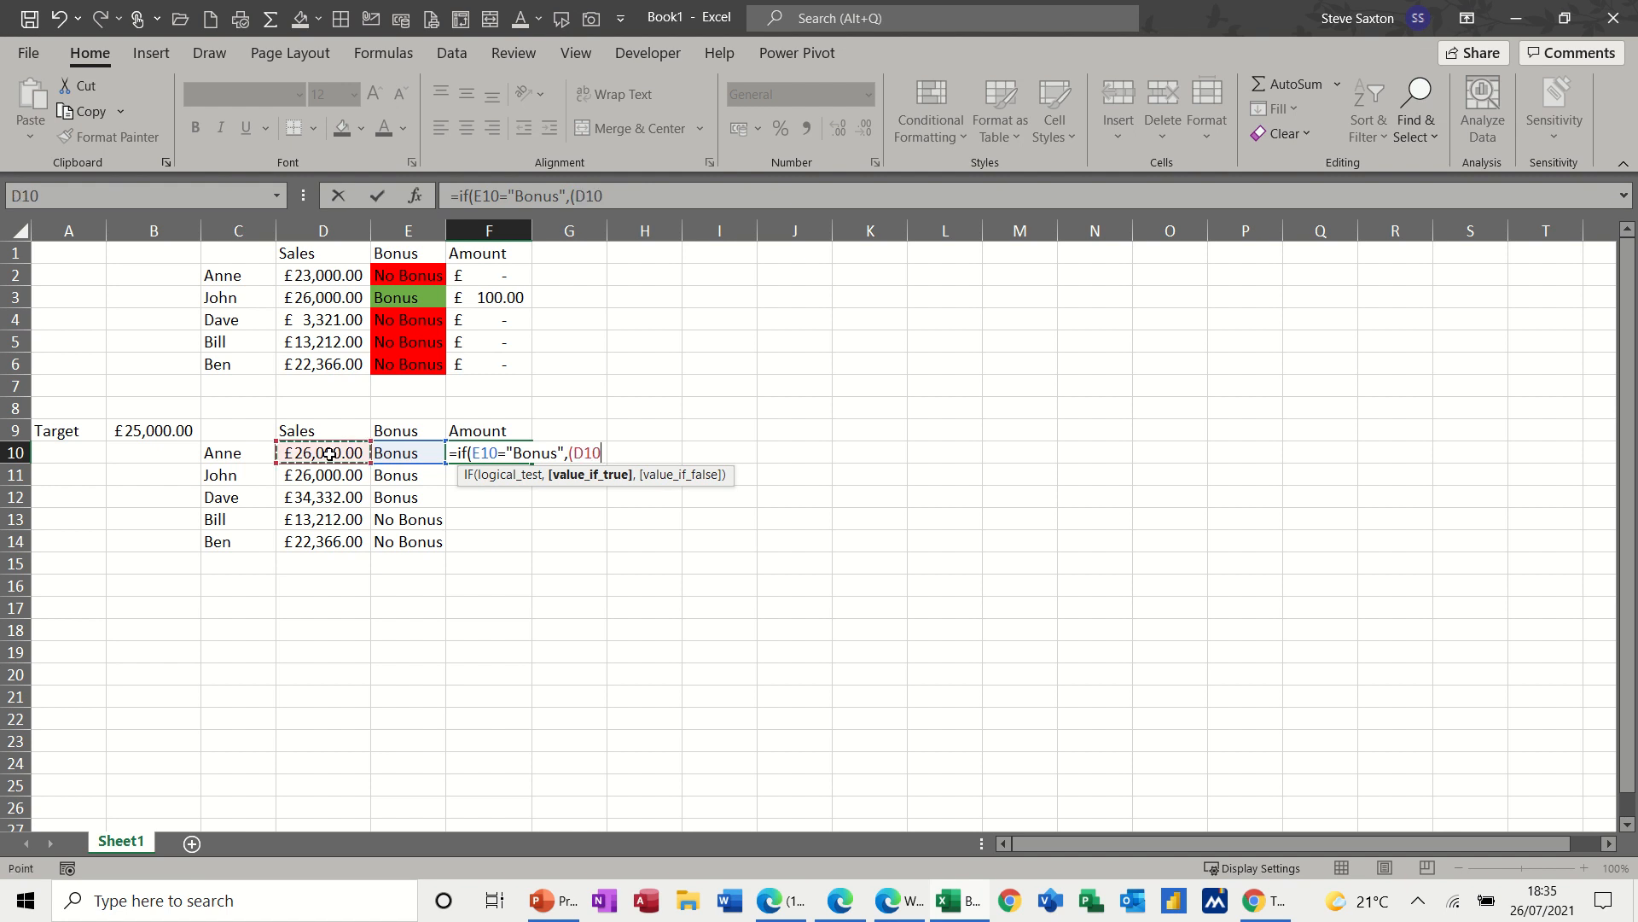
type("-target)")
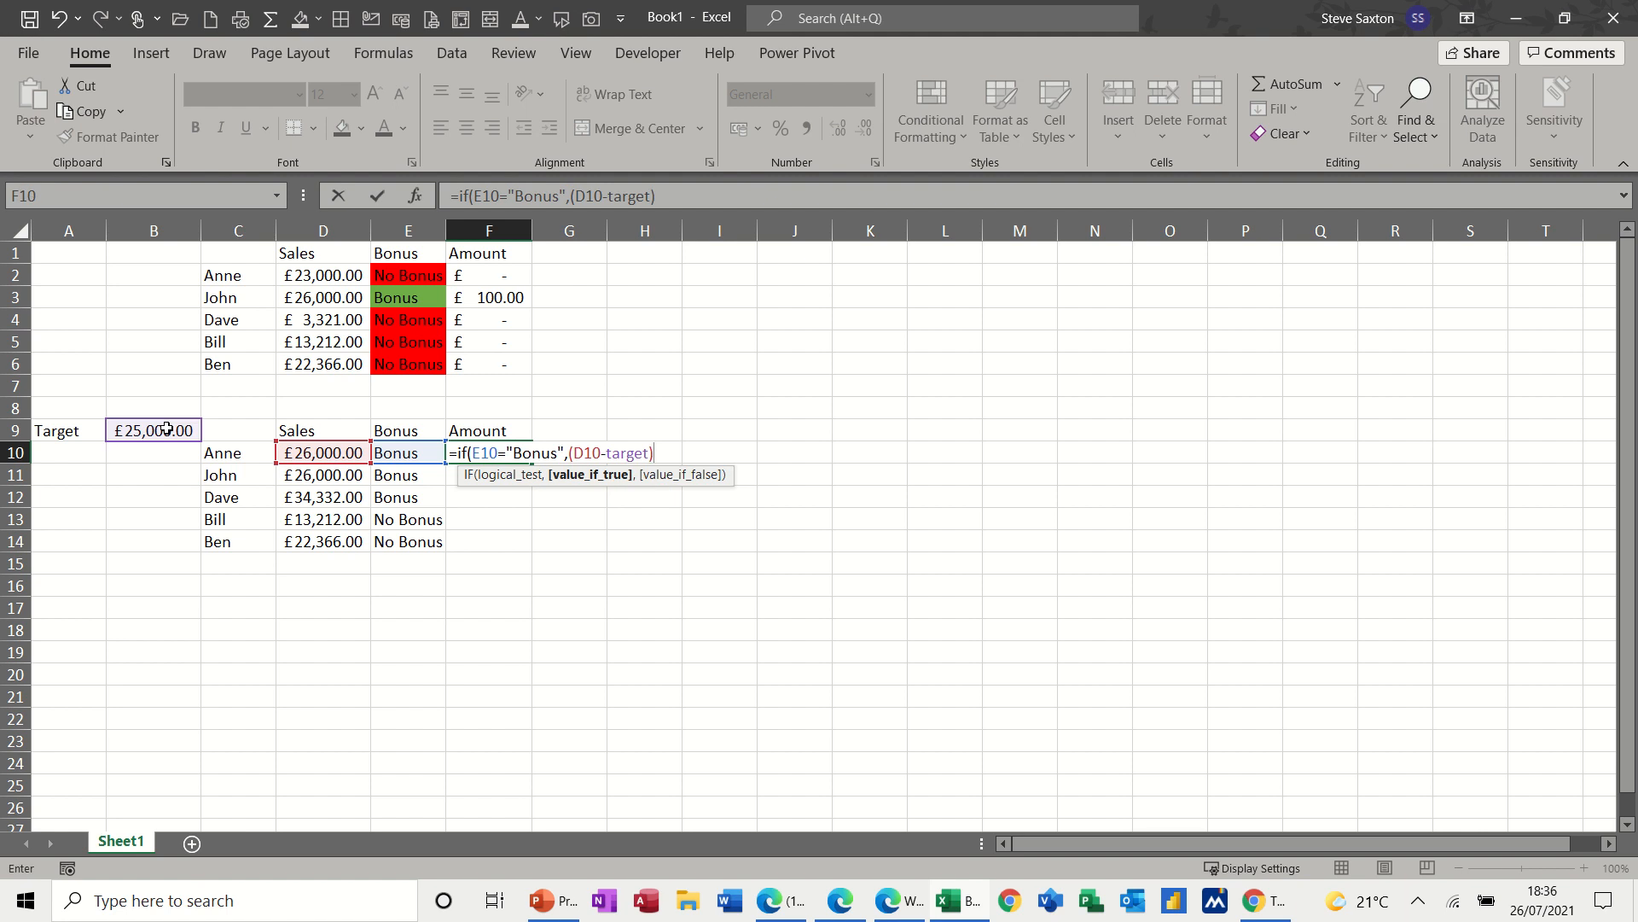
type("*10")
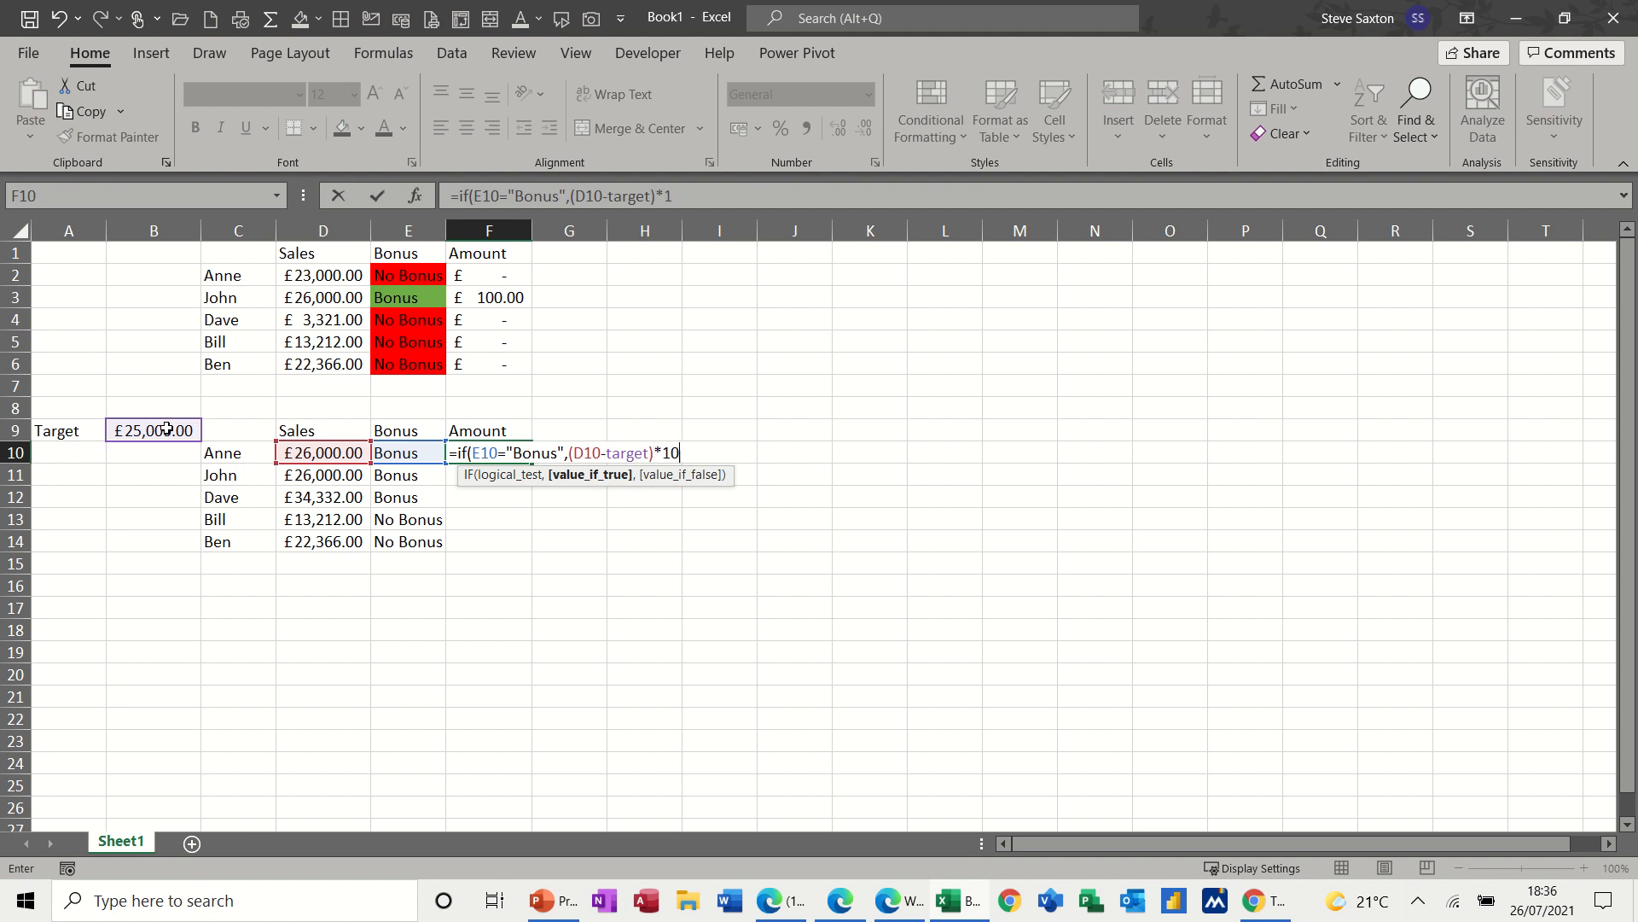
type("%")
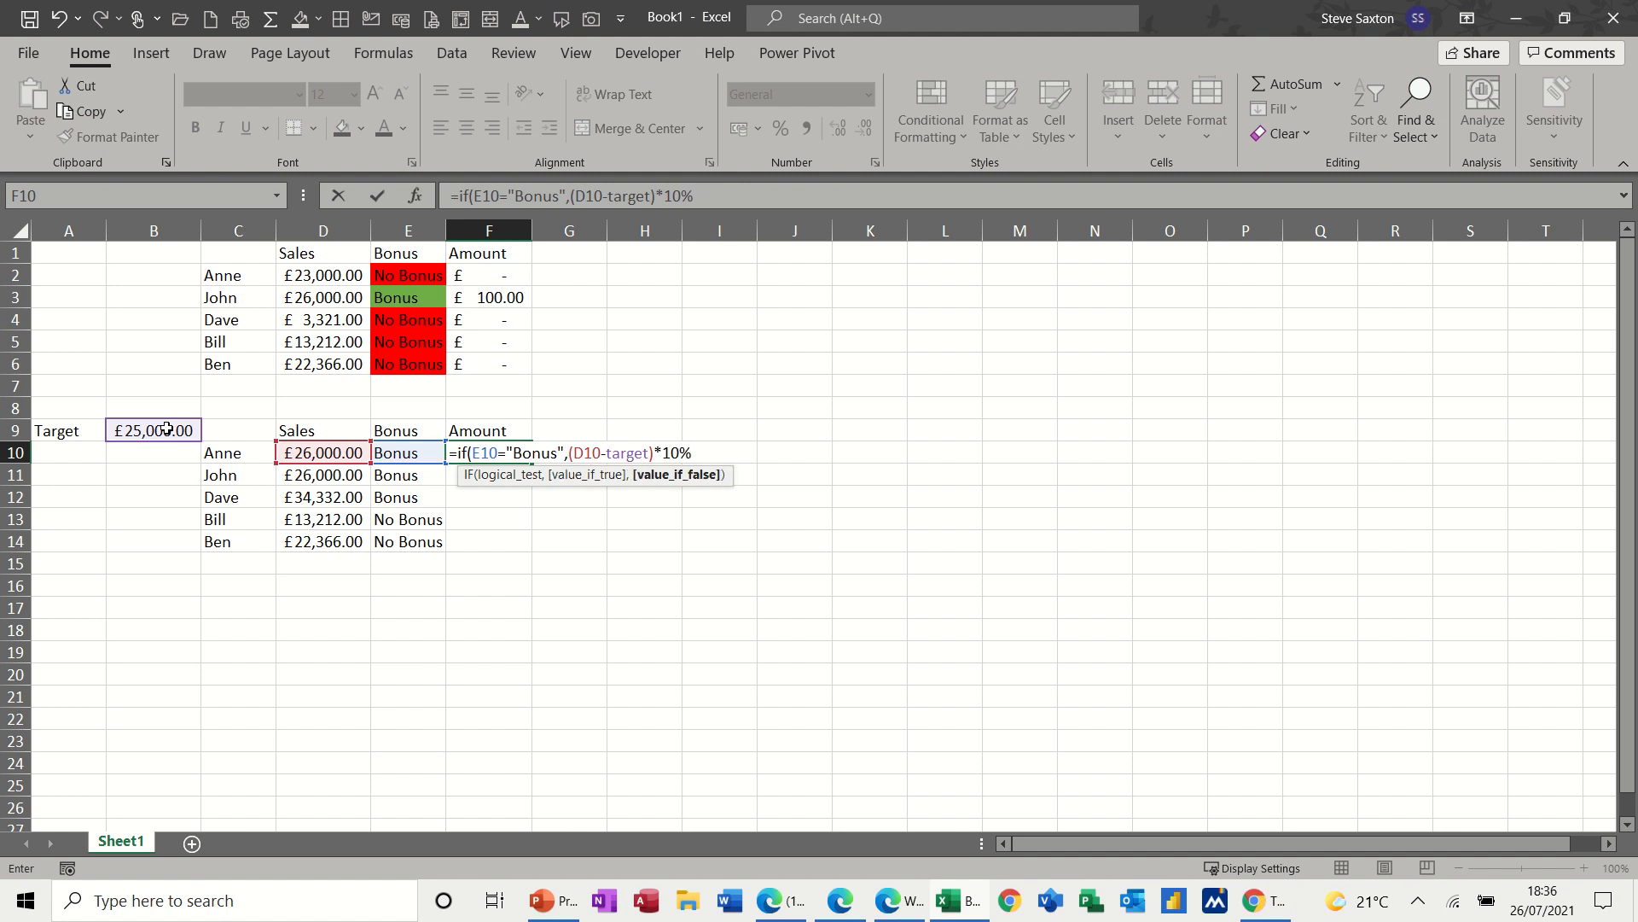
type(",")
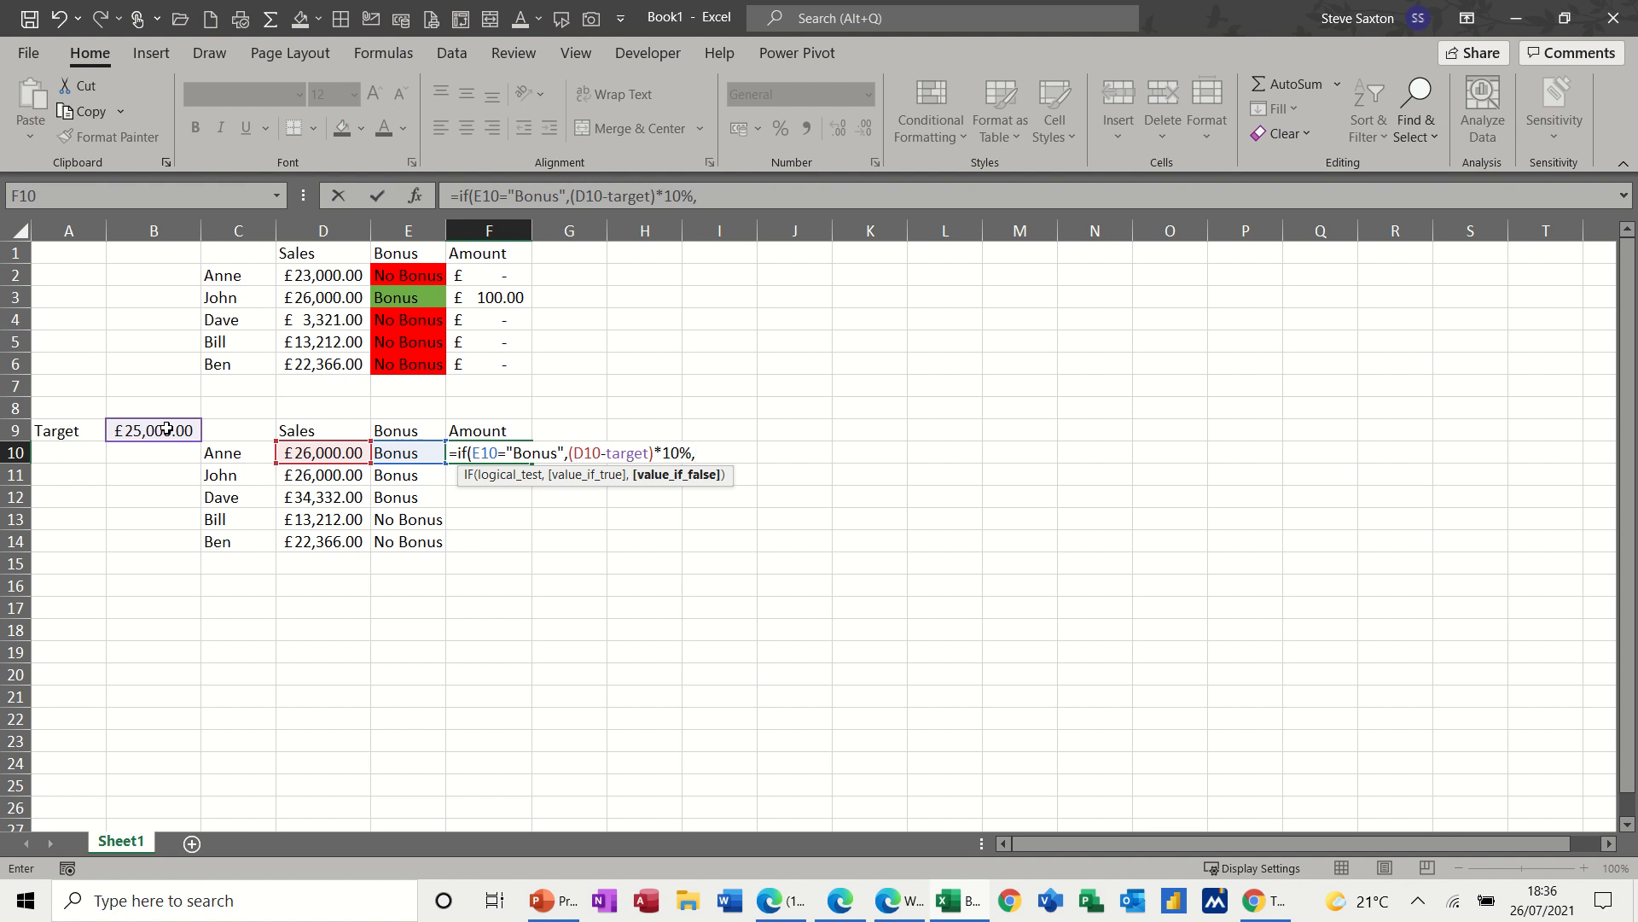
type("0")
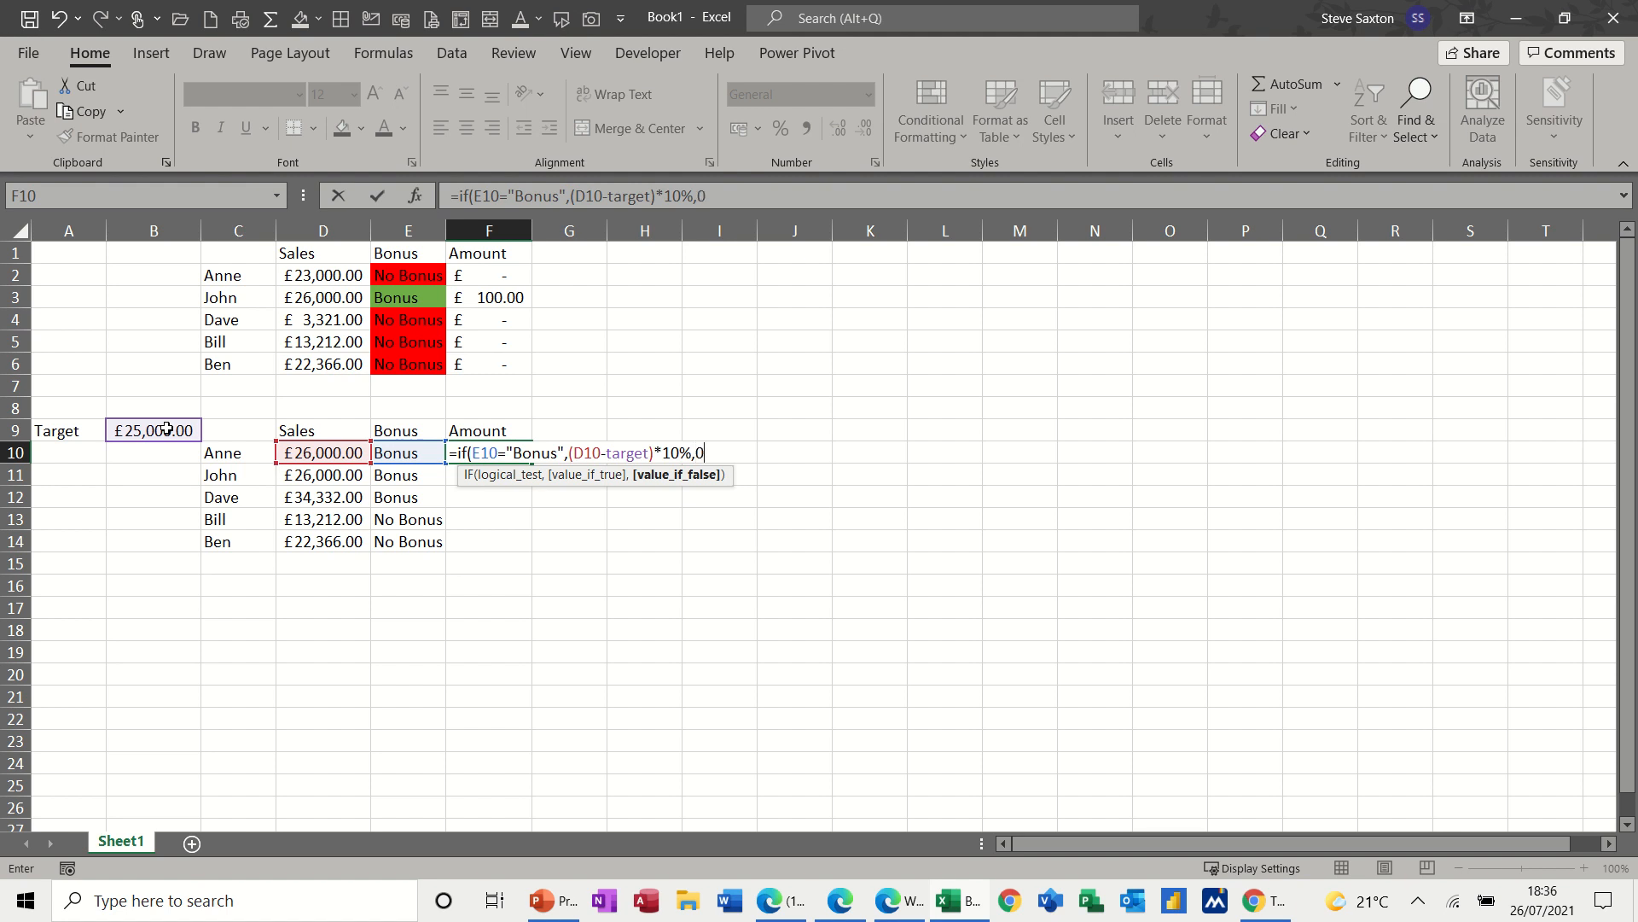
type(")")
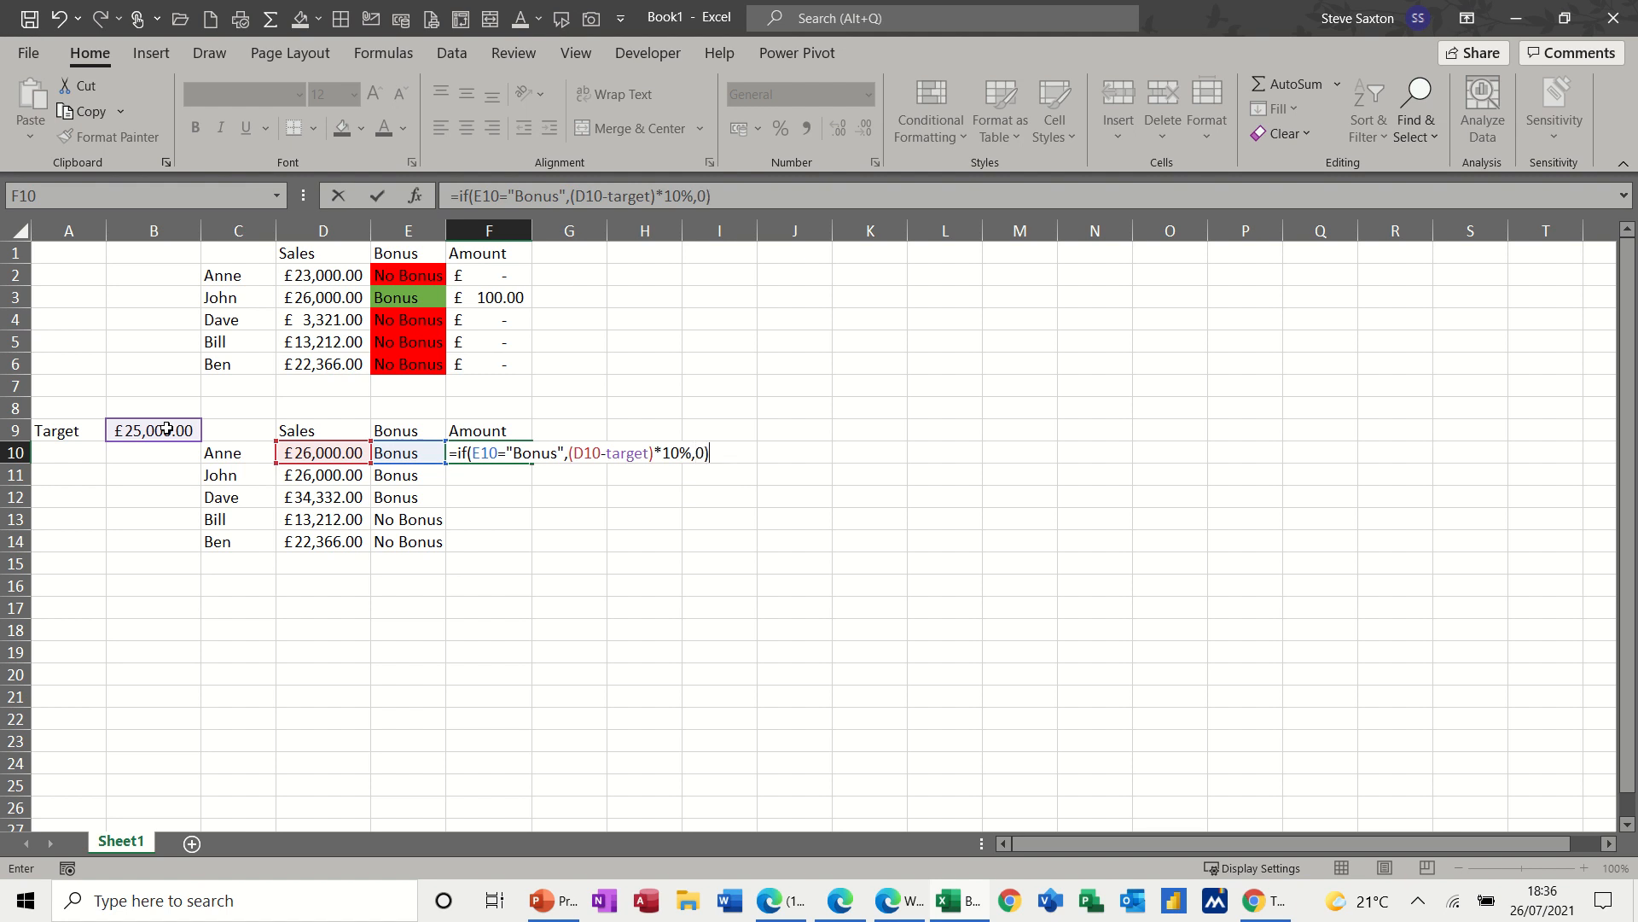
mouse_move(378, 196)
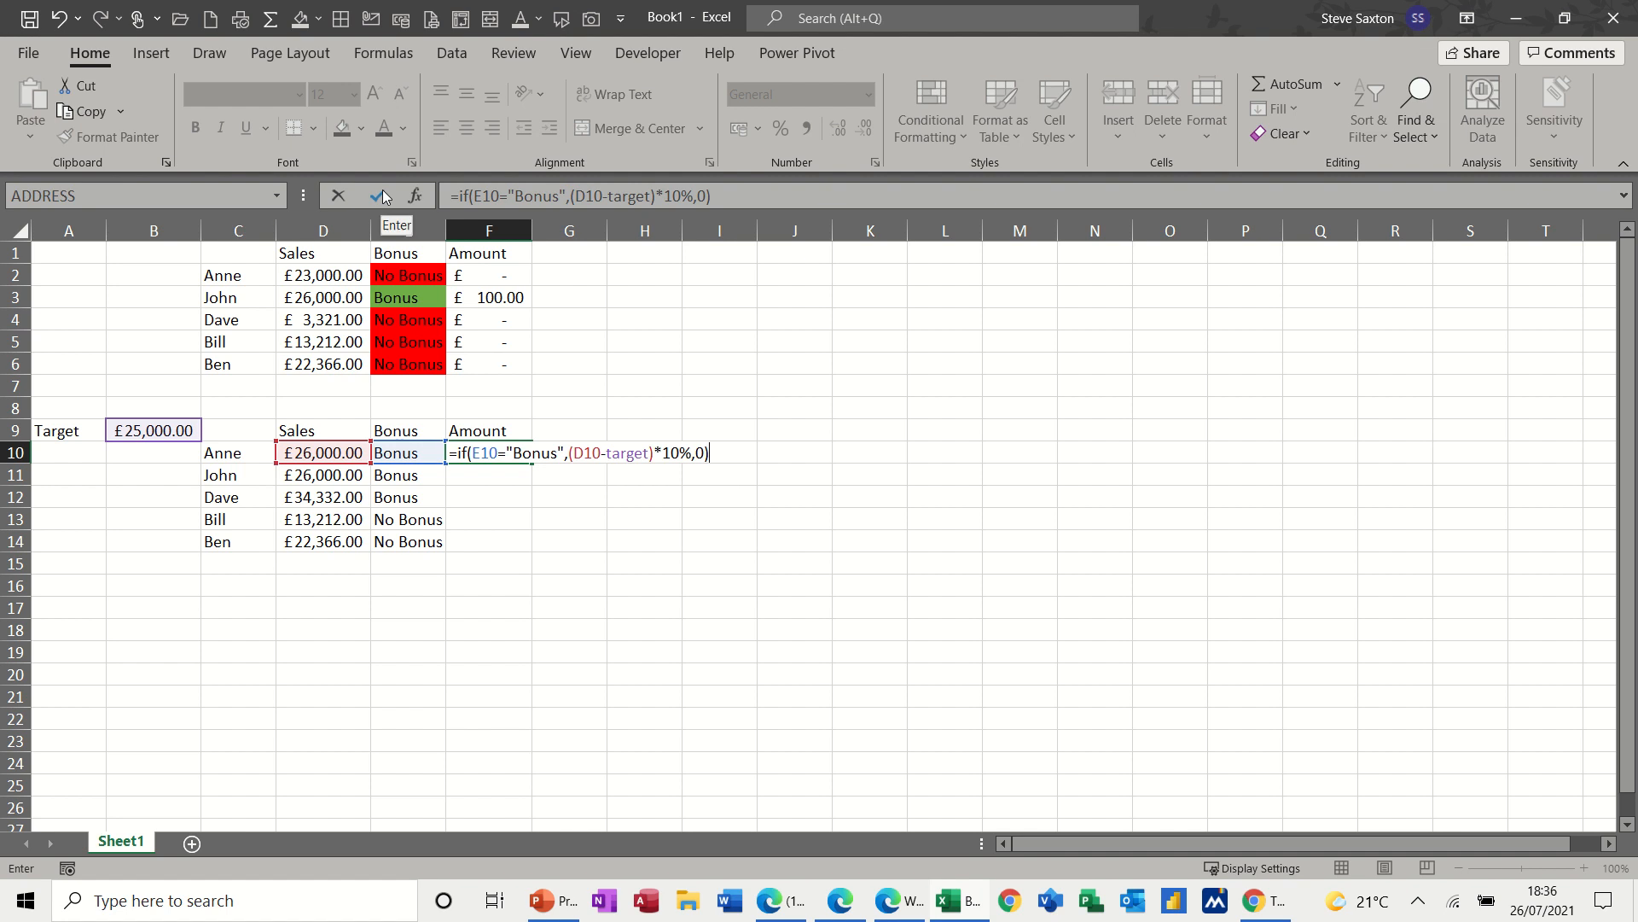
mouse_move(550, 455)
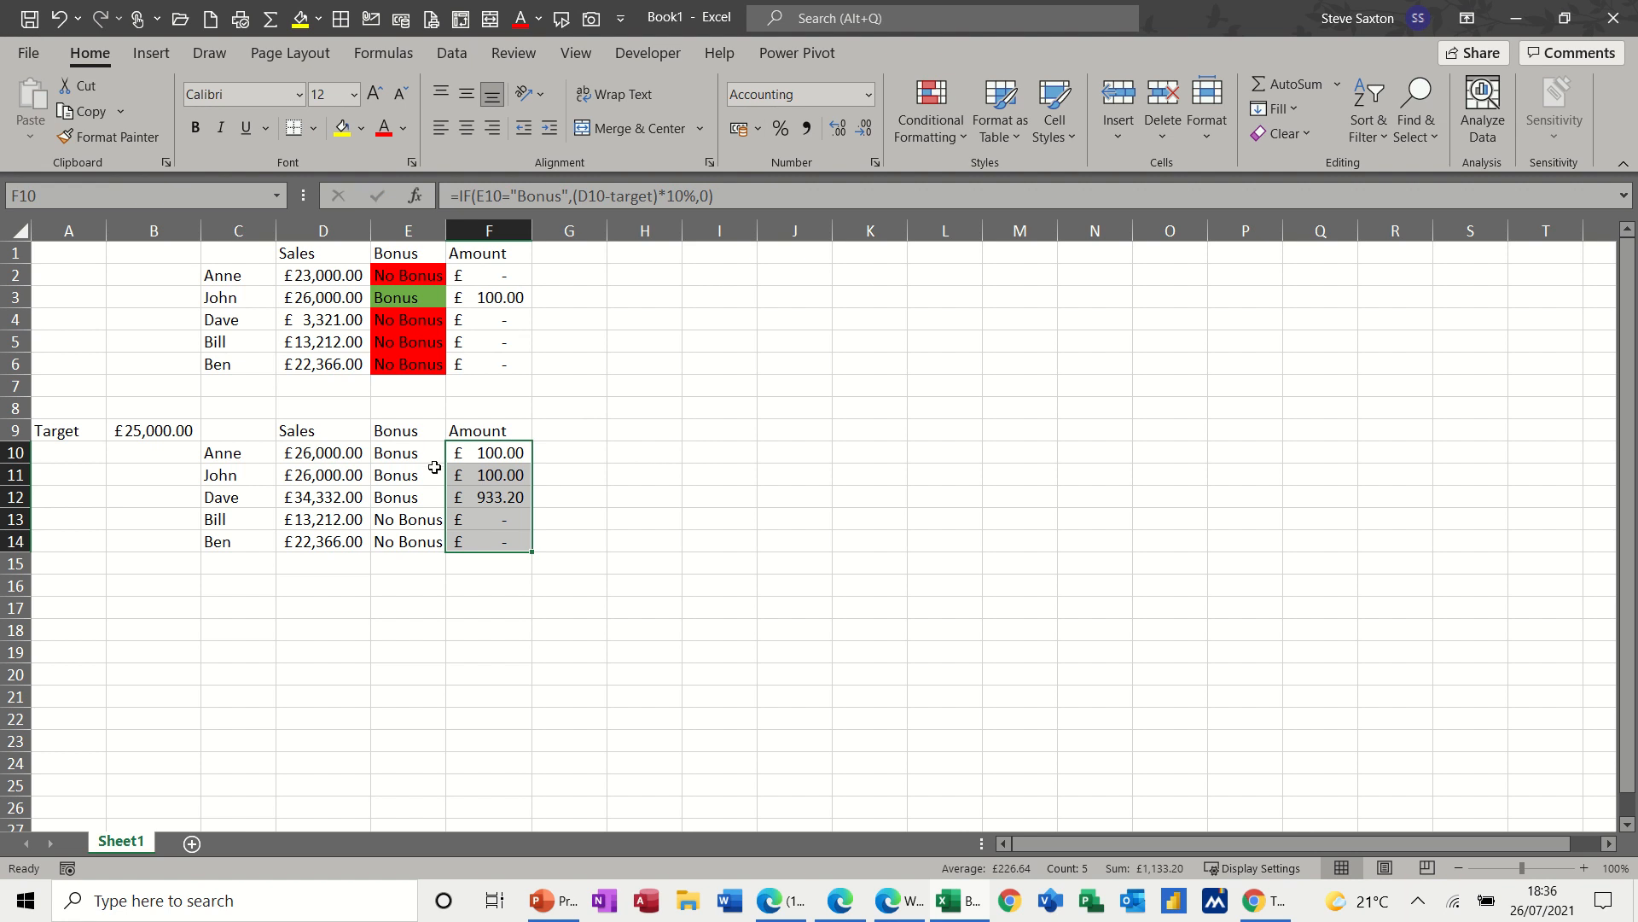
mouse_move(322, 458)
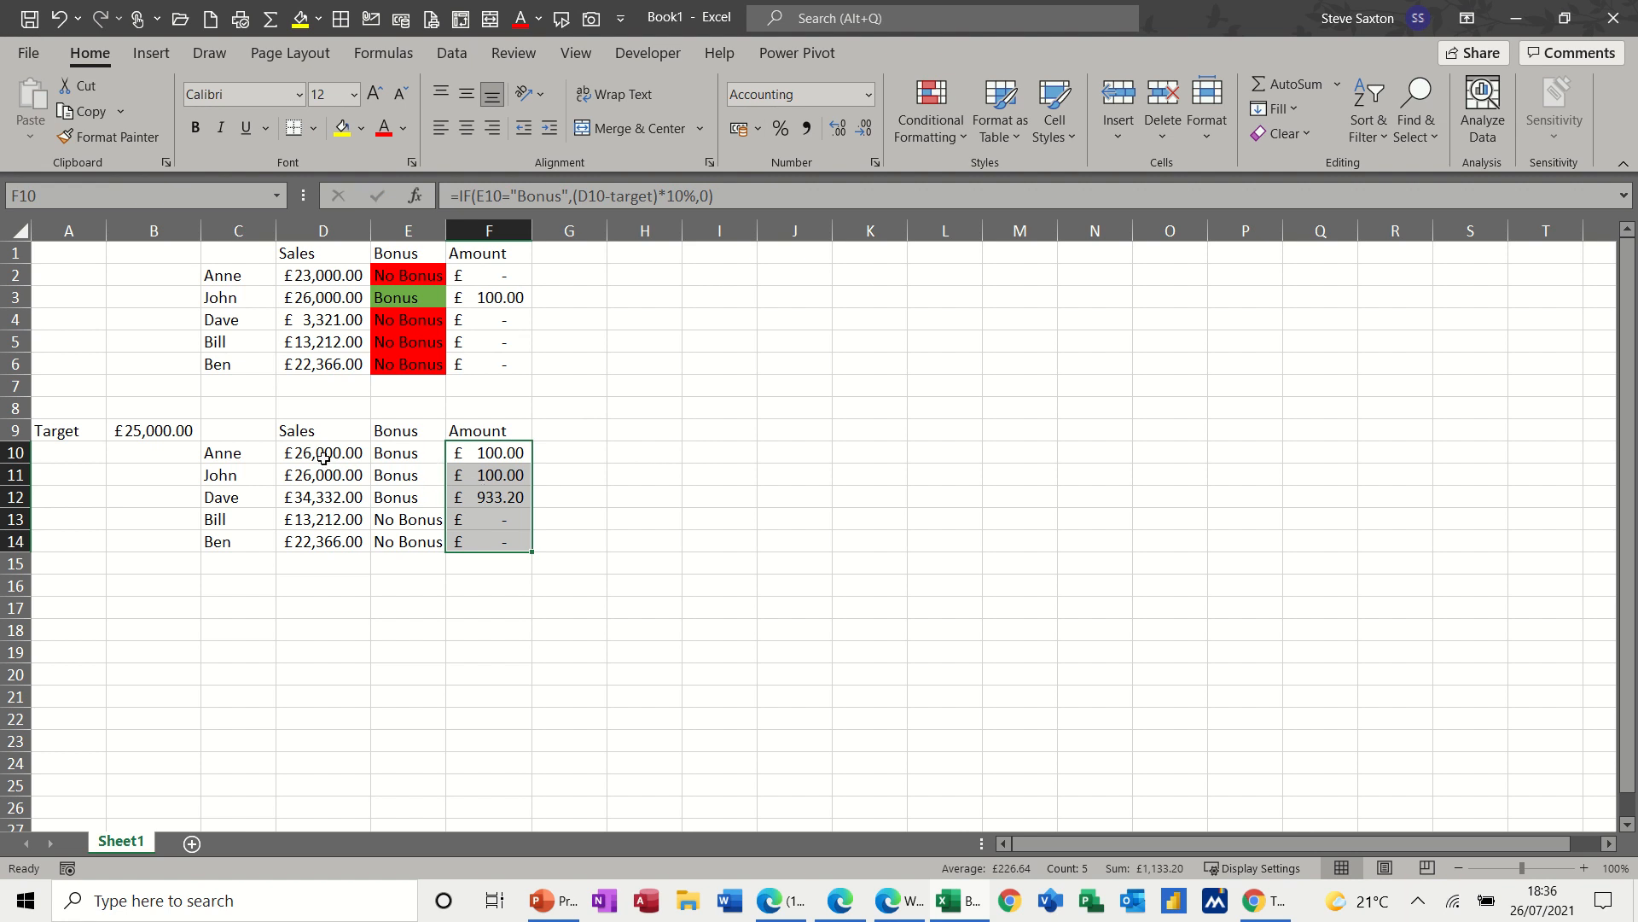
mouse_move(421, 460)
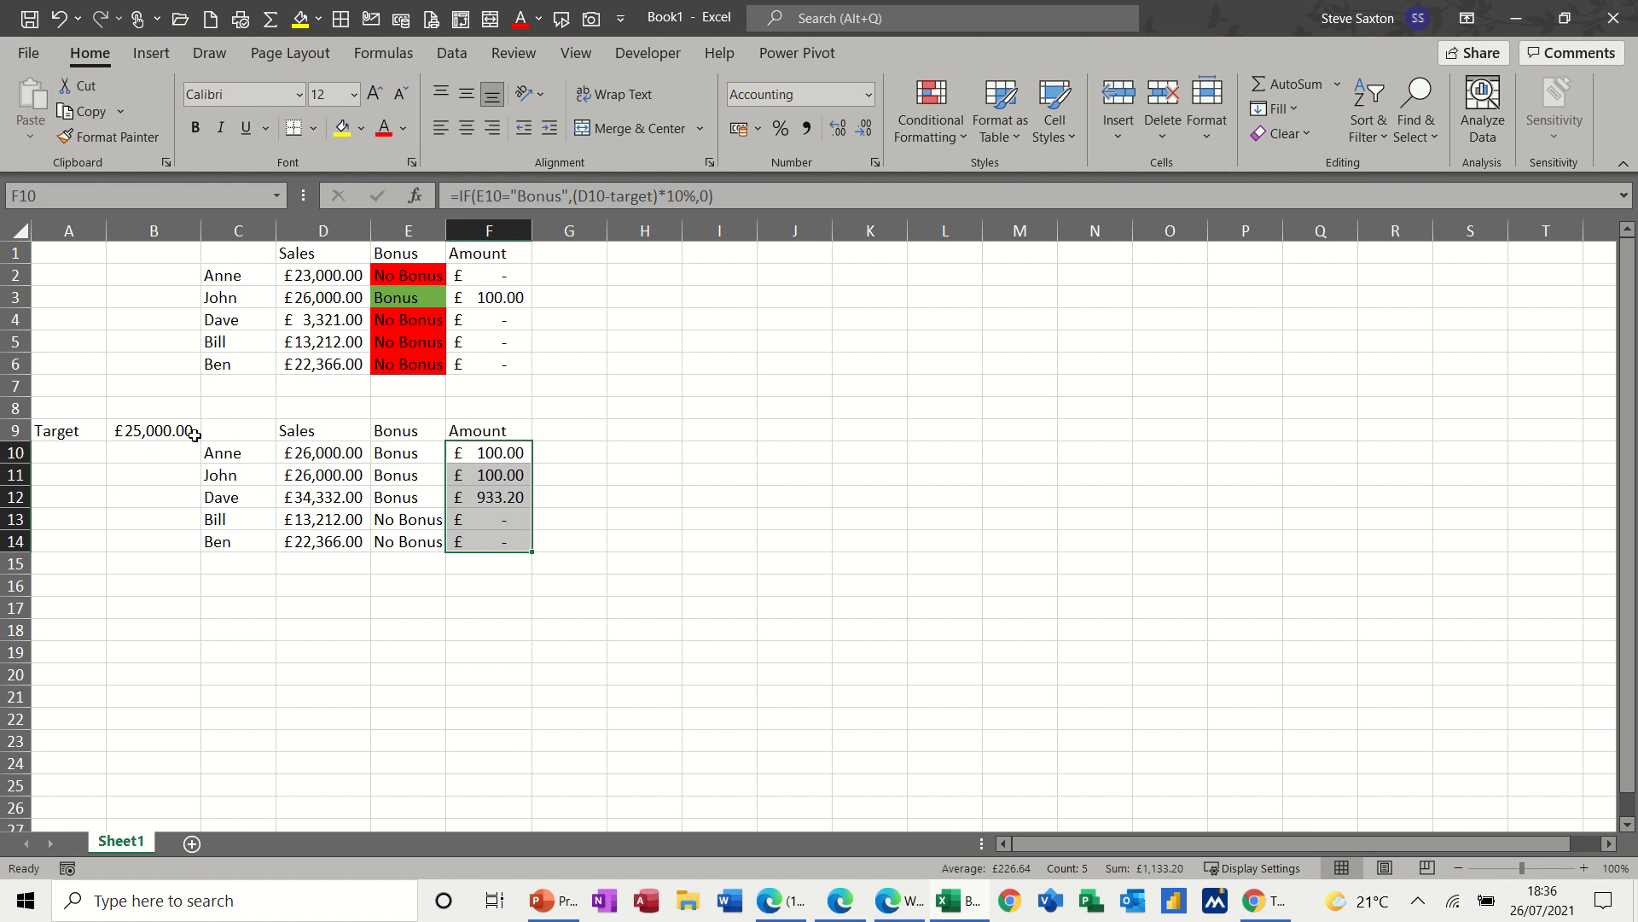
mouse_move(483, 455)
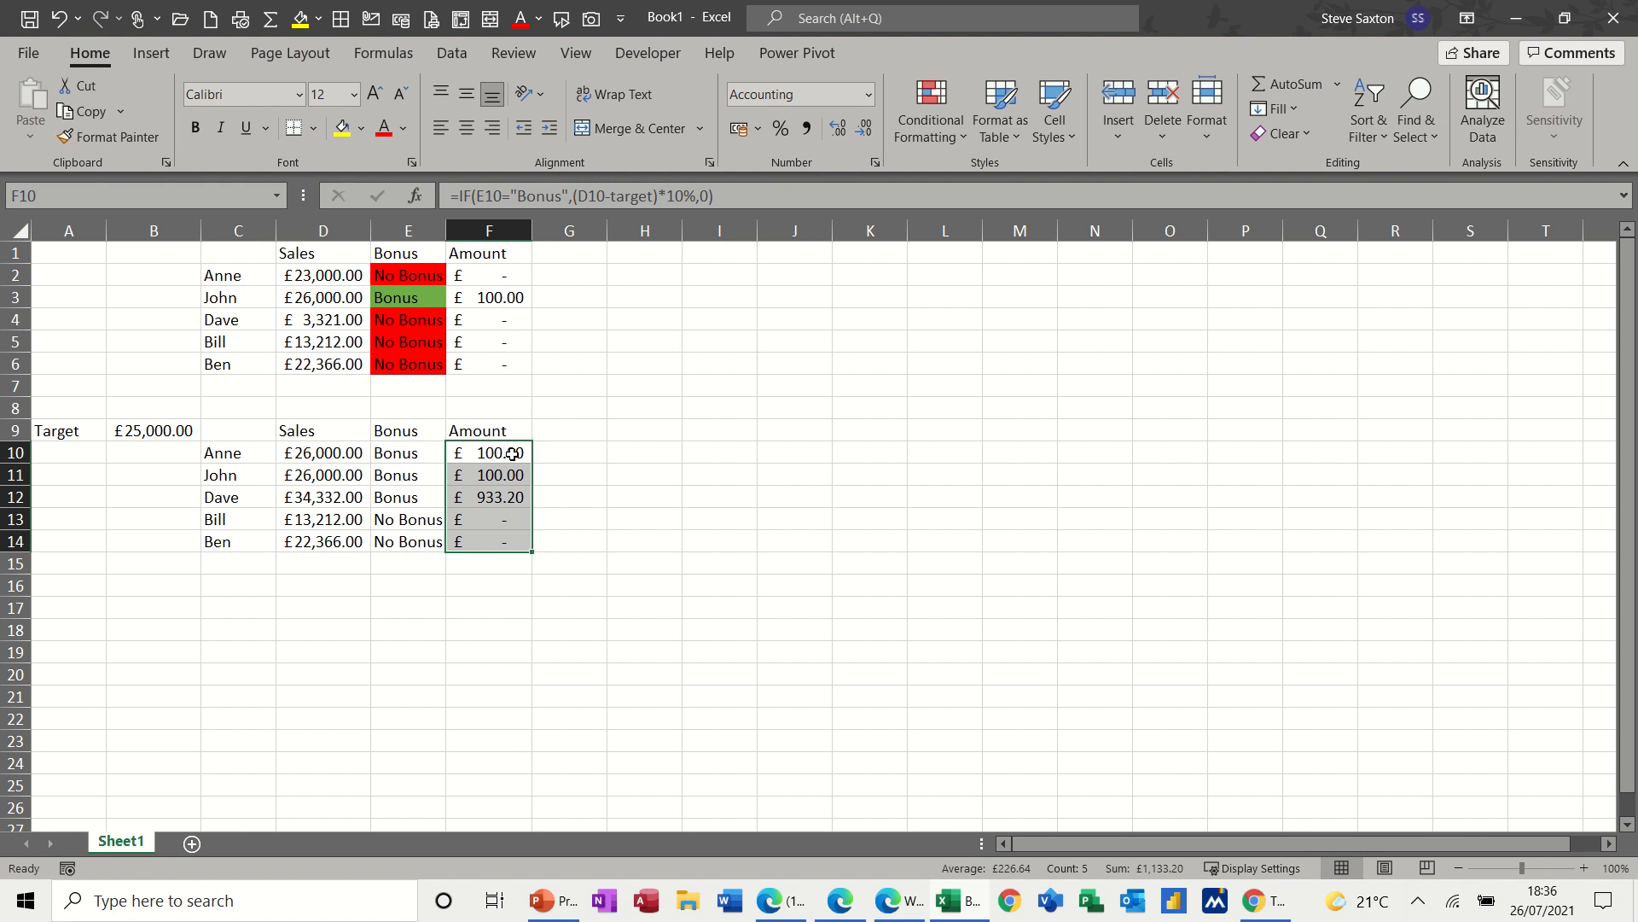
mouse_move(373, 462)
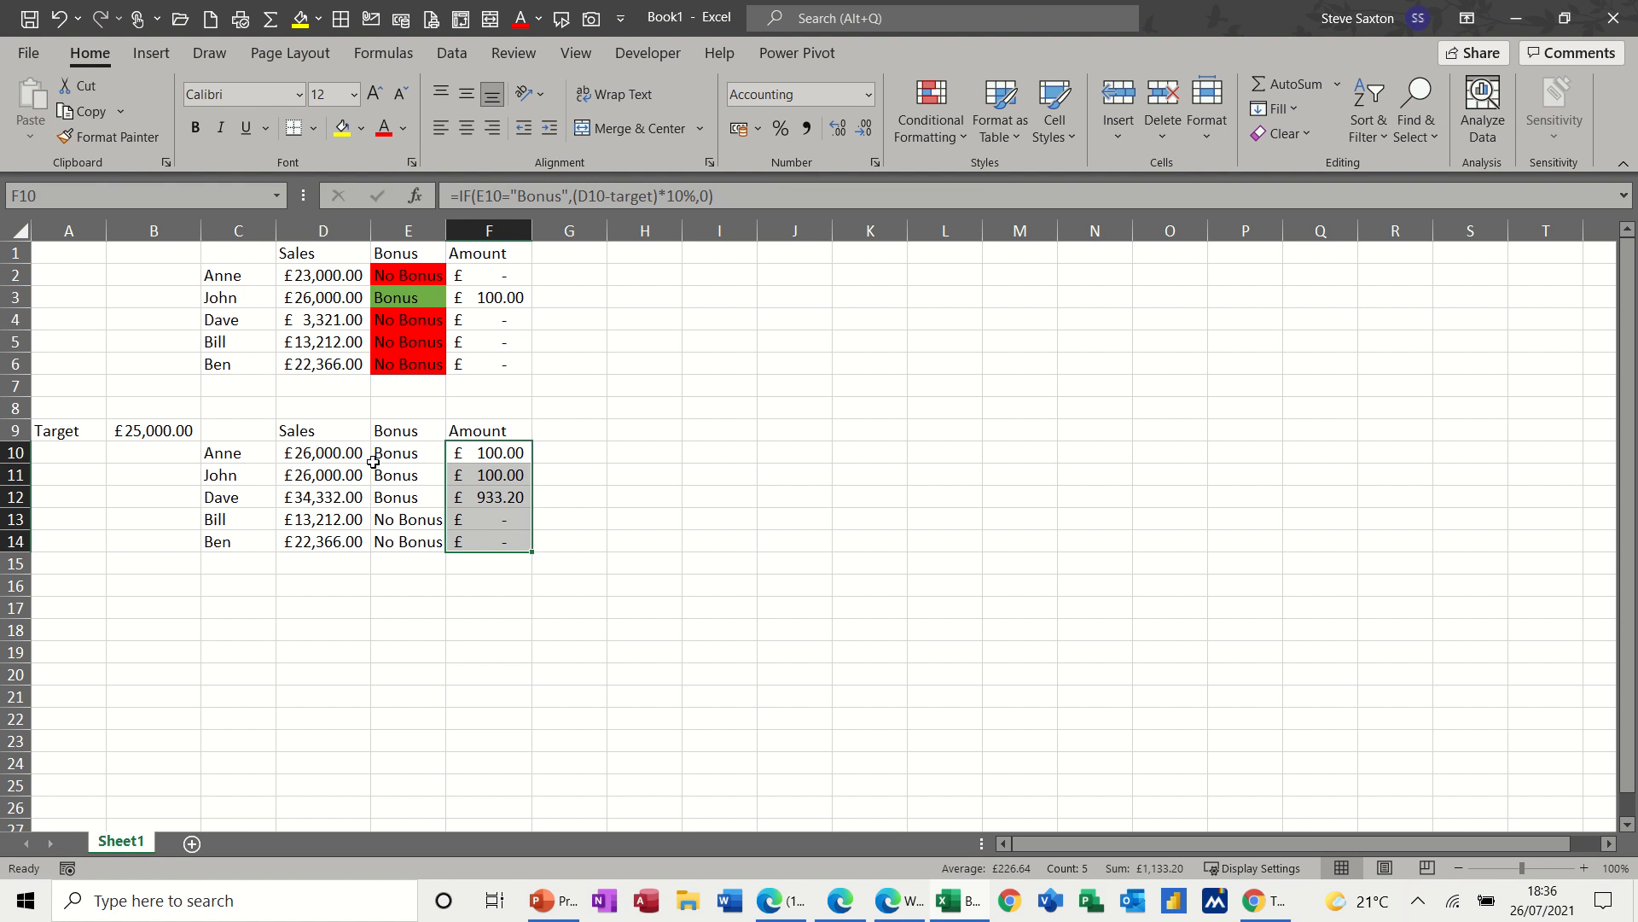
Change Anne's sales in D10 to £14,000.
left_click(323, 452)
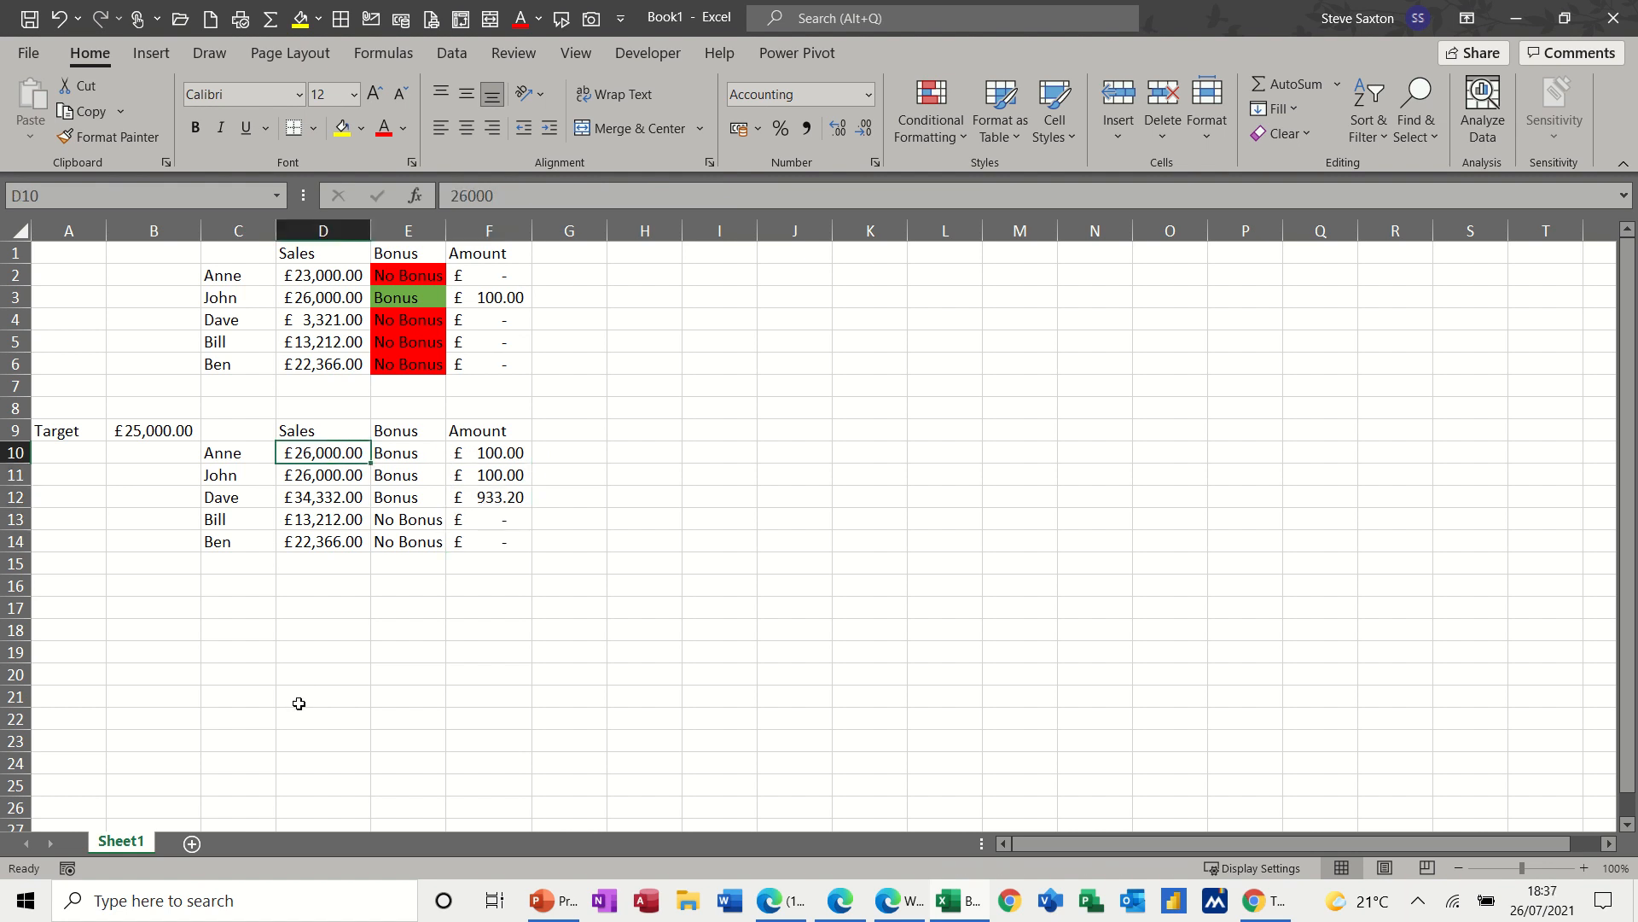
type("14000")
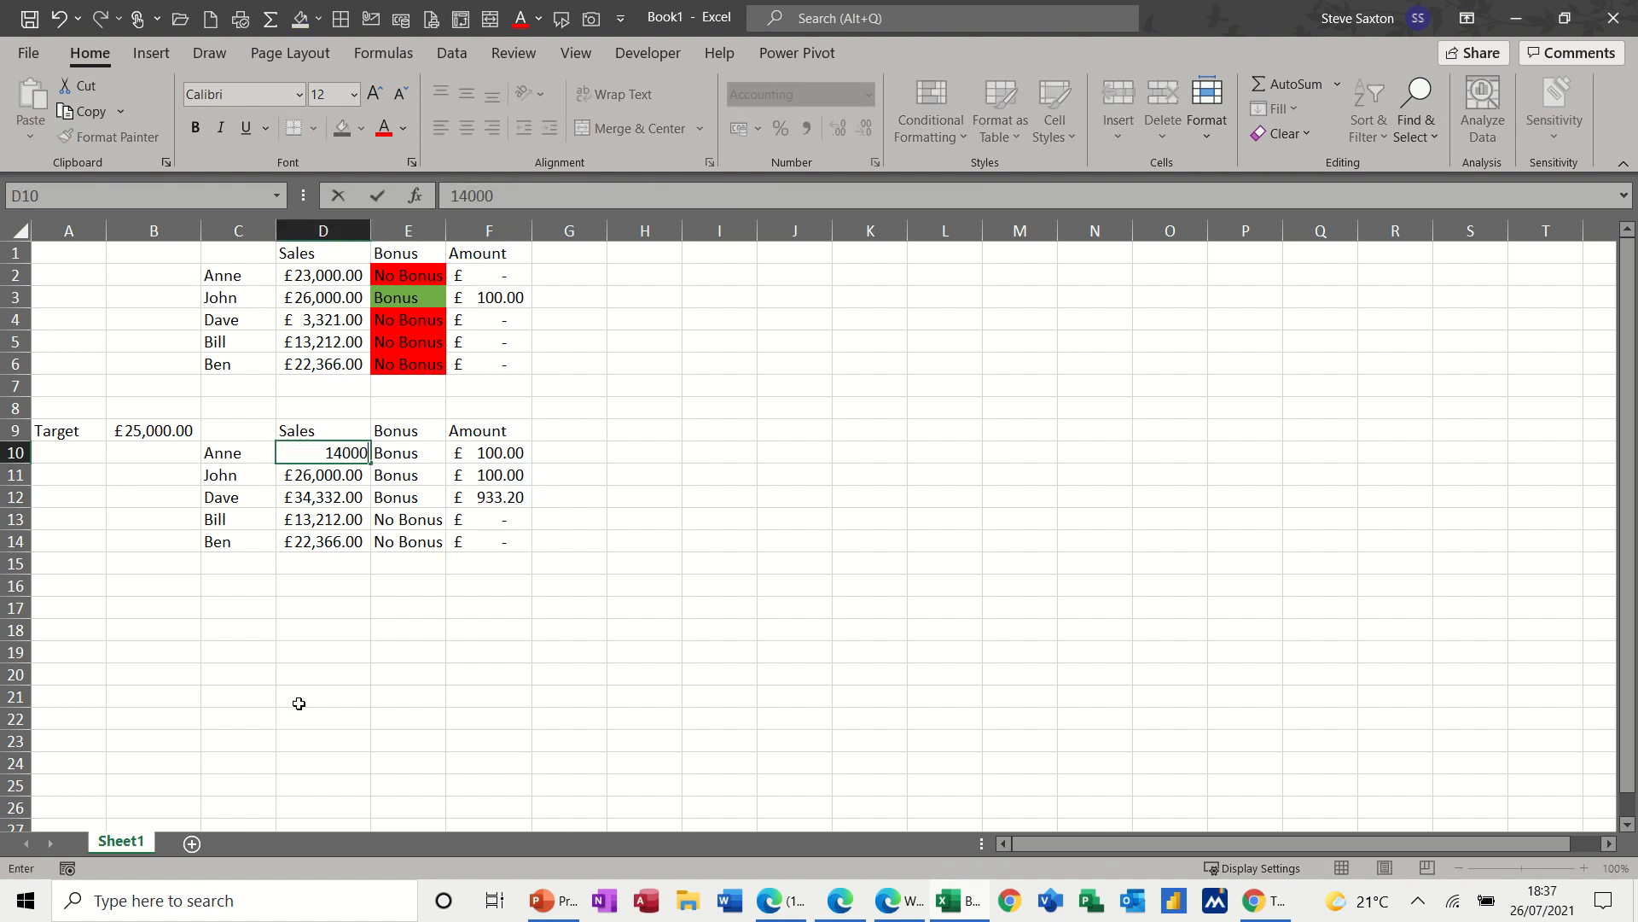
key("Return")
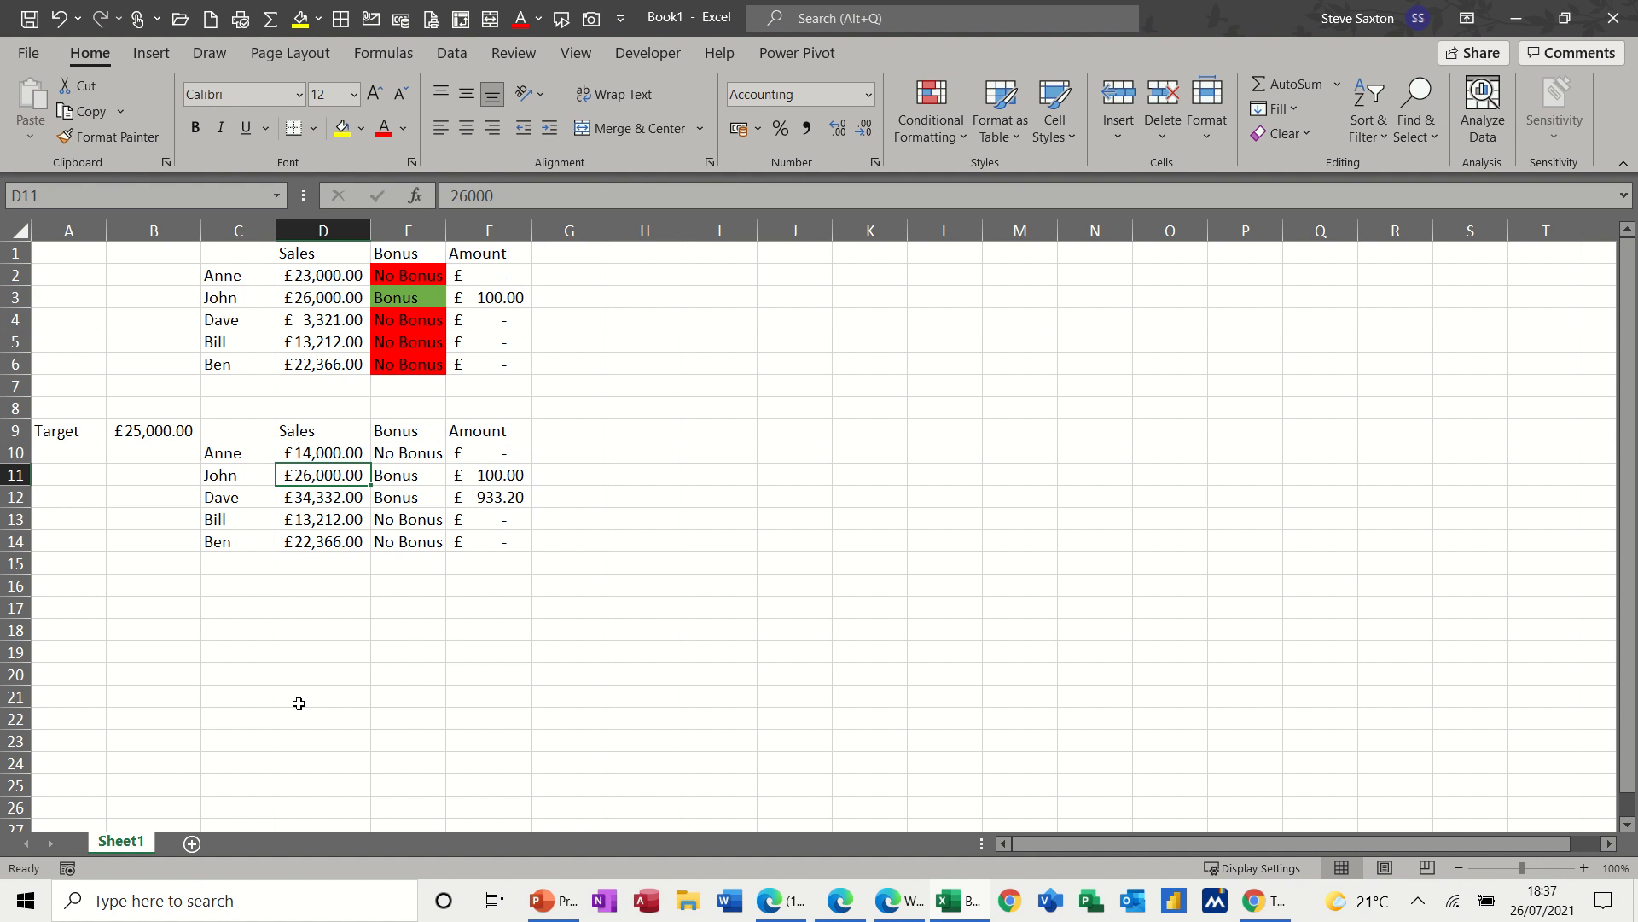
mouse_move(414, 394)
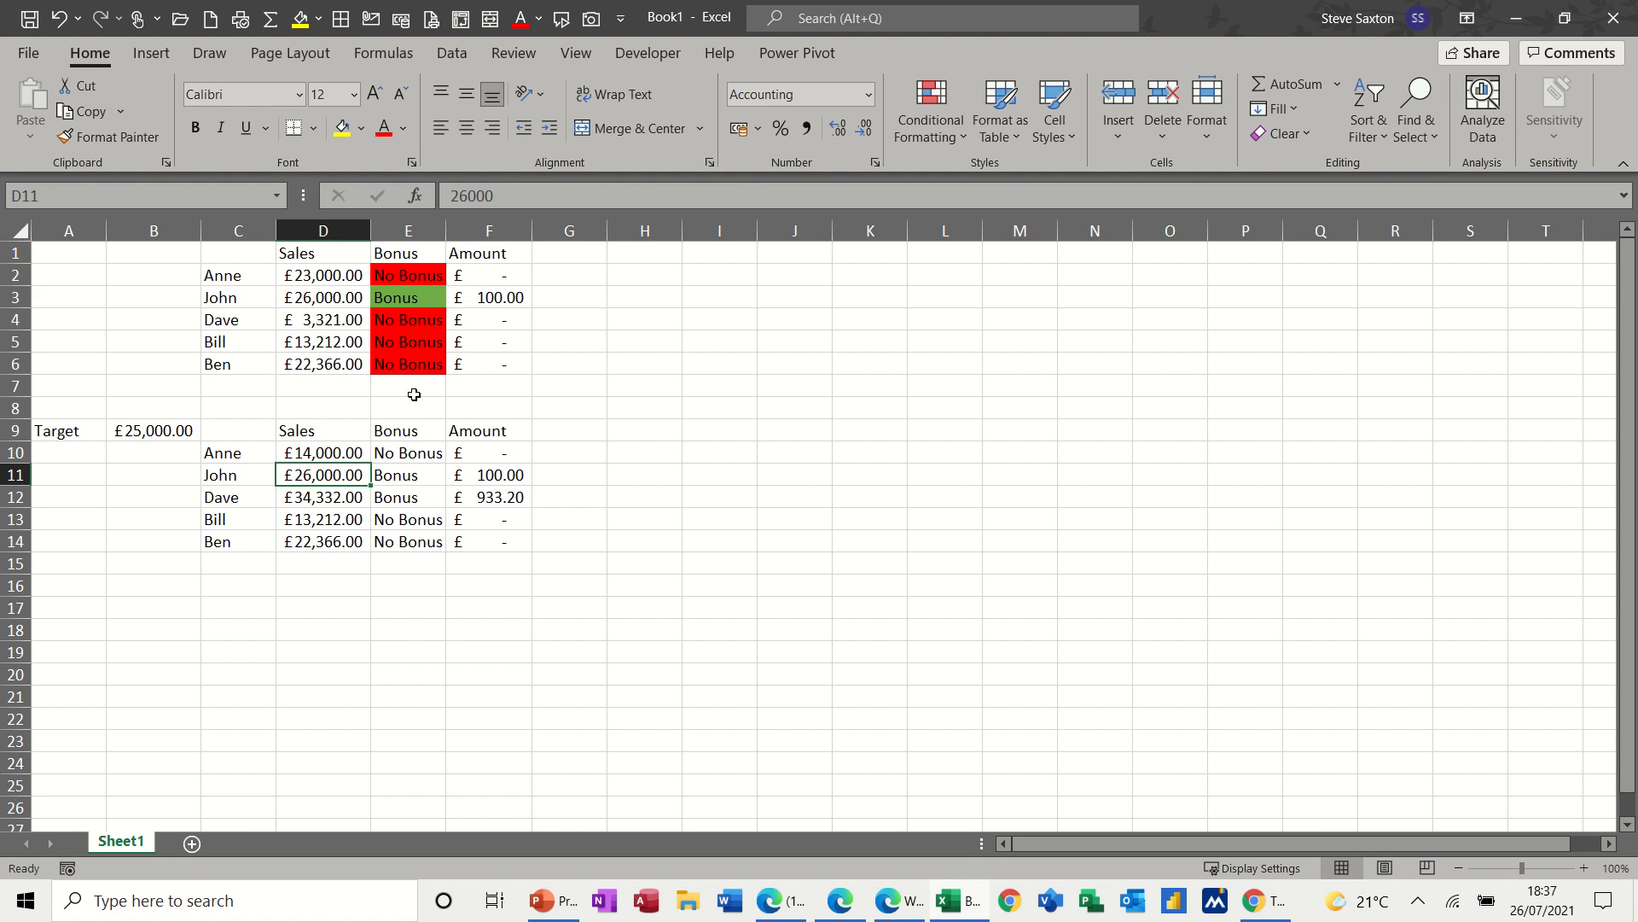
mouse_move(404, 452)
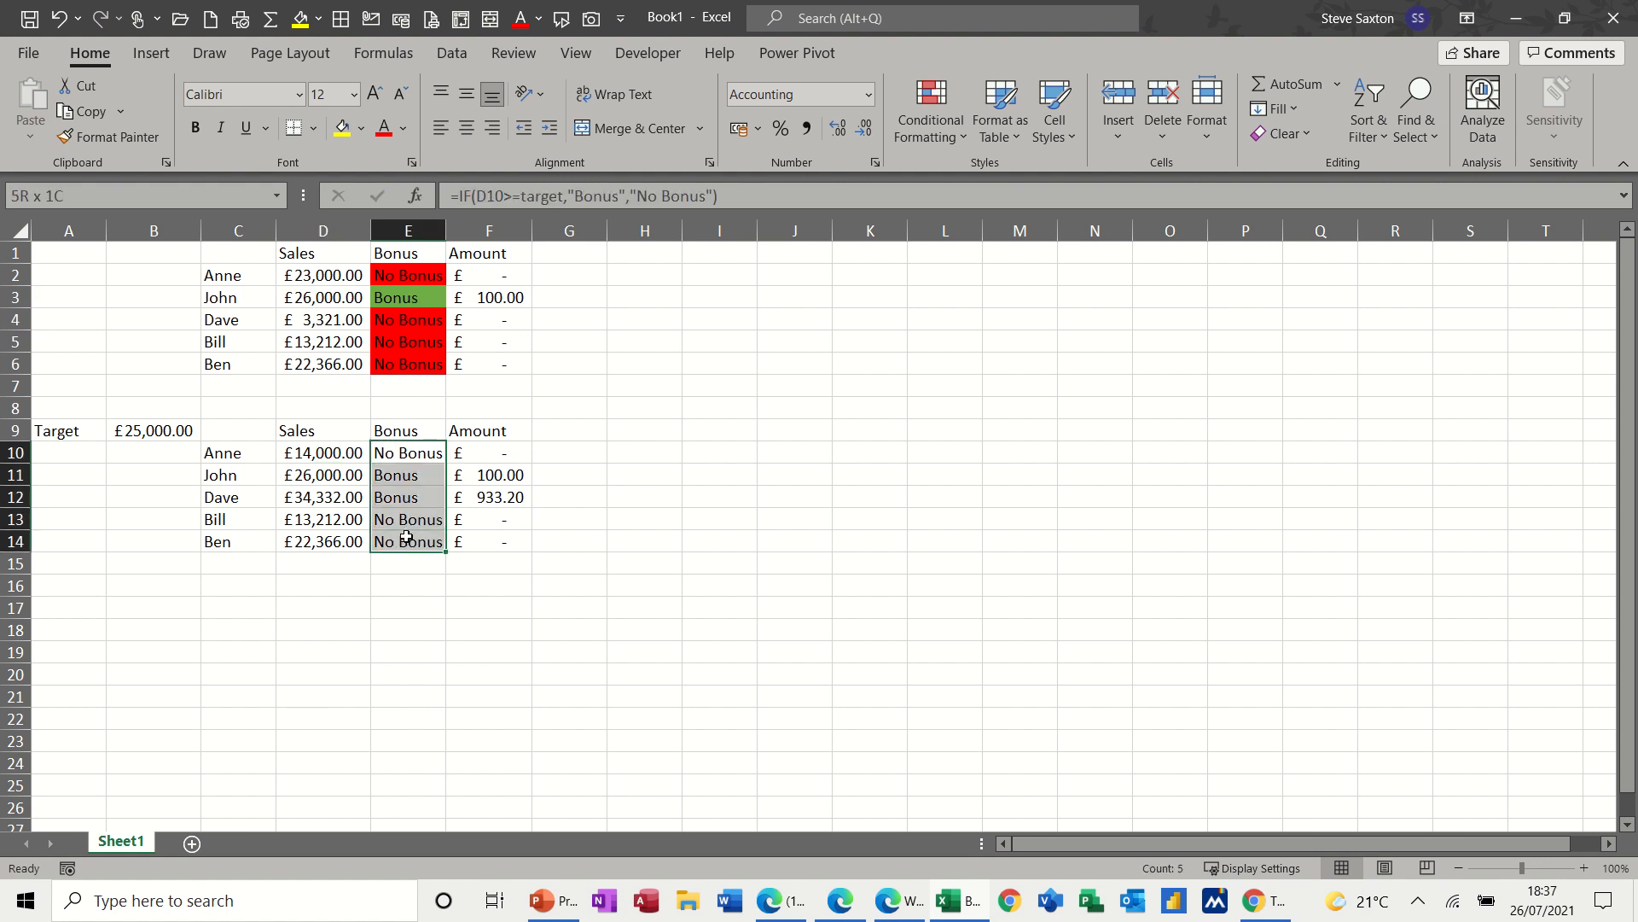
Add a conditional formatting rule filling E10:E14 cells equal to 'Bonus' with green.
left_click(927, 107)
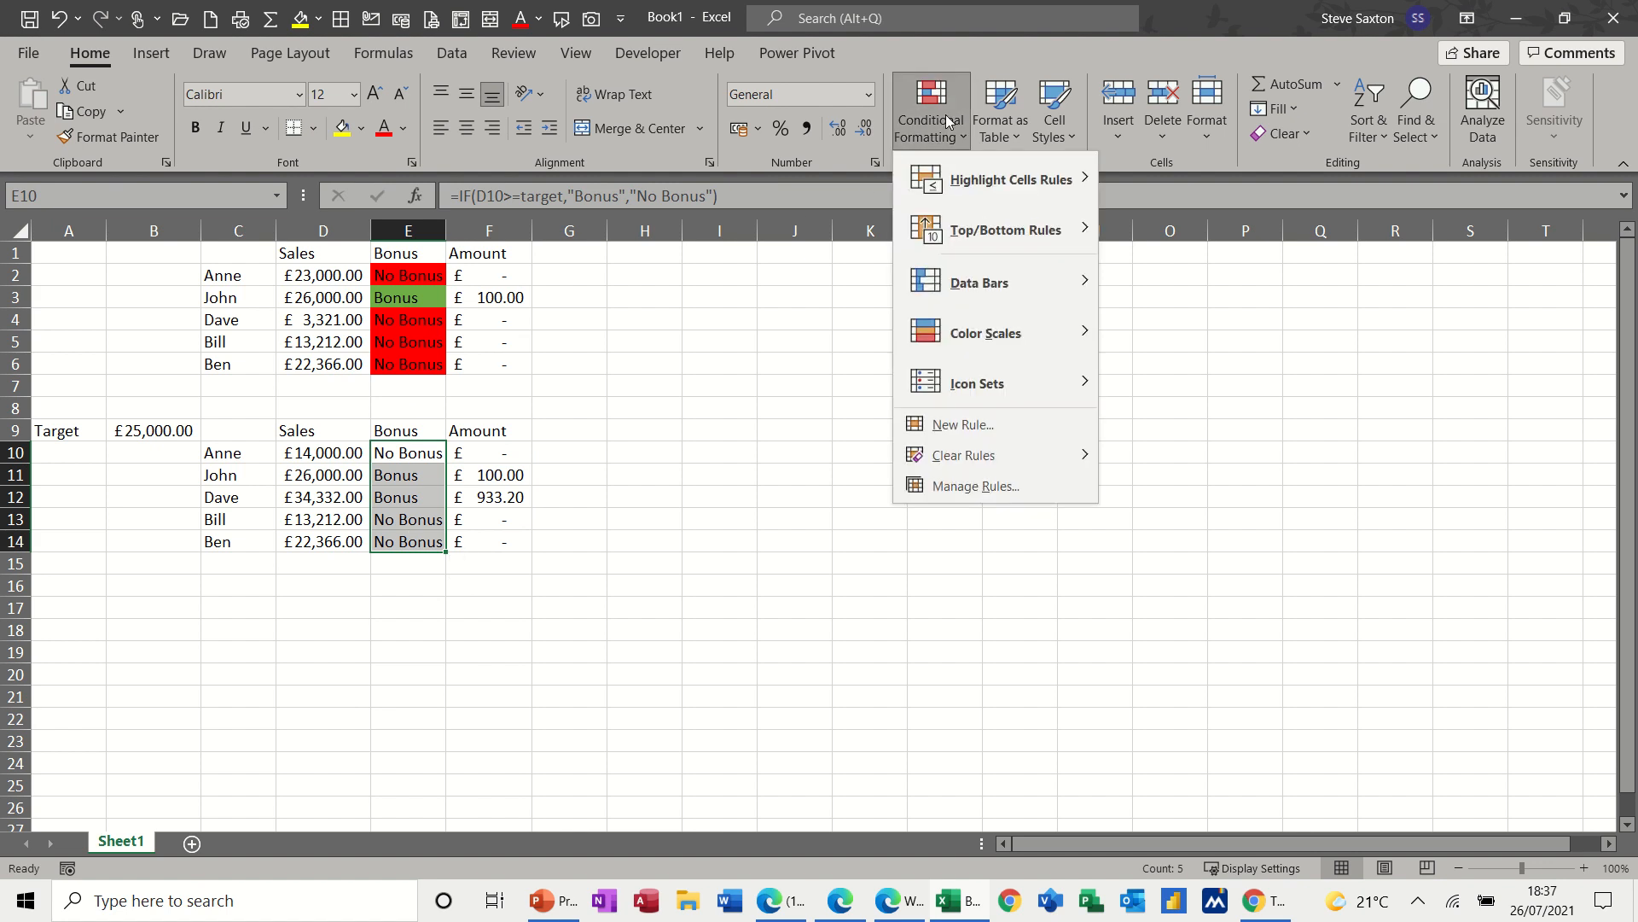
left_click(940, 495)
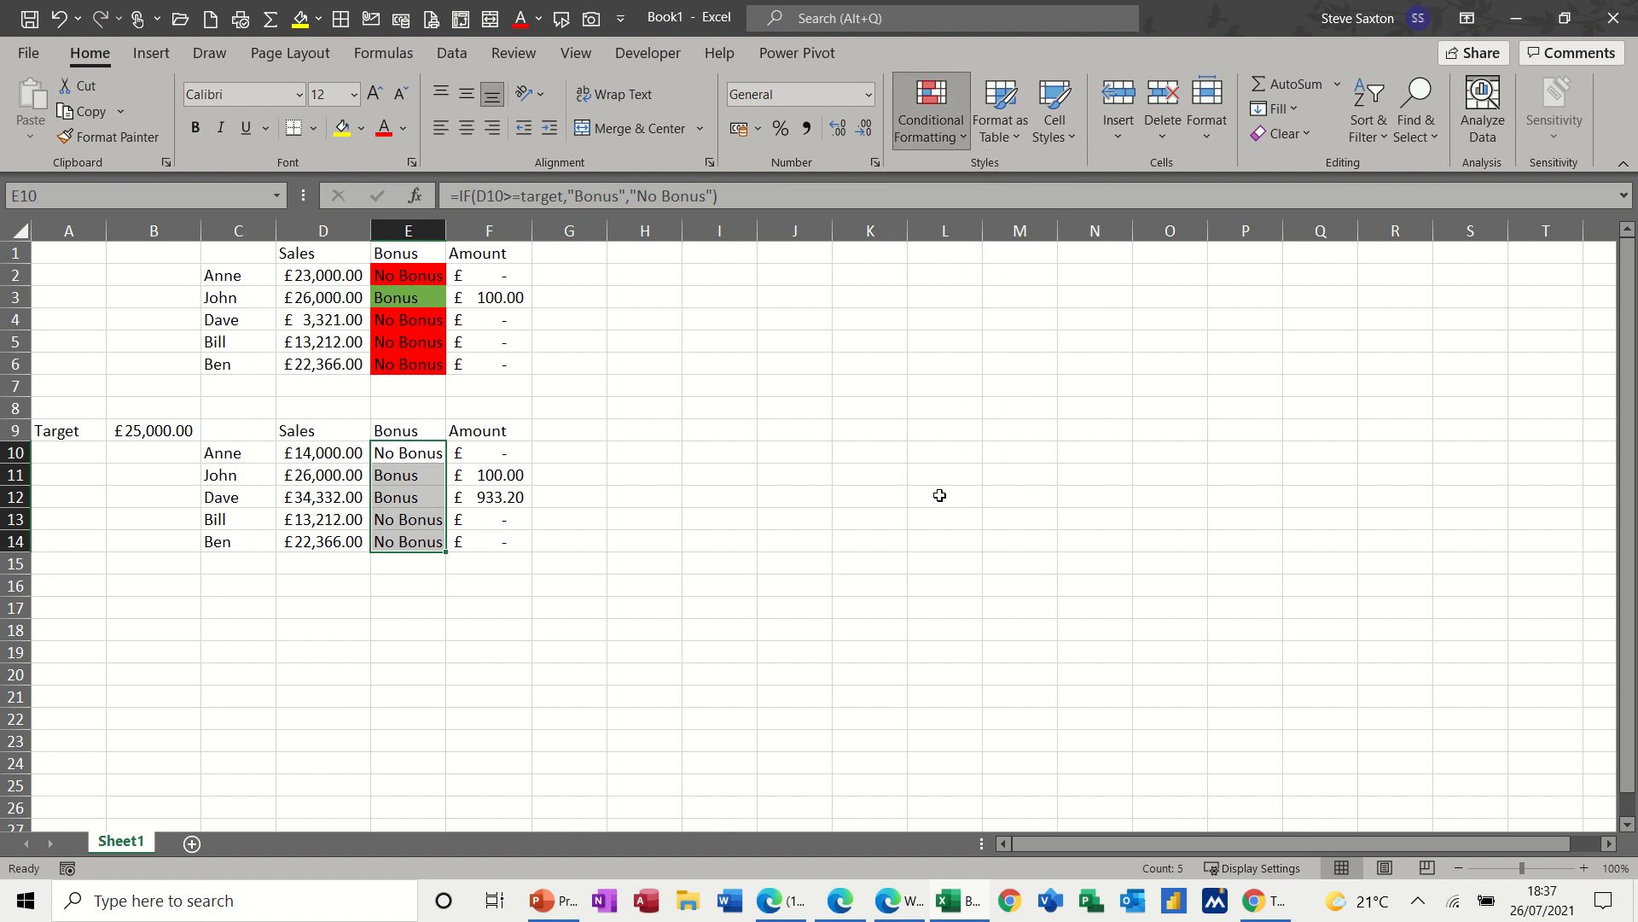
left_click(927, 109)
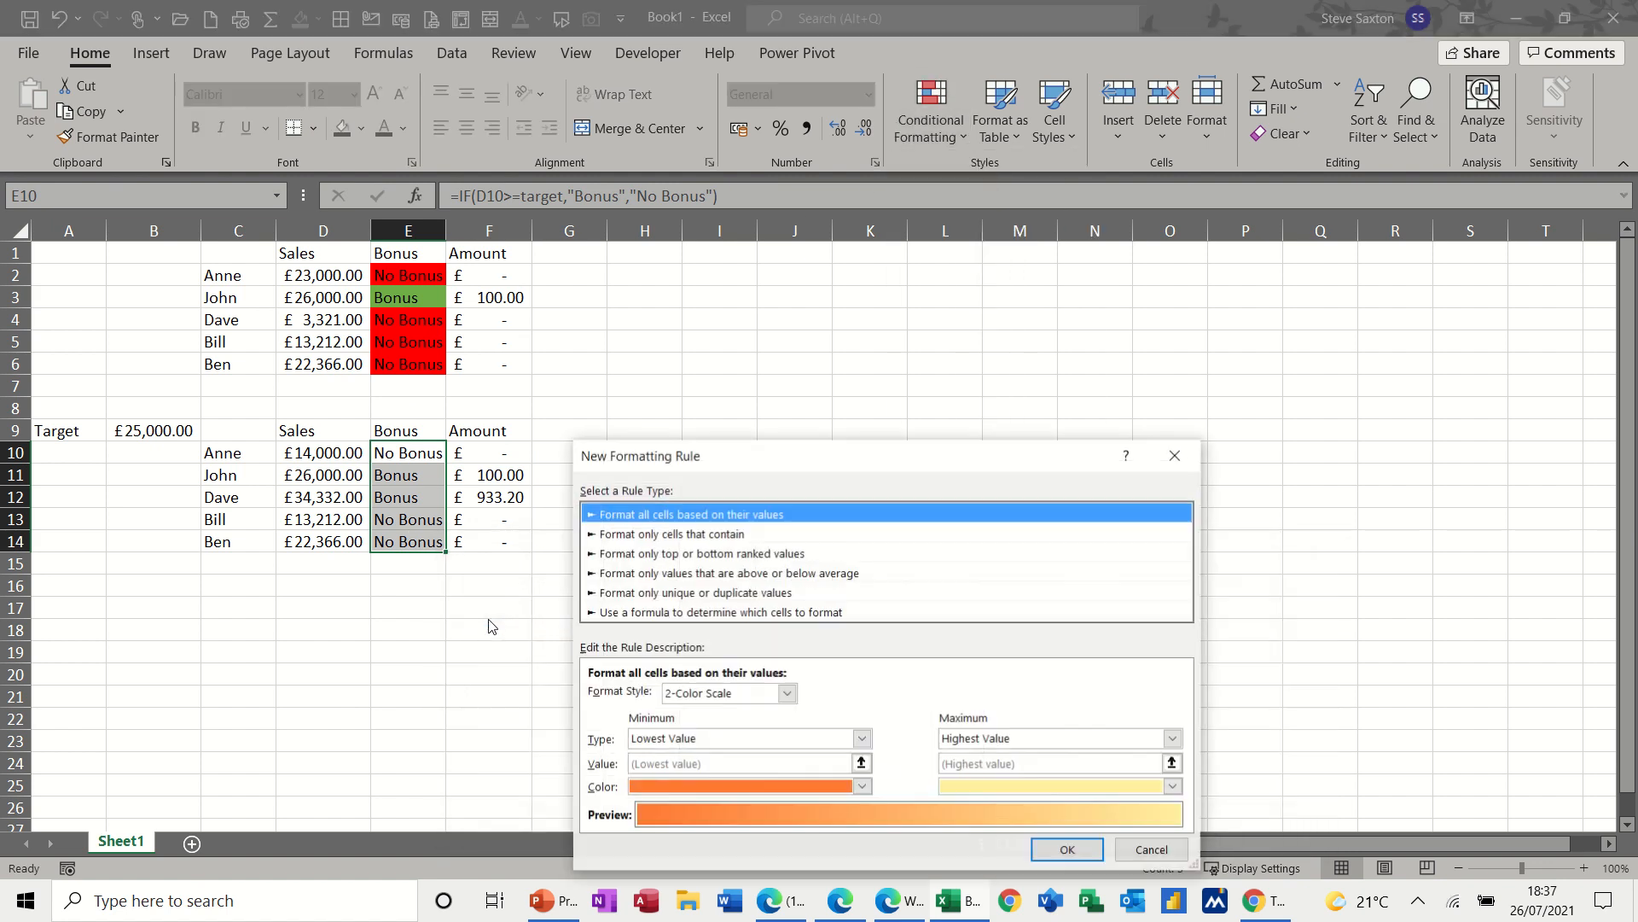
left_click(694, 532)
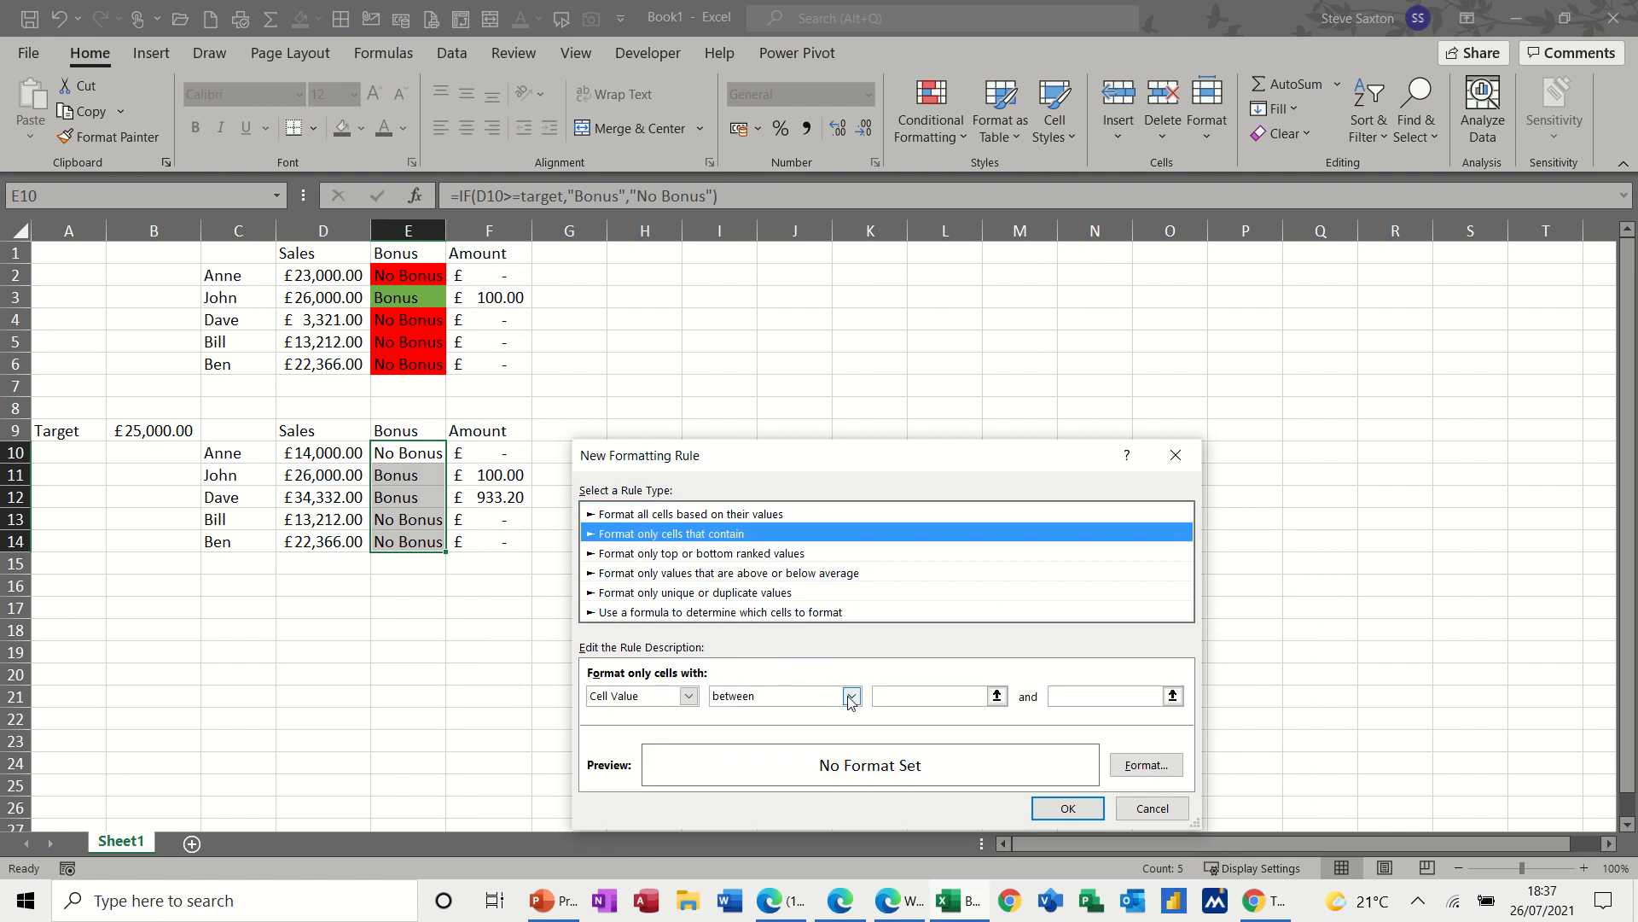
left_click(850, 697)
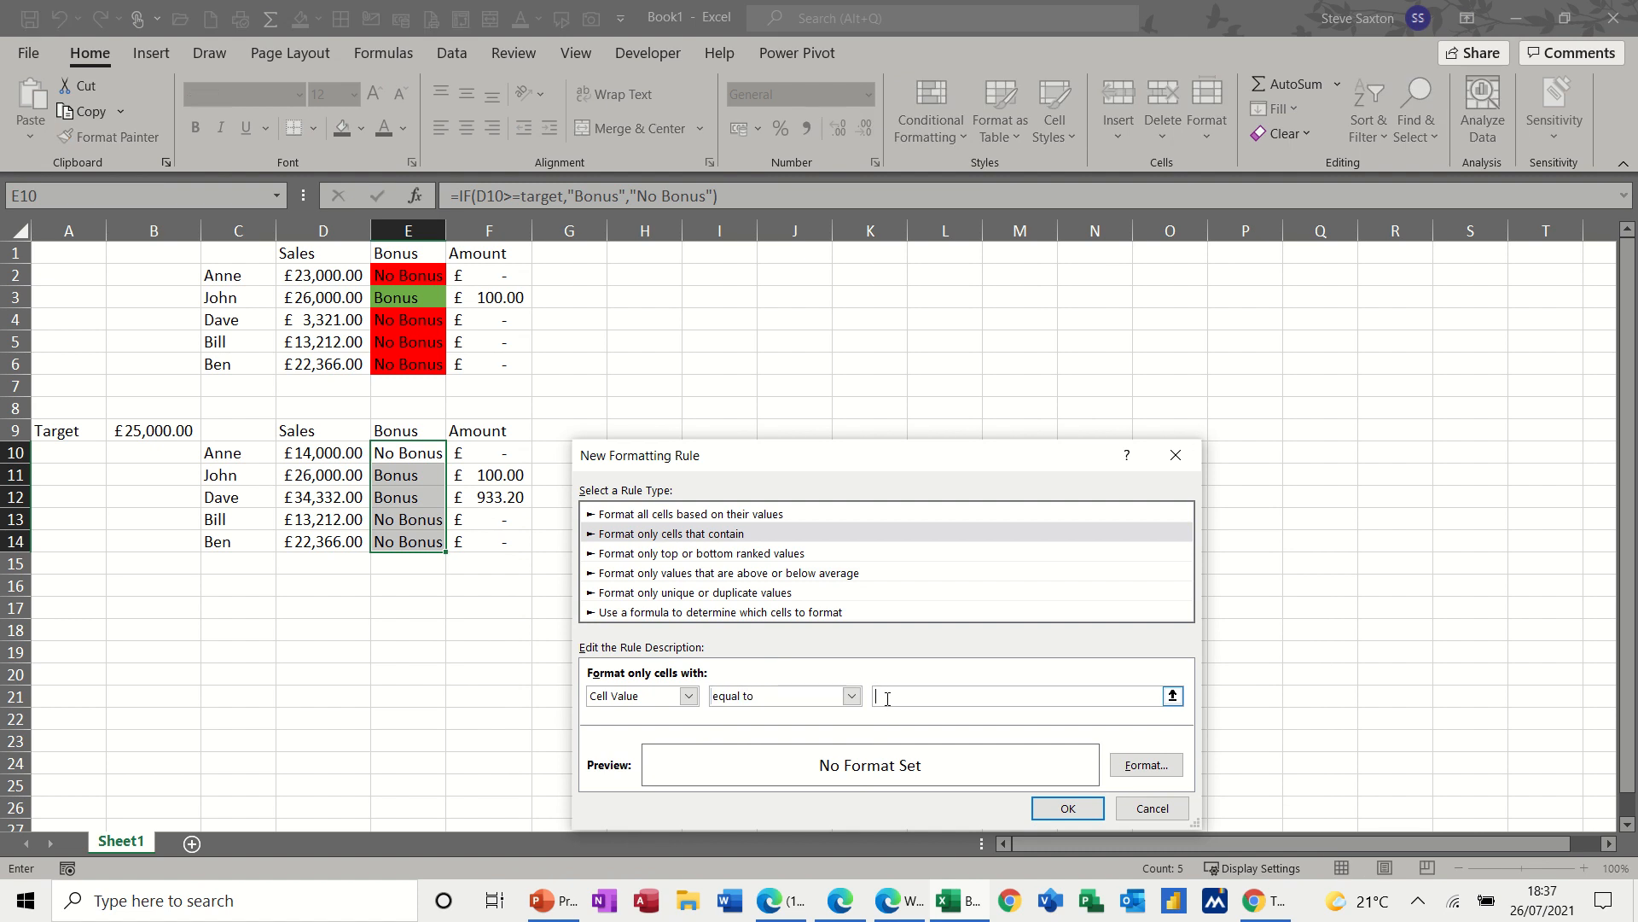
type("Bonus")
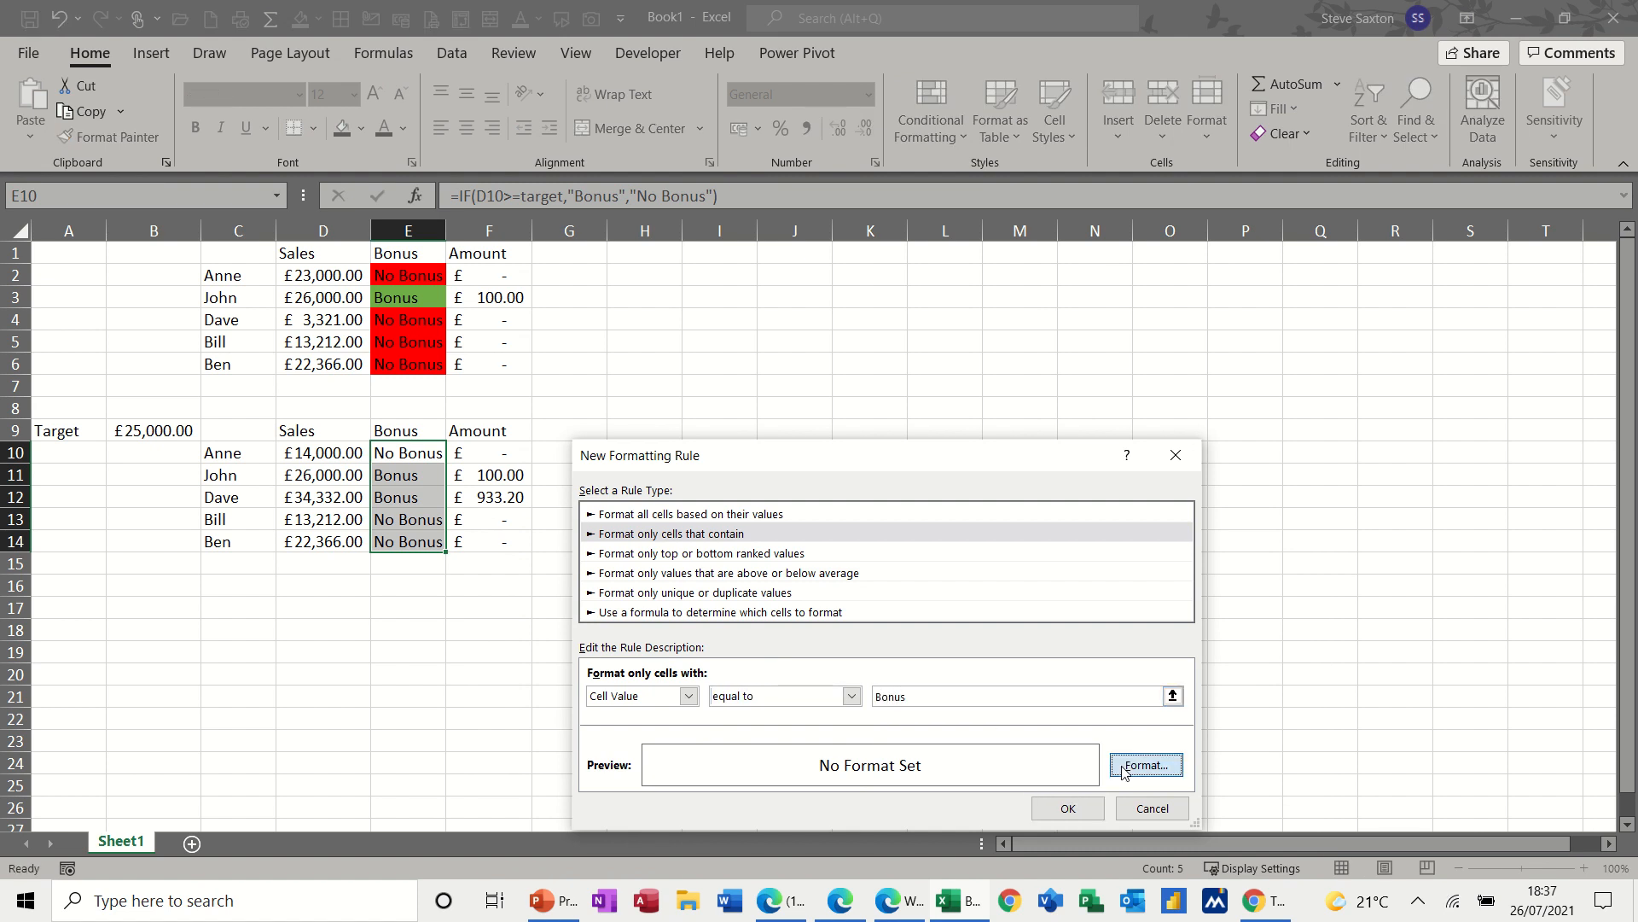
left_click(1145, 764)
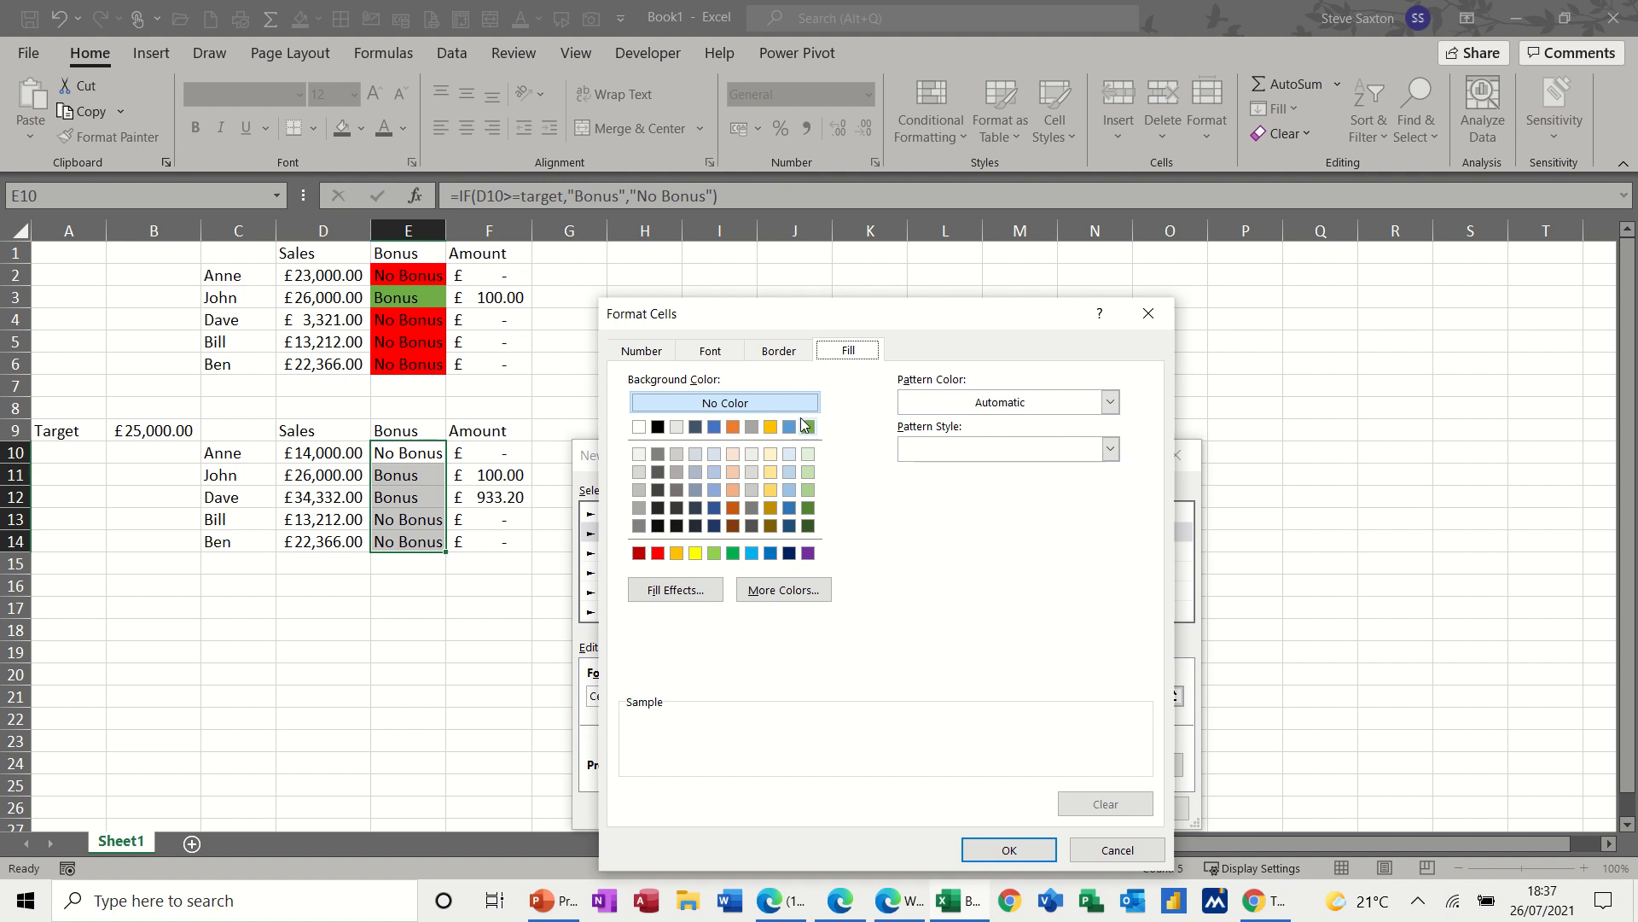
left_click(806, 427)
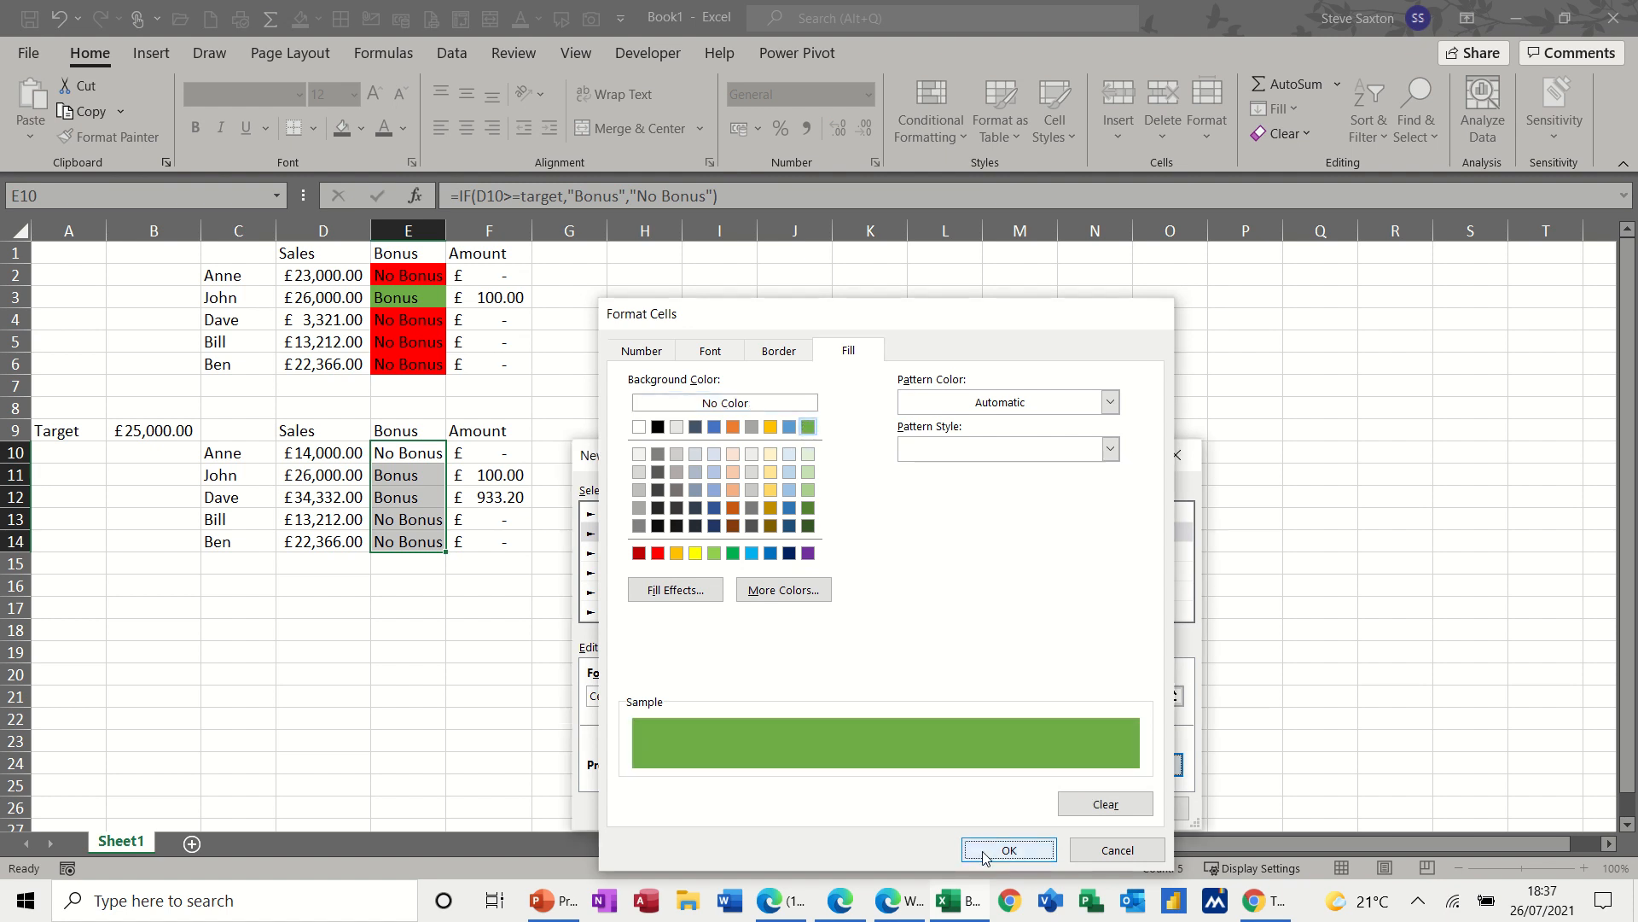
left_click(1006, 850)
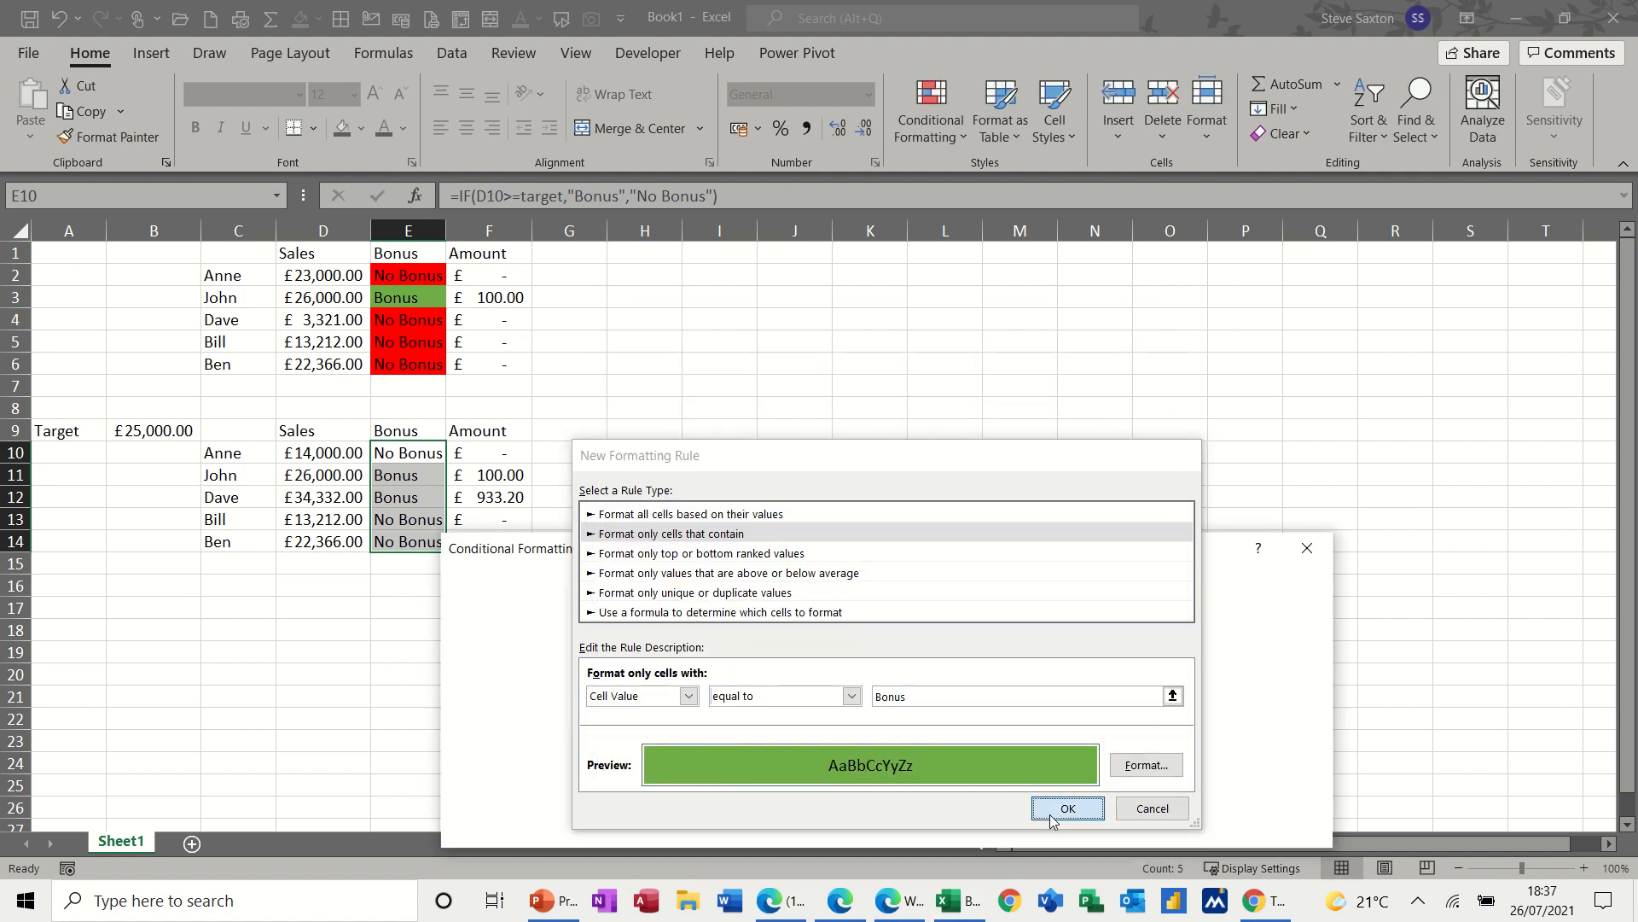
left_click(1065, 808)
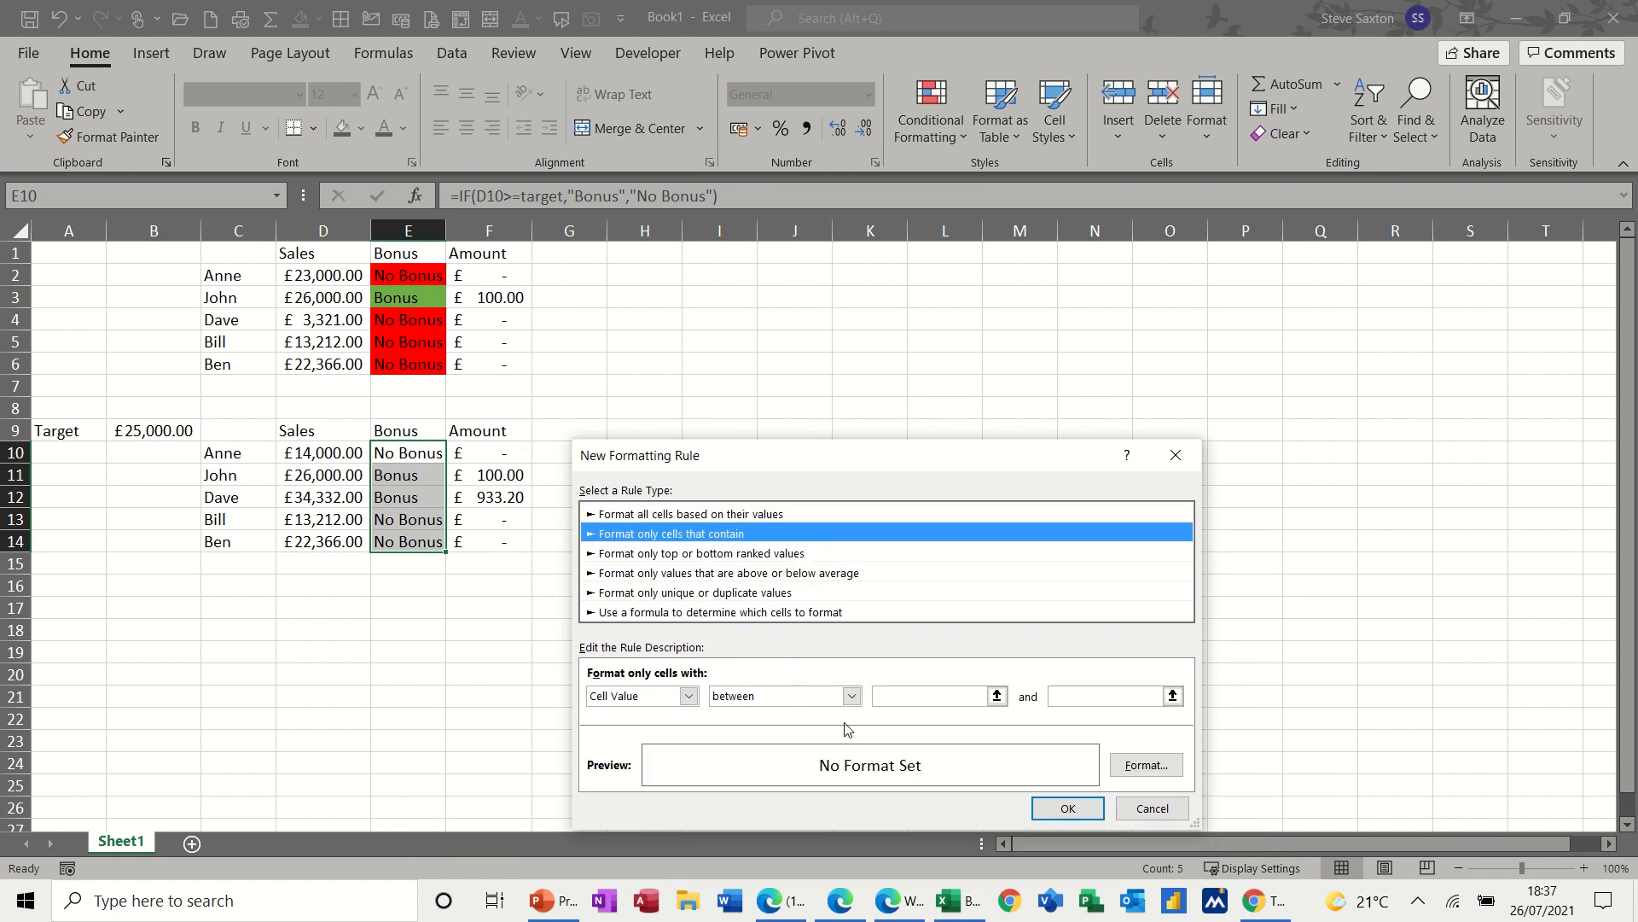
Add a rule filling cells equal to 'No Bonus' red and apply both rules.
left_click(848, 697)
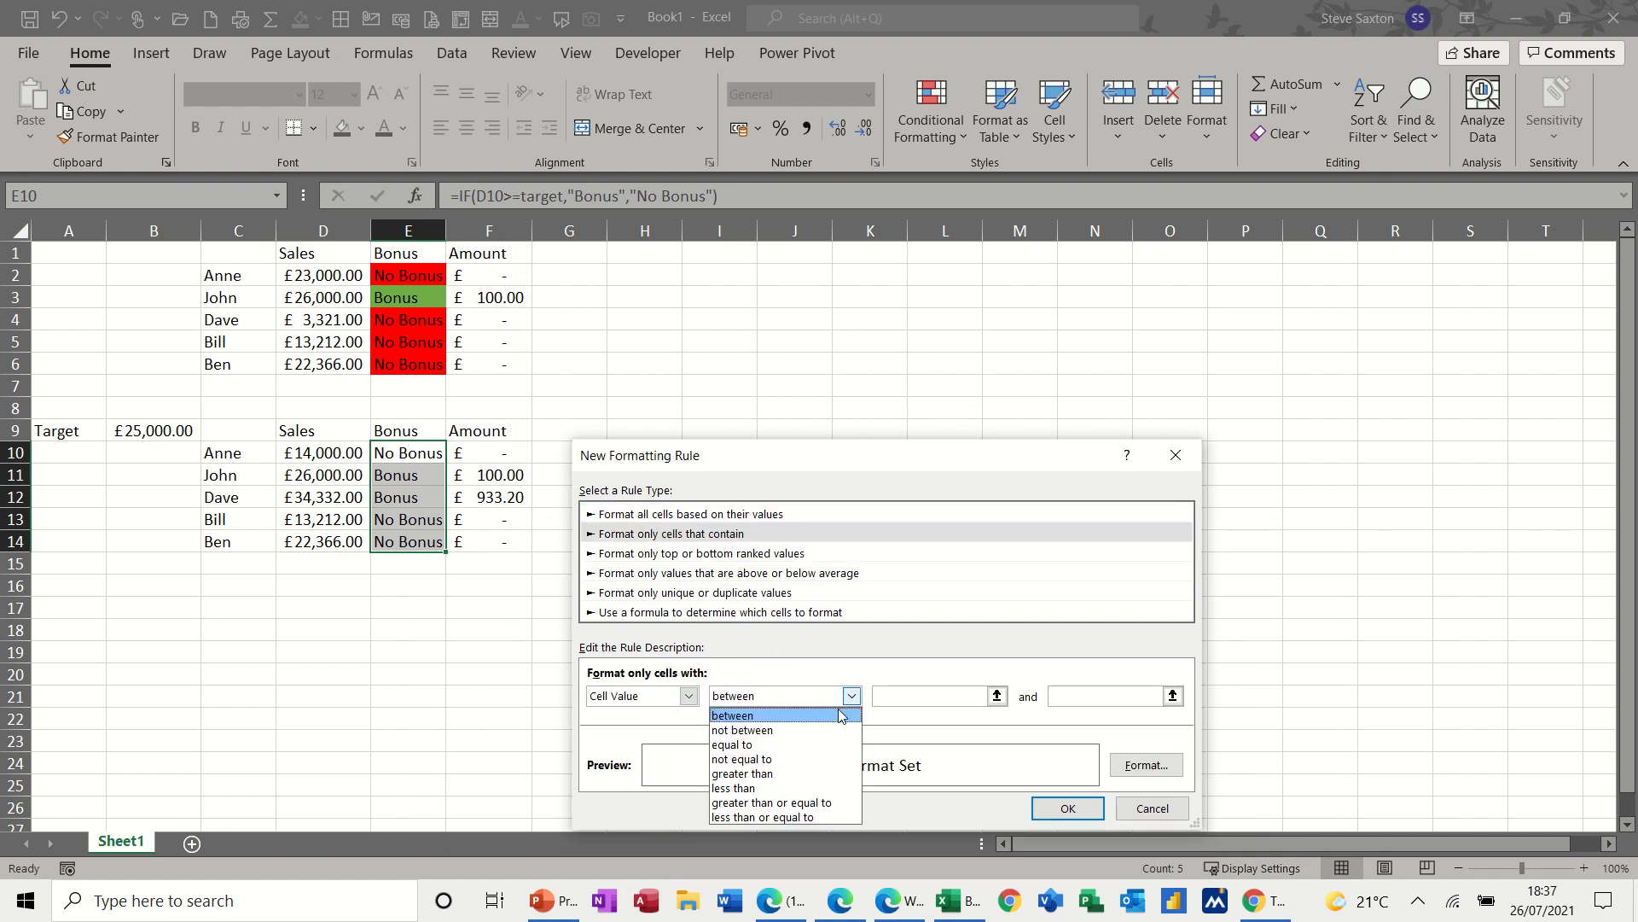
left_click(734, 744)
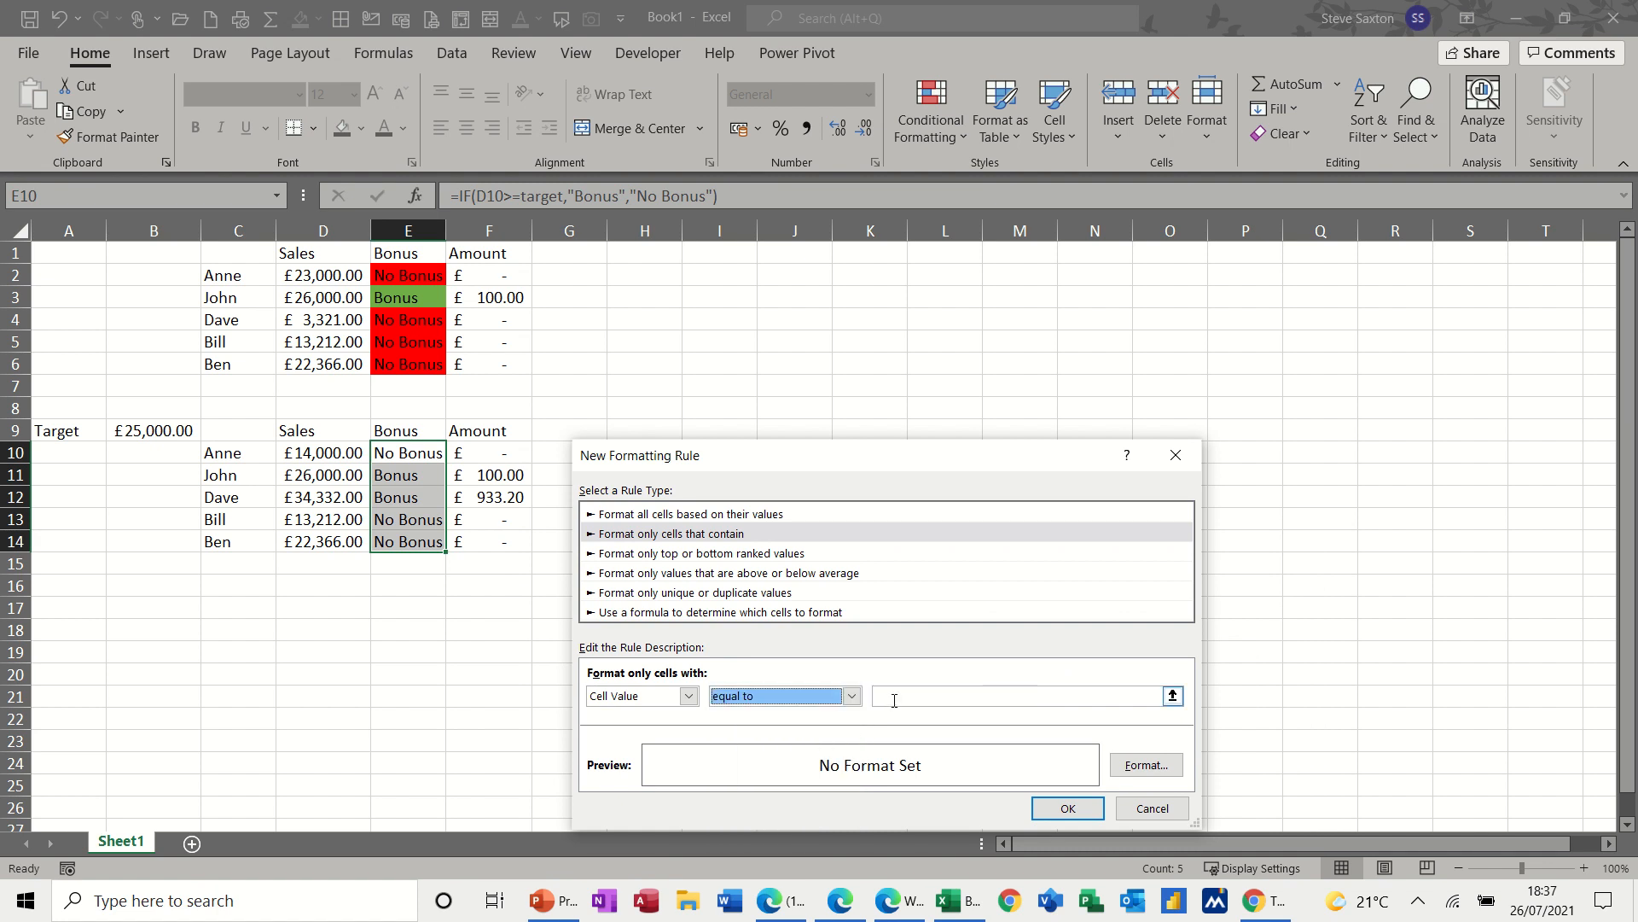
type("No")
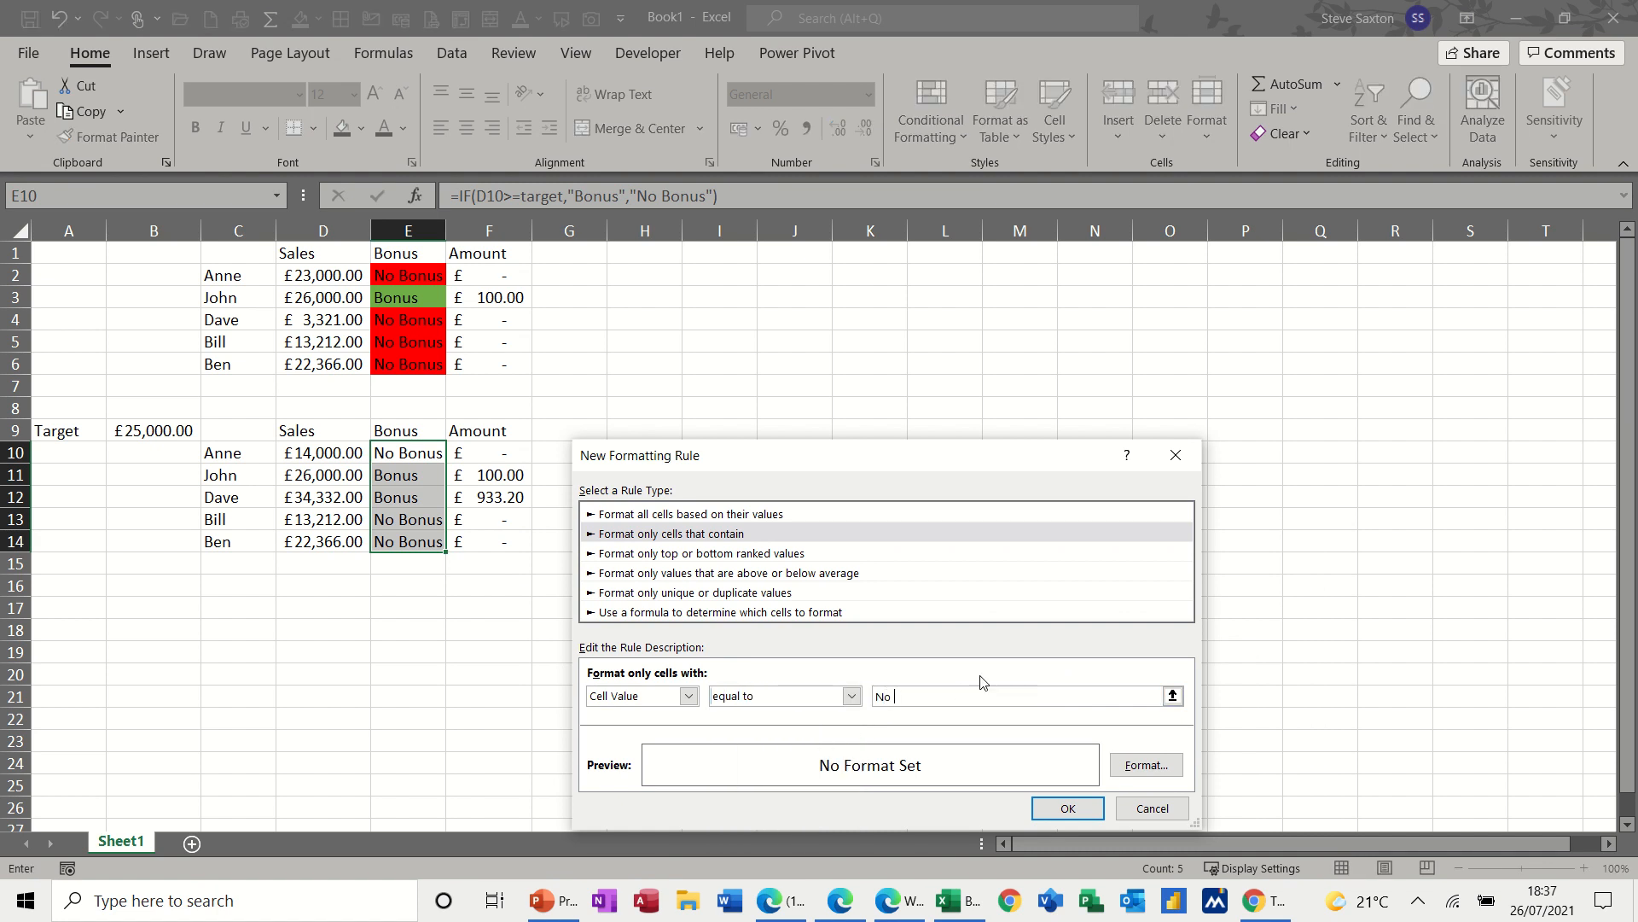
type("Bonus")
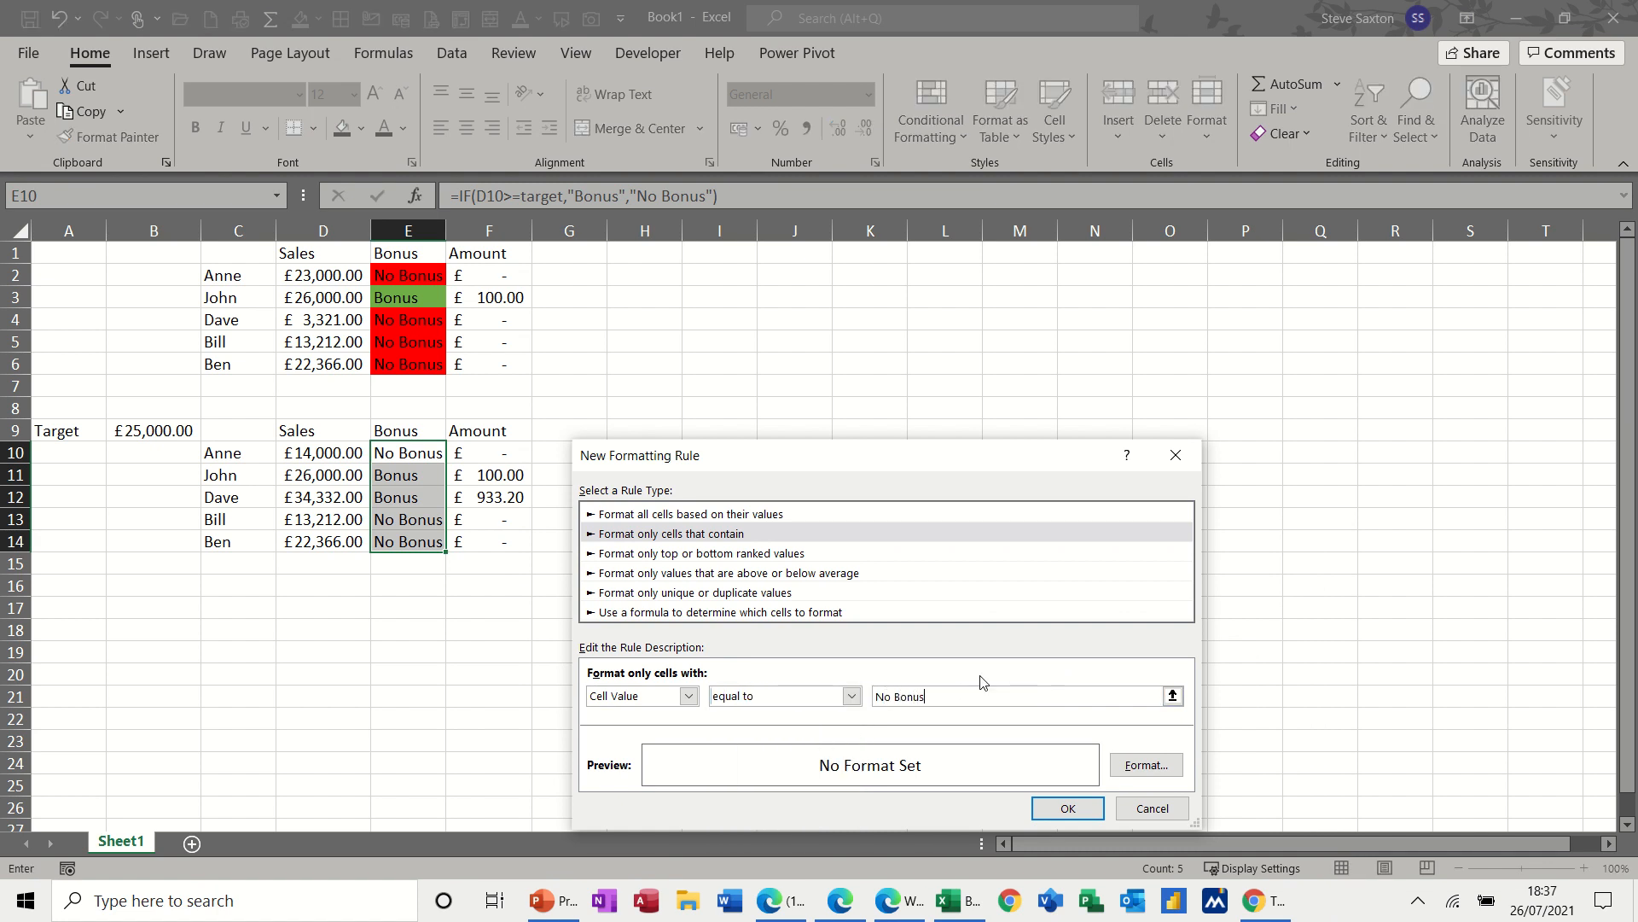
left_click(1144, 764)
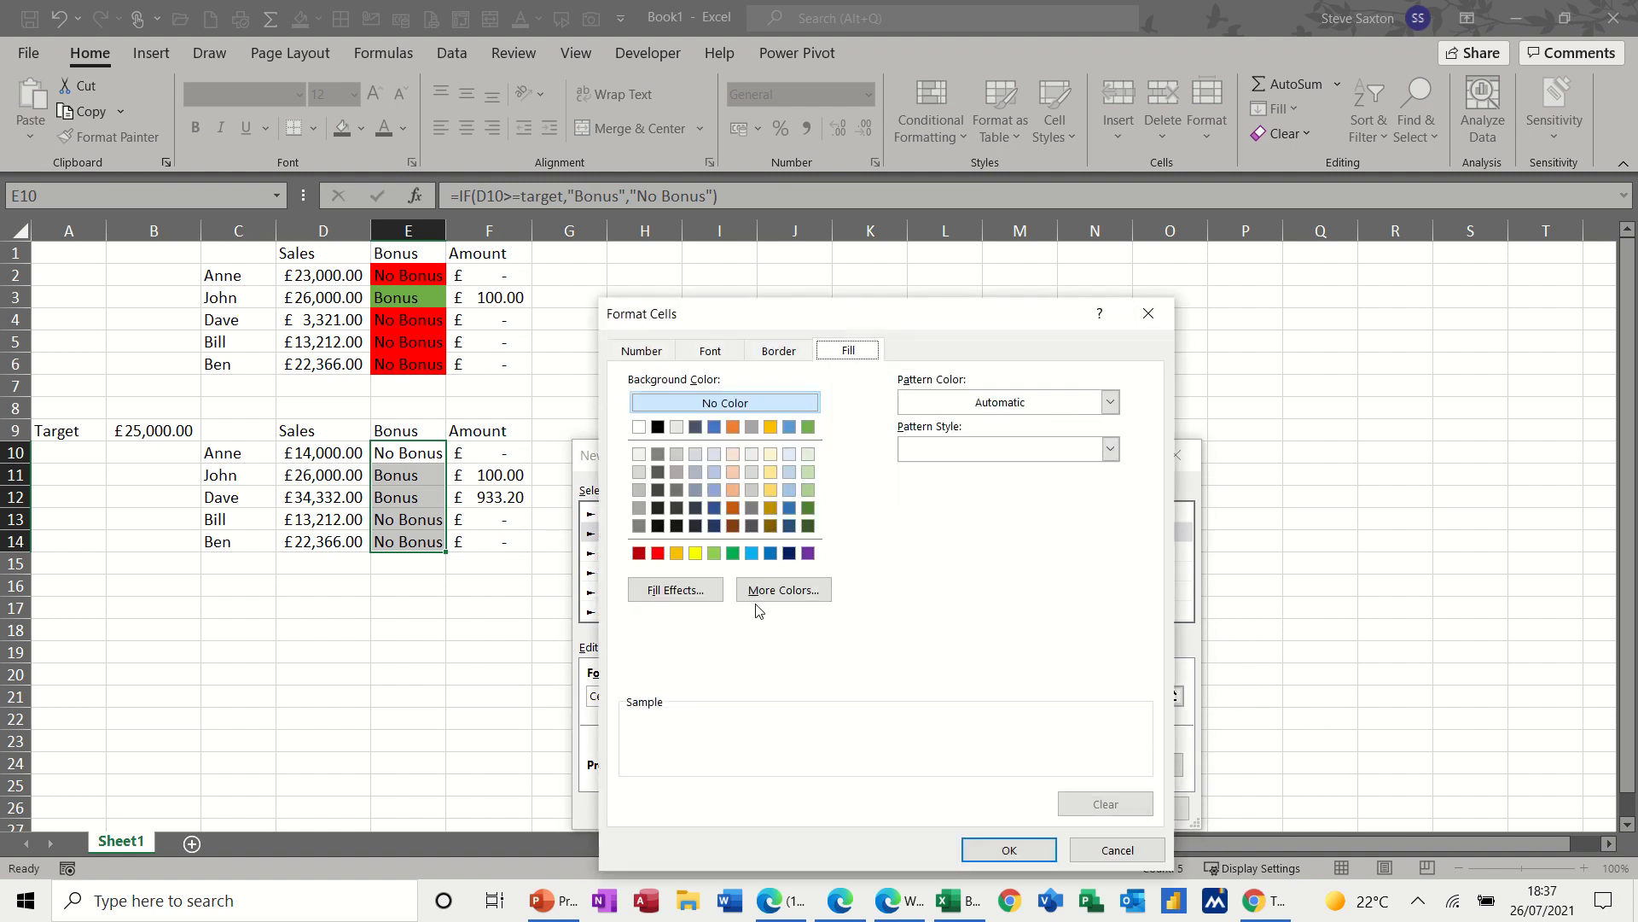
left_click(657, 553)
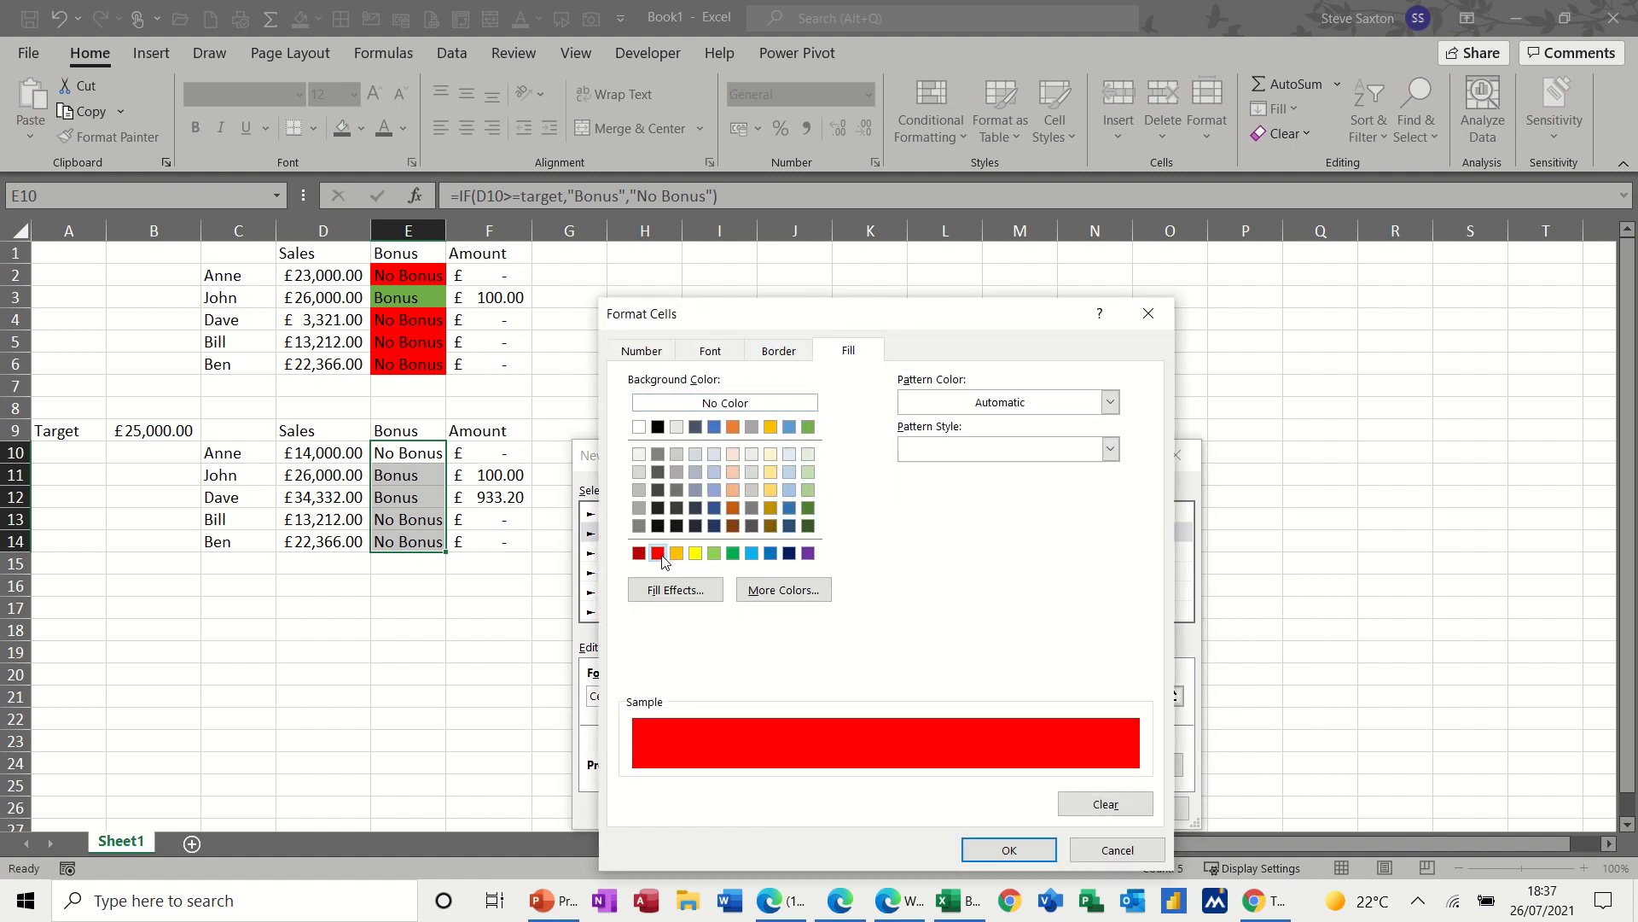
left_click(1006, 850)
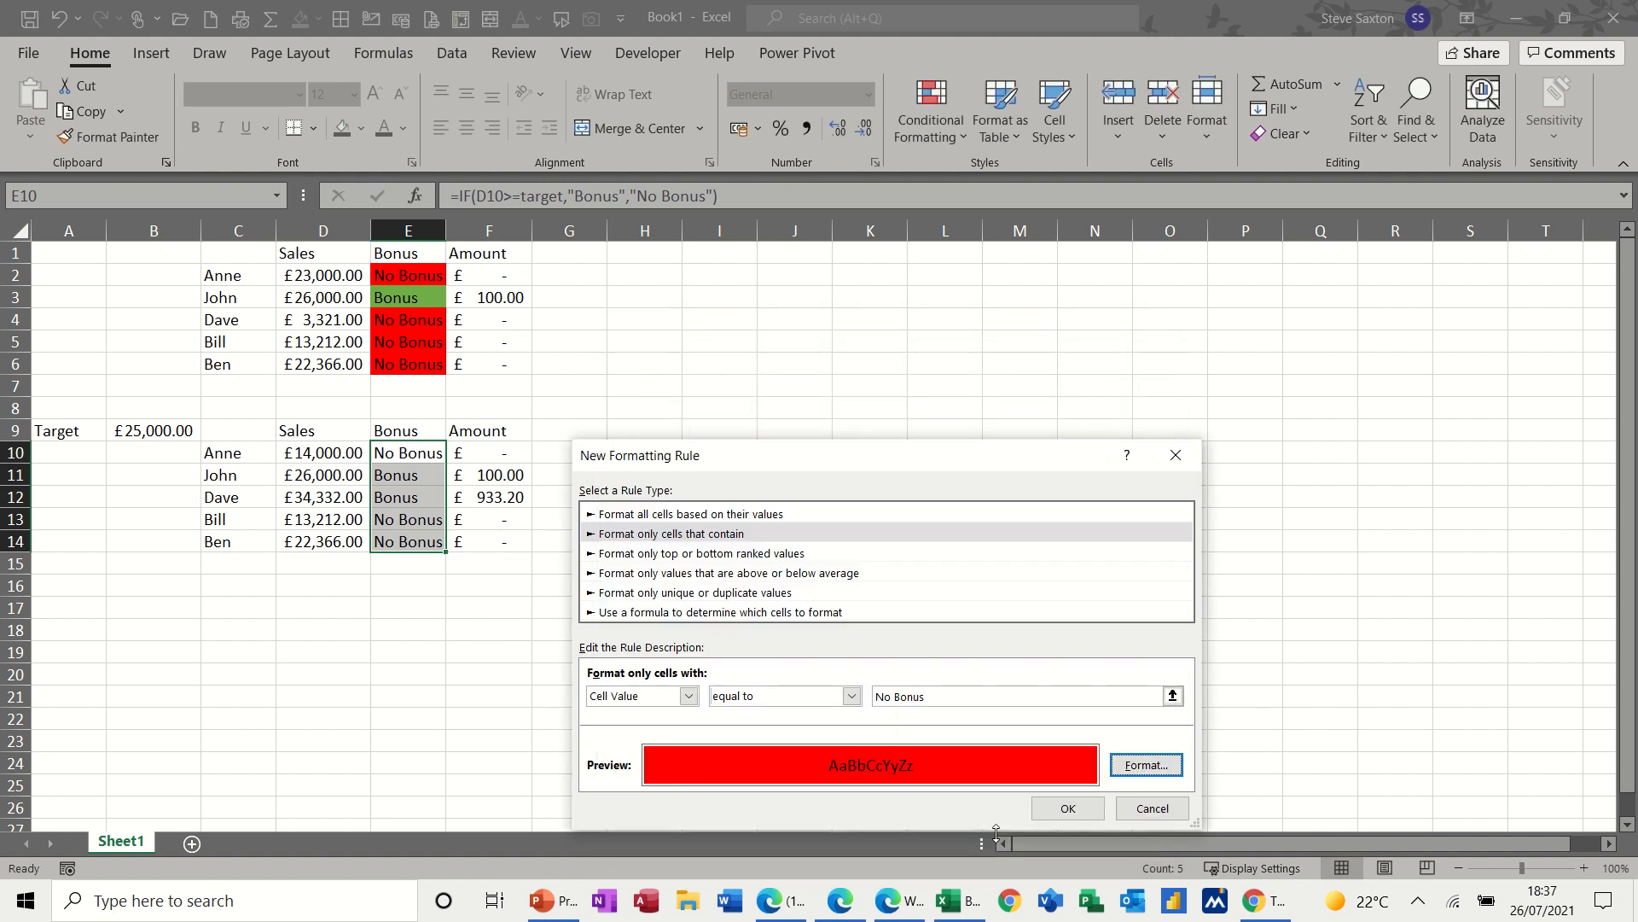
left_click(1065, 808)
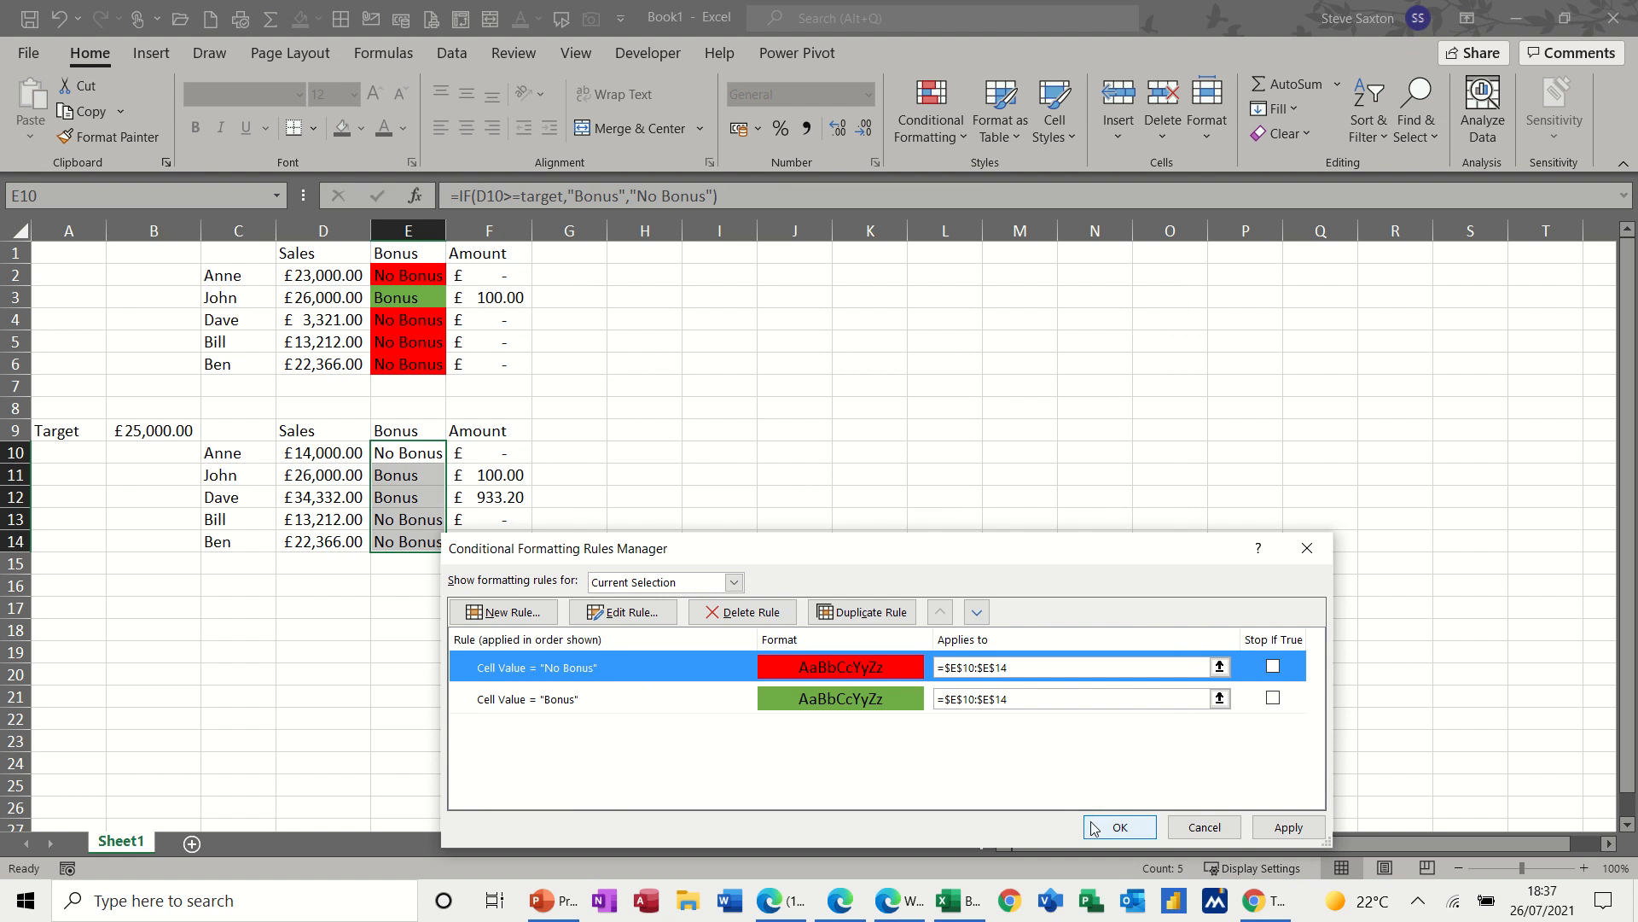
left_click(1117, 827)
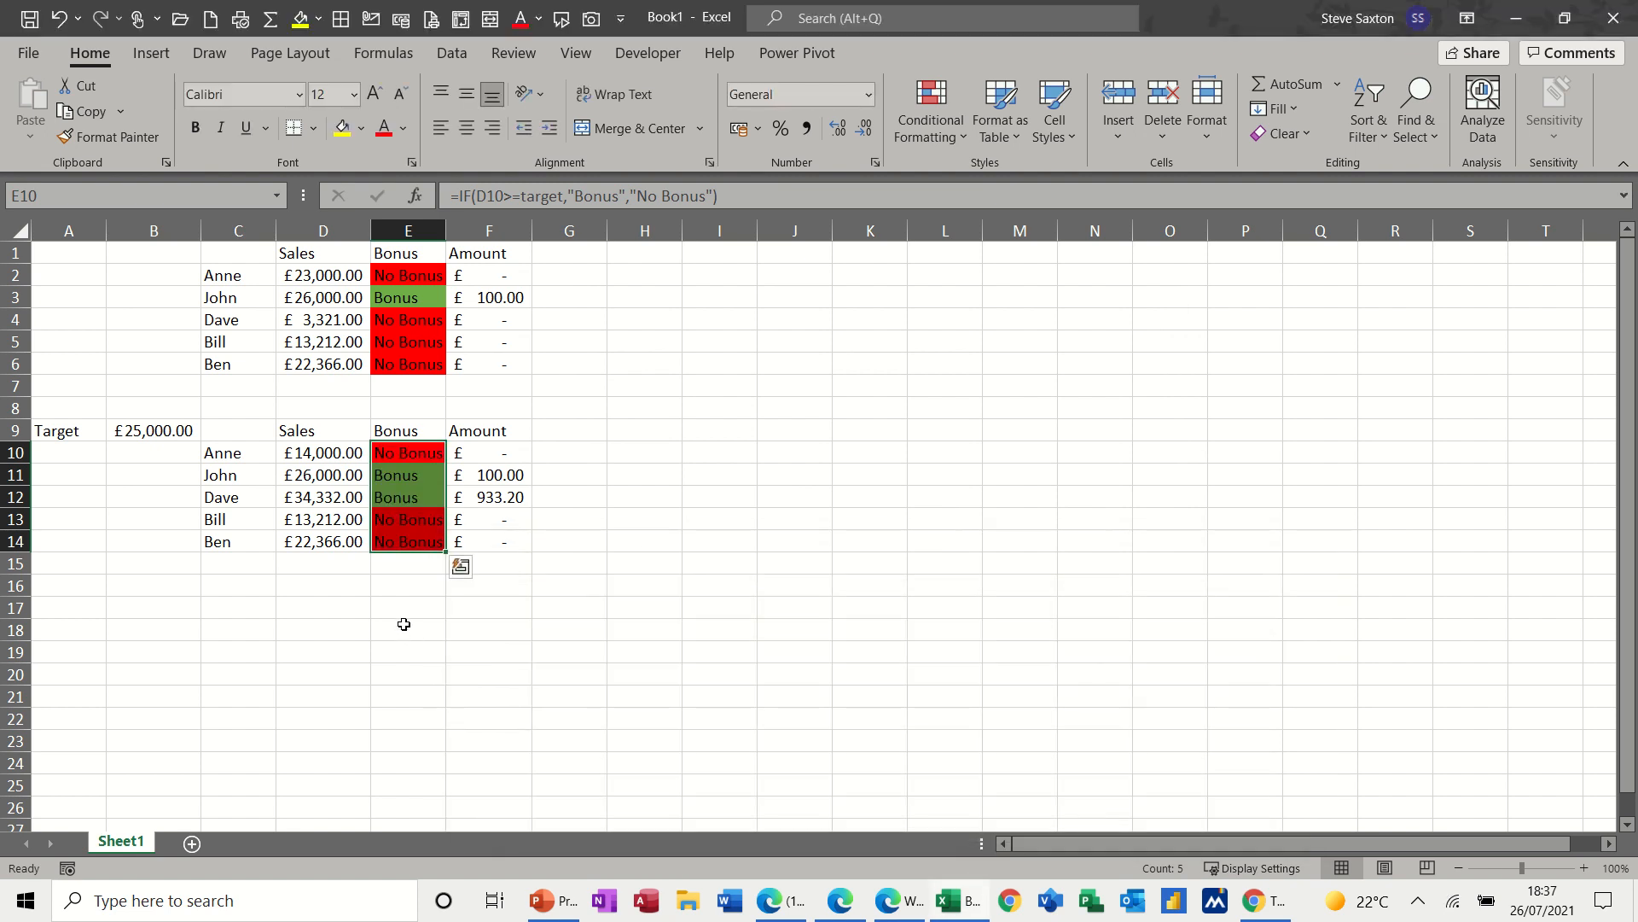
Enter 34333 as Anne's sales in D10.
left_click(408, 629)
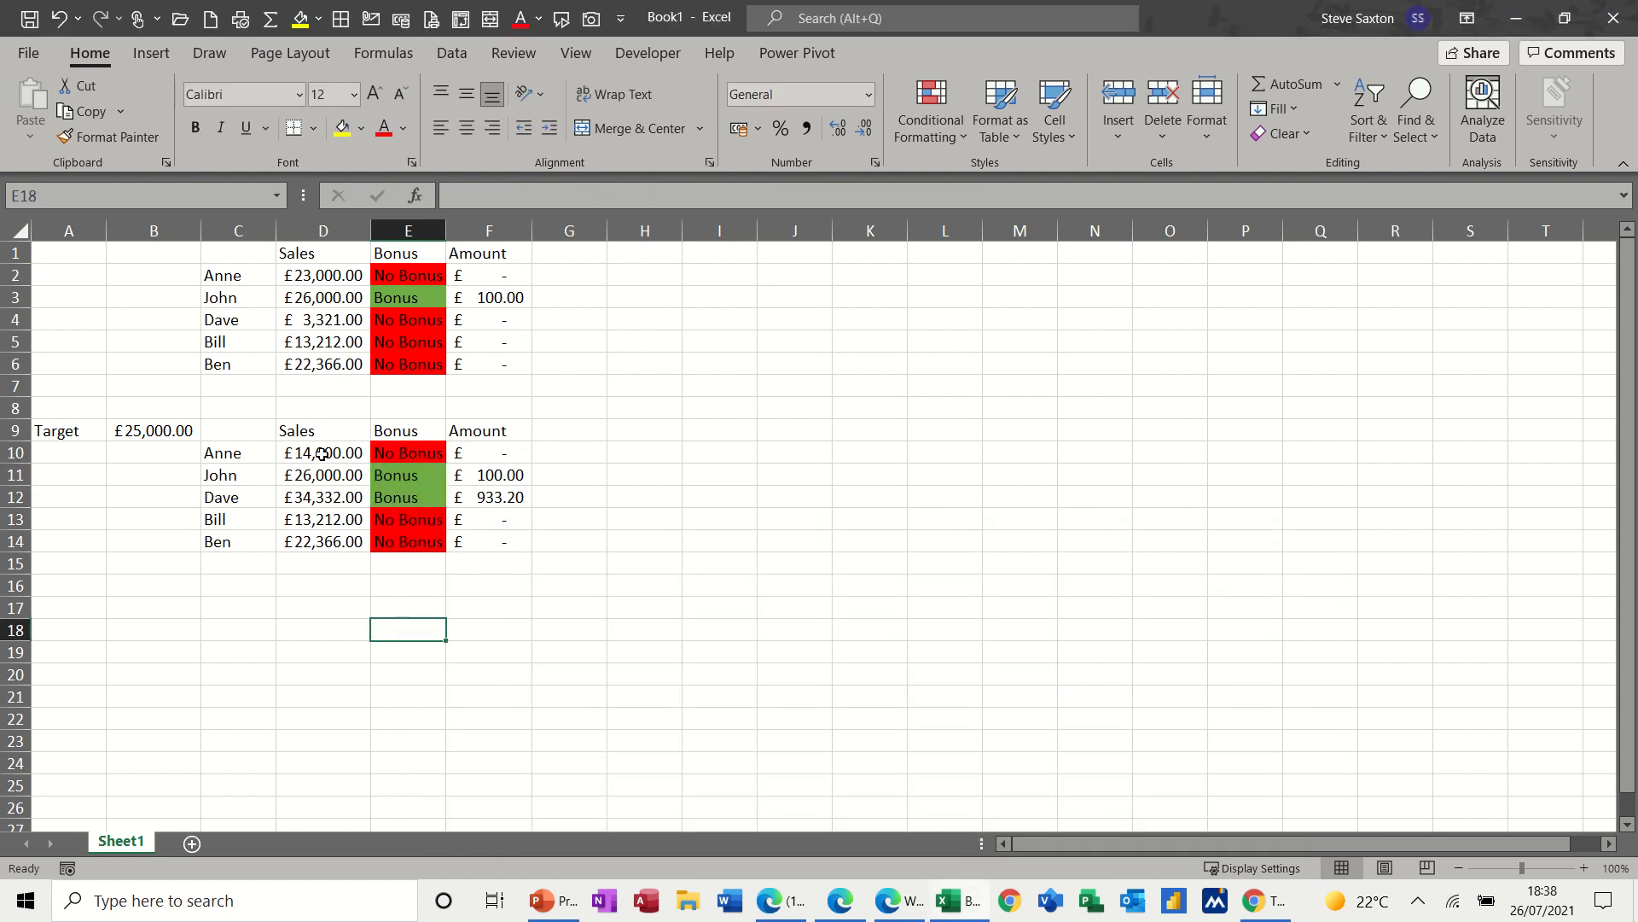
type("3433")
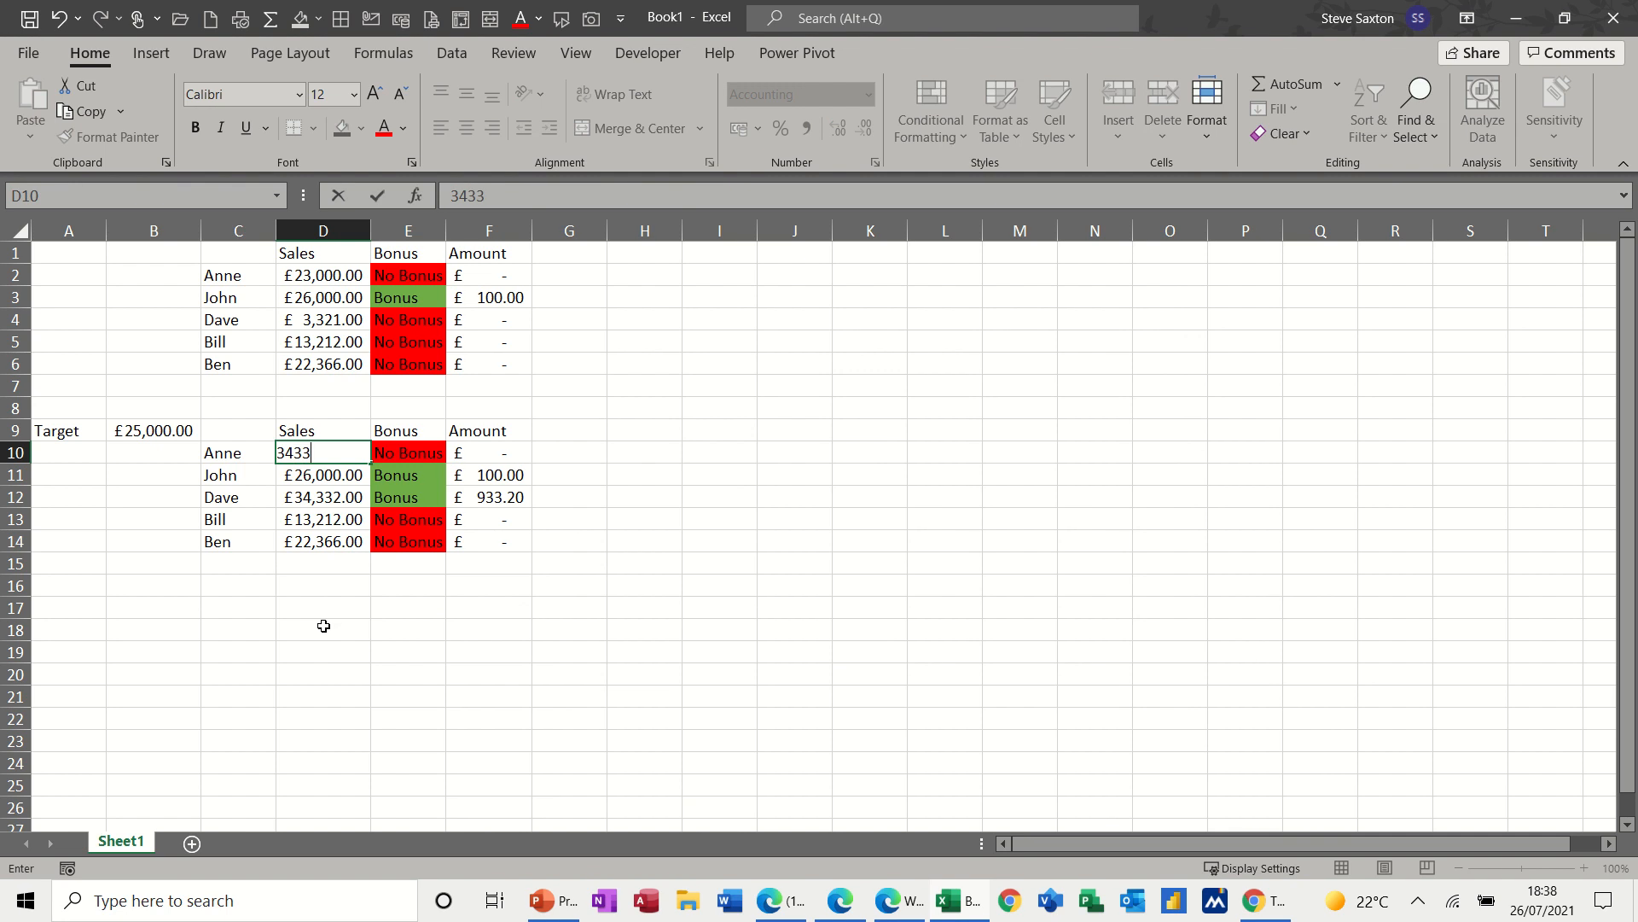
type("3")
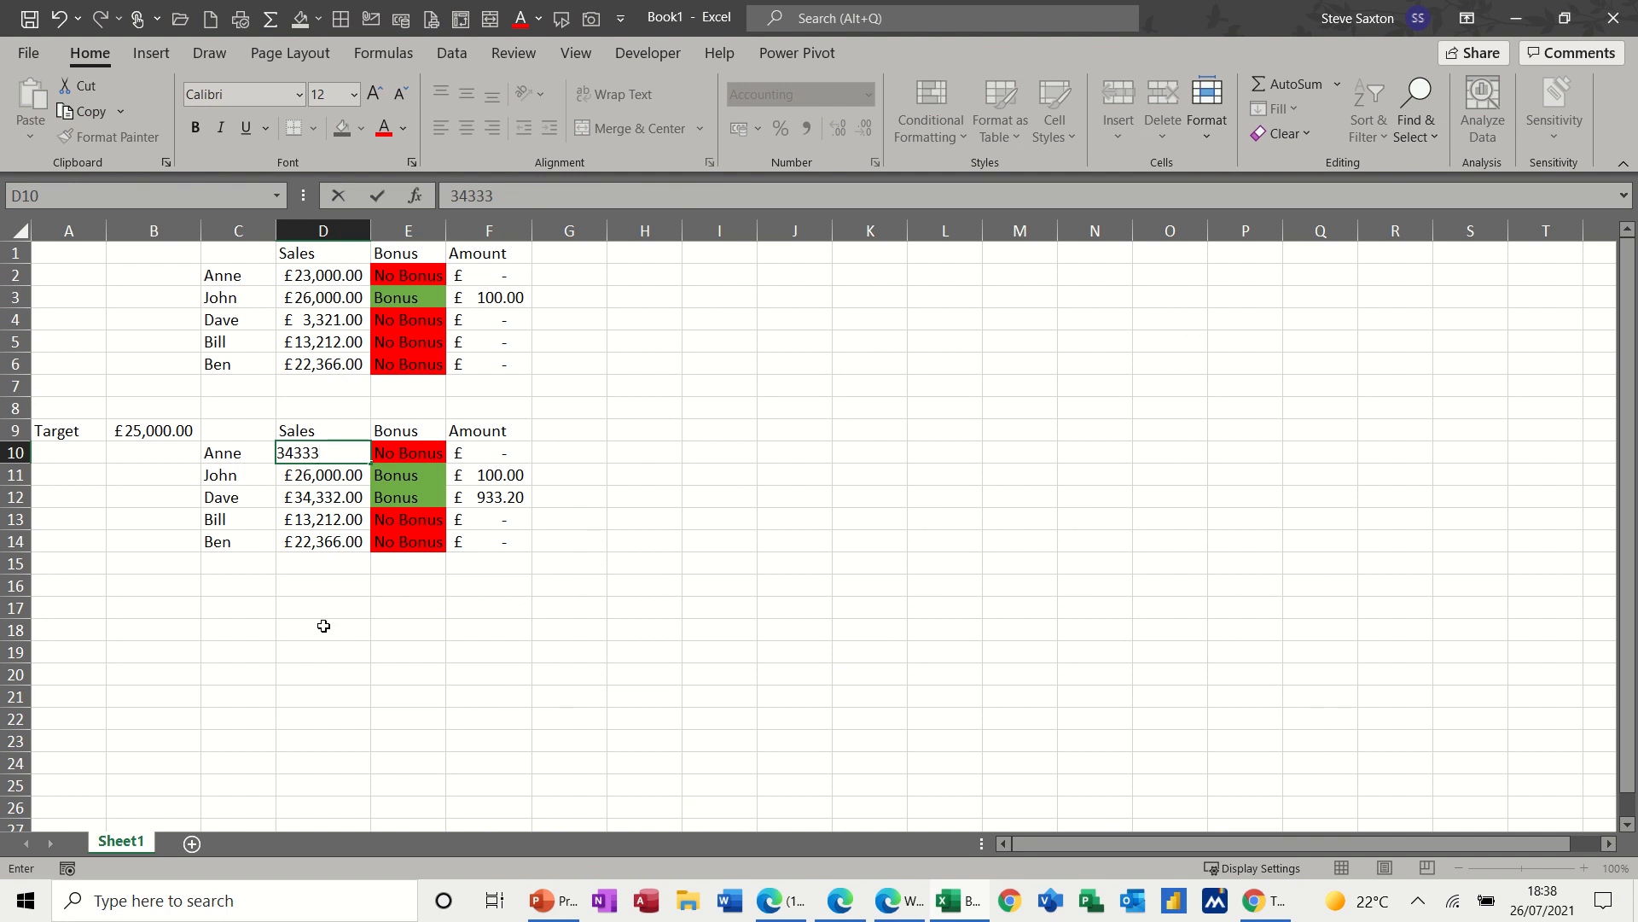
key("Return")
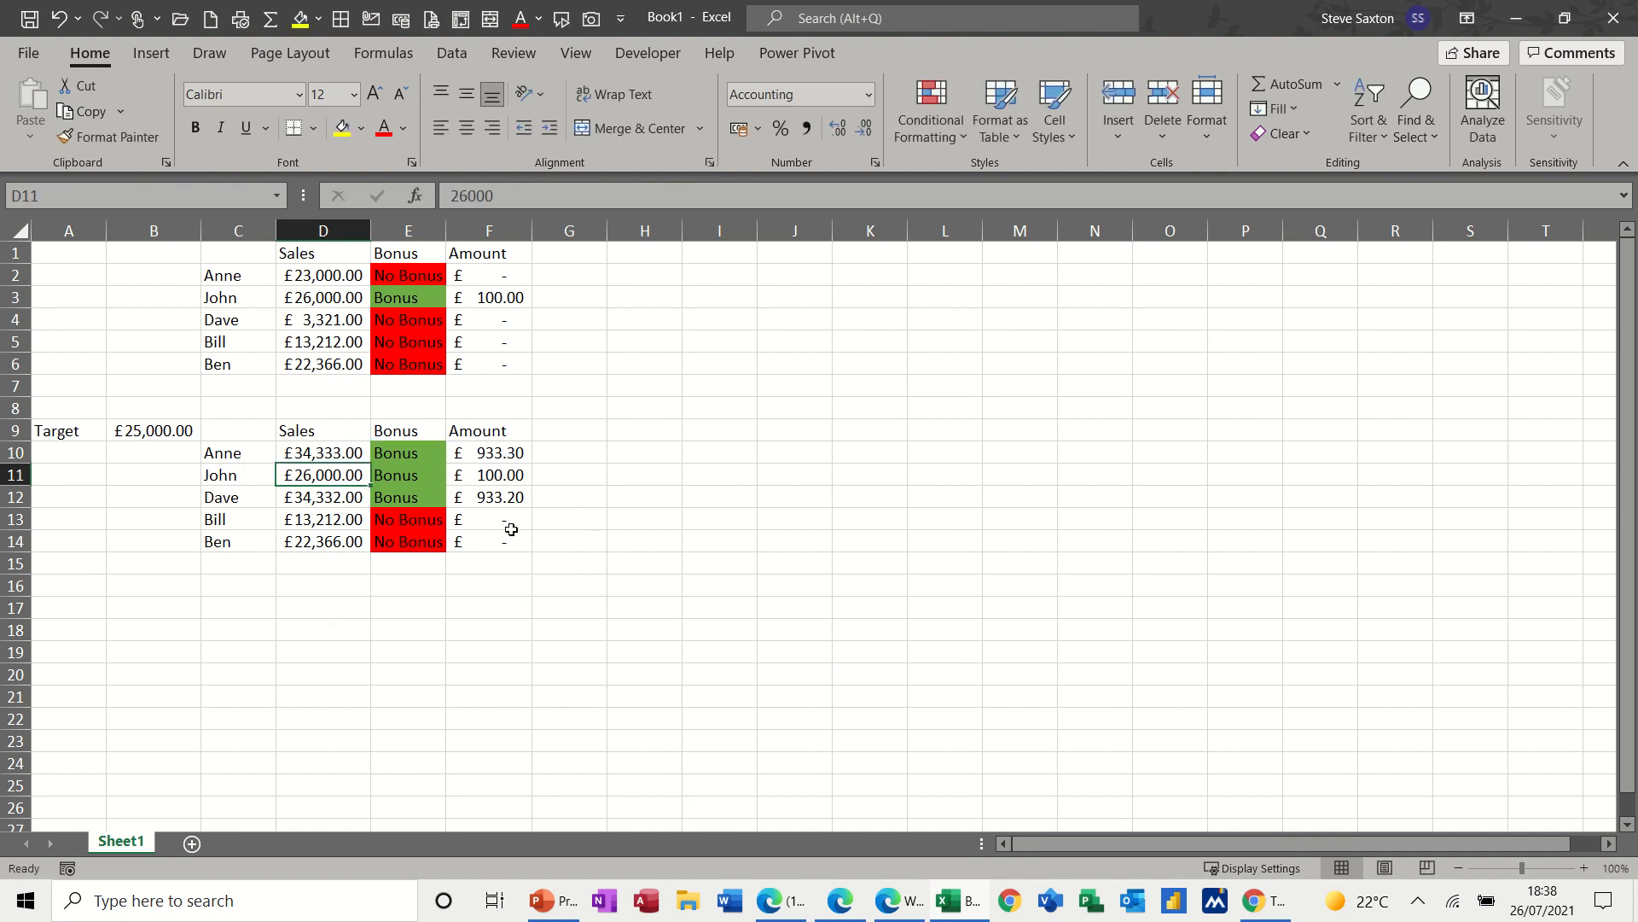